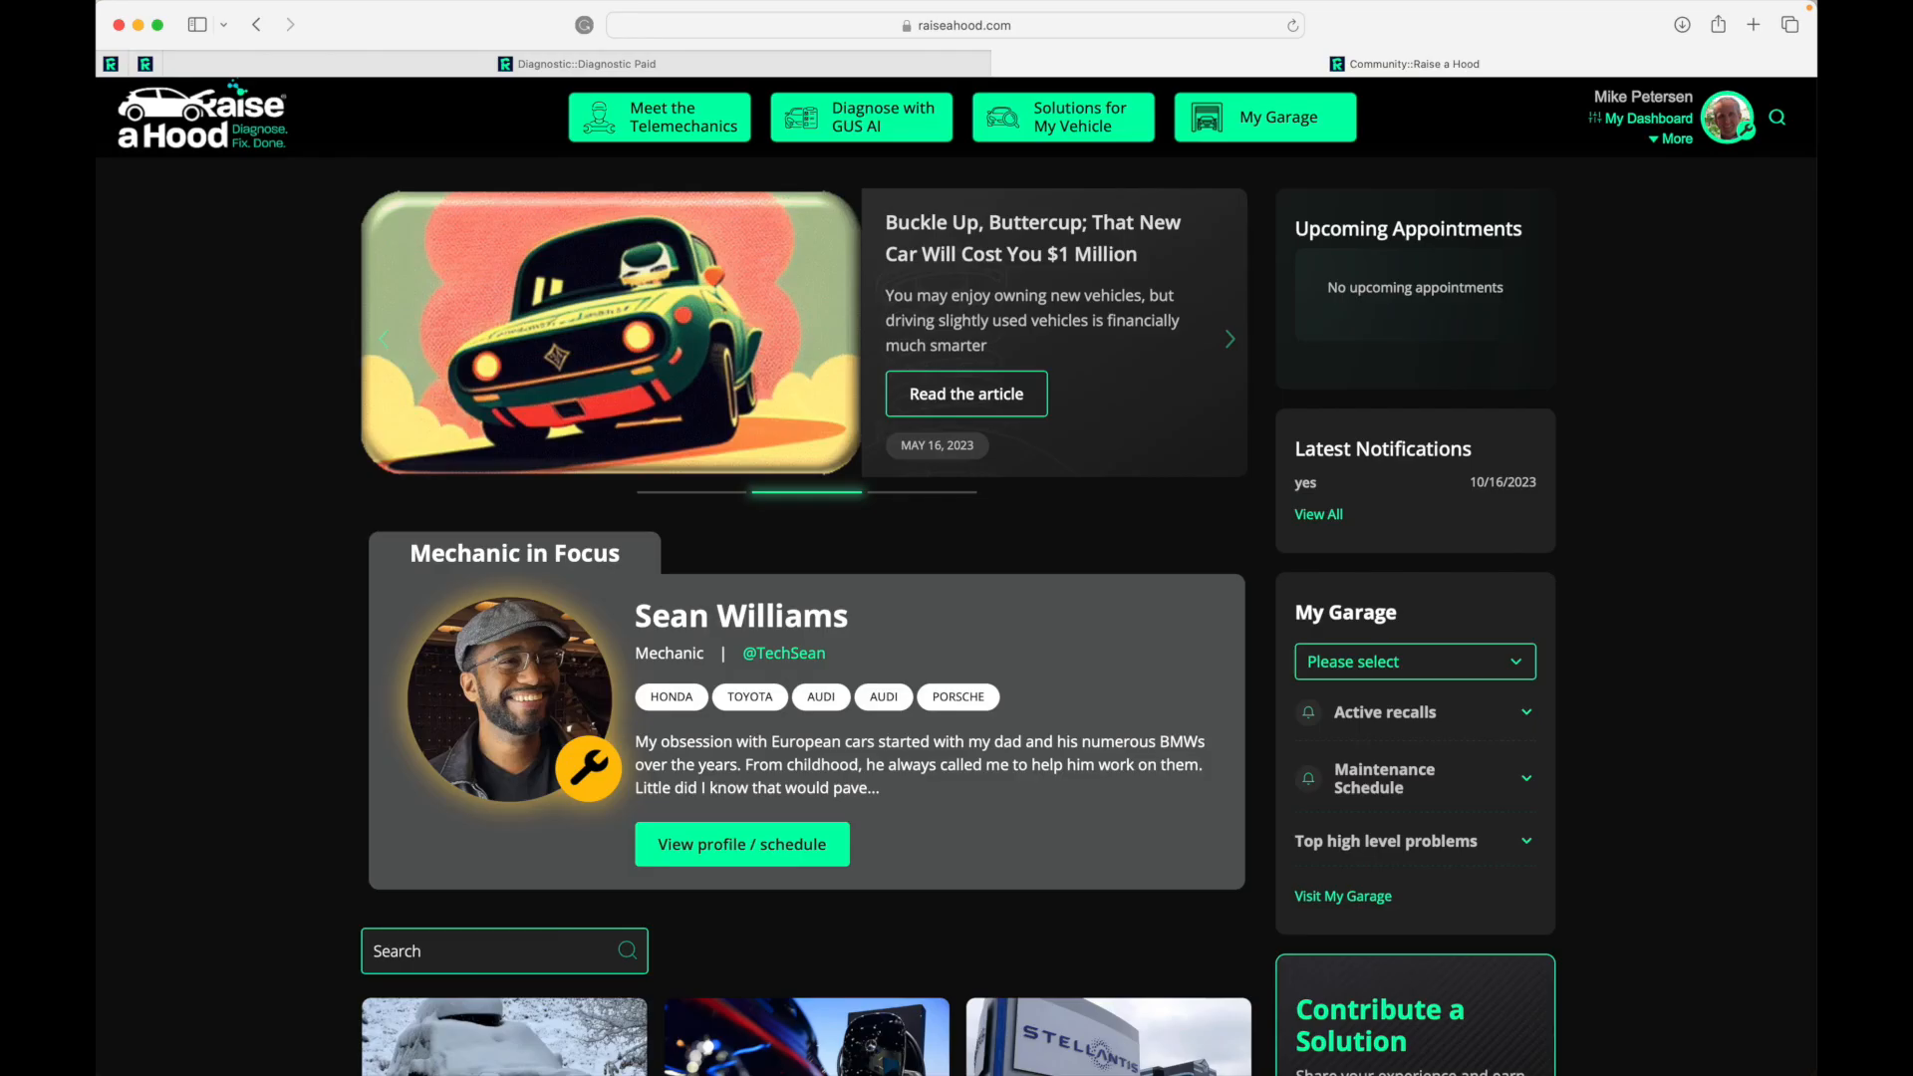
click(1228, 337)
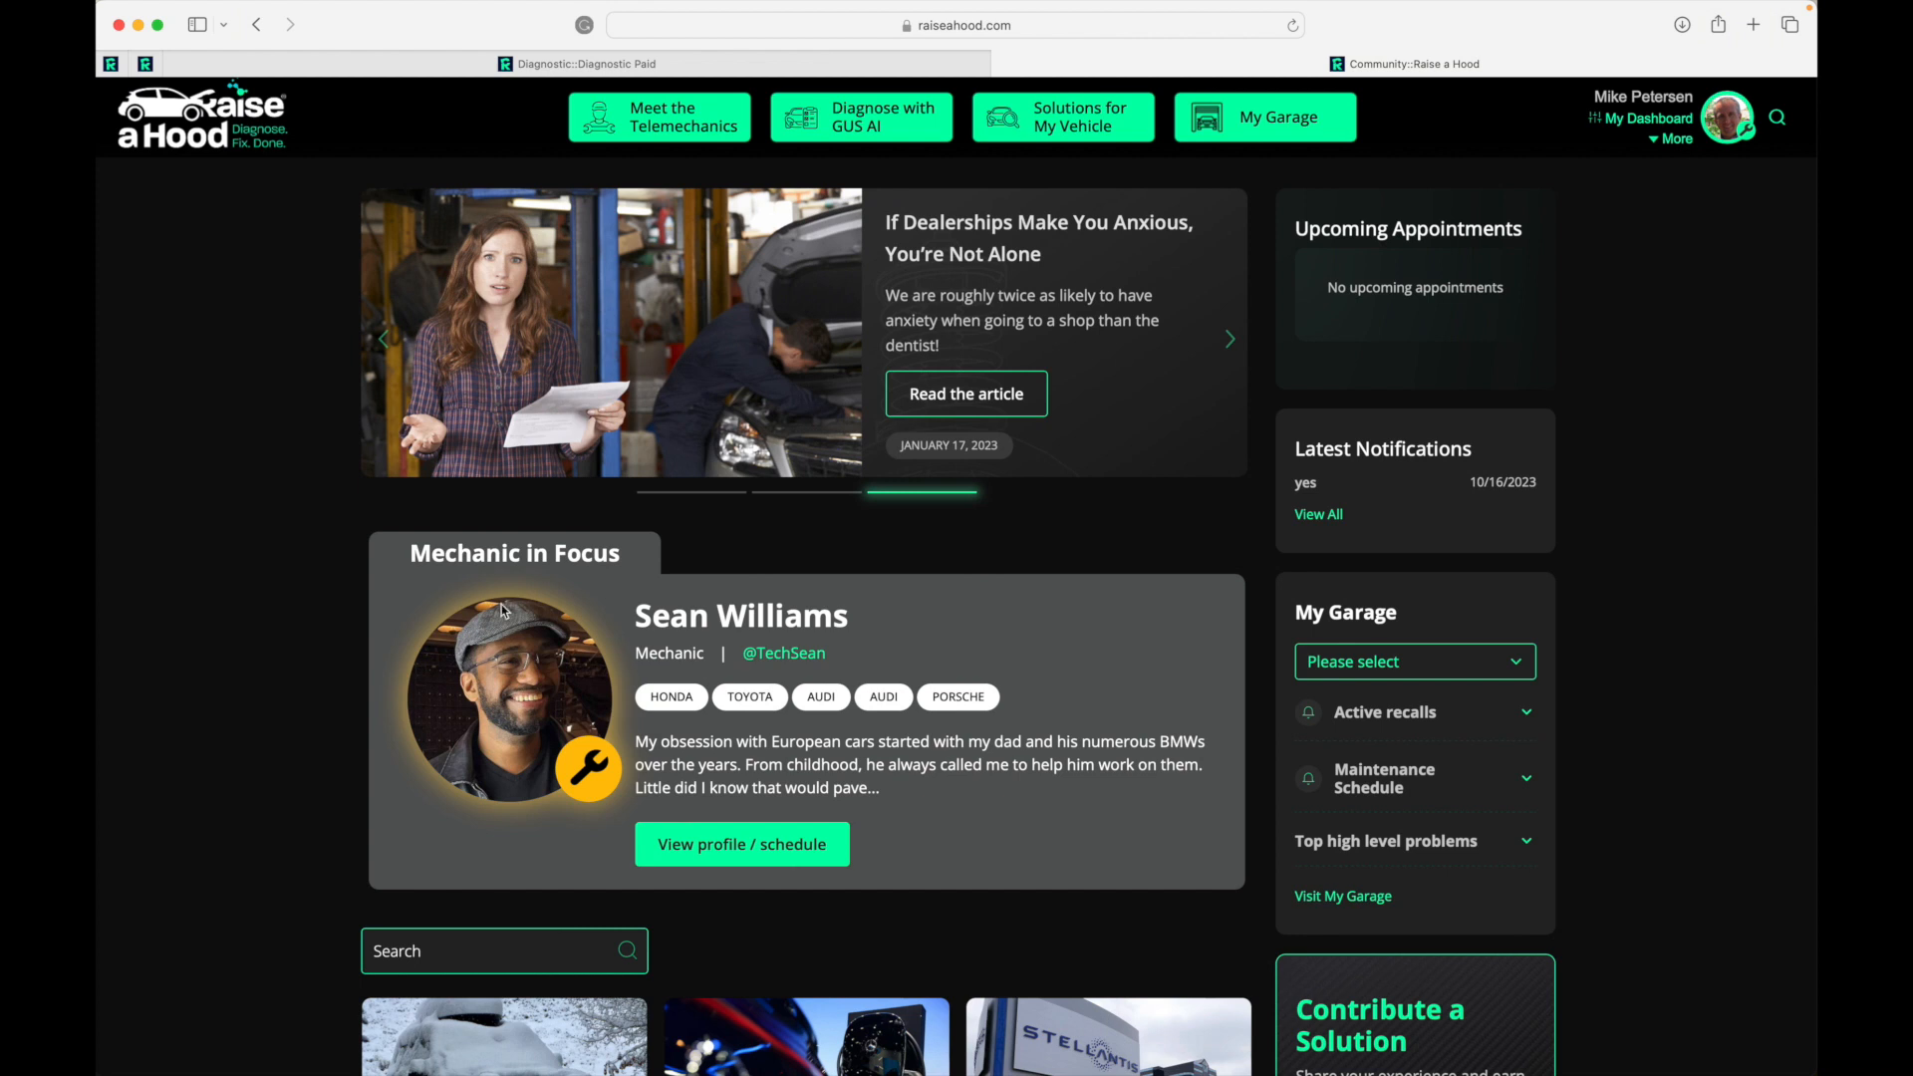
mouse_move(505, 609)
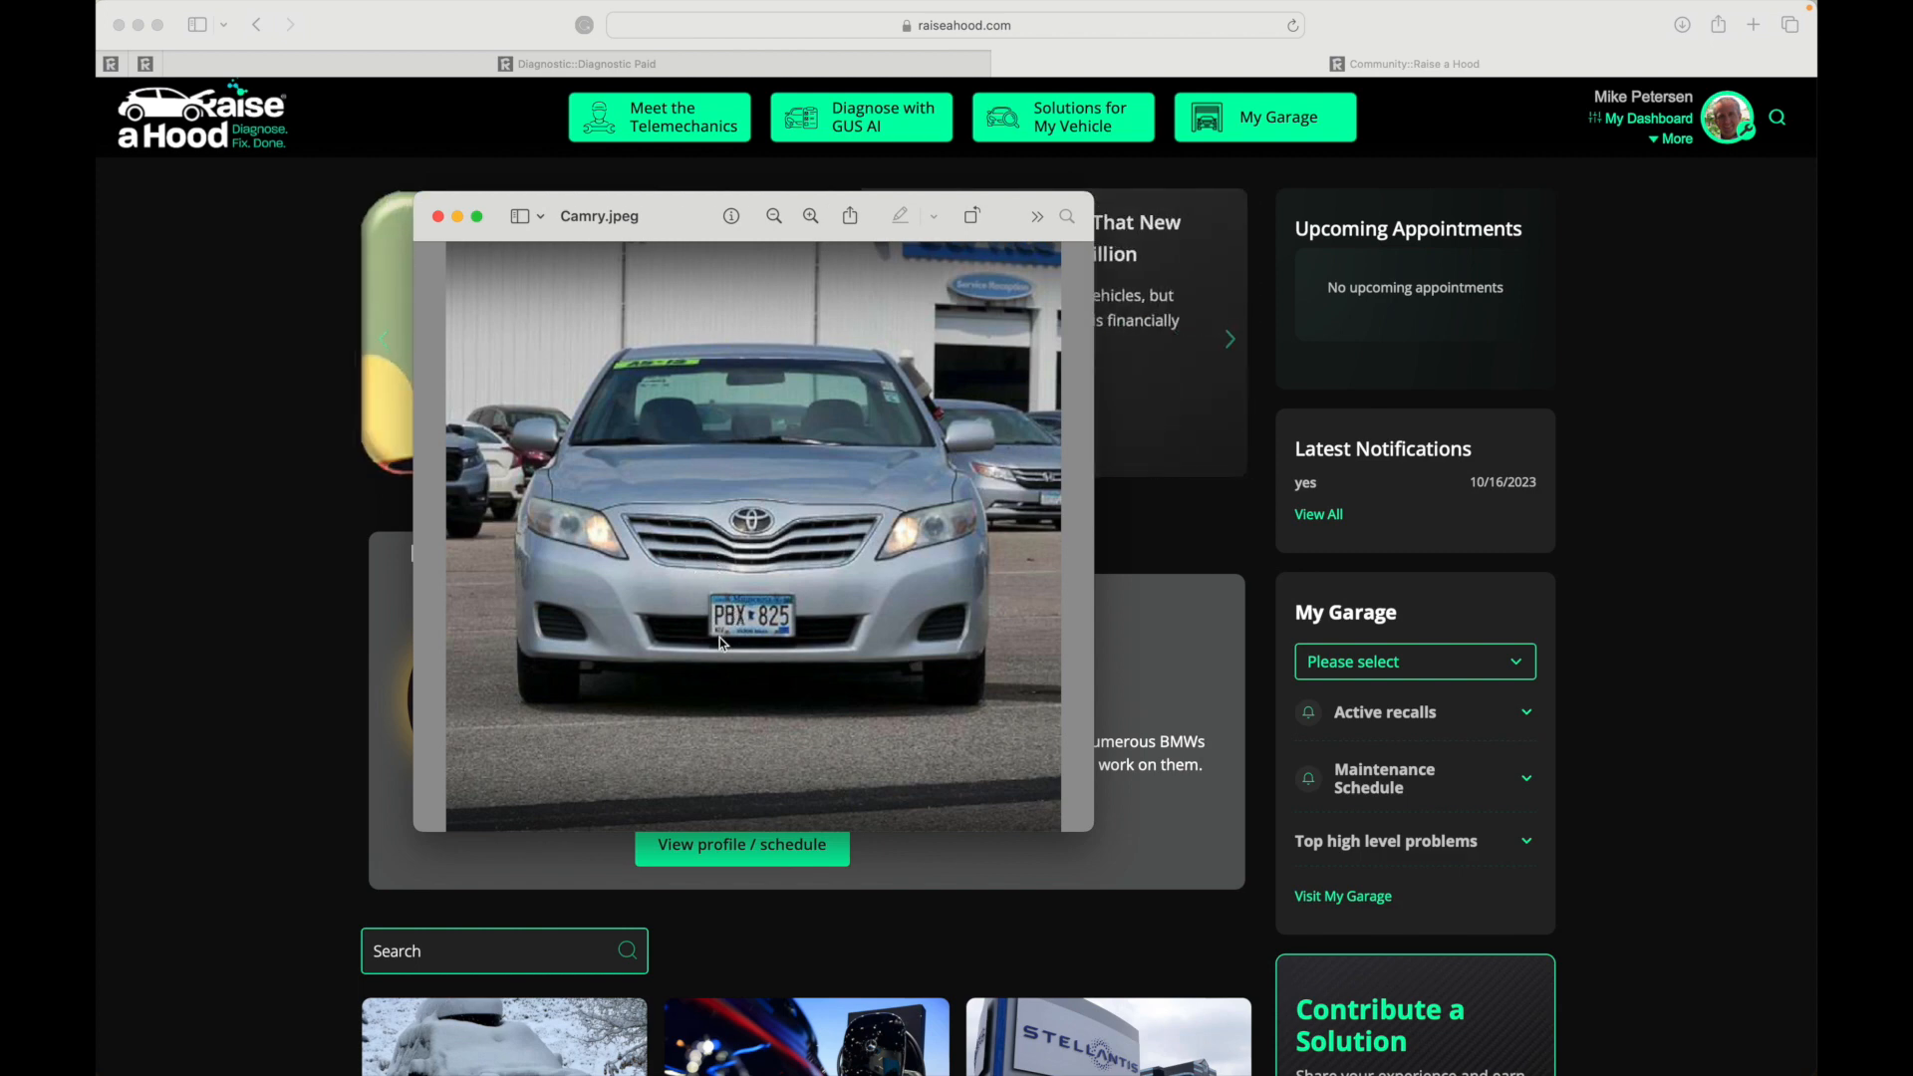
mouse_move(708, 212)
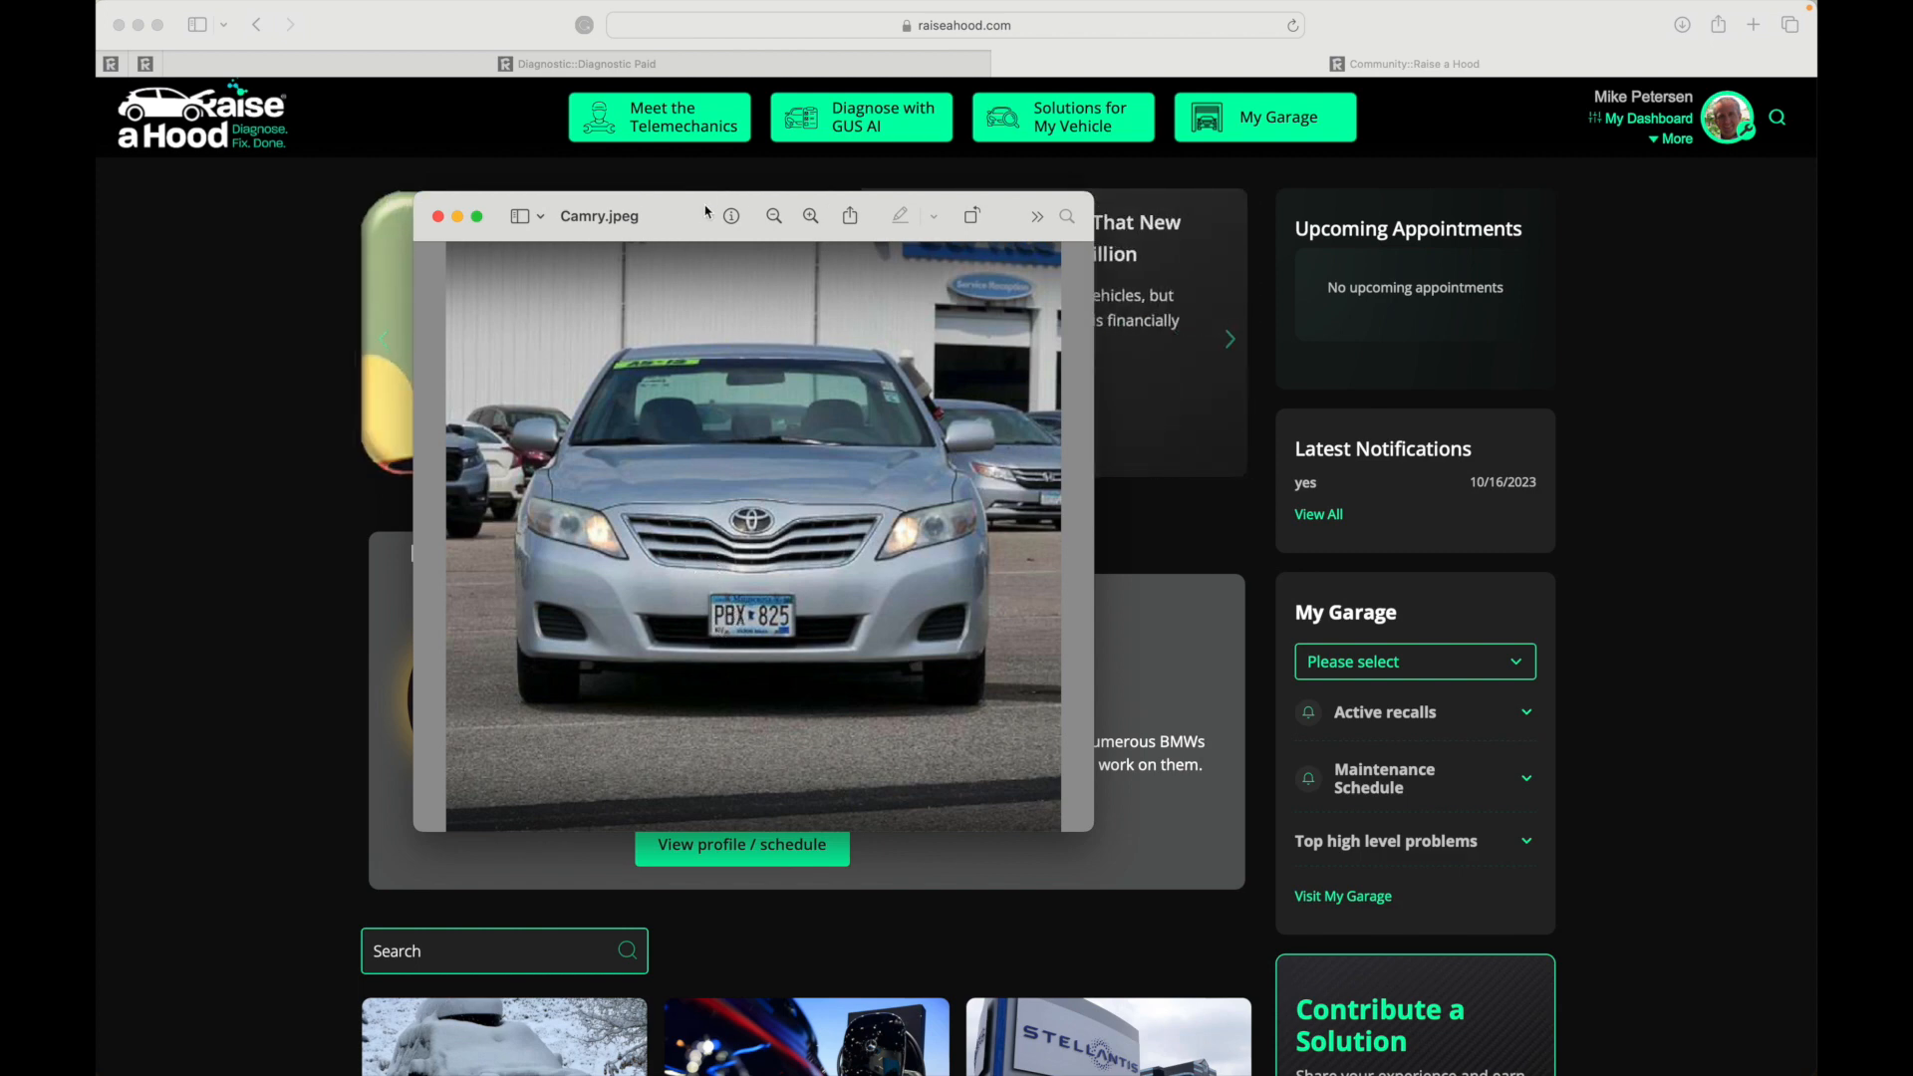
click(438, 216)
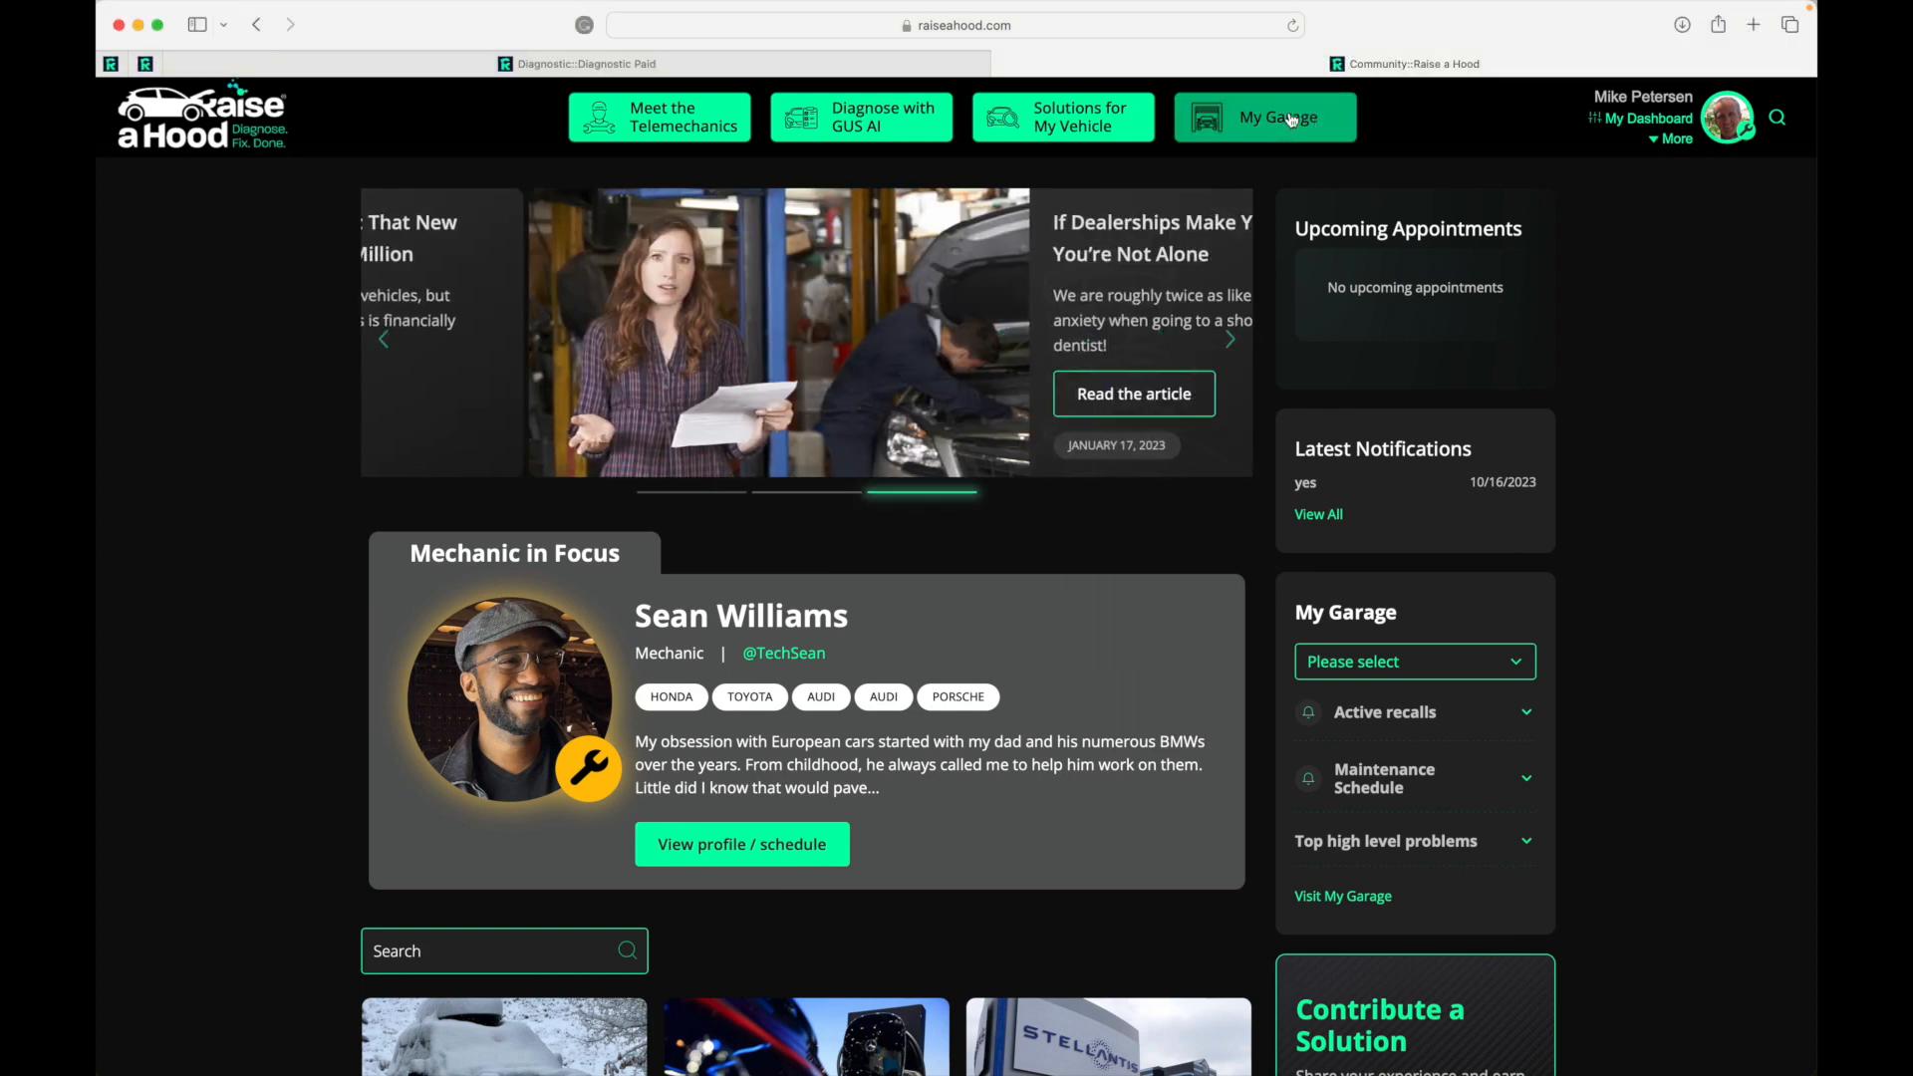
click(1264, 115)
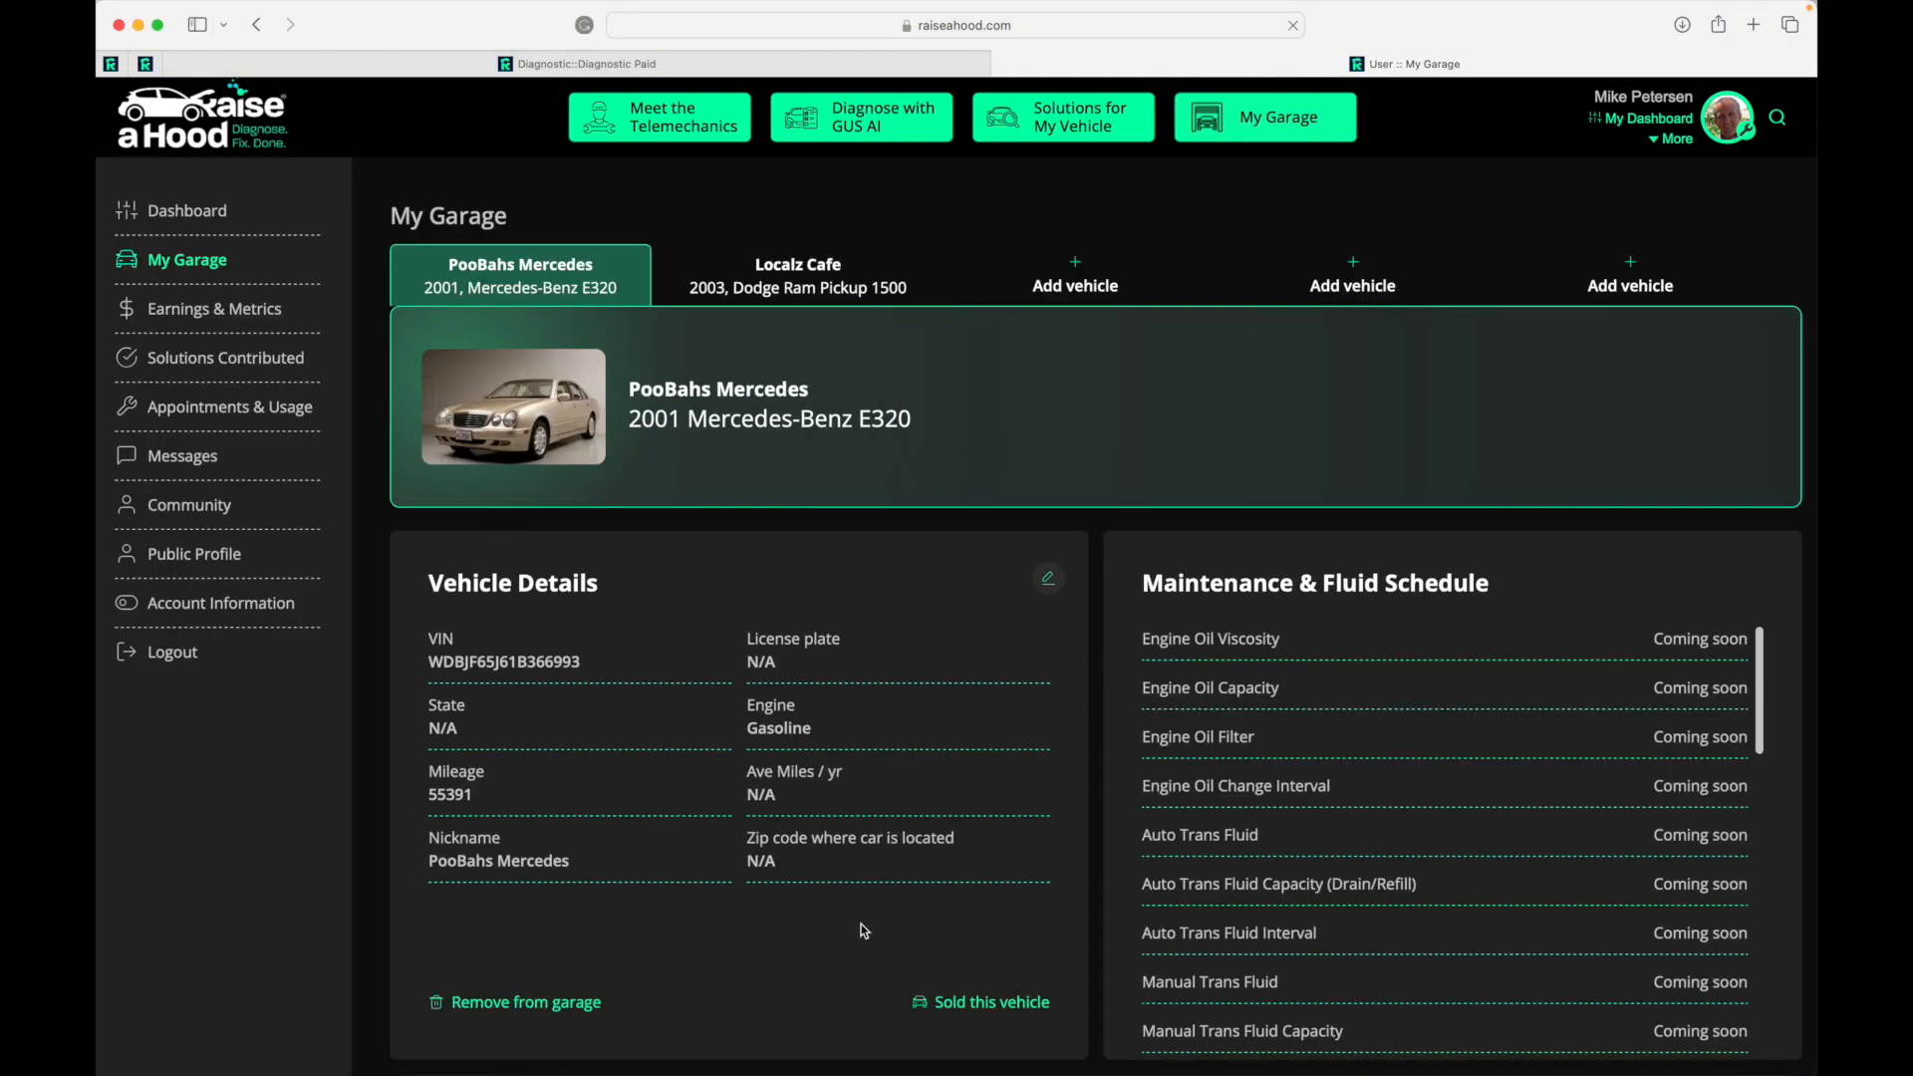
click(1075, 268)
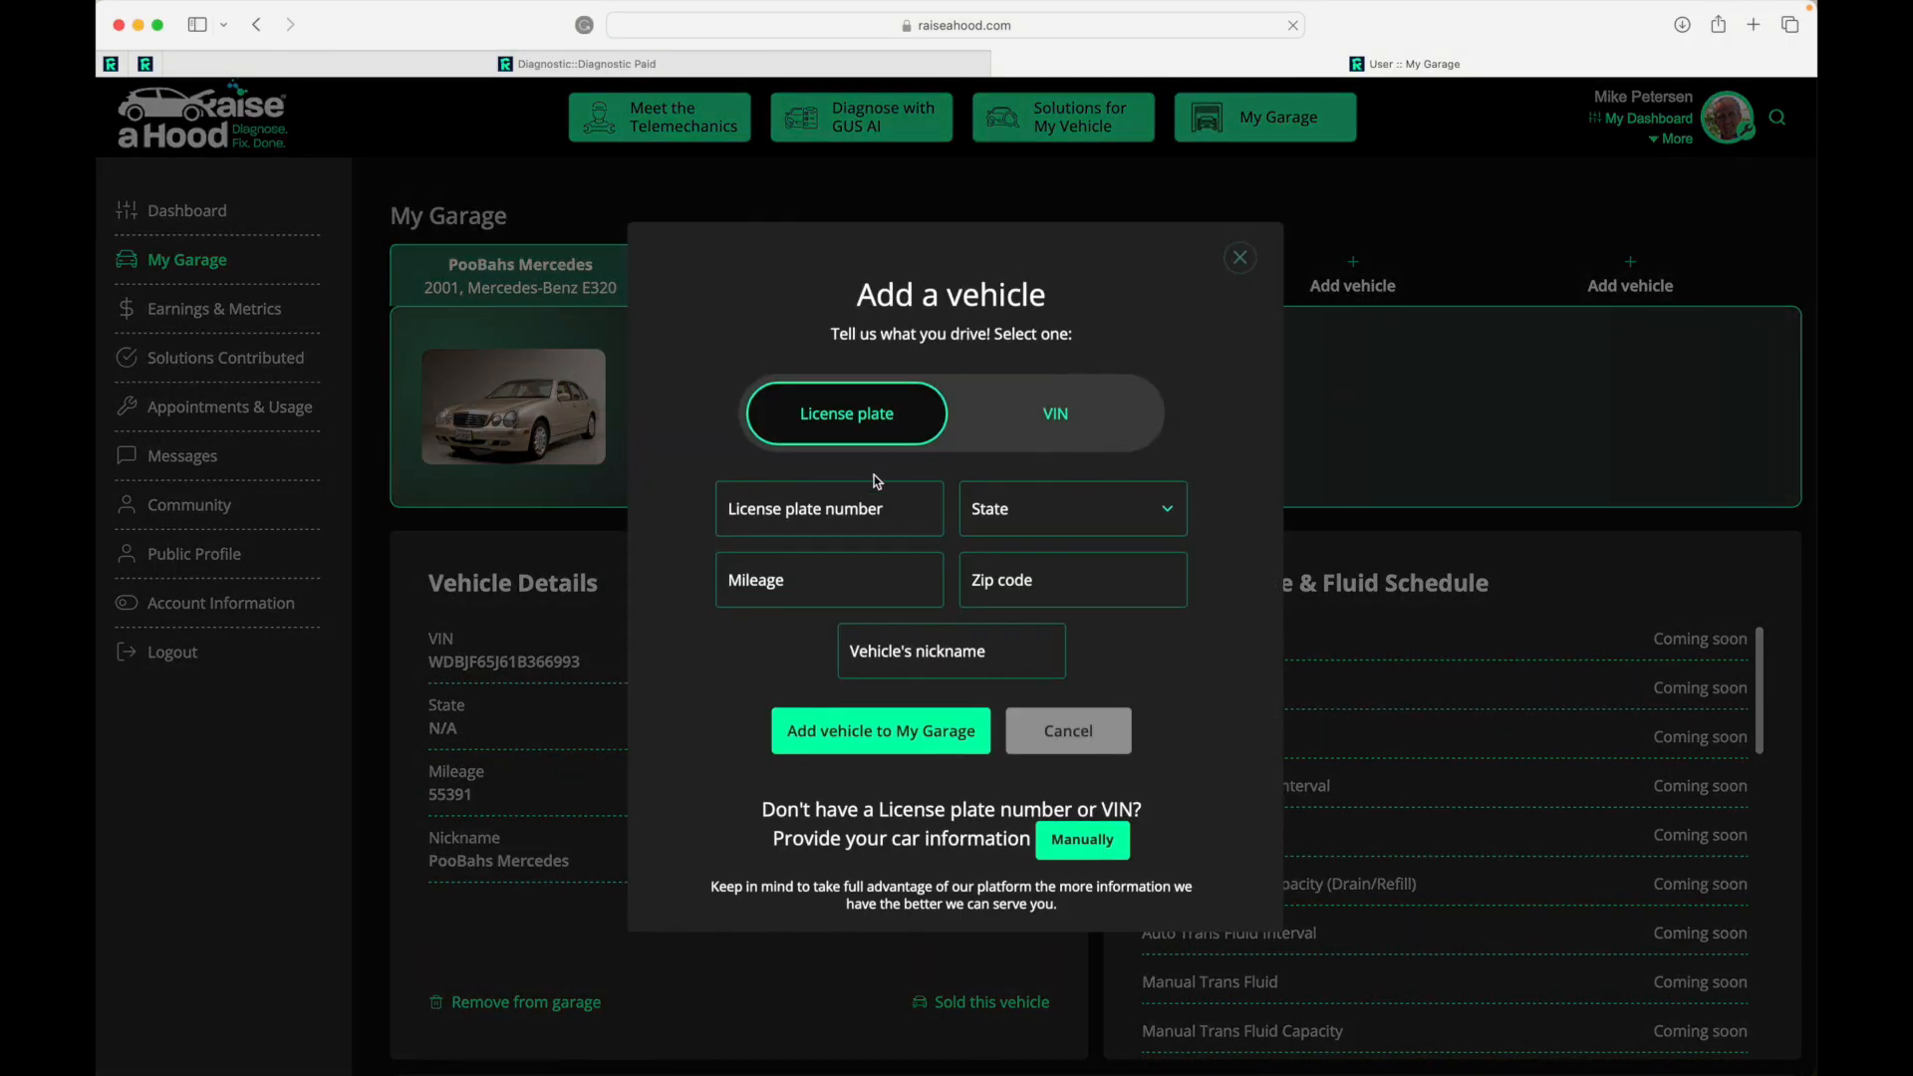
text(PBX825)
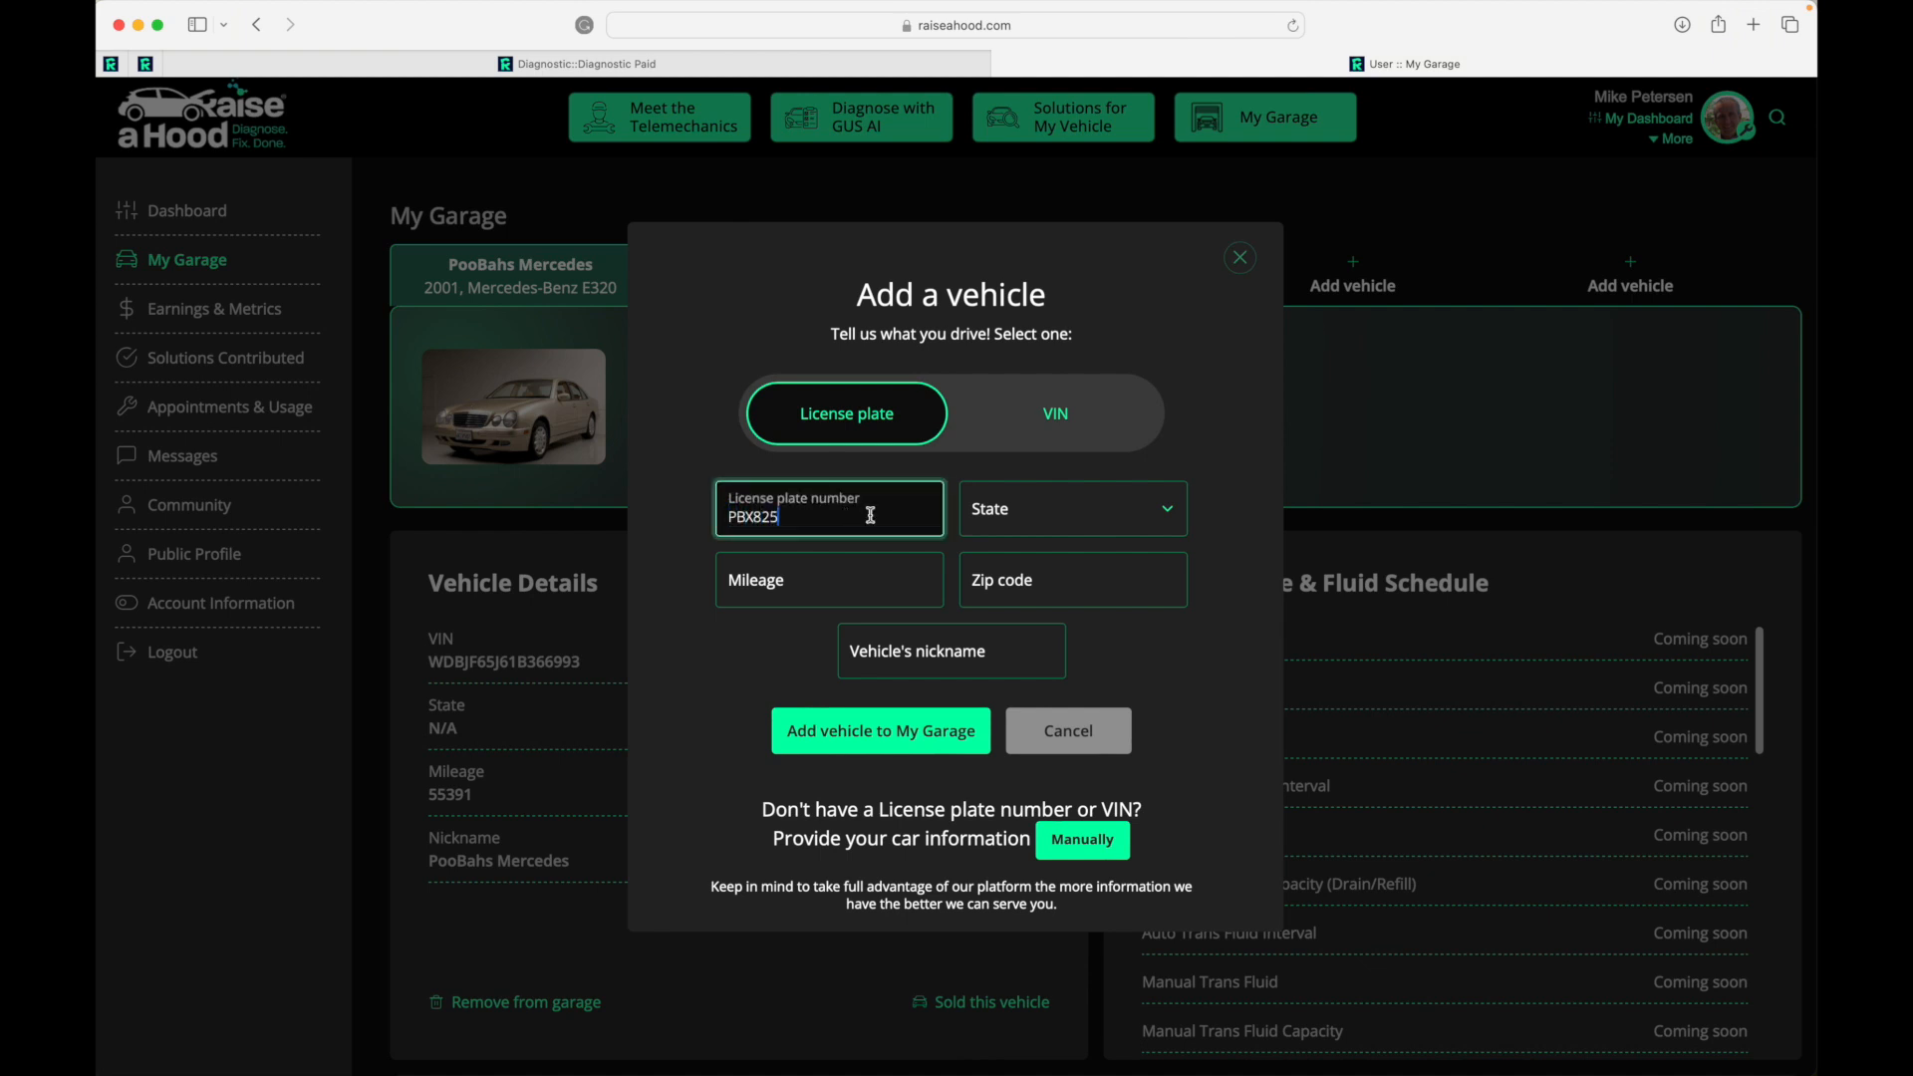
click(1070, 509)
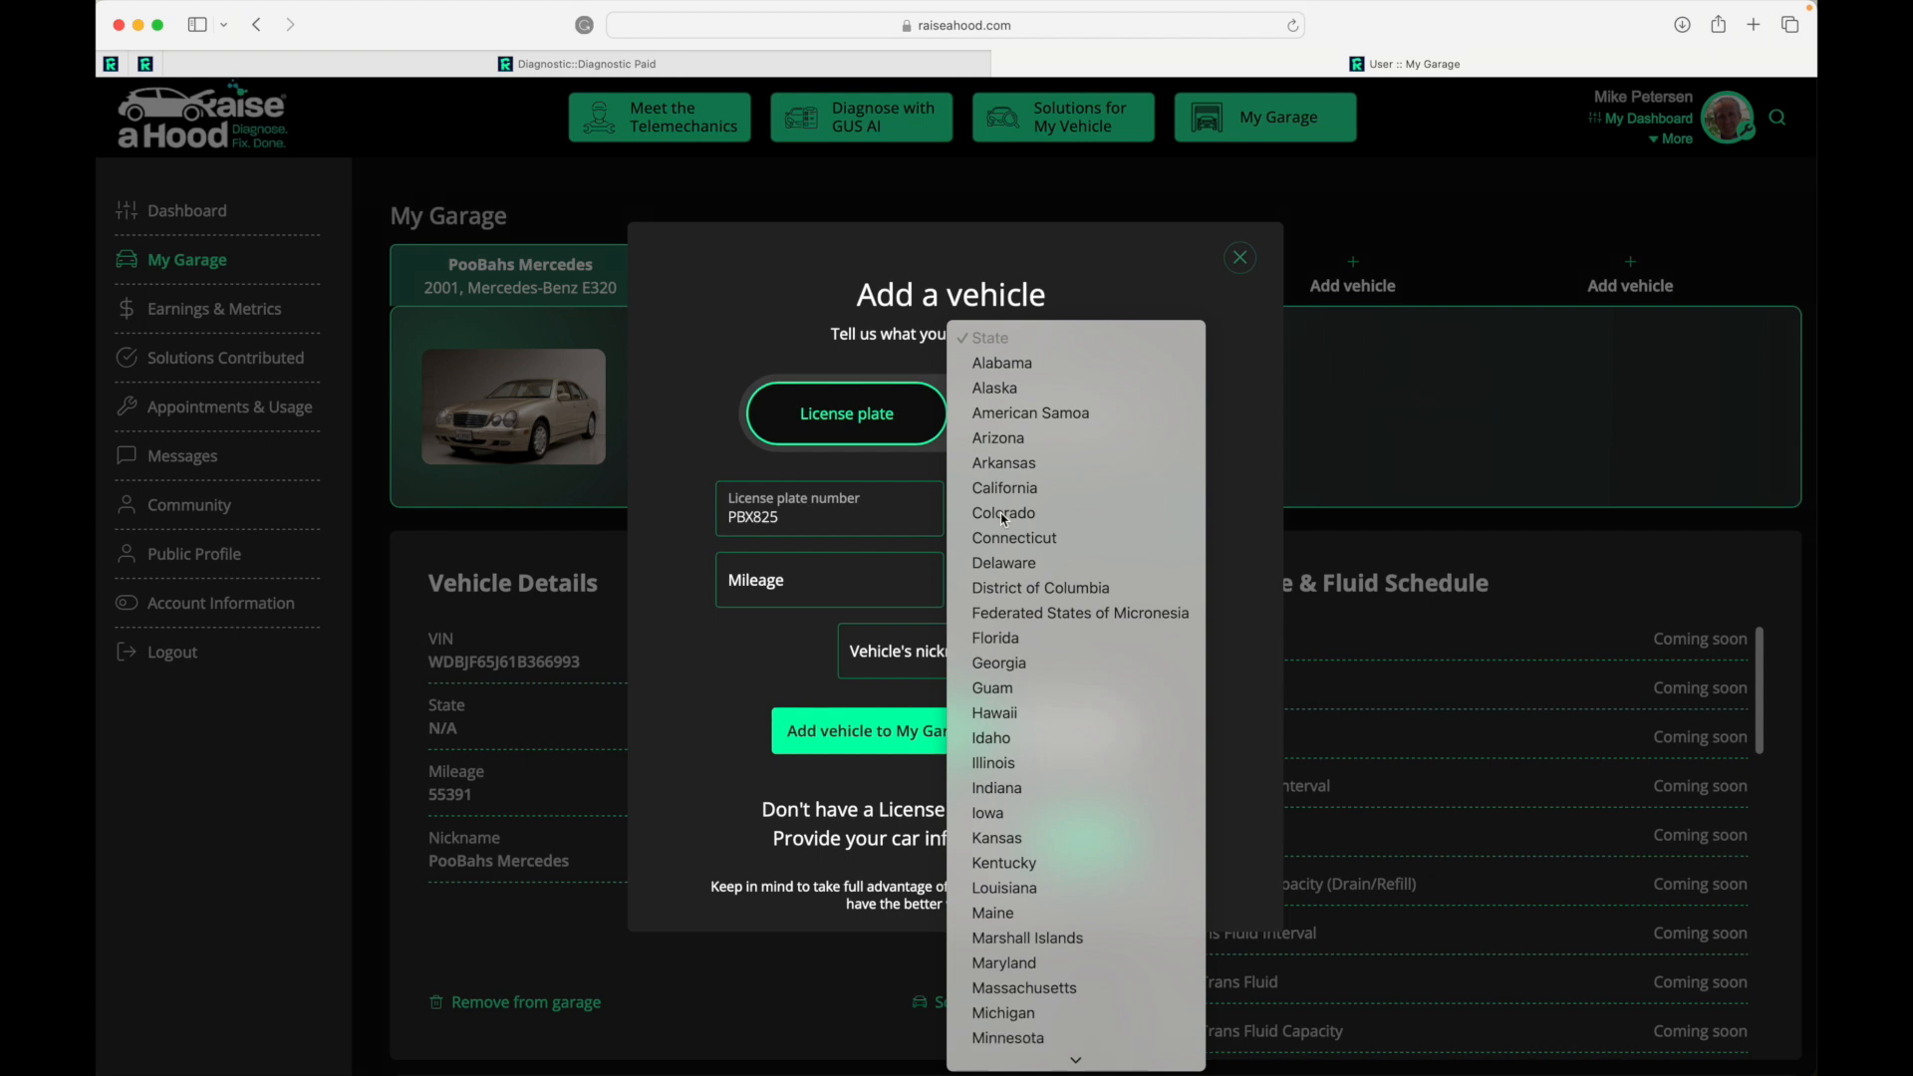
click(1008, 1037)
text(100000)
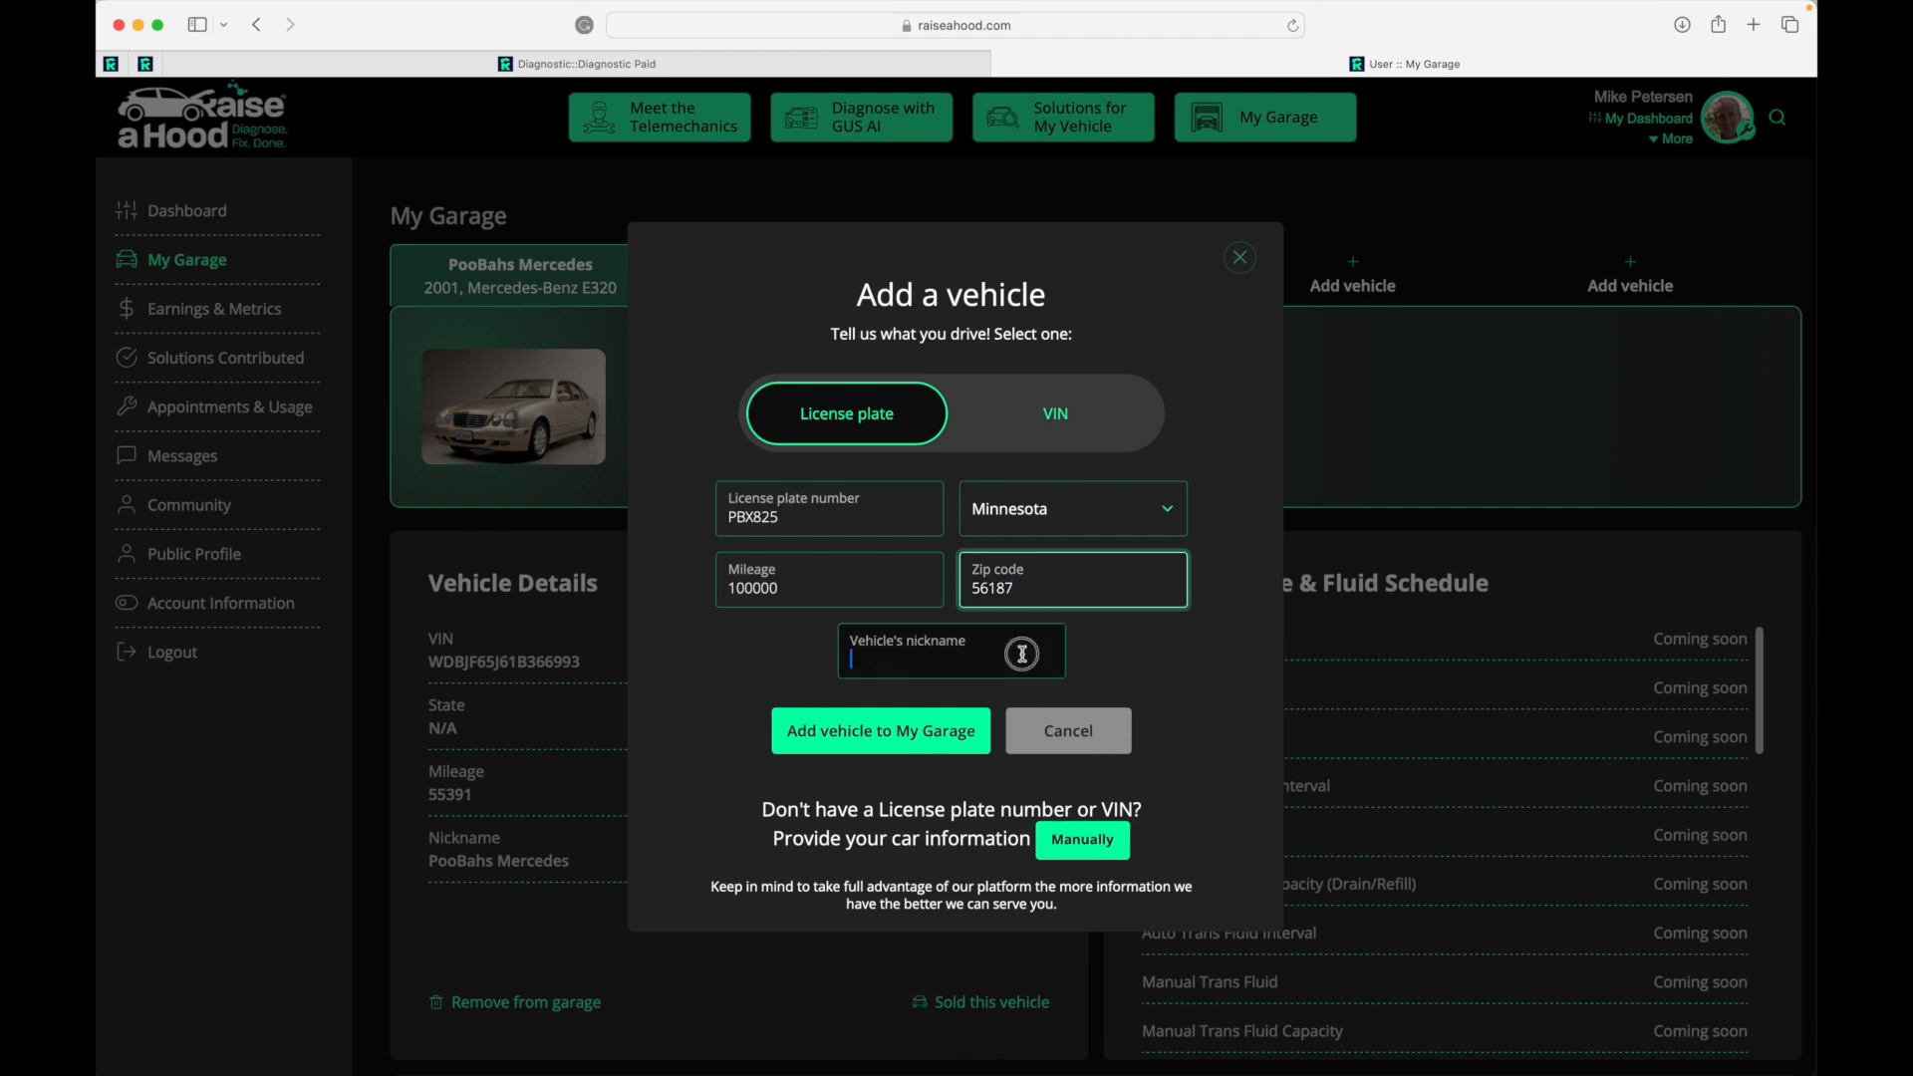
text(Henry)
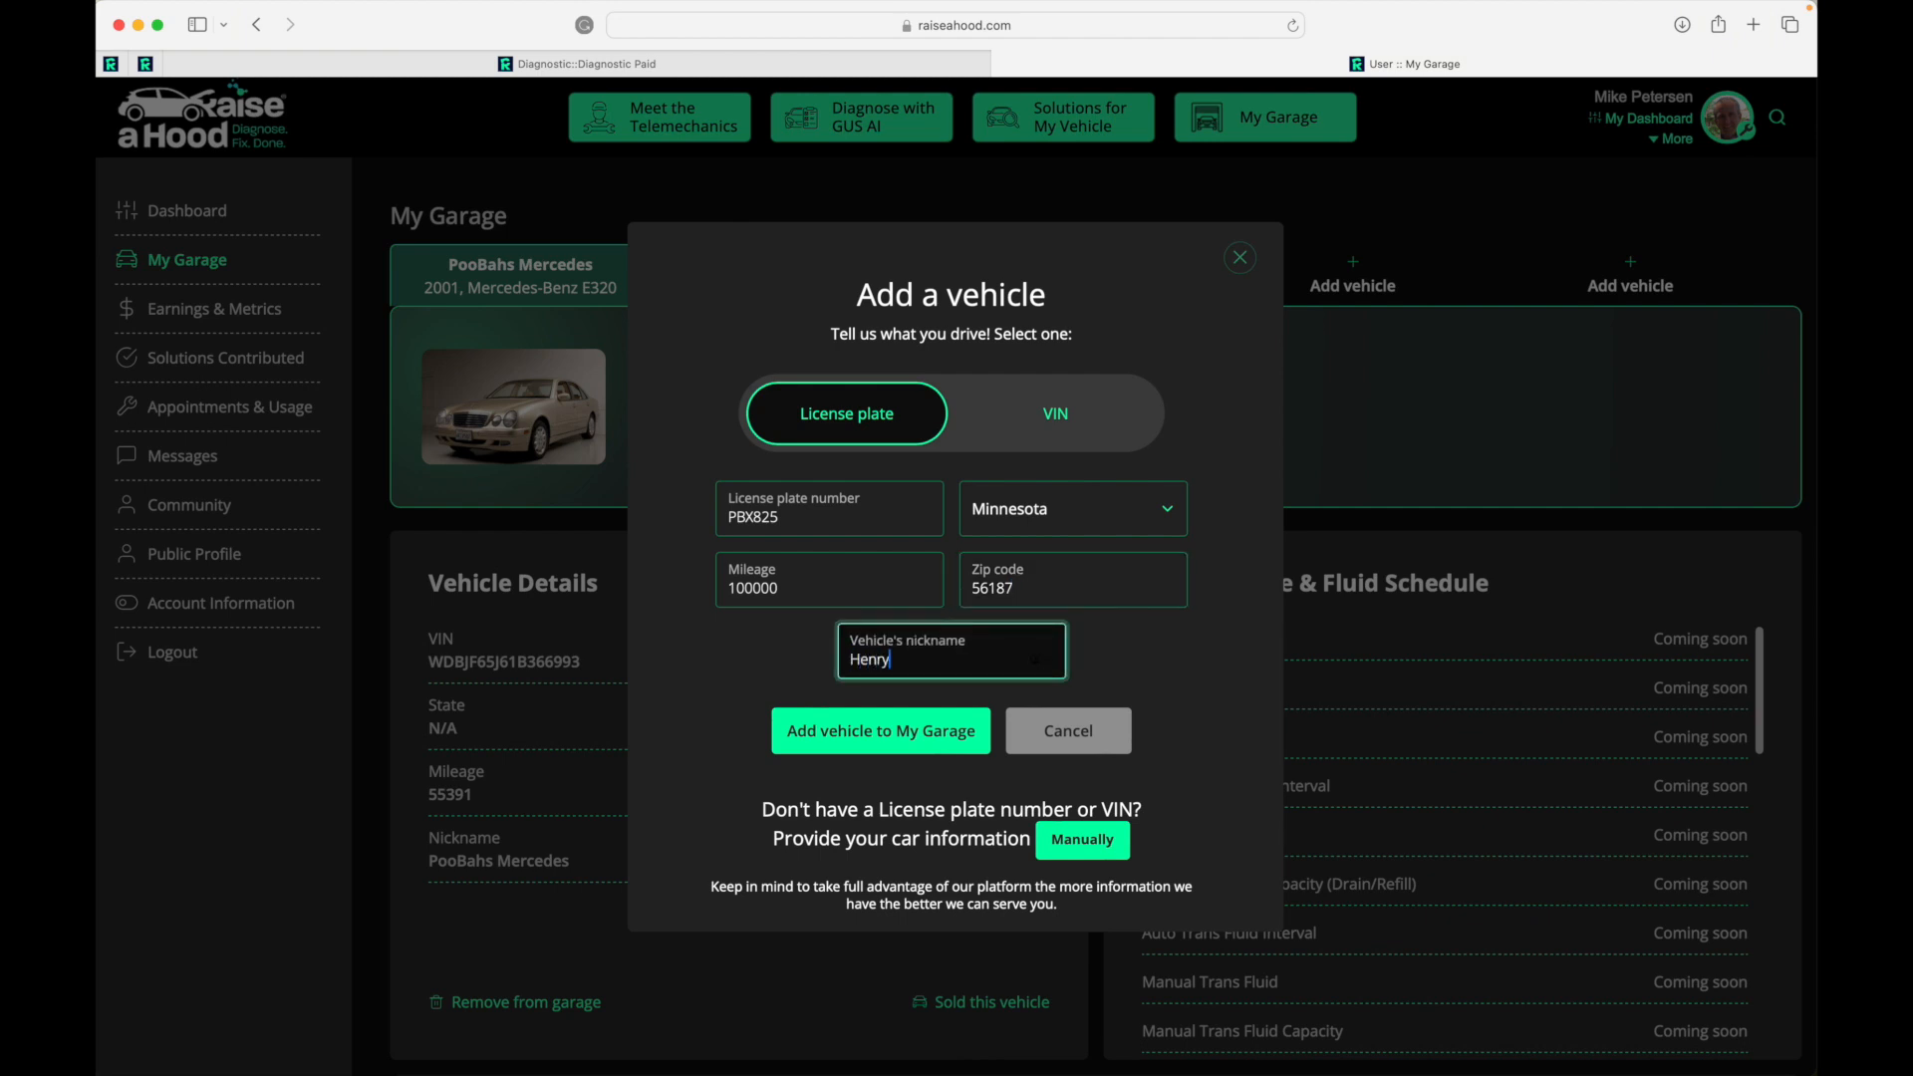
click(879, 729)
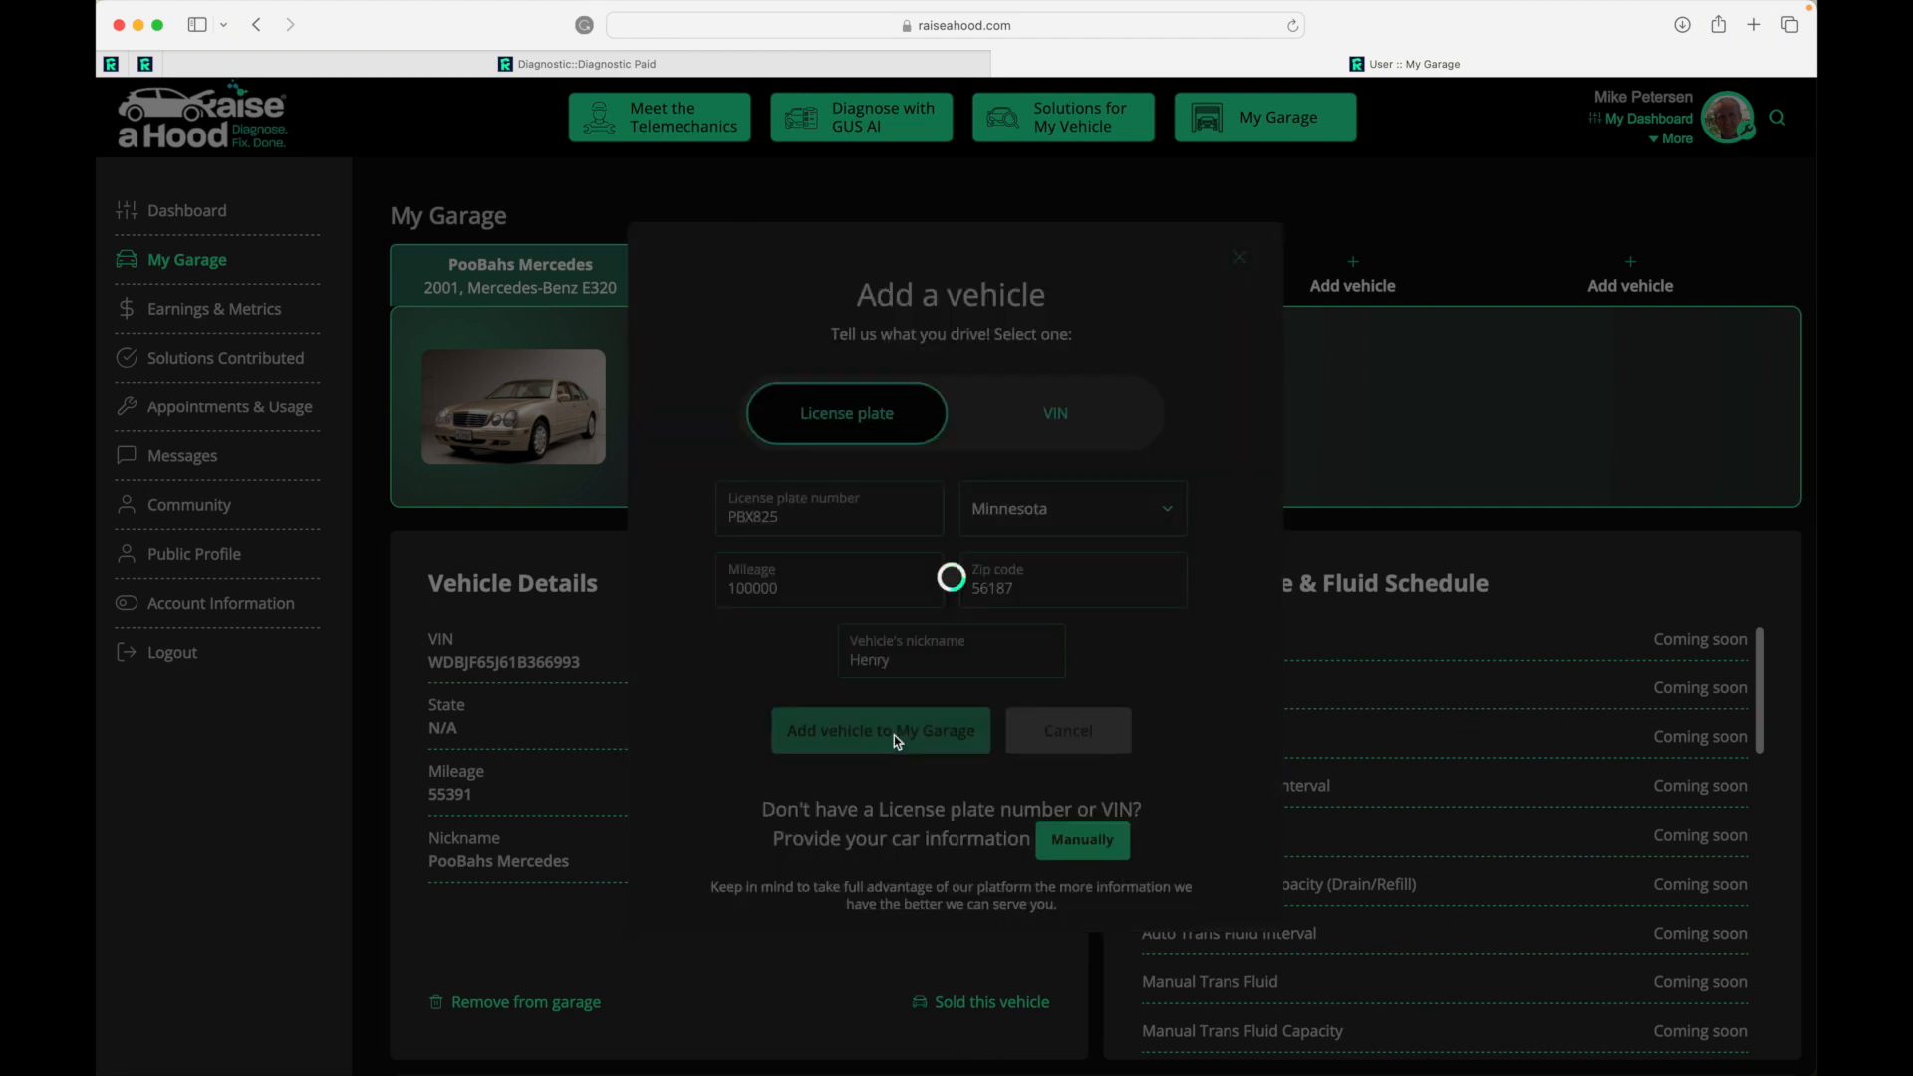
- Select Henry's 2010 Toyota Camry tab and scroll through Vehicle Details and Maintenance & Fluid Schedule
click(879, 729)
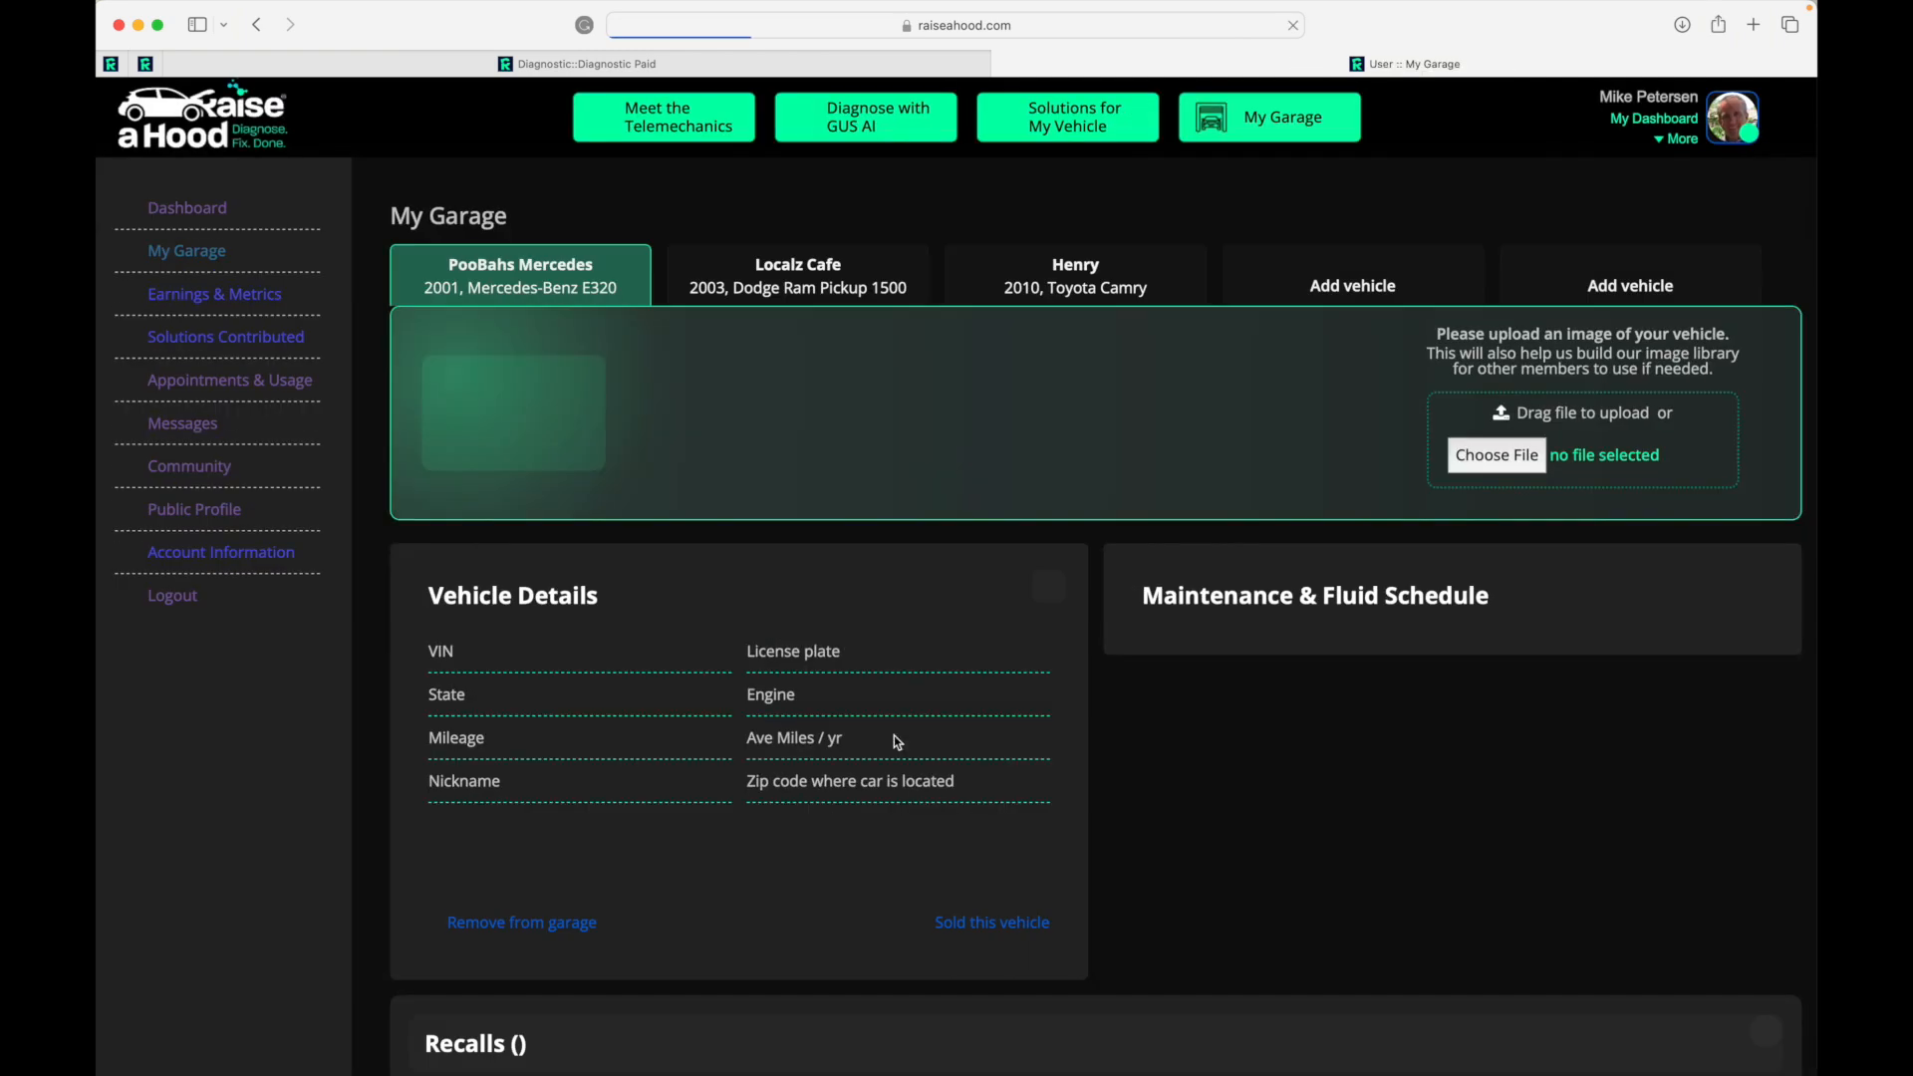
click(1075, 275)
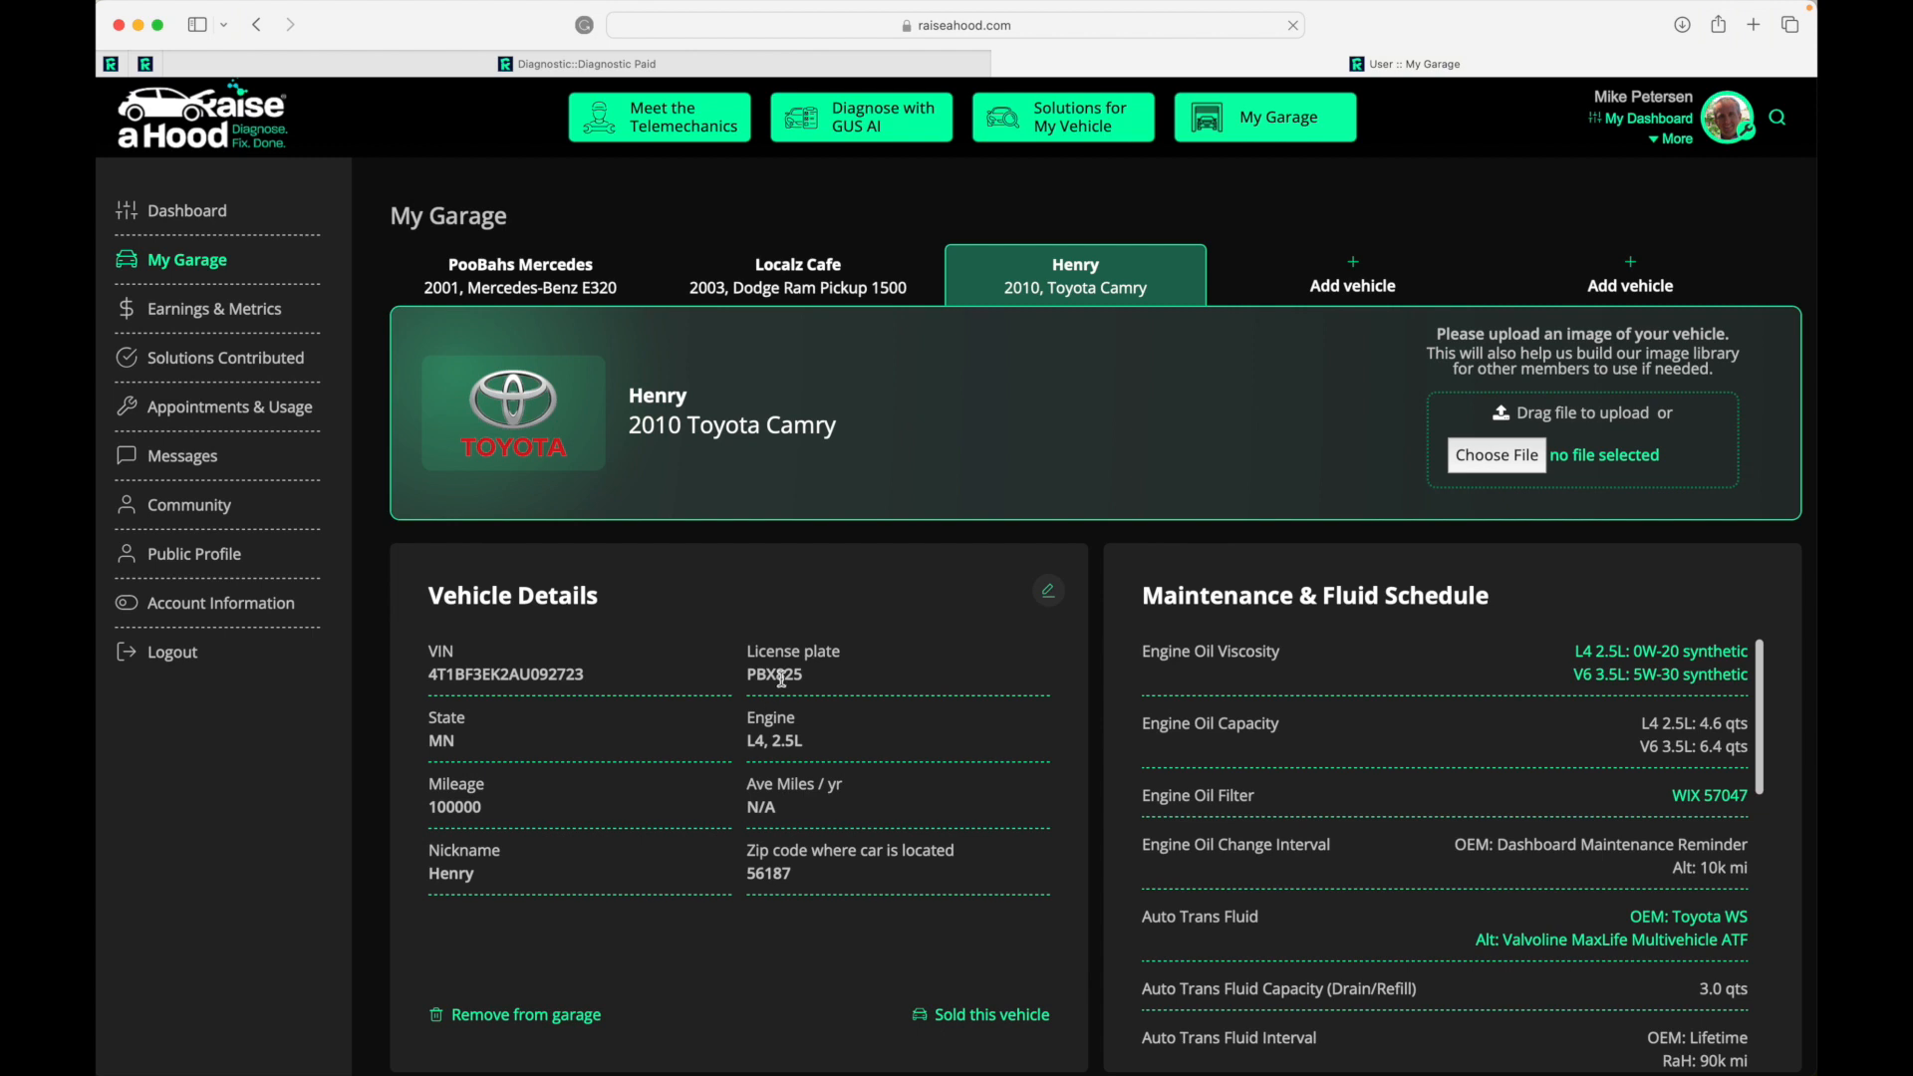
scroll(down, 3)
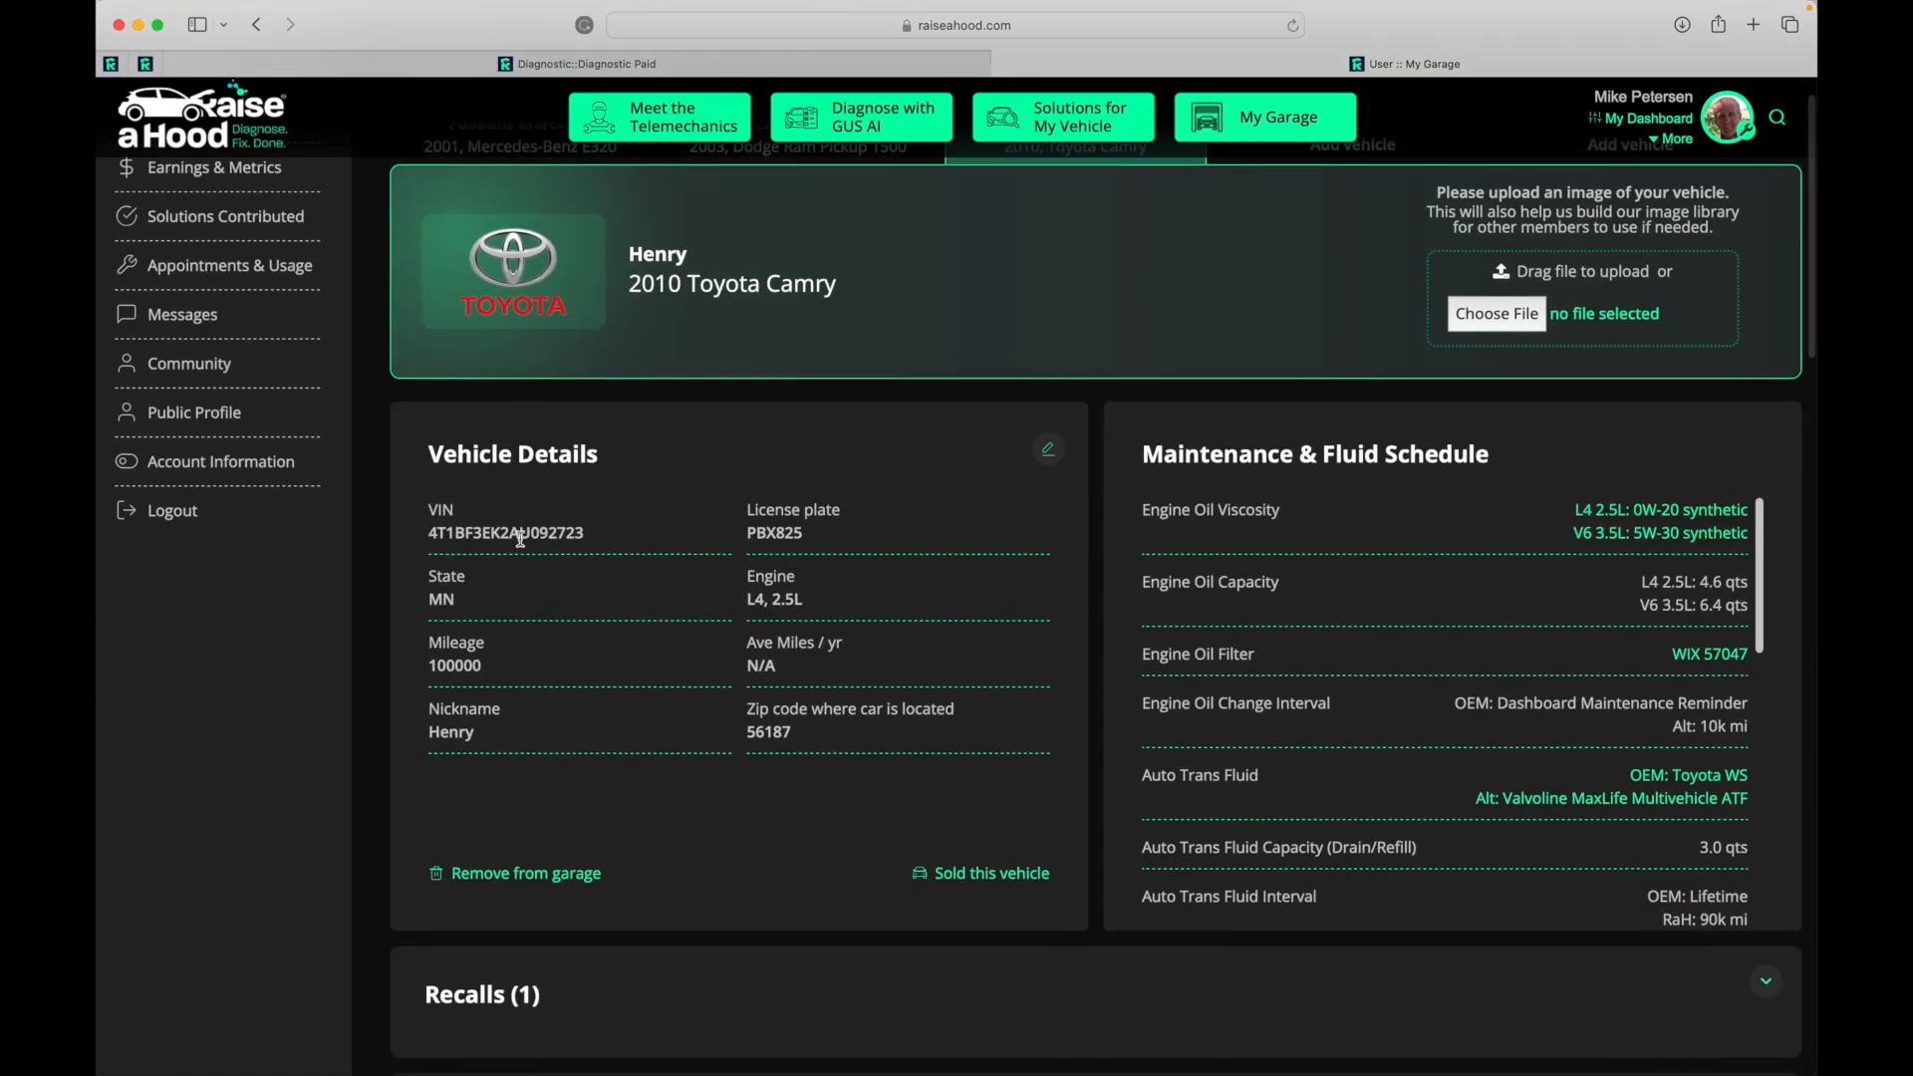
mouse_move(1317, 643)
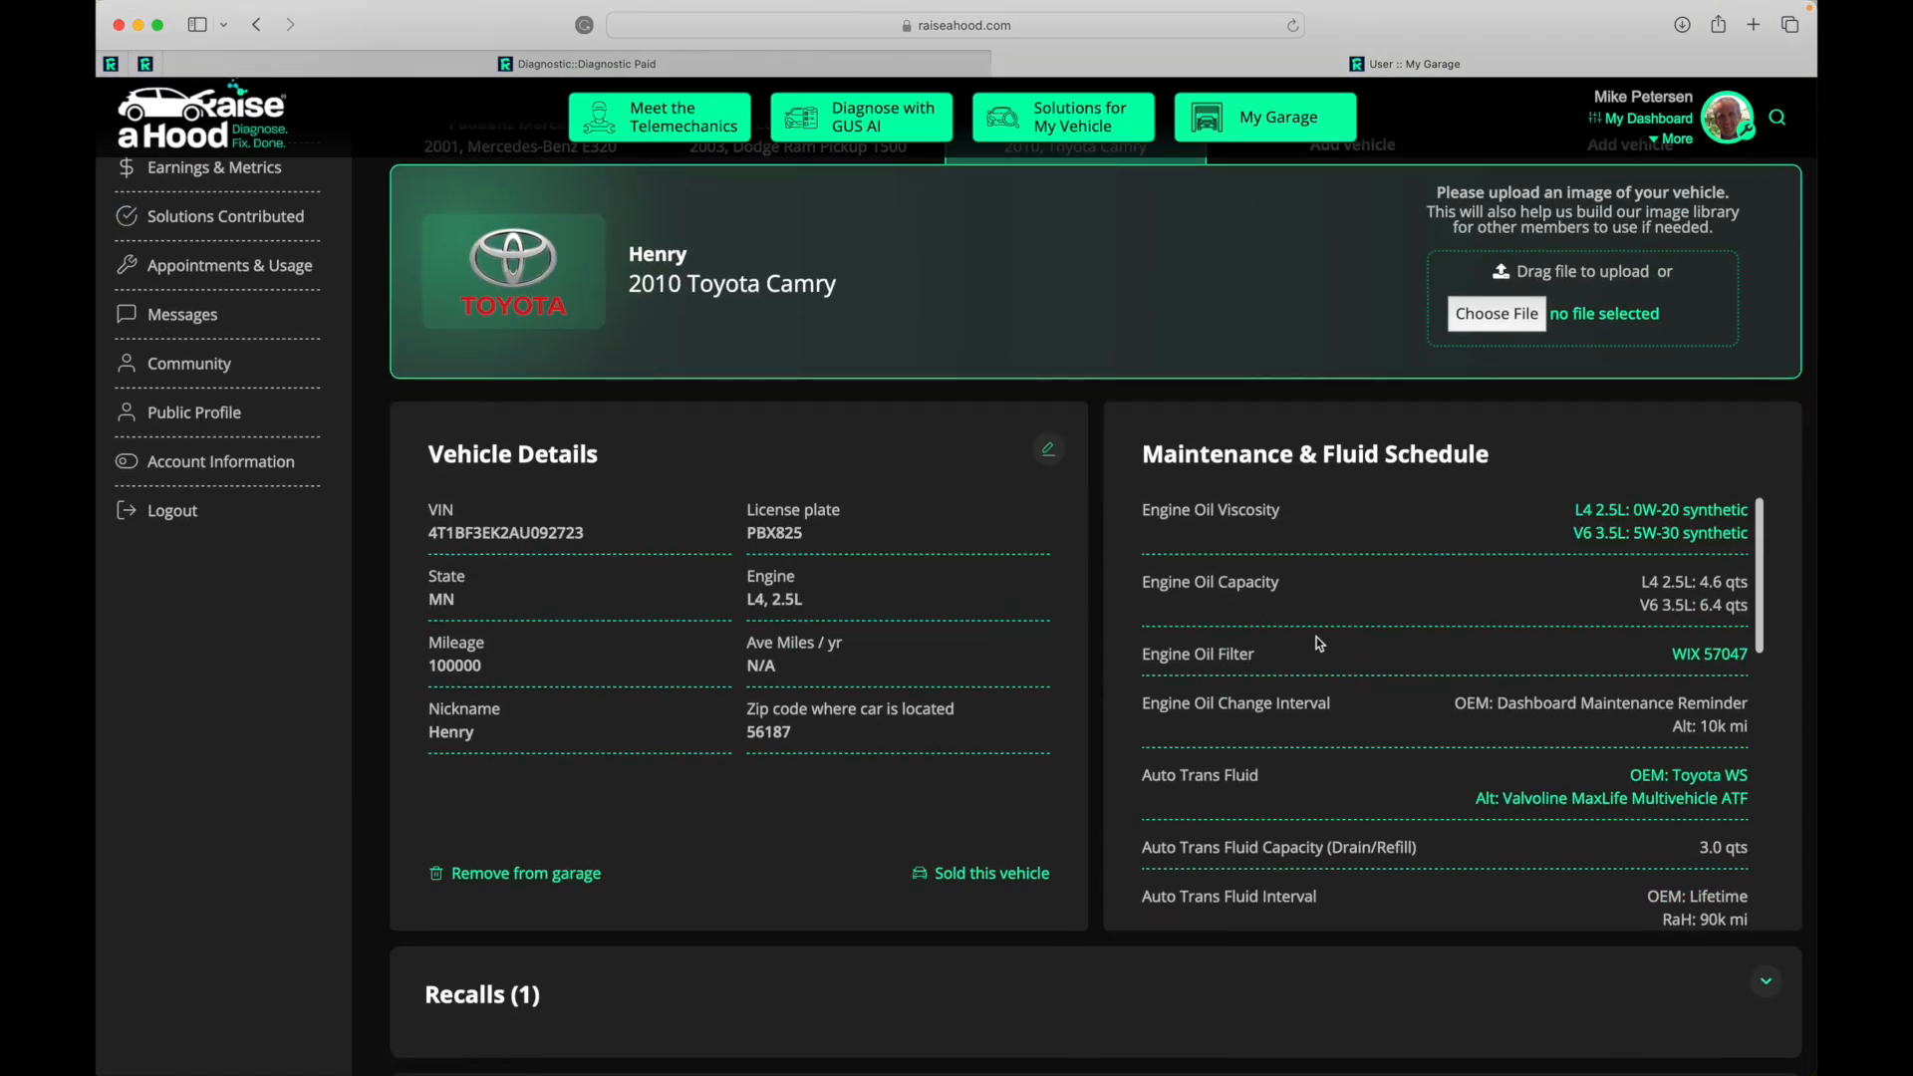
scroll(down, 3)
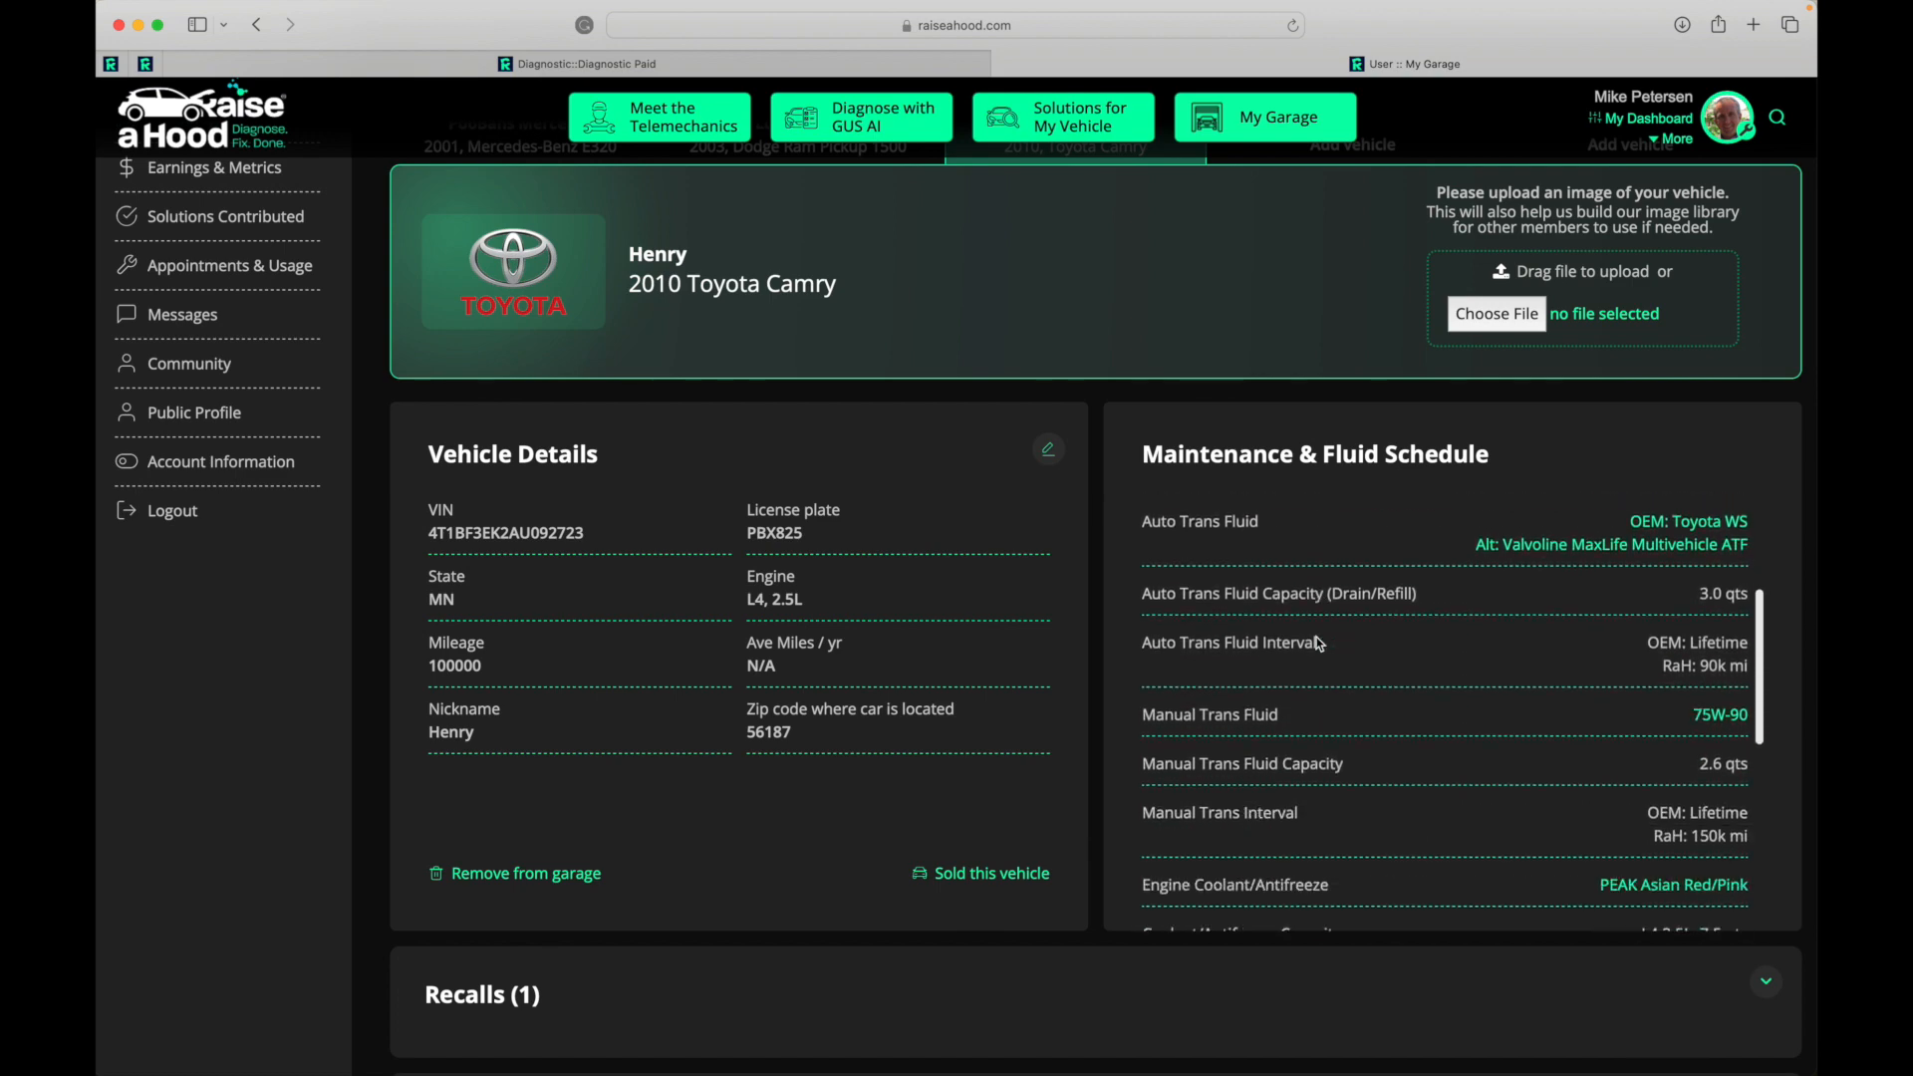
scroll(down, 3)
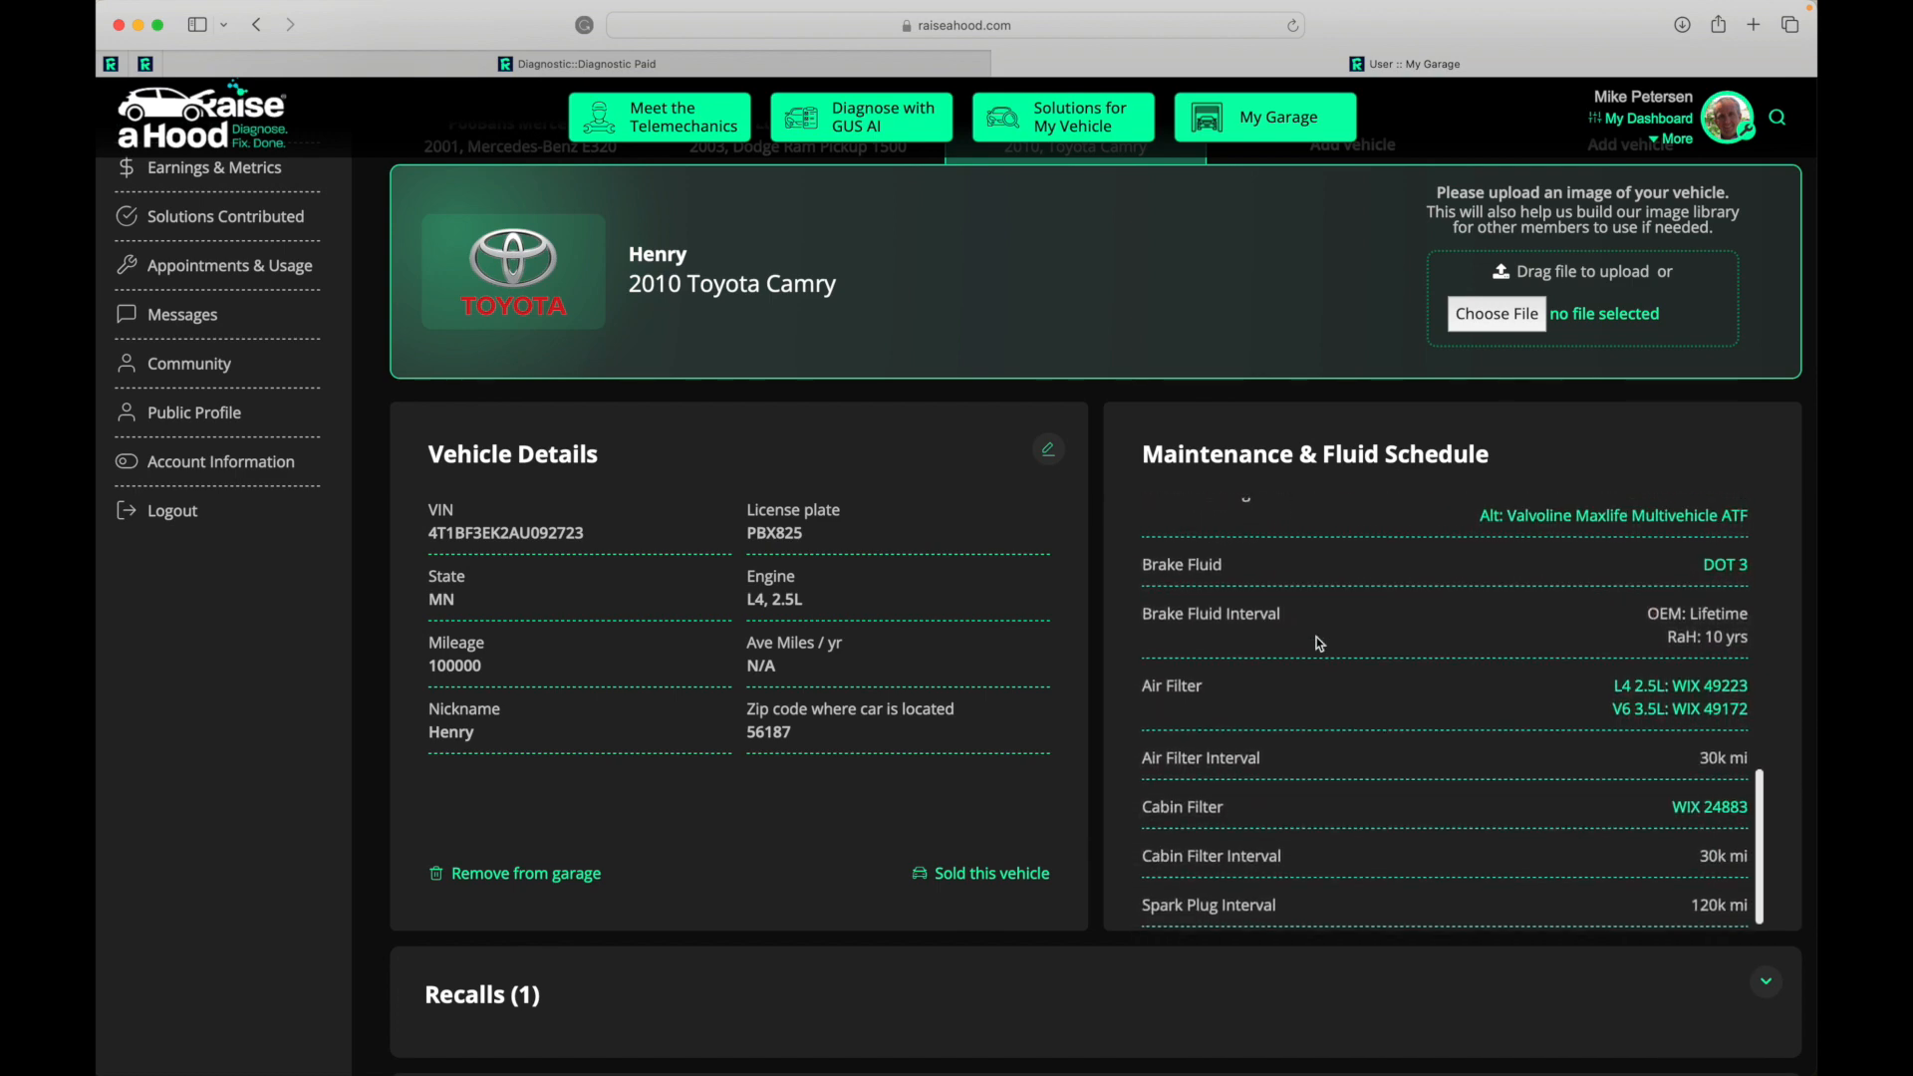
scroll(down, 3)
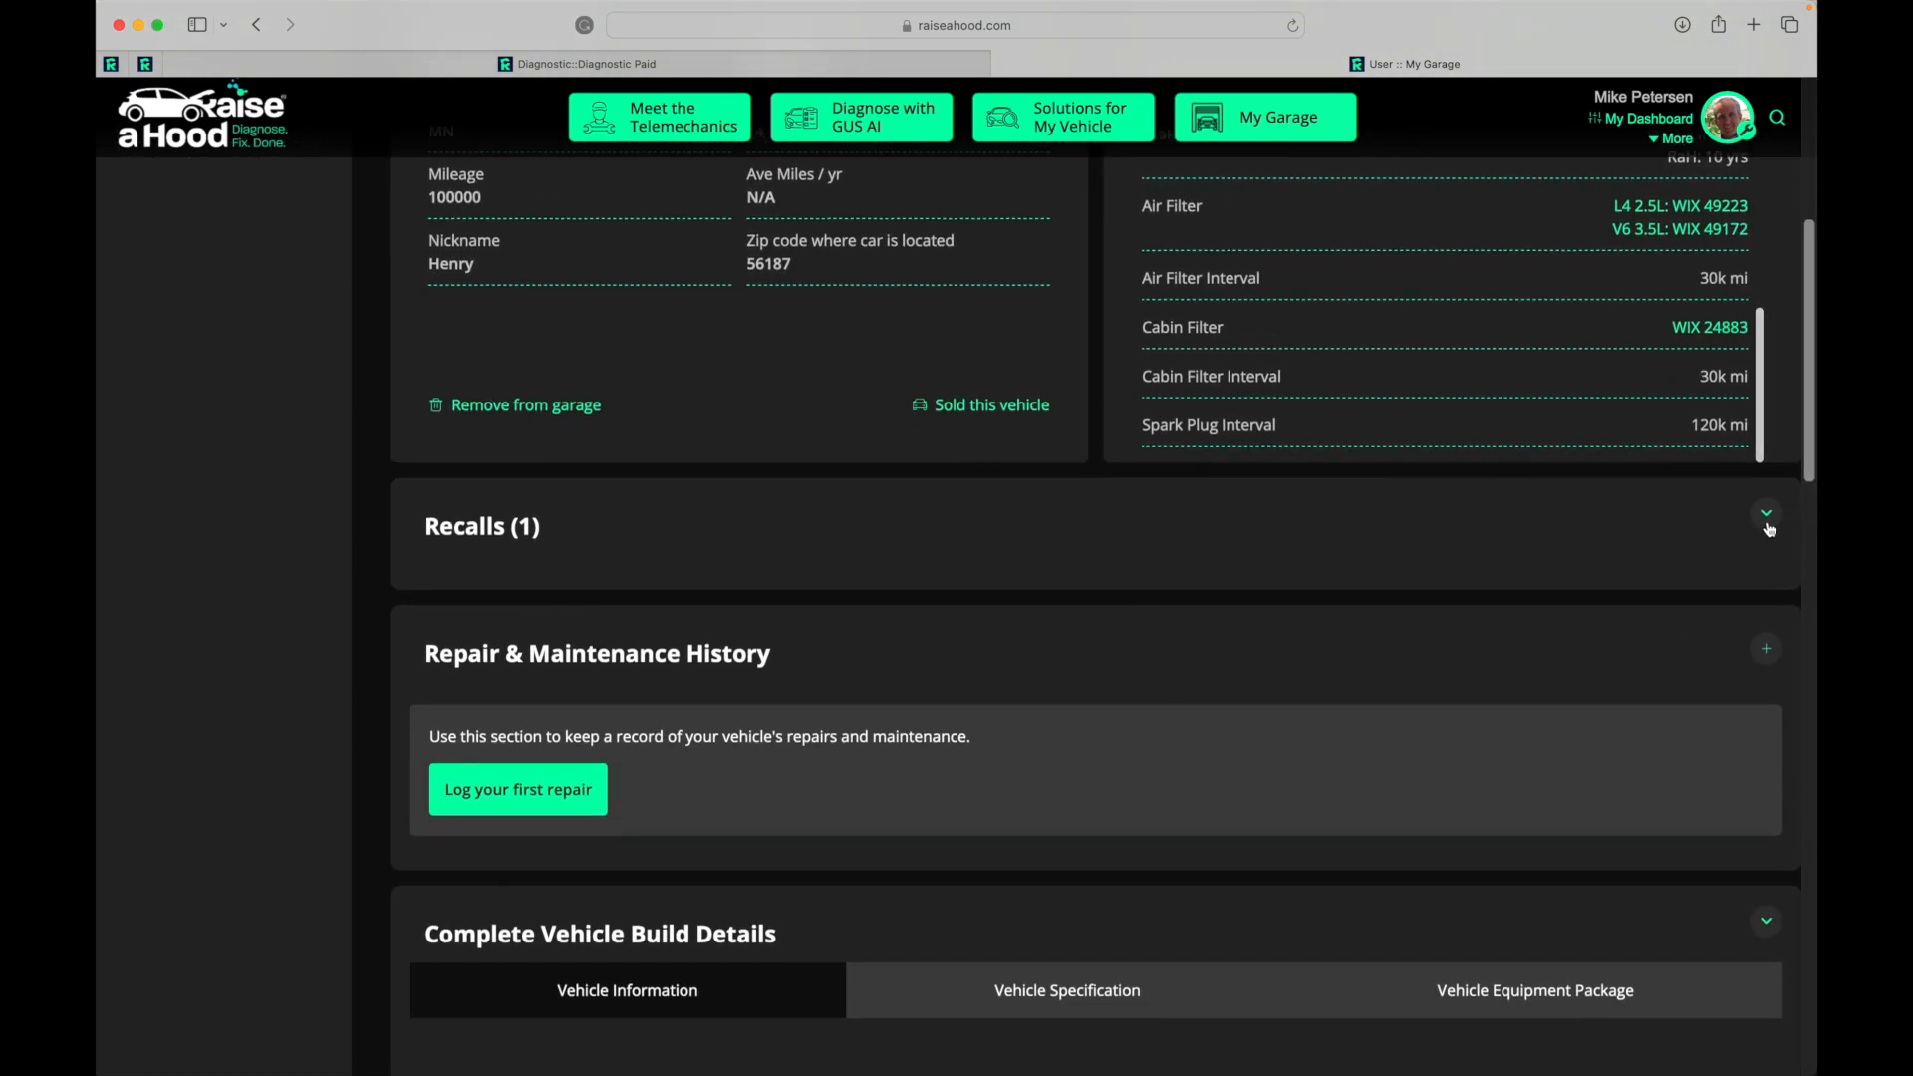
- Expand the Recalls list and the seat heater recall, then scroll to Complete Vehicle Build Details
click(1764, 512)
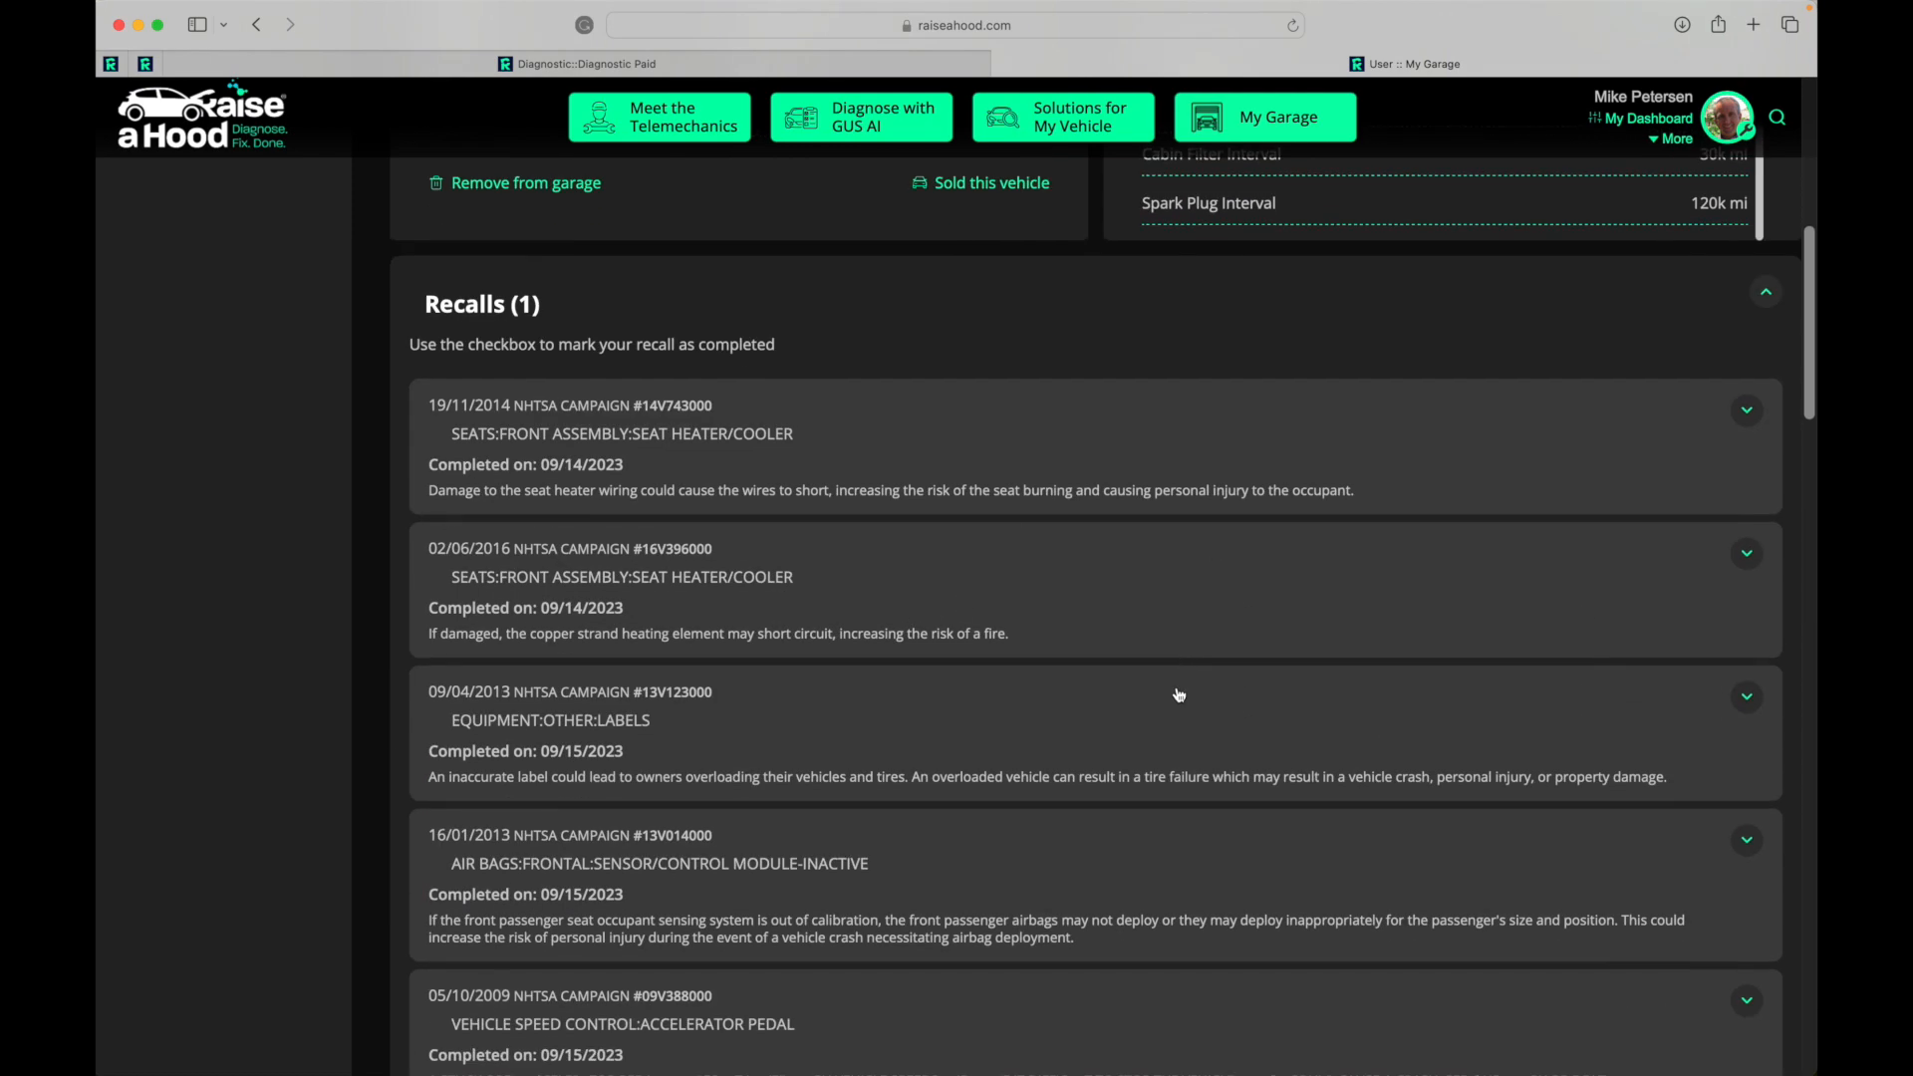
click(1746, 553)
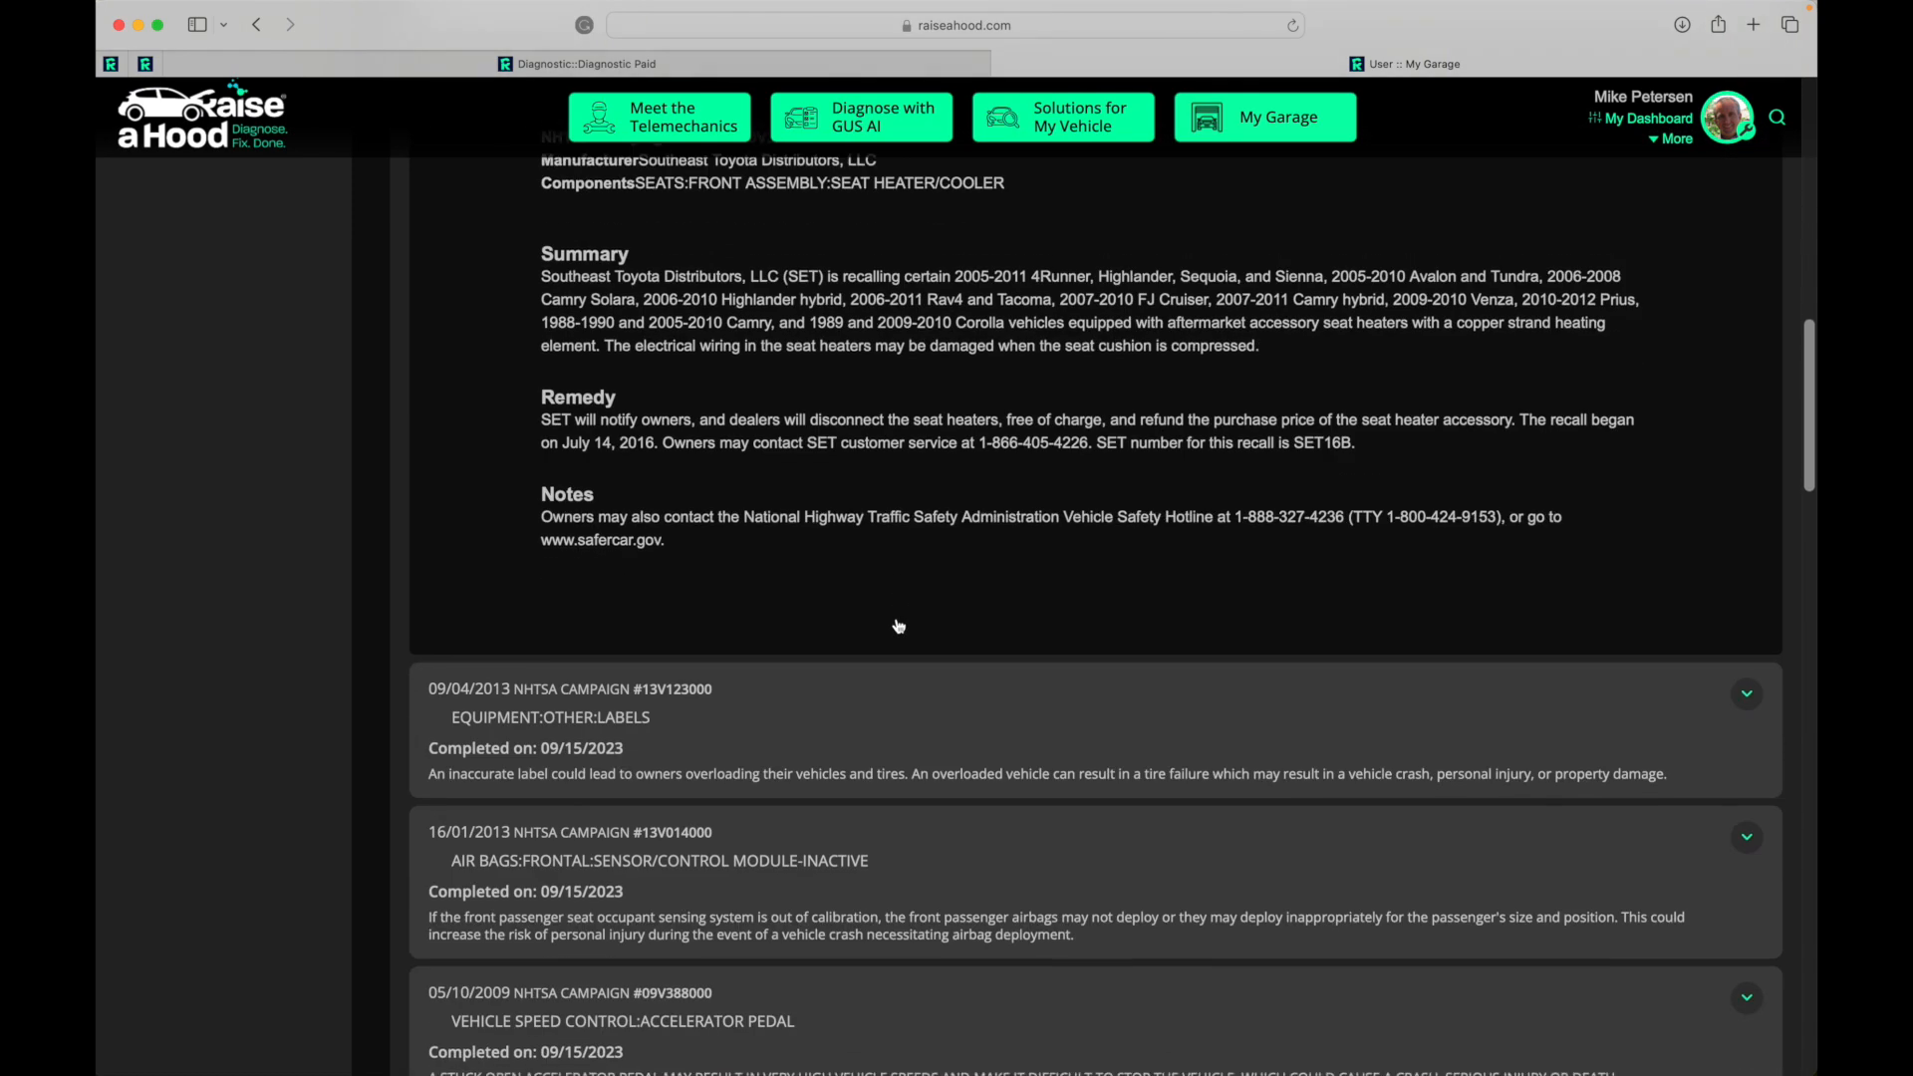
scroll(down, 3)
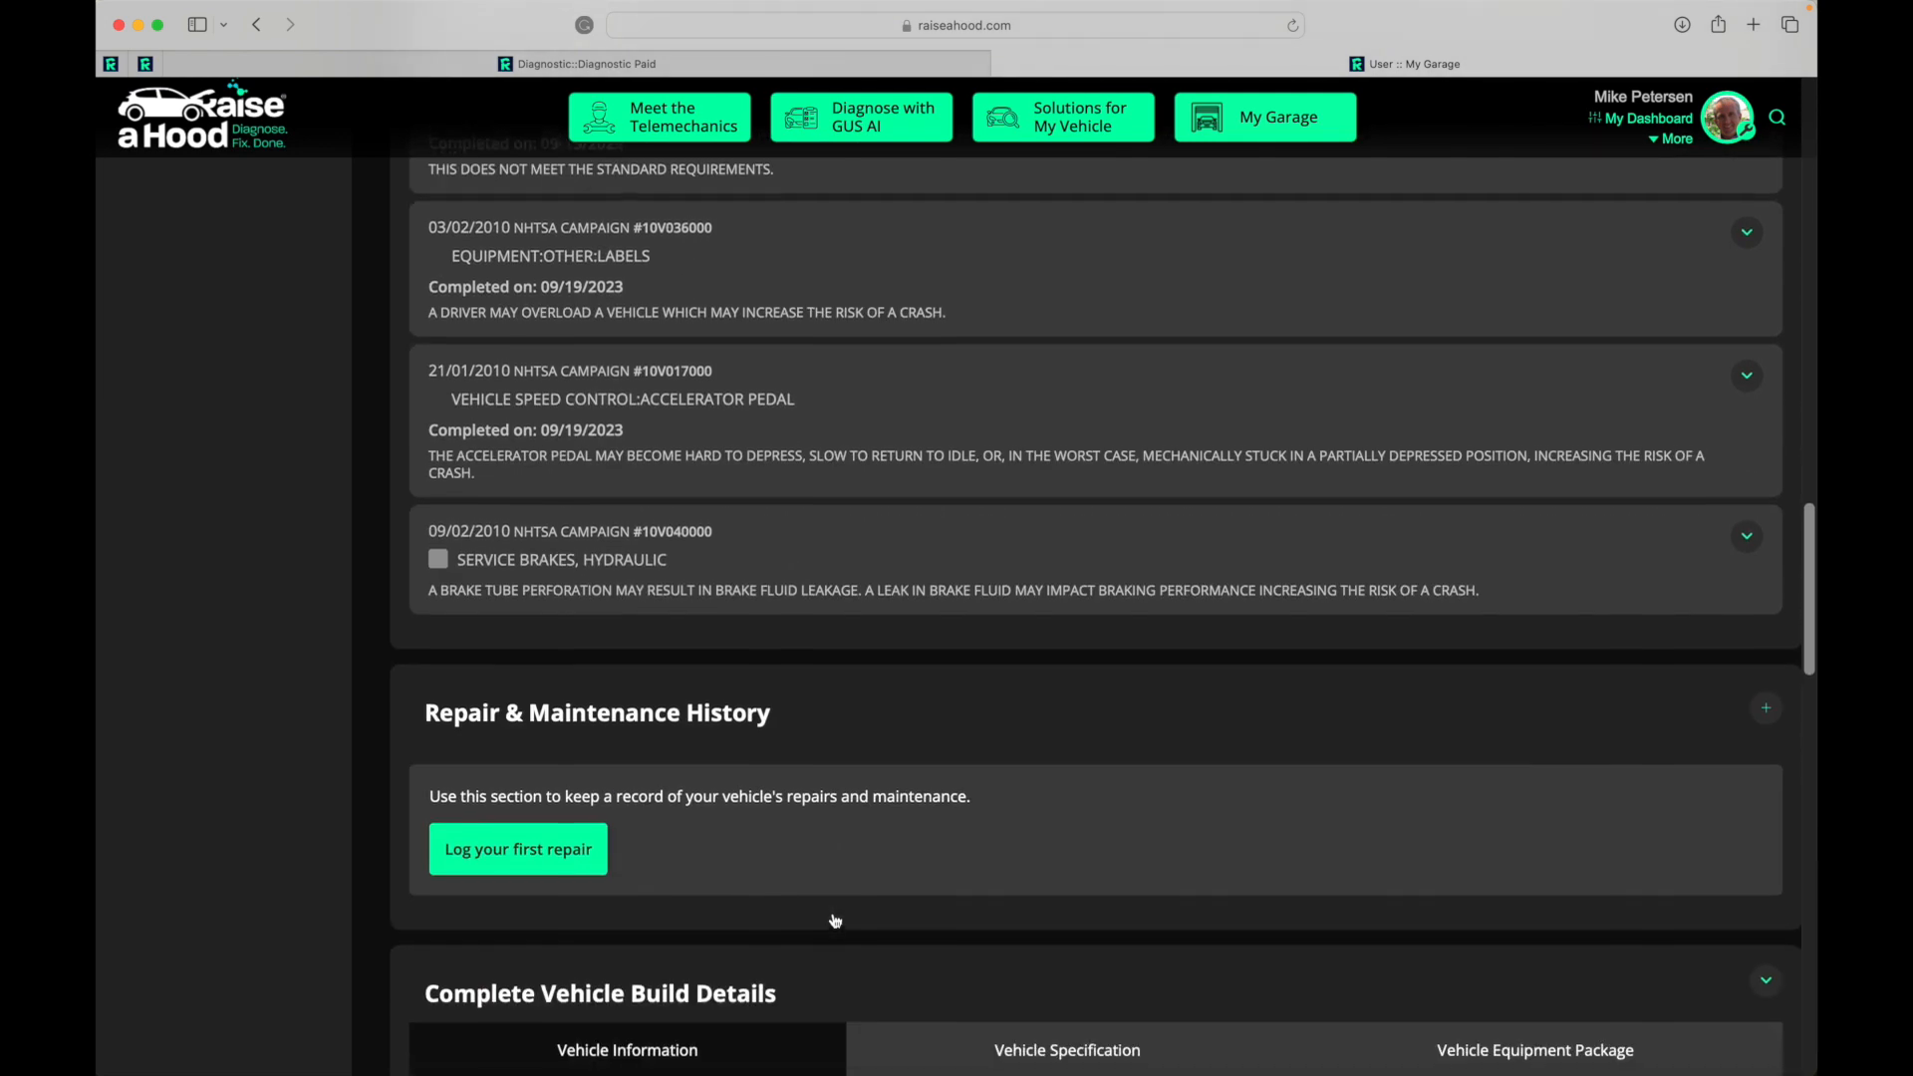
scroll(down, 3)
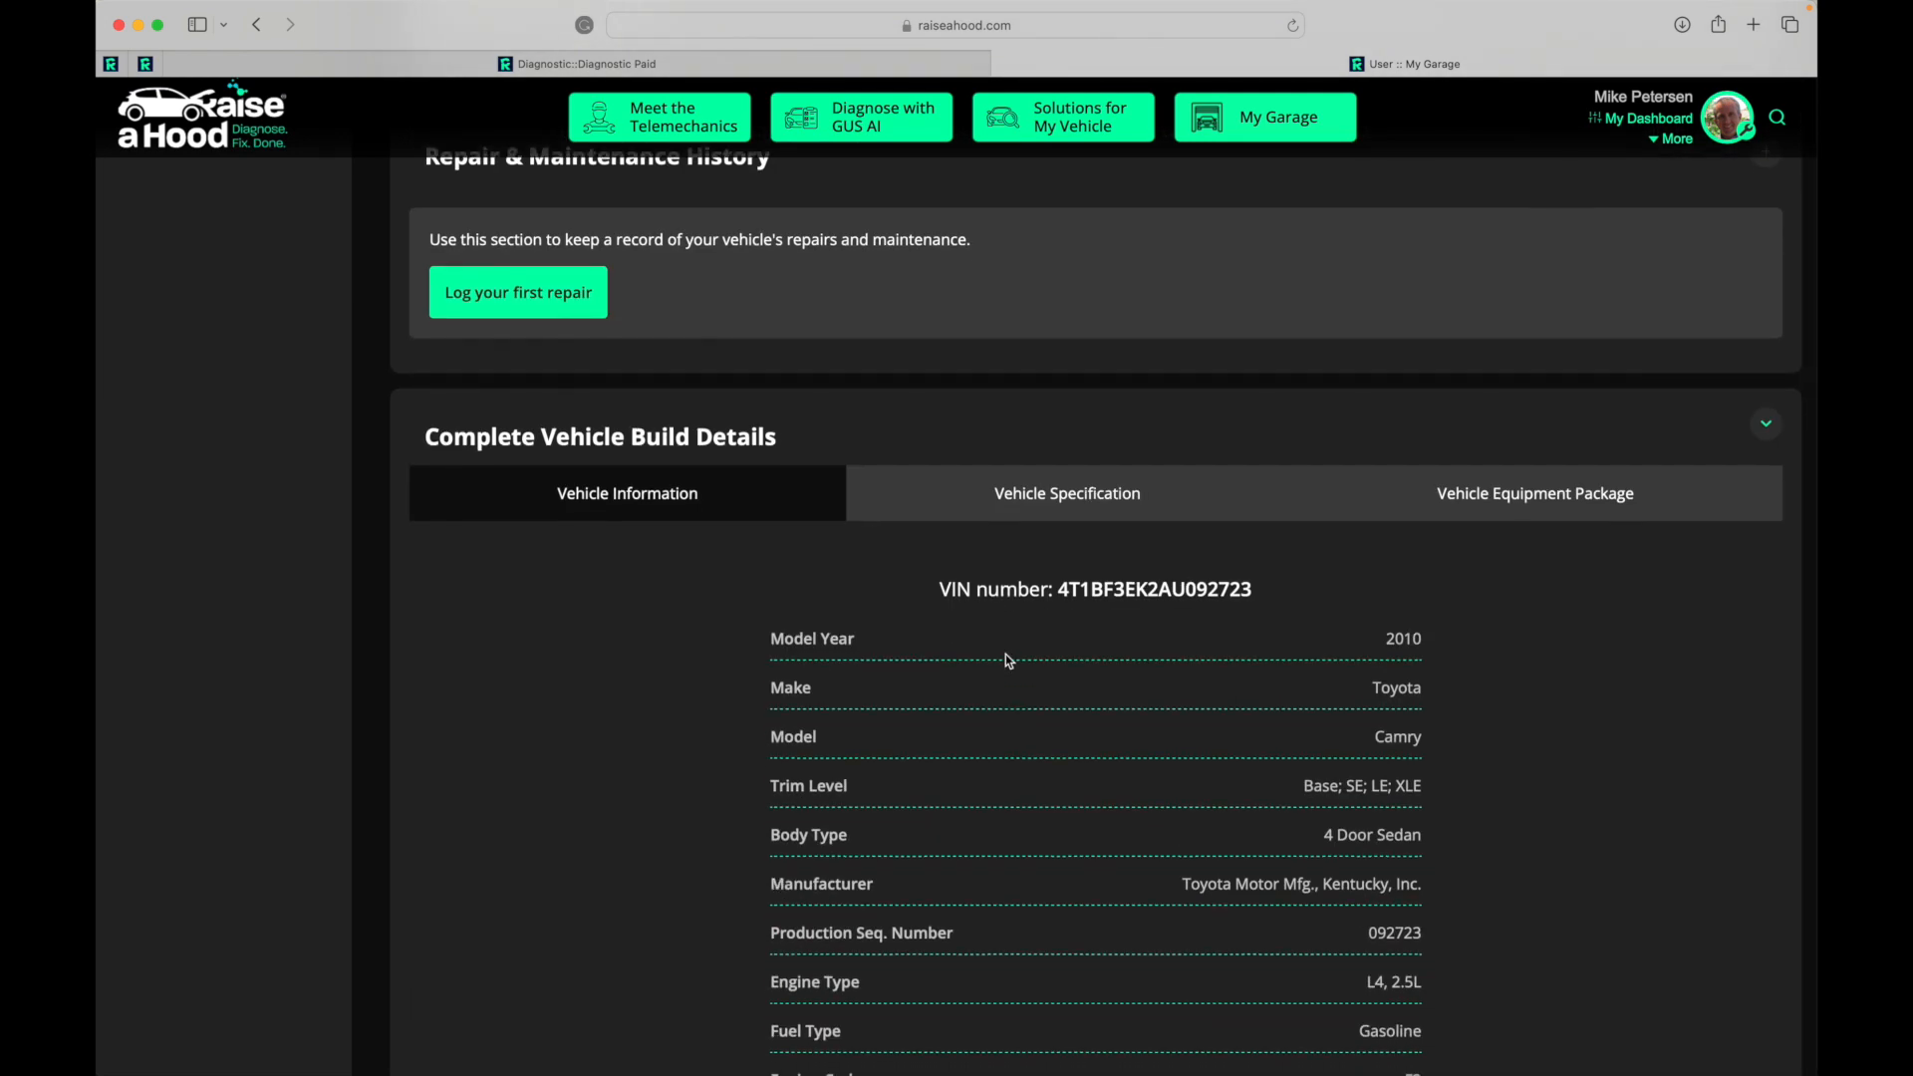
- View the Camry's technical specifications and equipment packages
click(1066, 493)
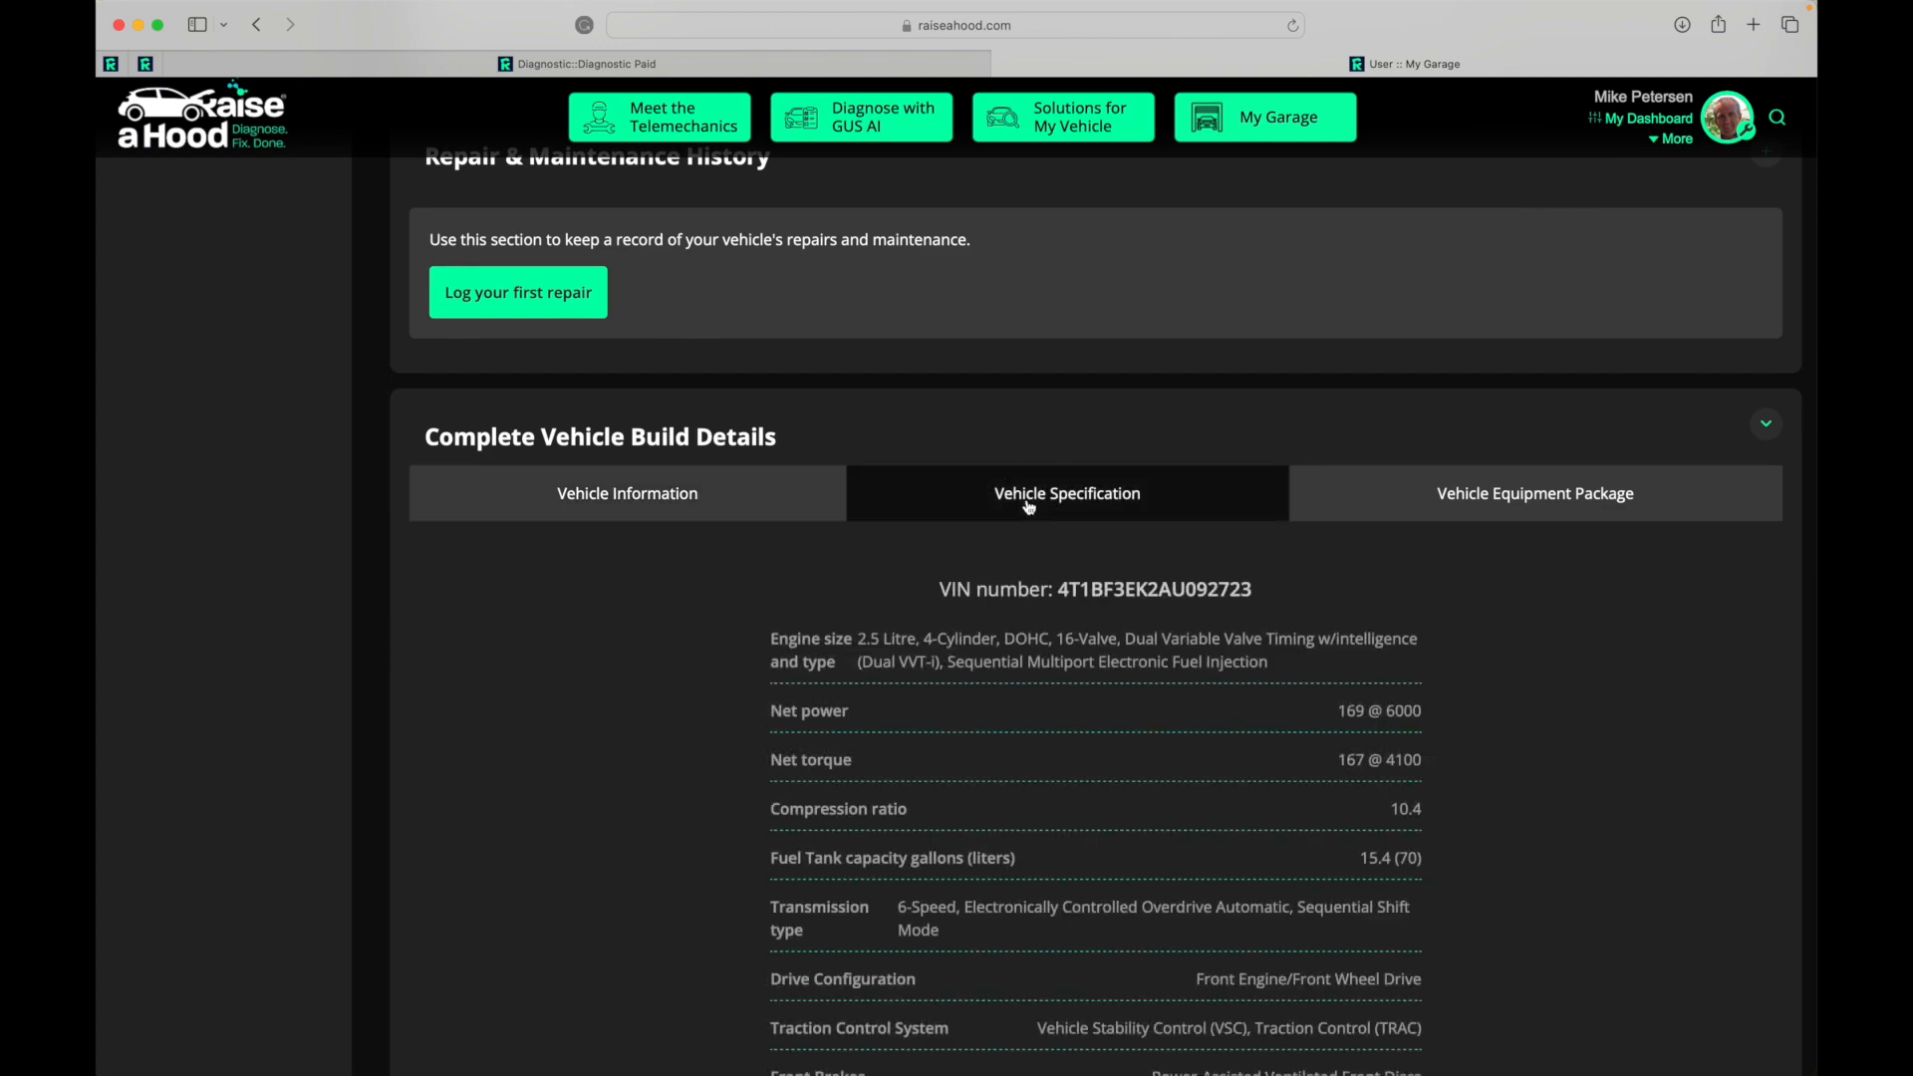
click(1534, 493)
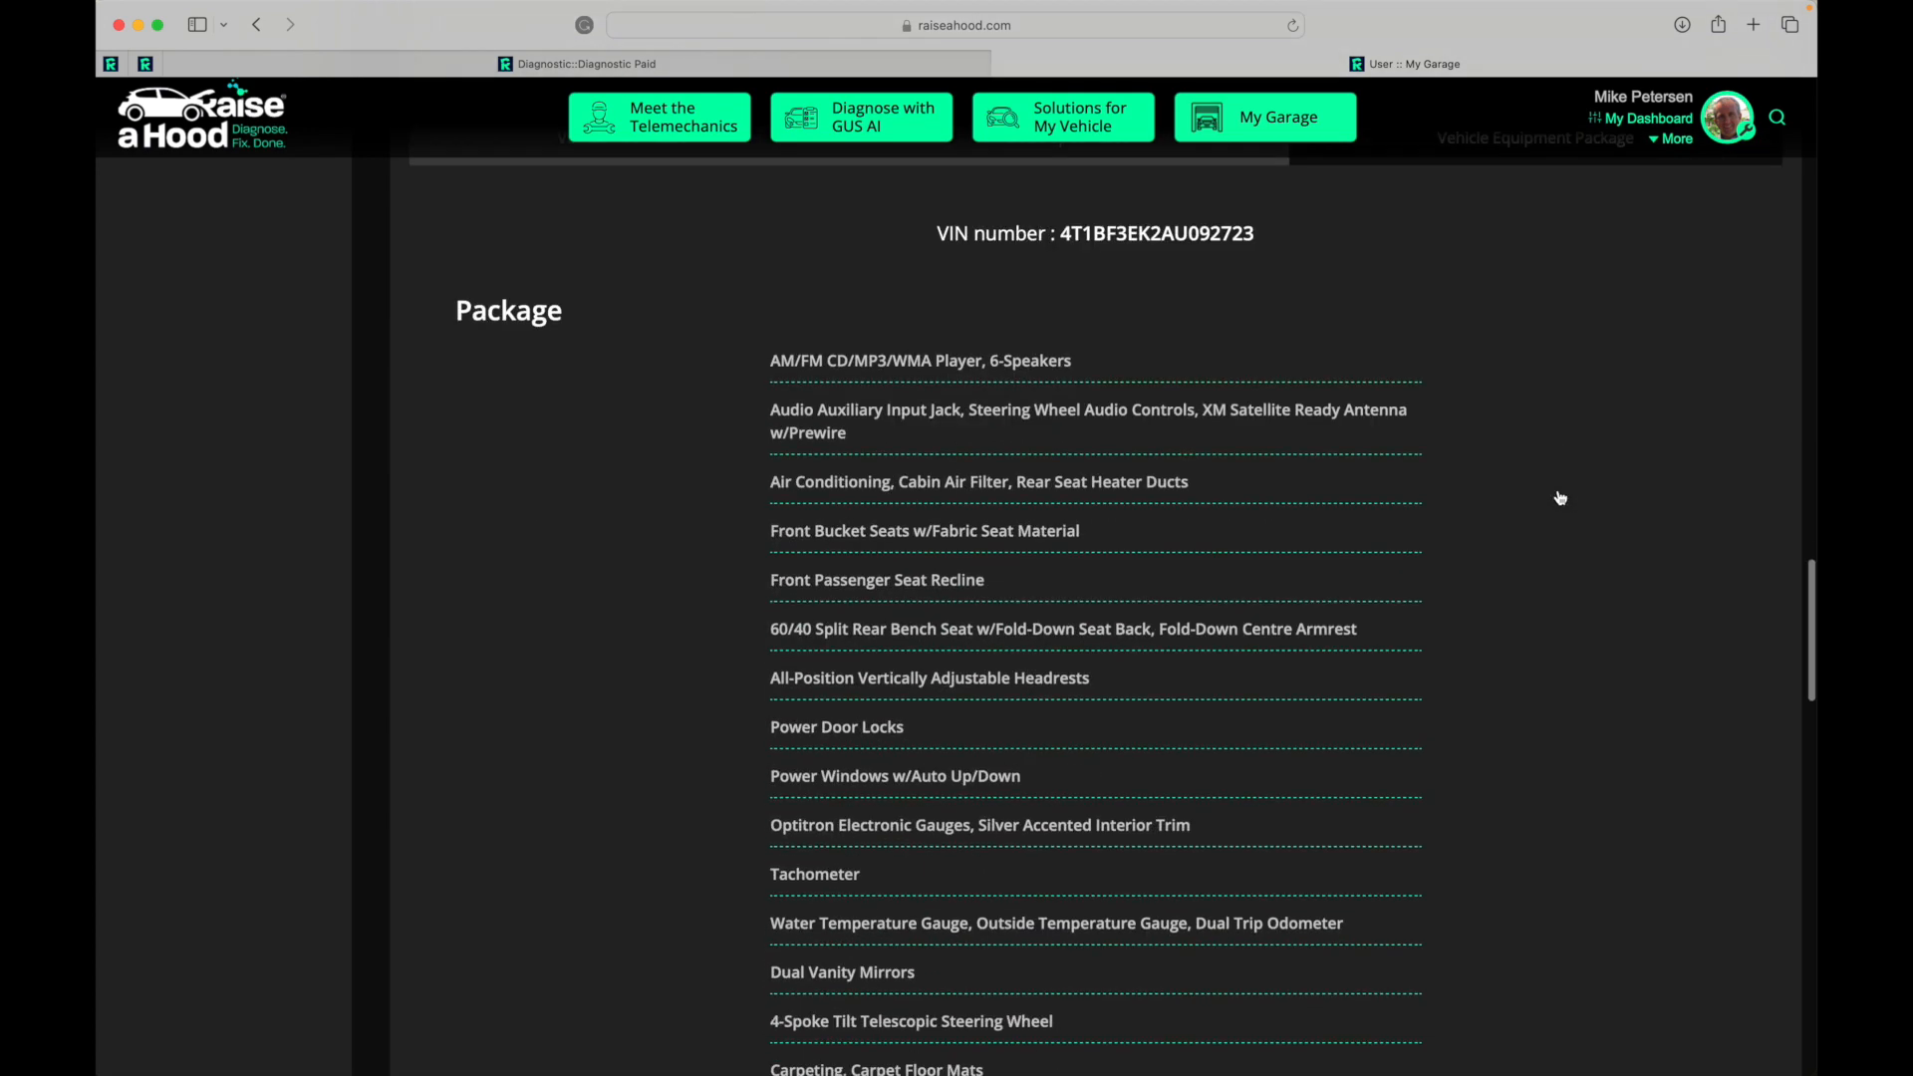
scroll(down, 3)
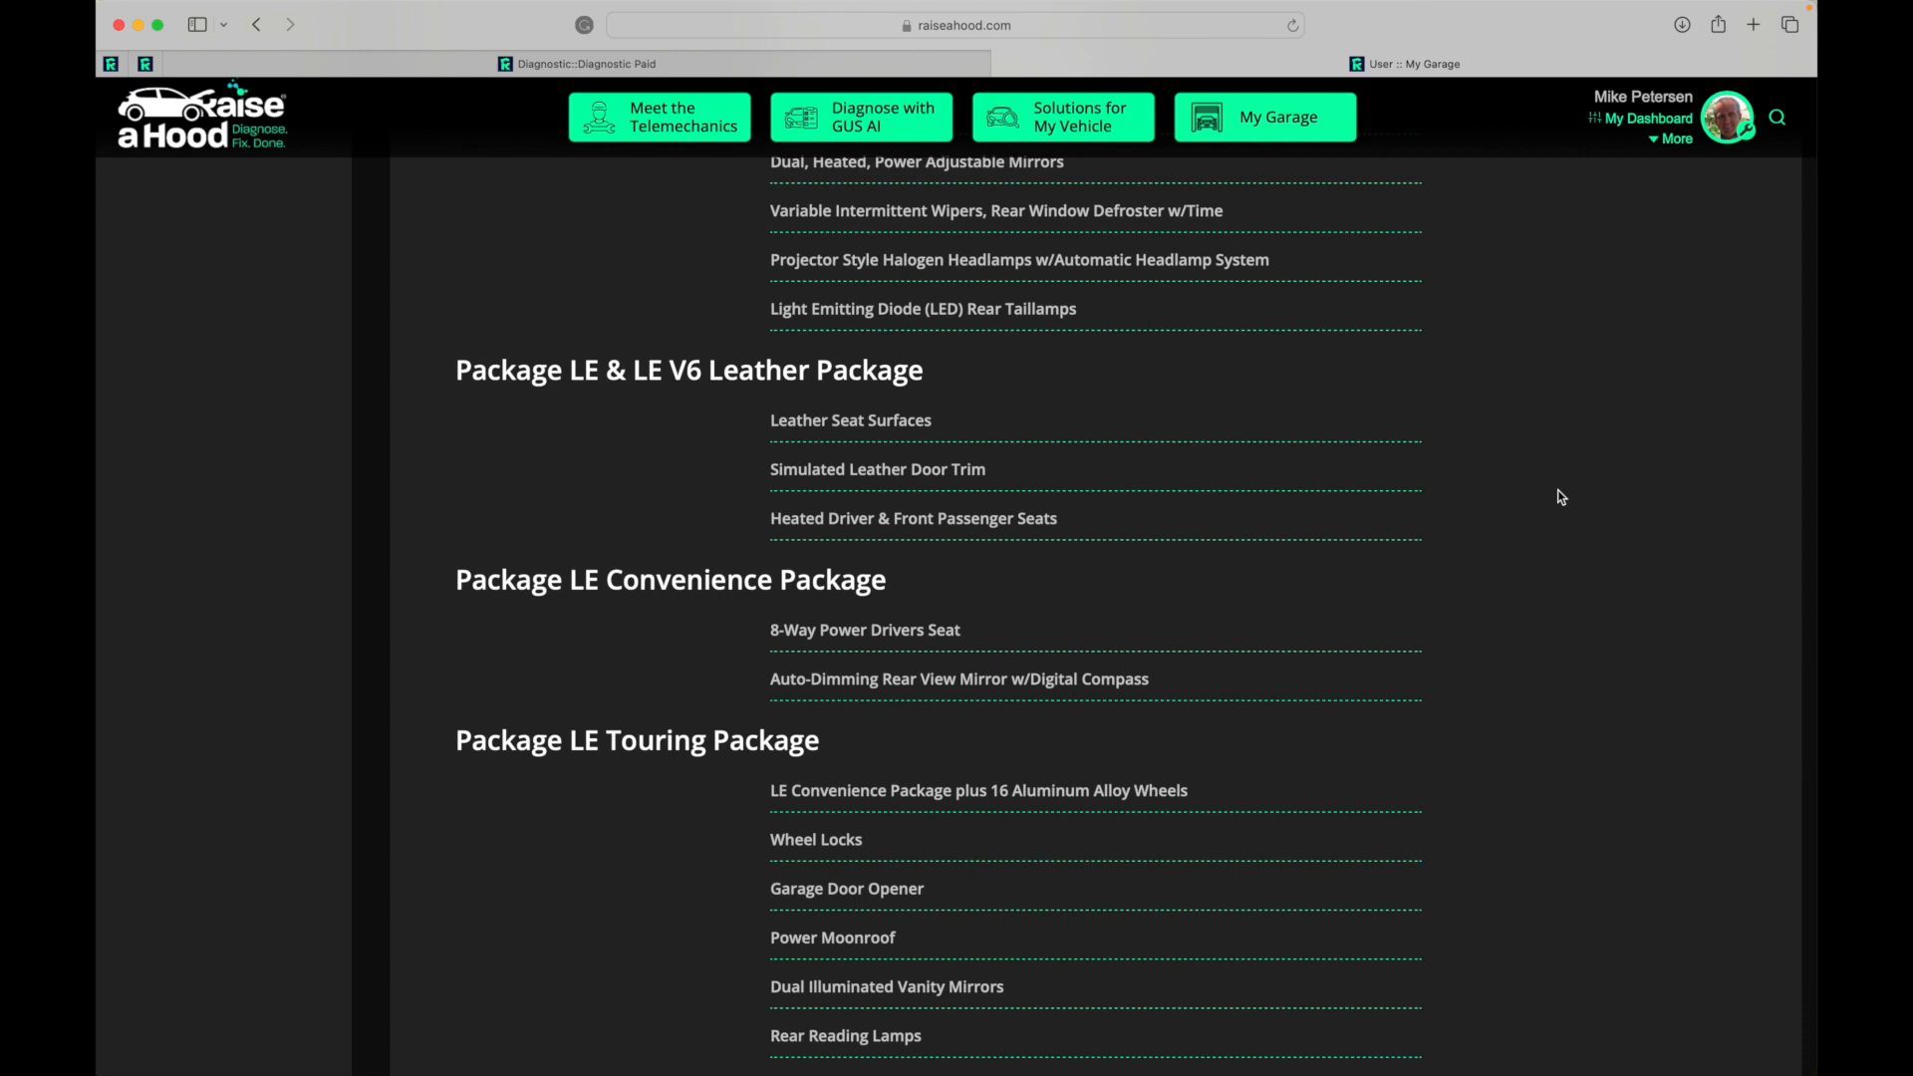
- Return to My Garage and review Henry's vehicle details and maintenance schedule
click(1277, 115)
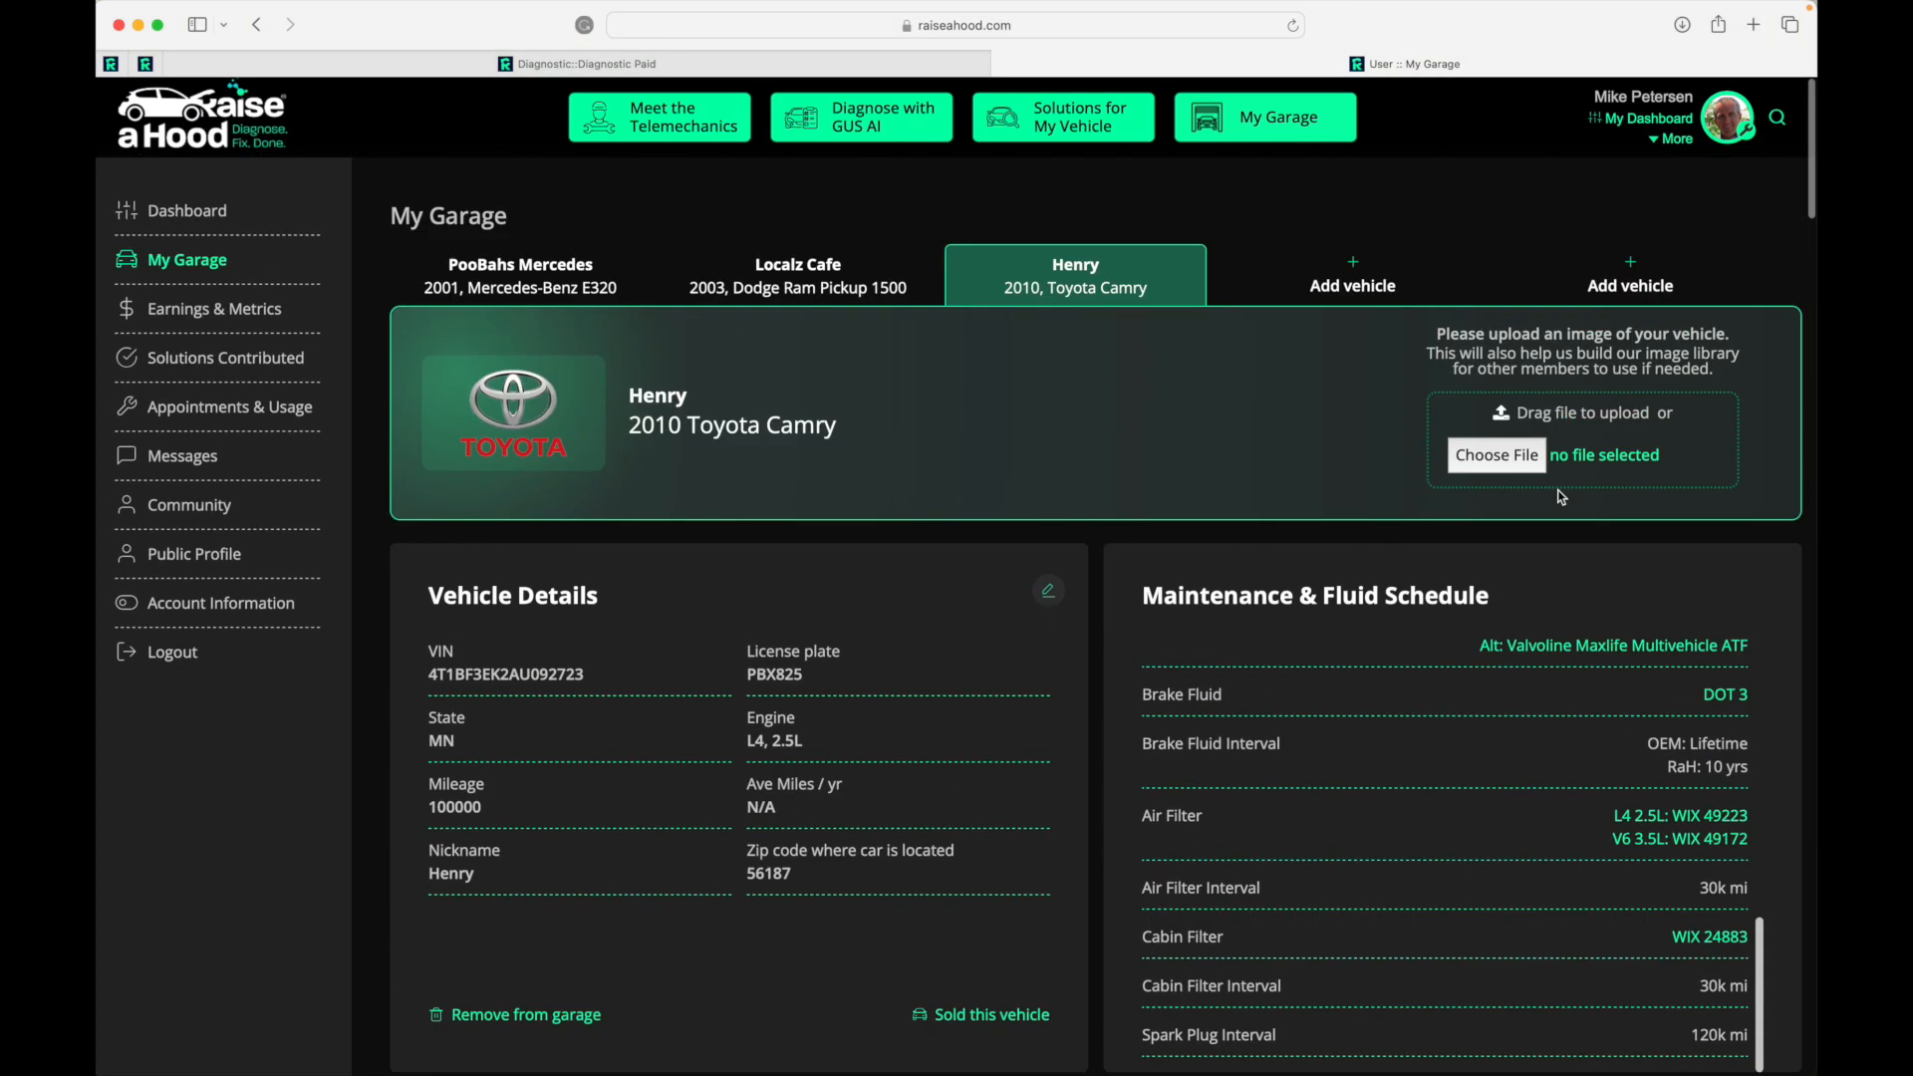
scroll(down, 3)
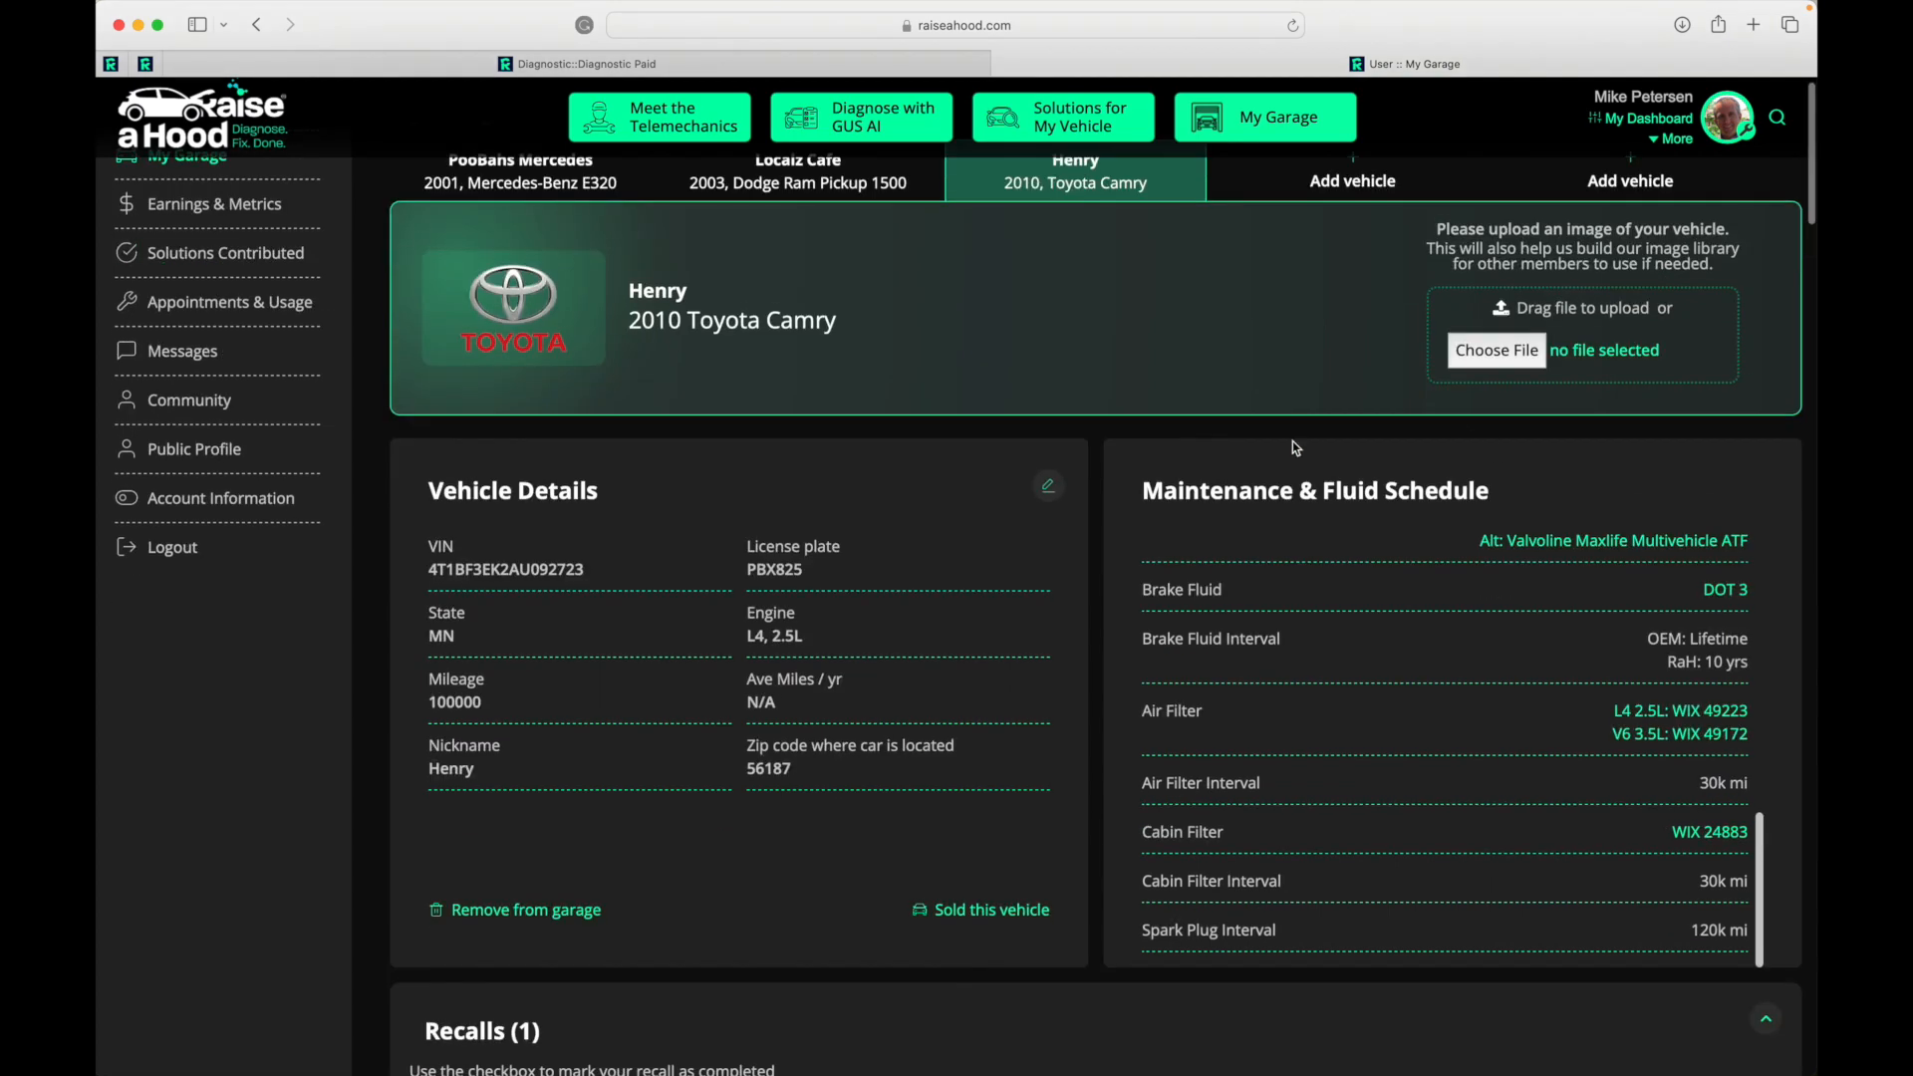
scroll(up, 3)
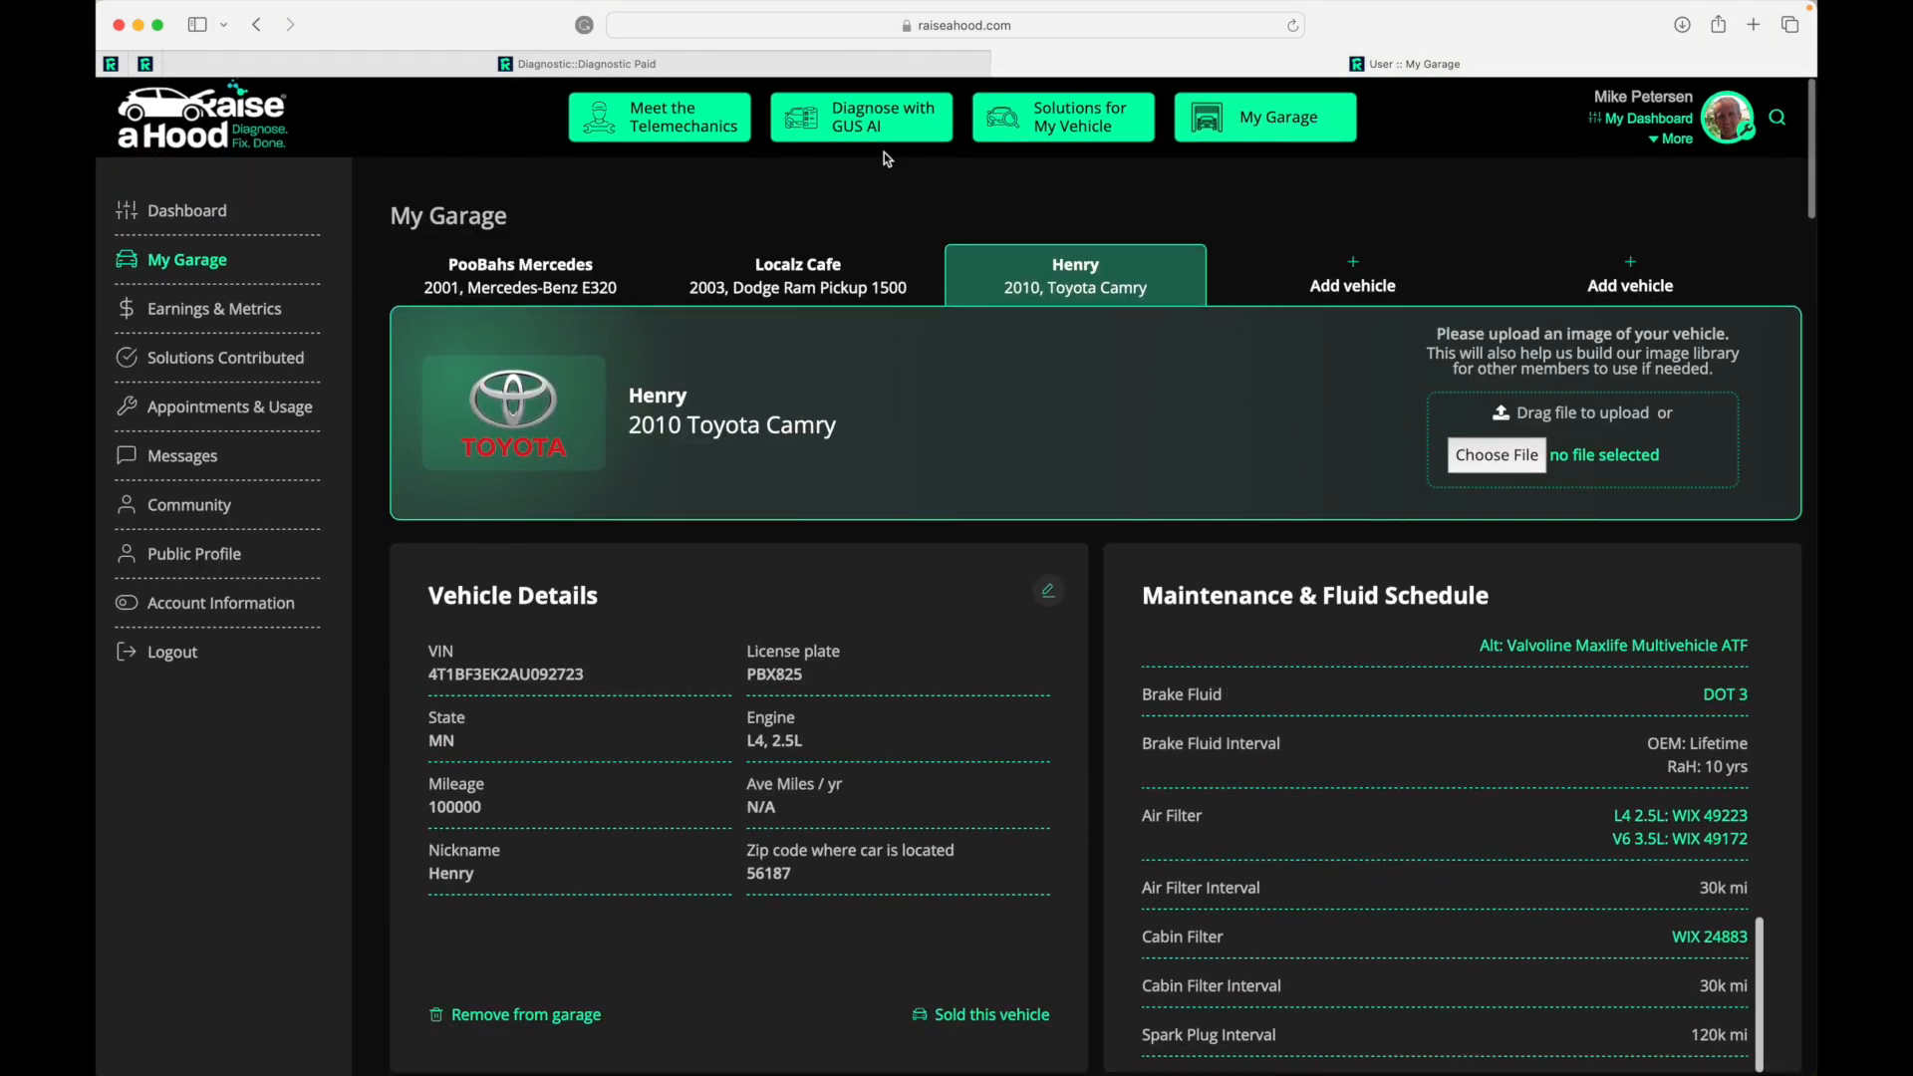
- Start a GUS AI diagnosis for Henry, the 2010 Camry, with main symptom 'No Heat'
click(861, 115)
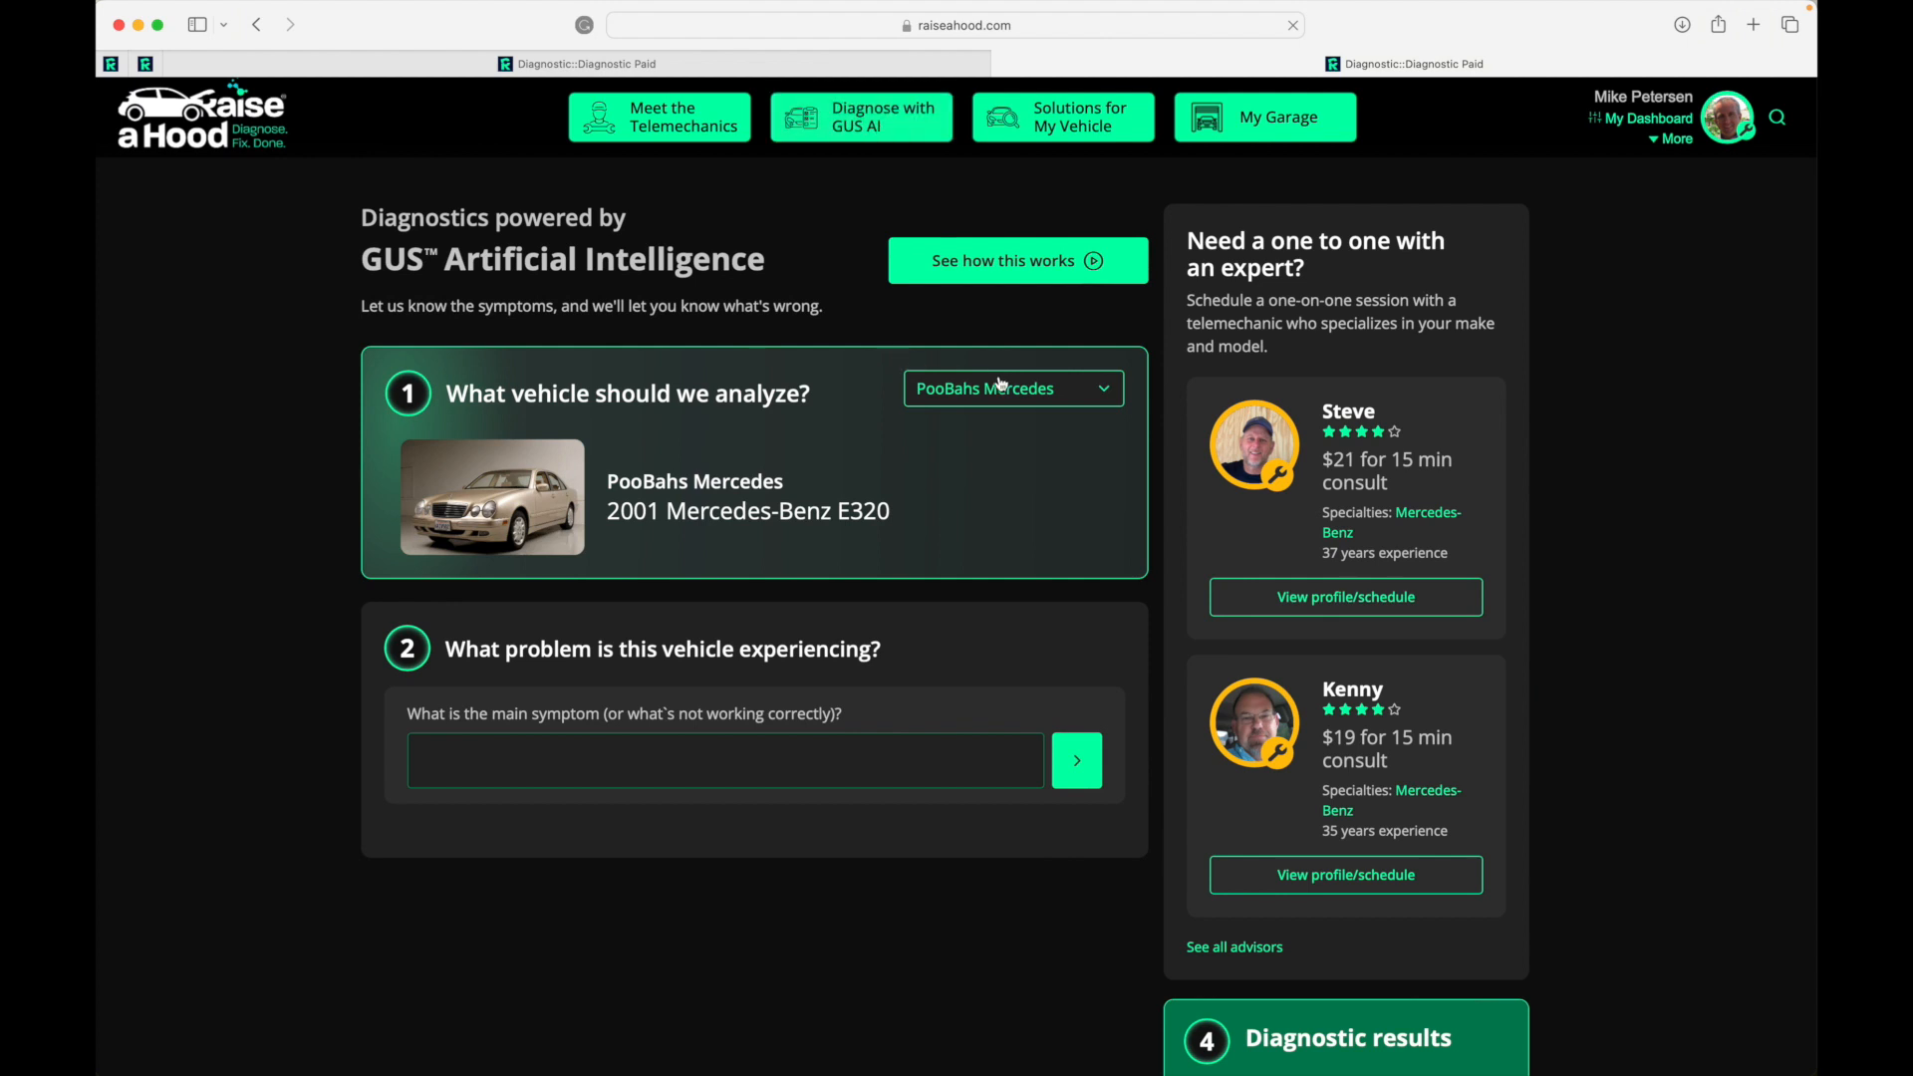
click(1012, 387)
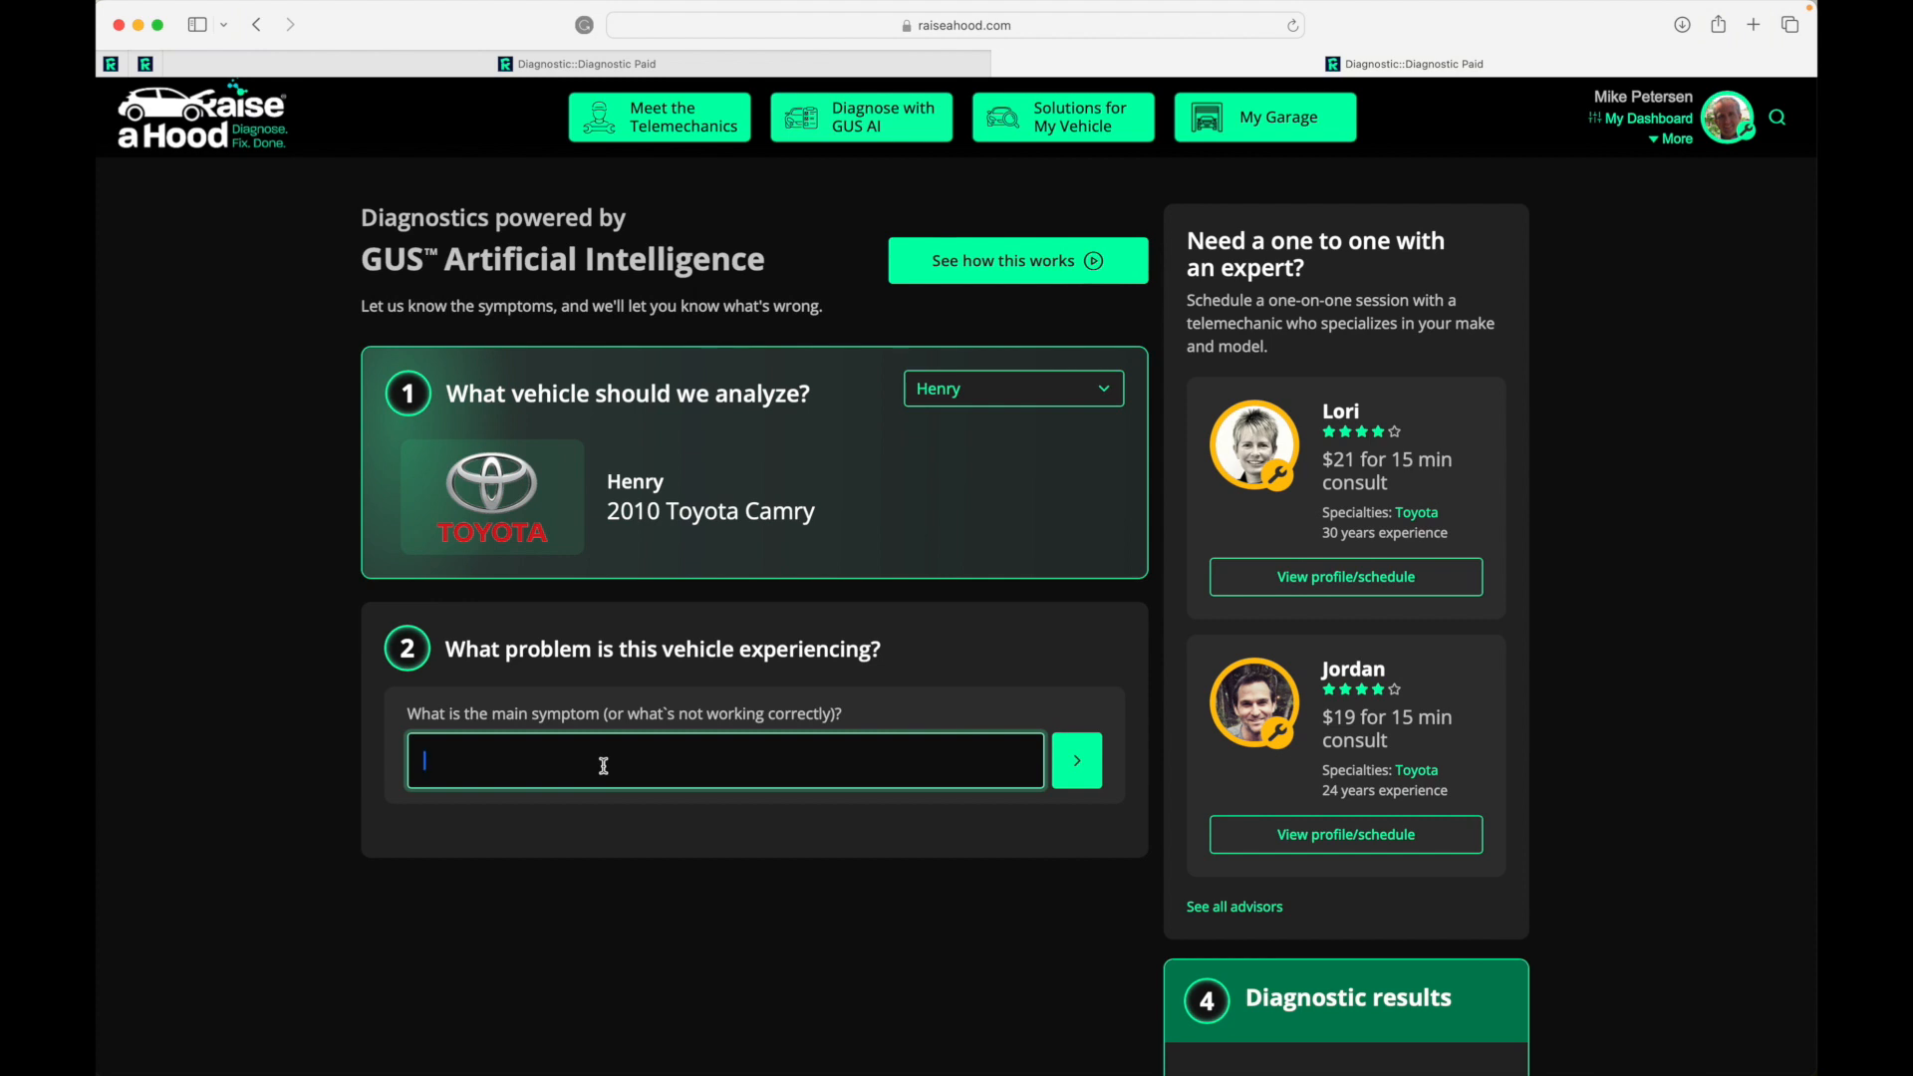
text(No)
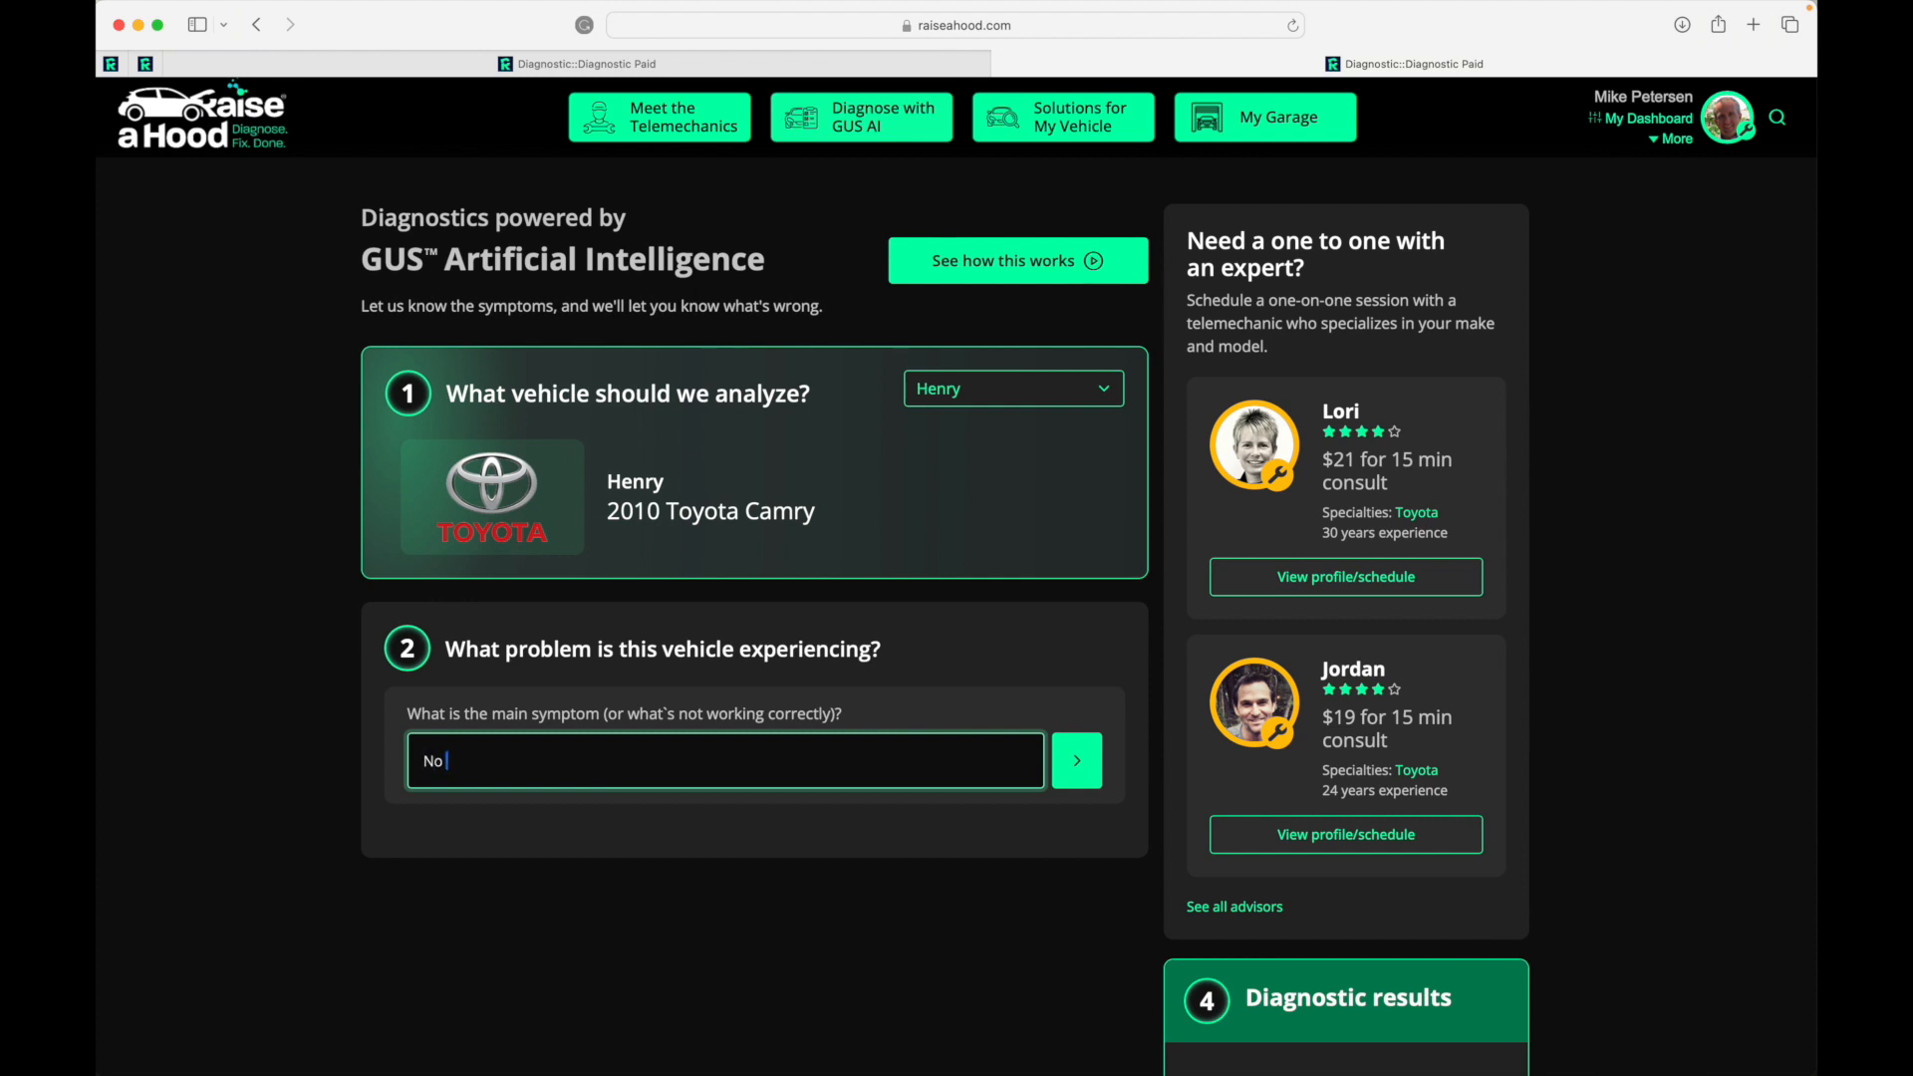
text(Heat)
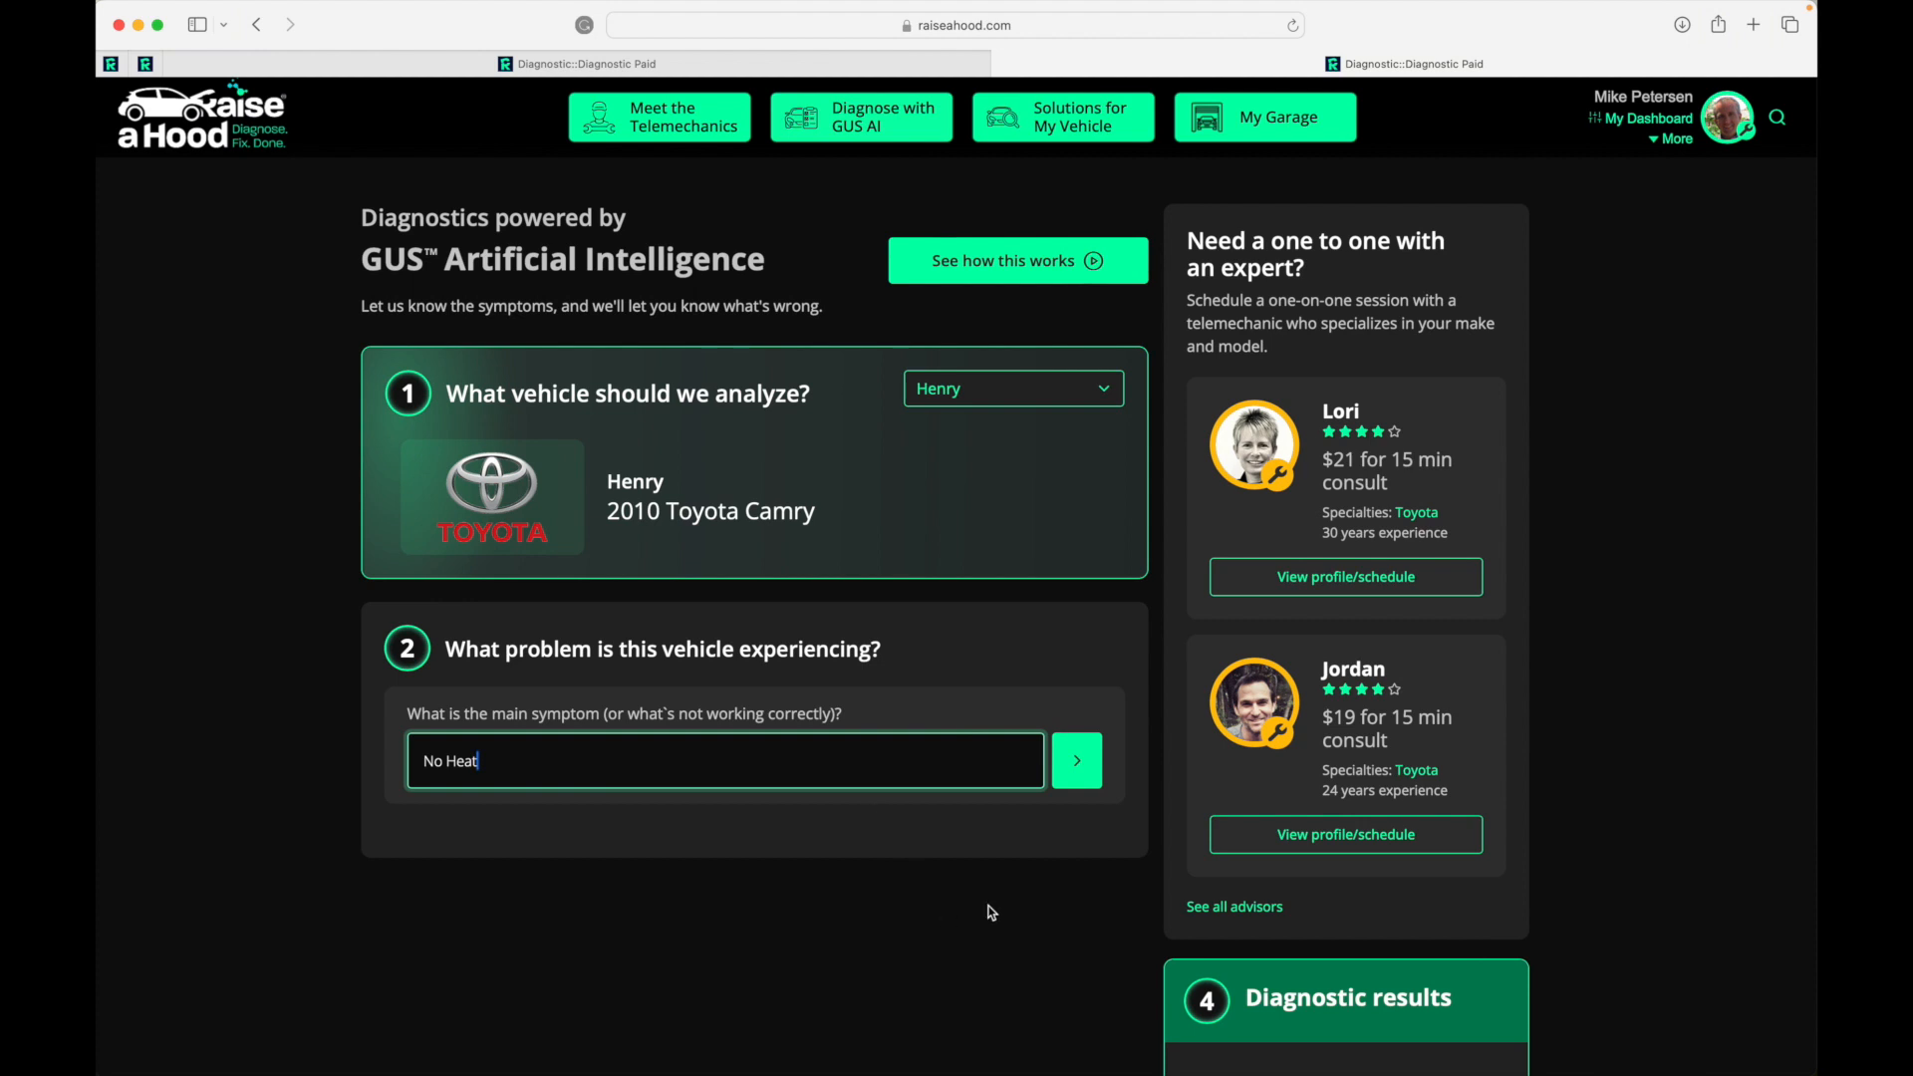
click(1076, 760)
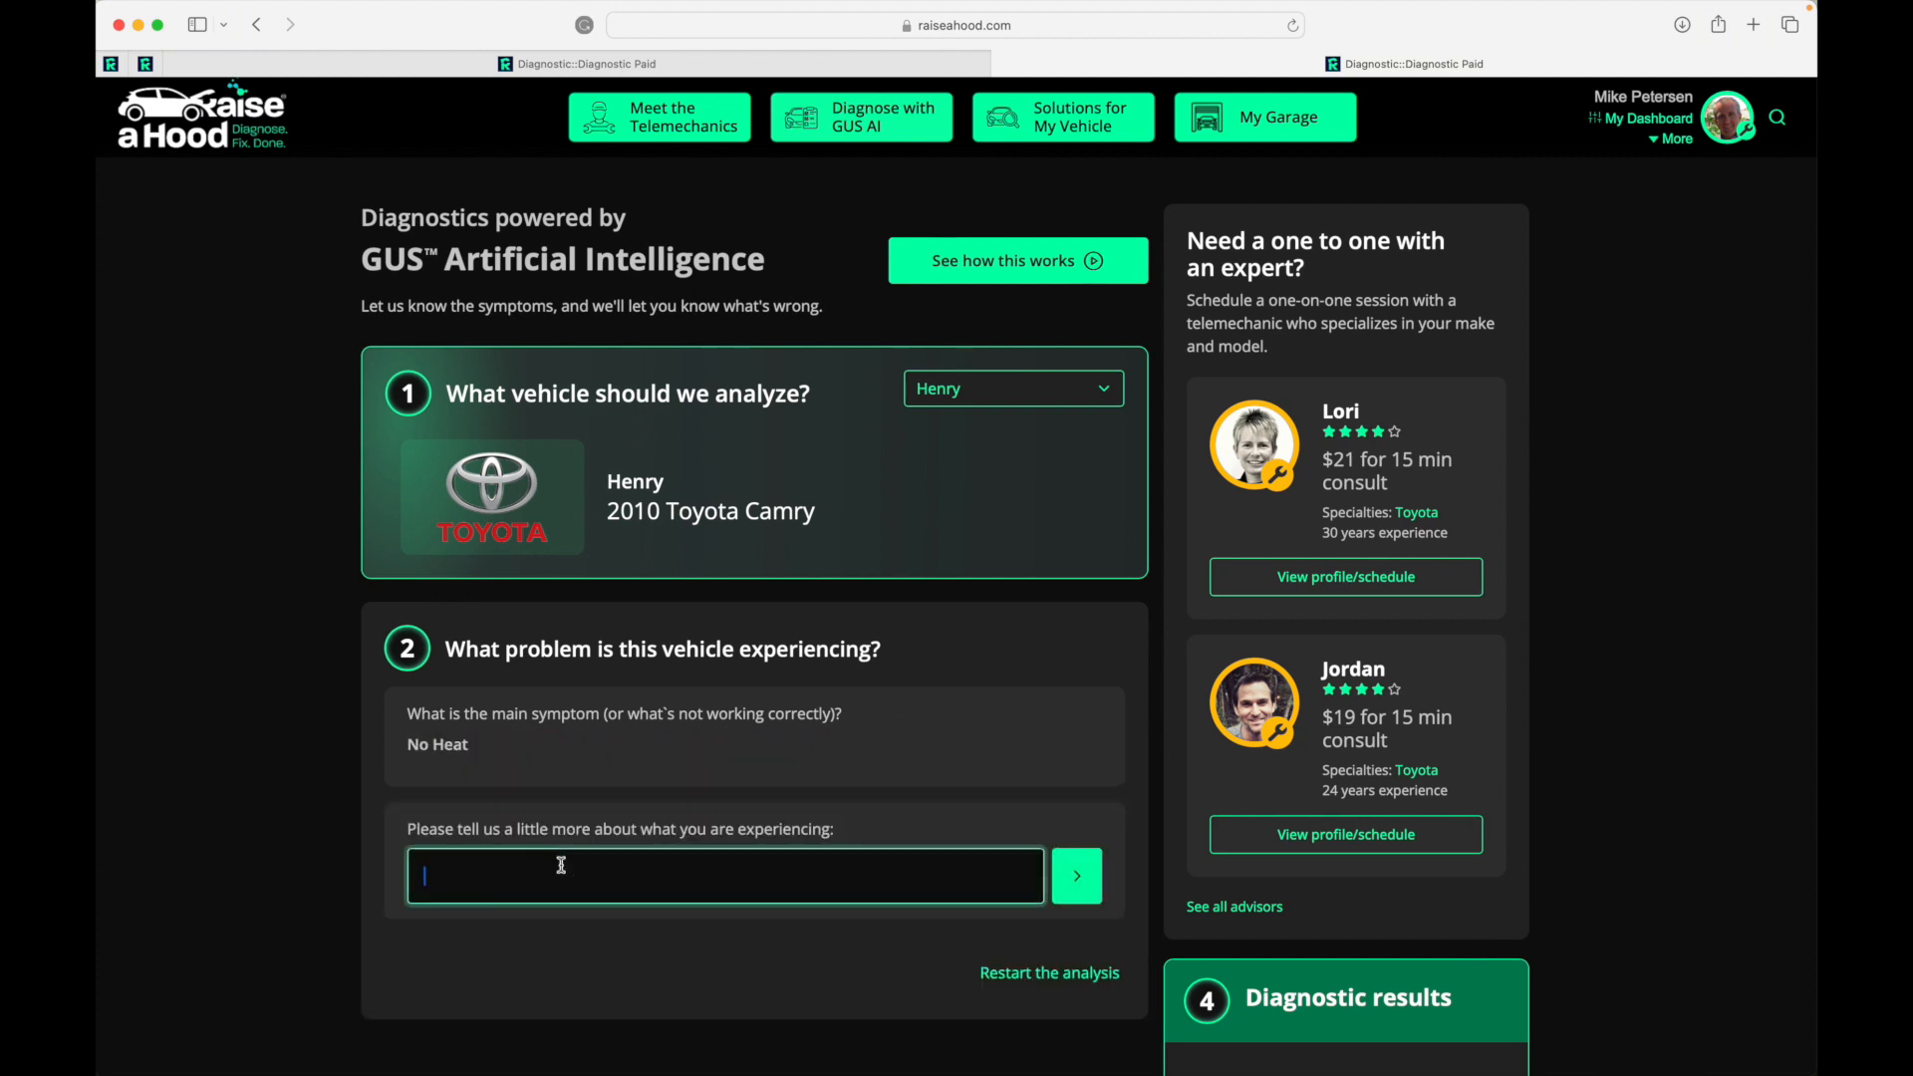
- Add 'just started' as detail and continue with no warning lights or OBD-II codes
text(just)
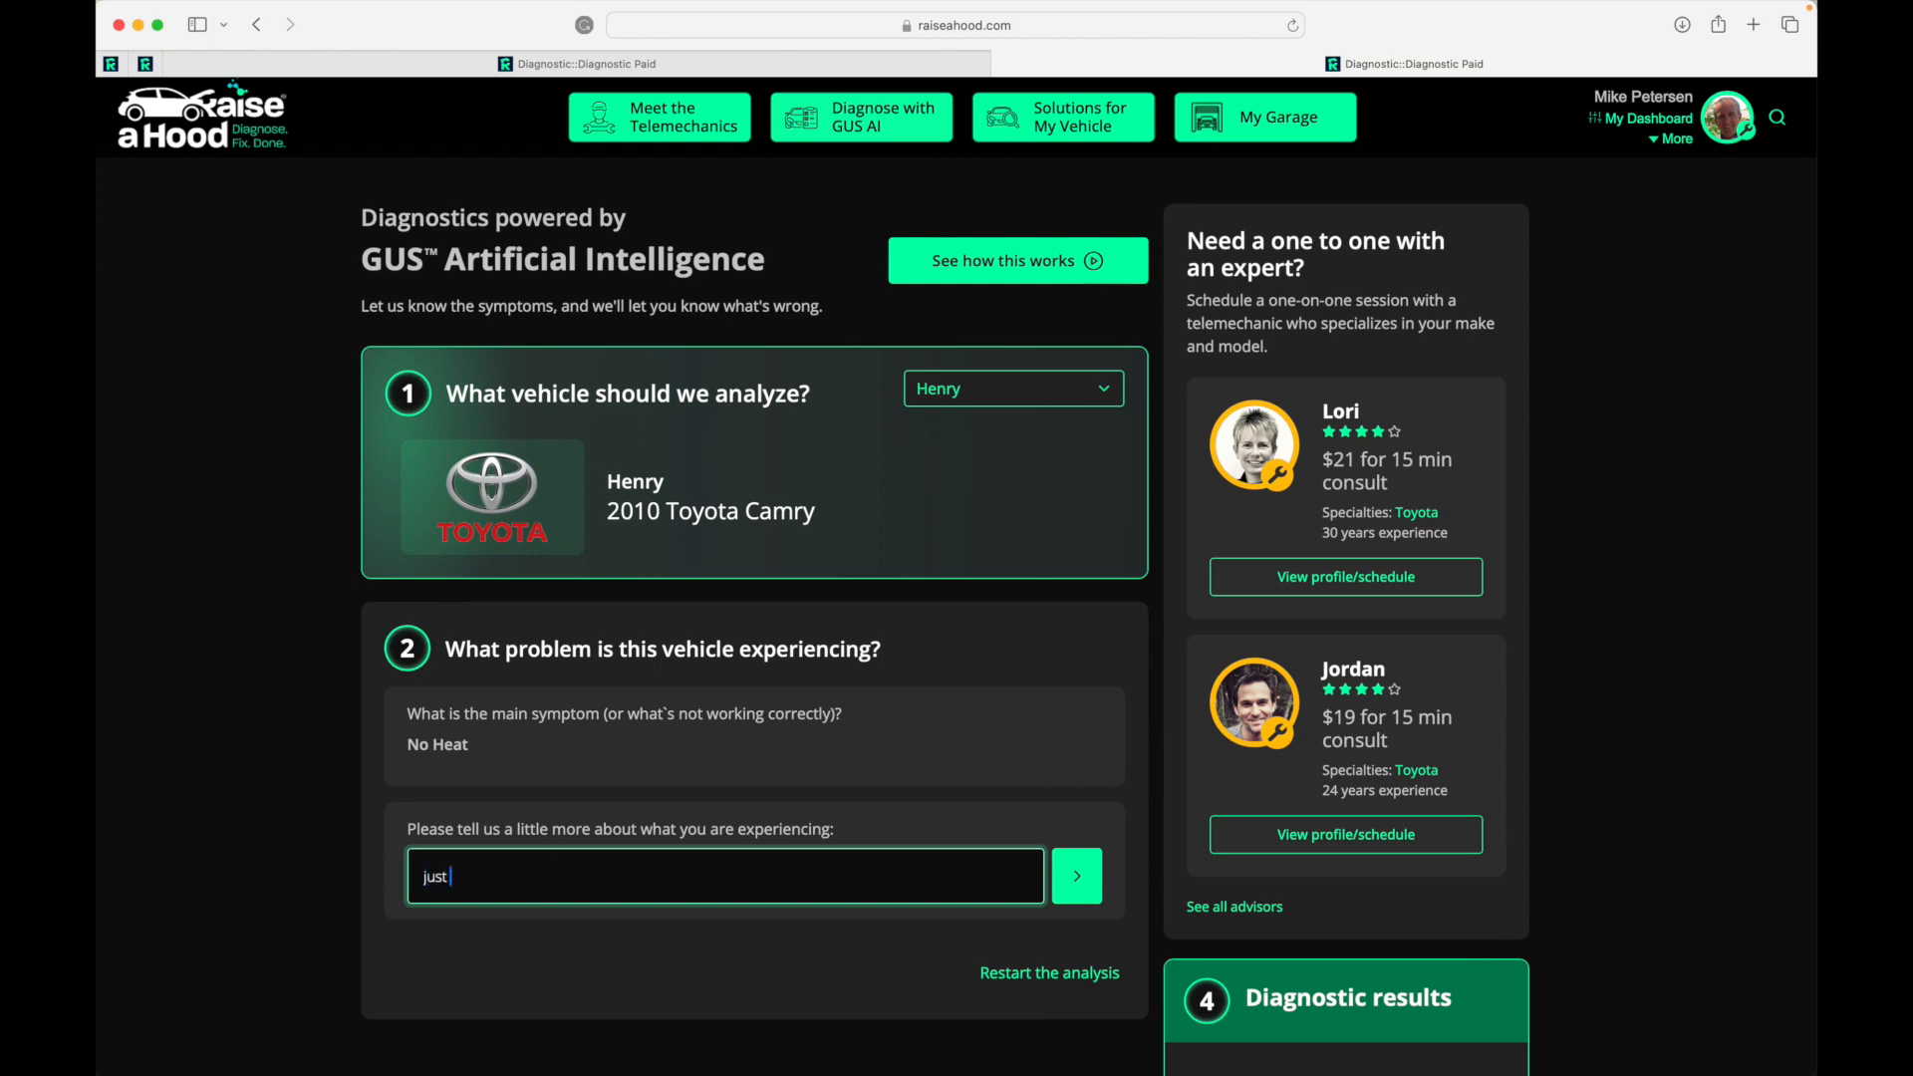
text(started)
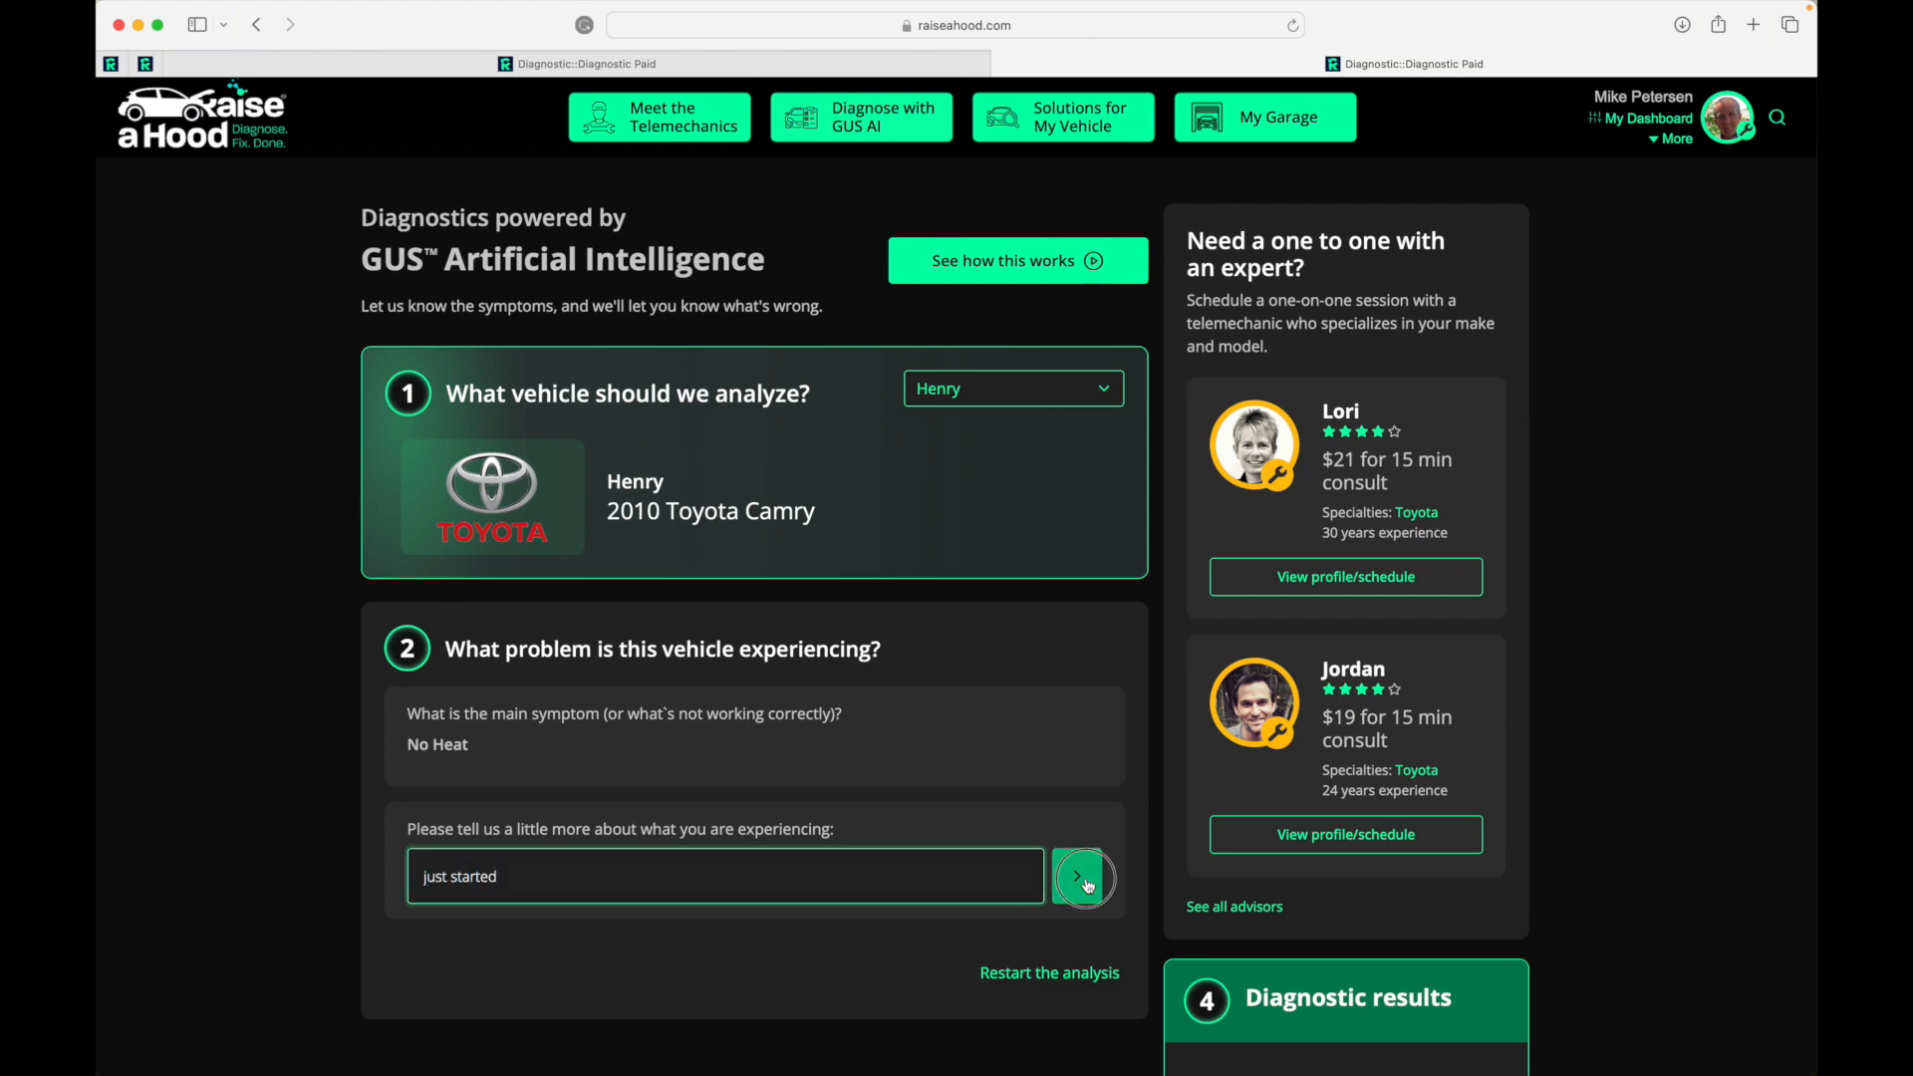
click(1083, 875)
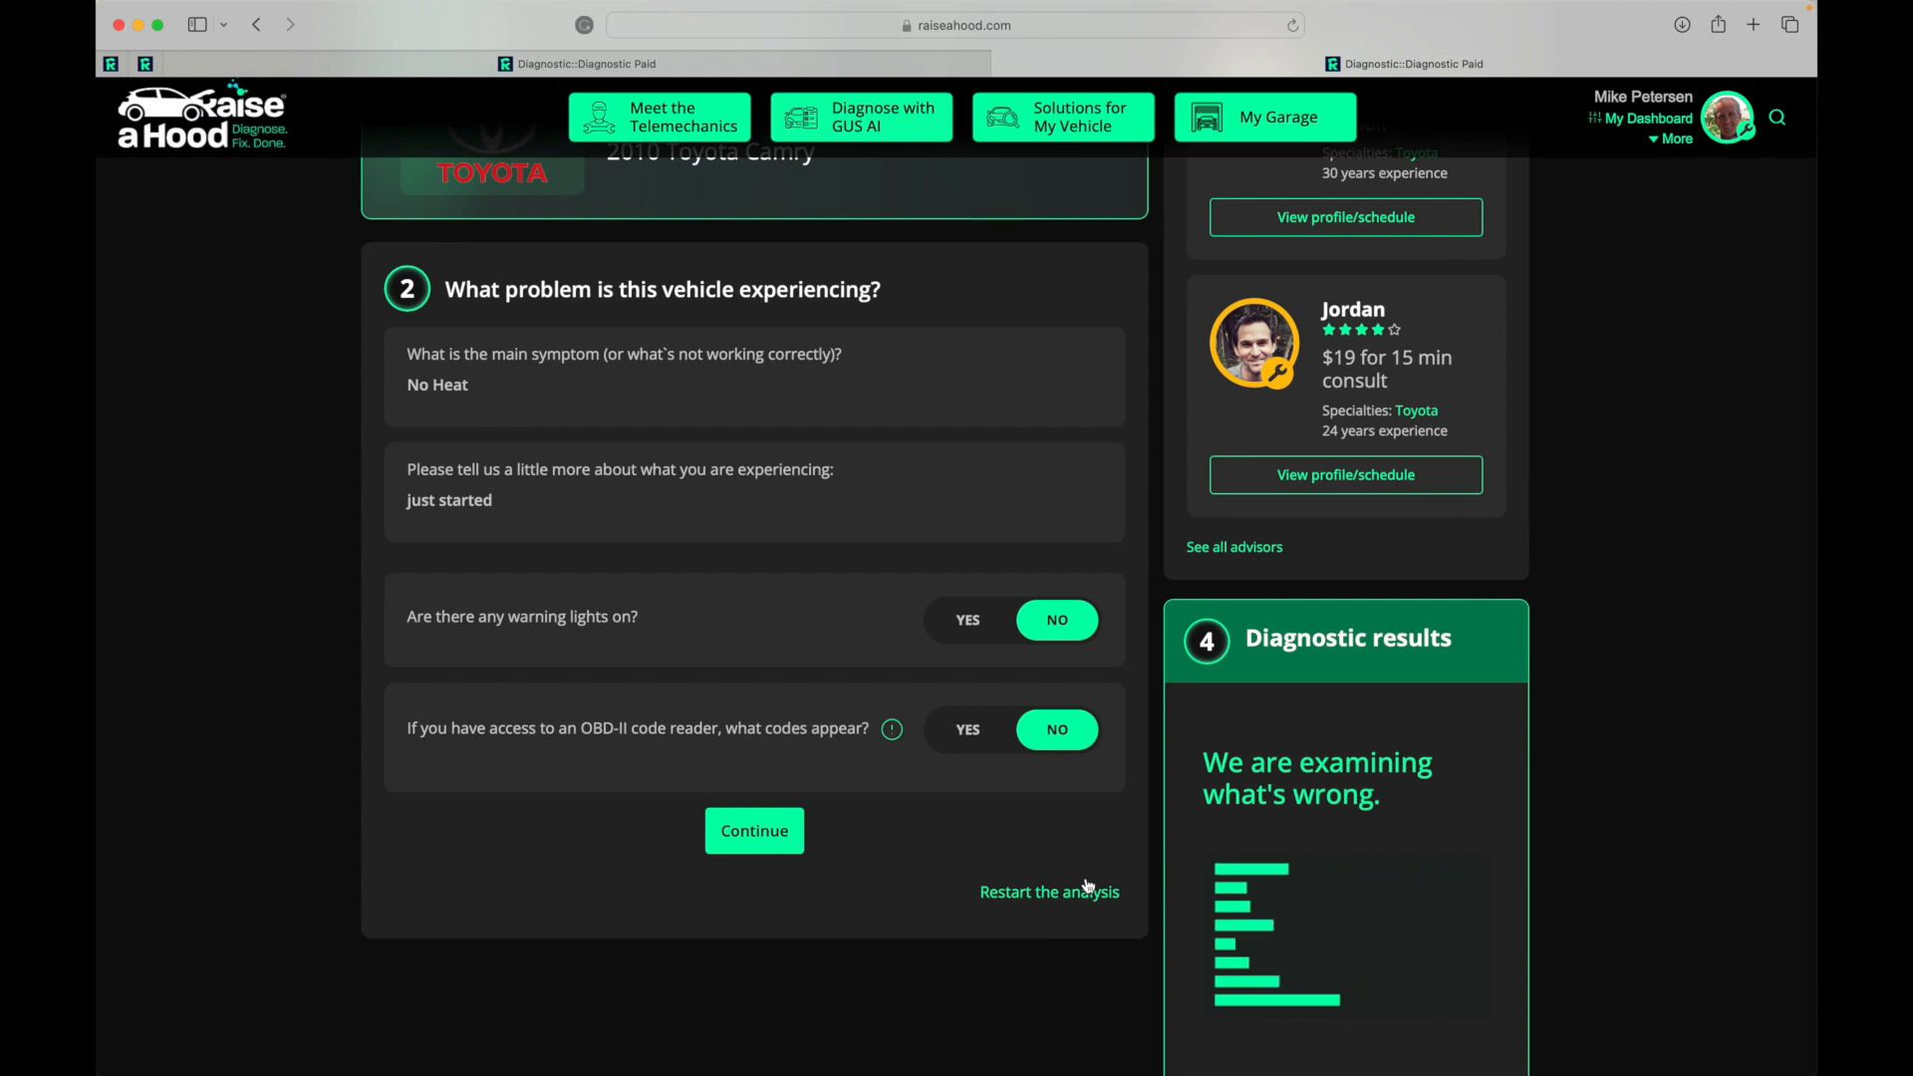
mouse_move(694, 741)
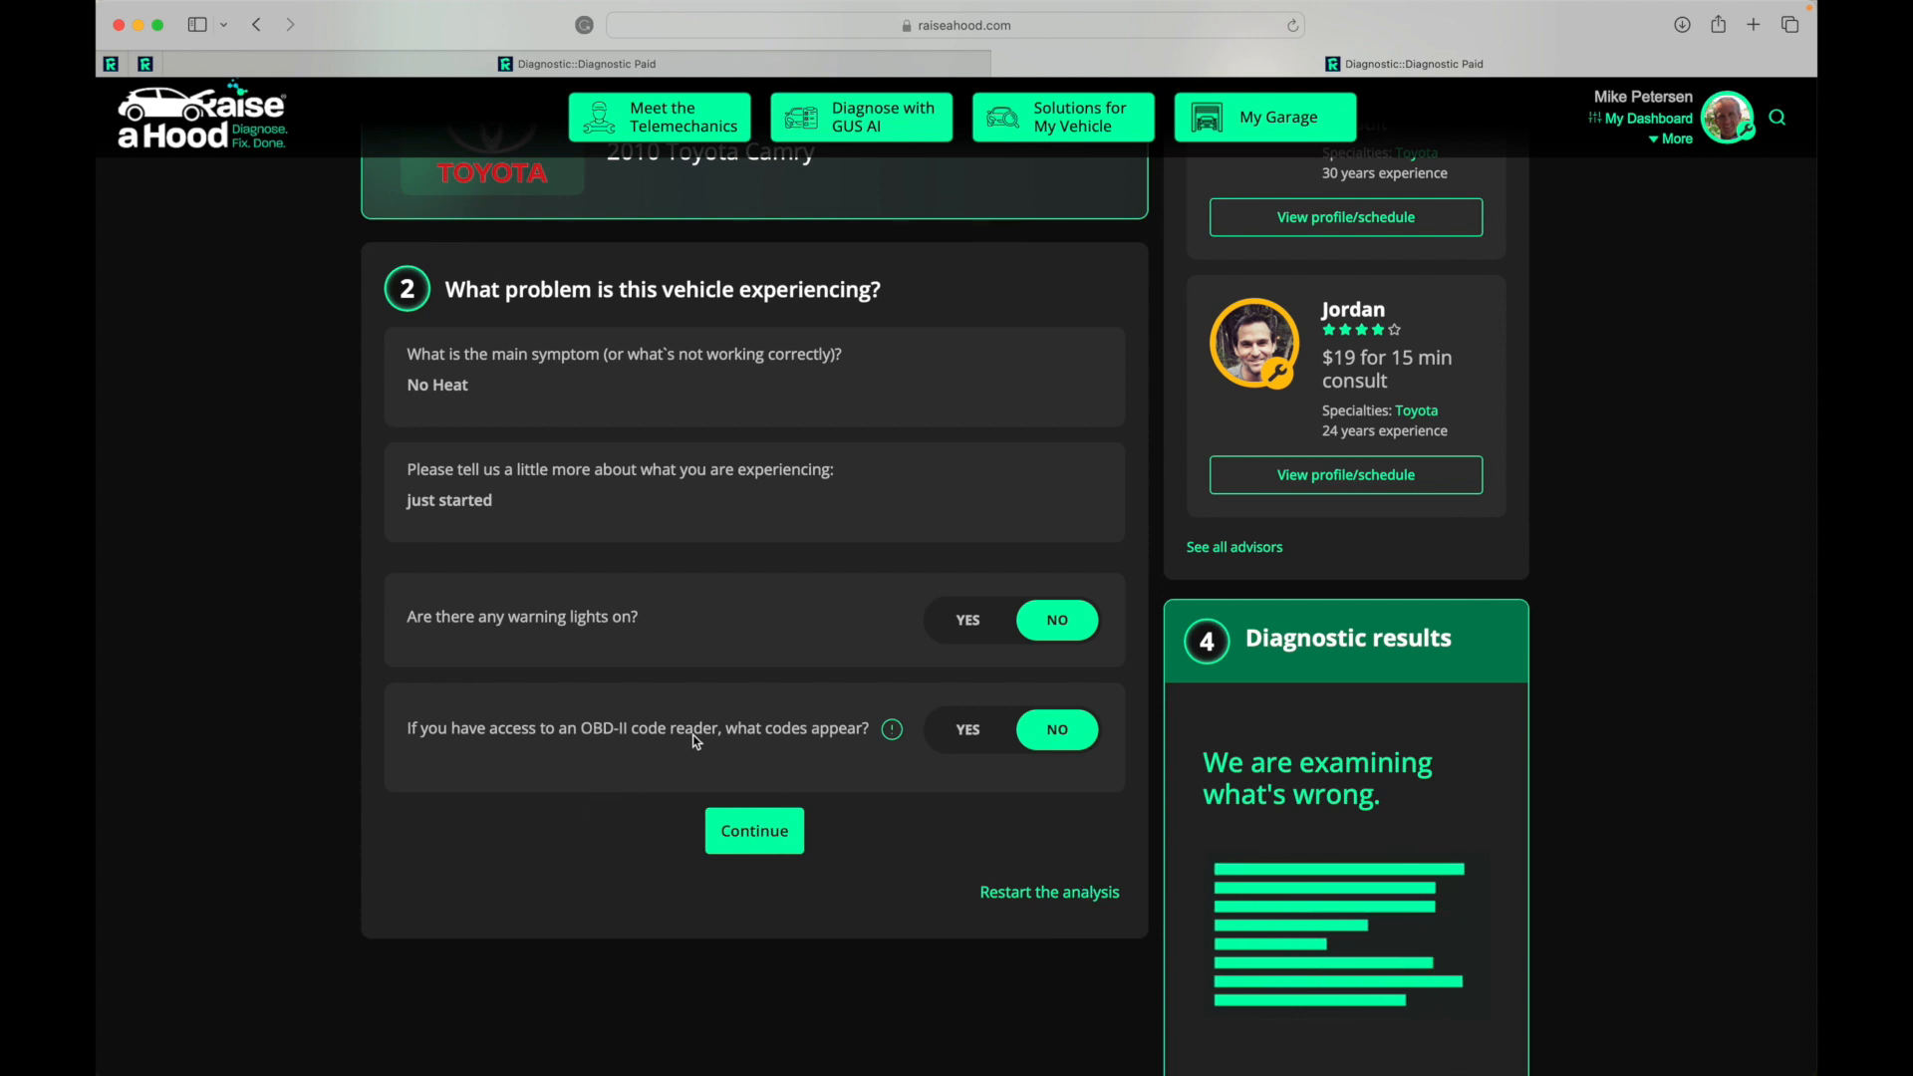
click(754, 830)
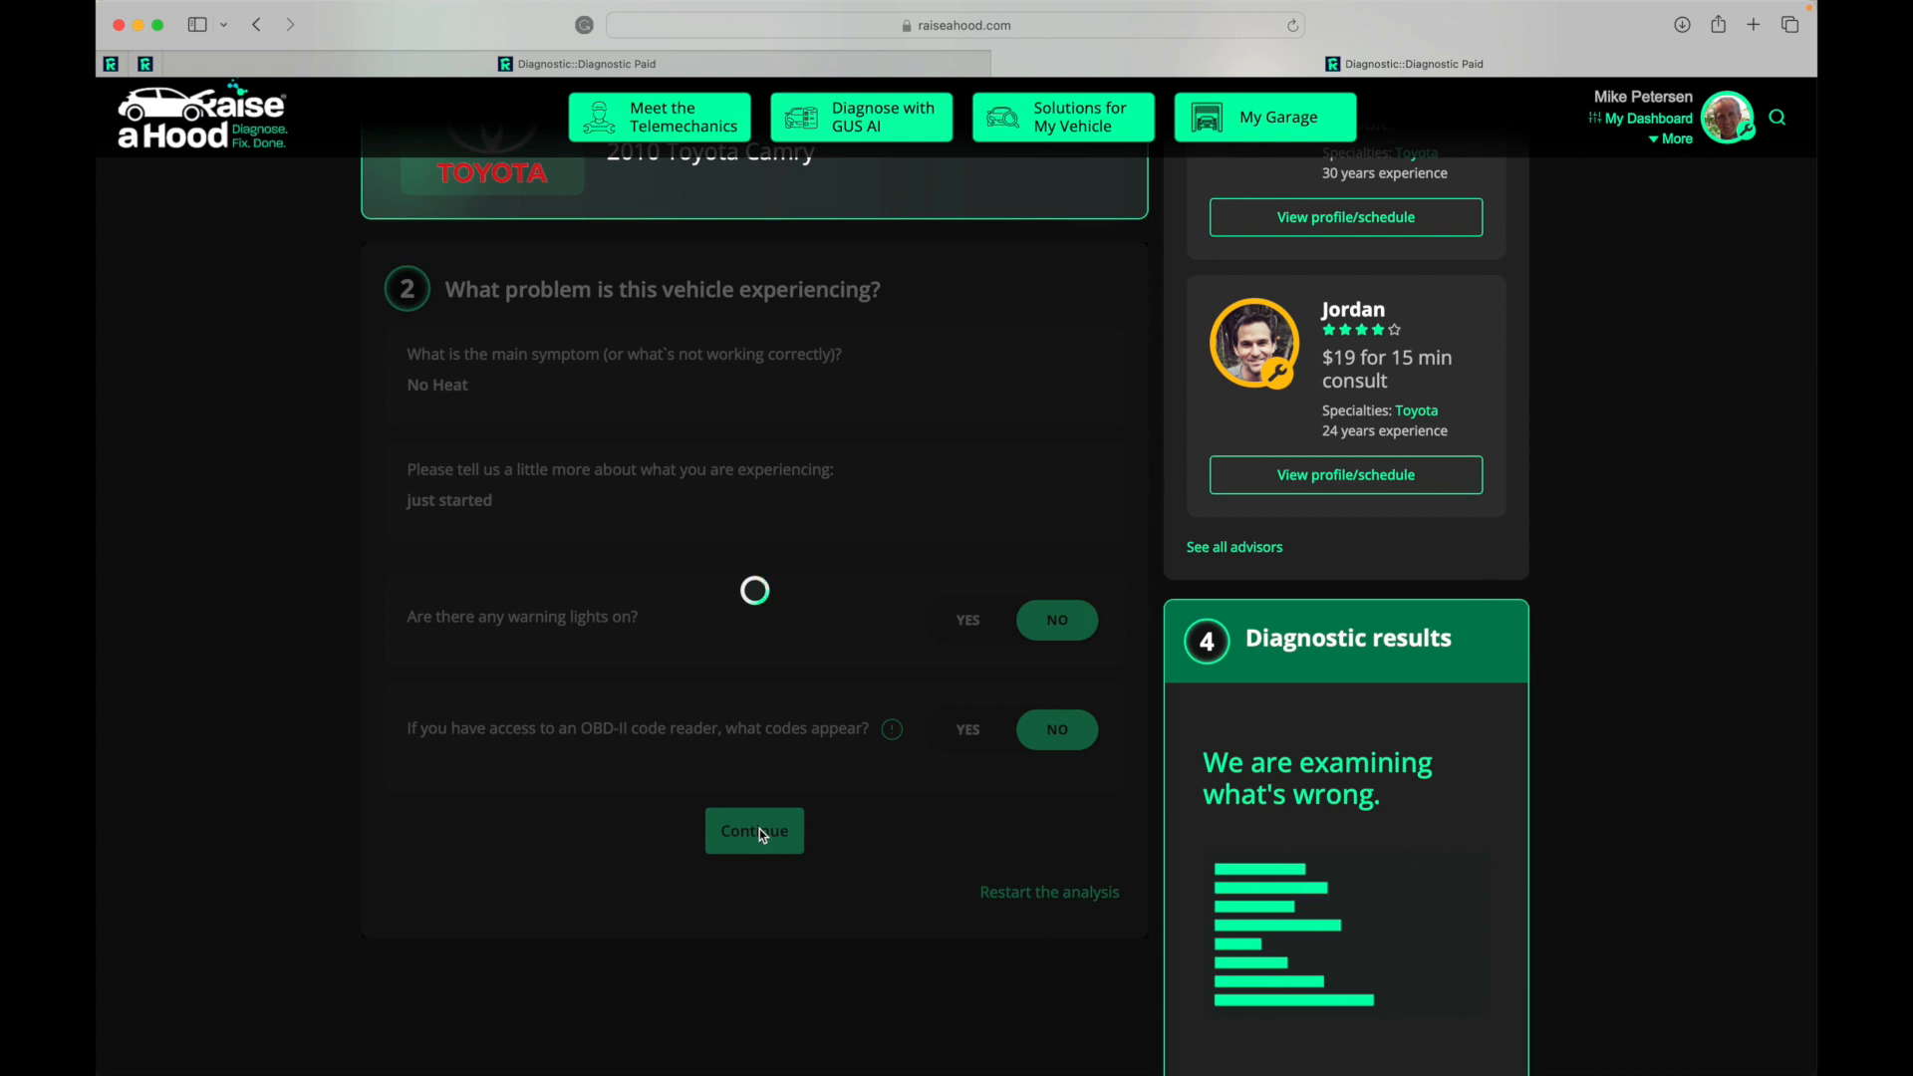
click(754, 831)
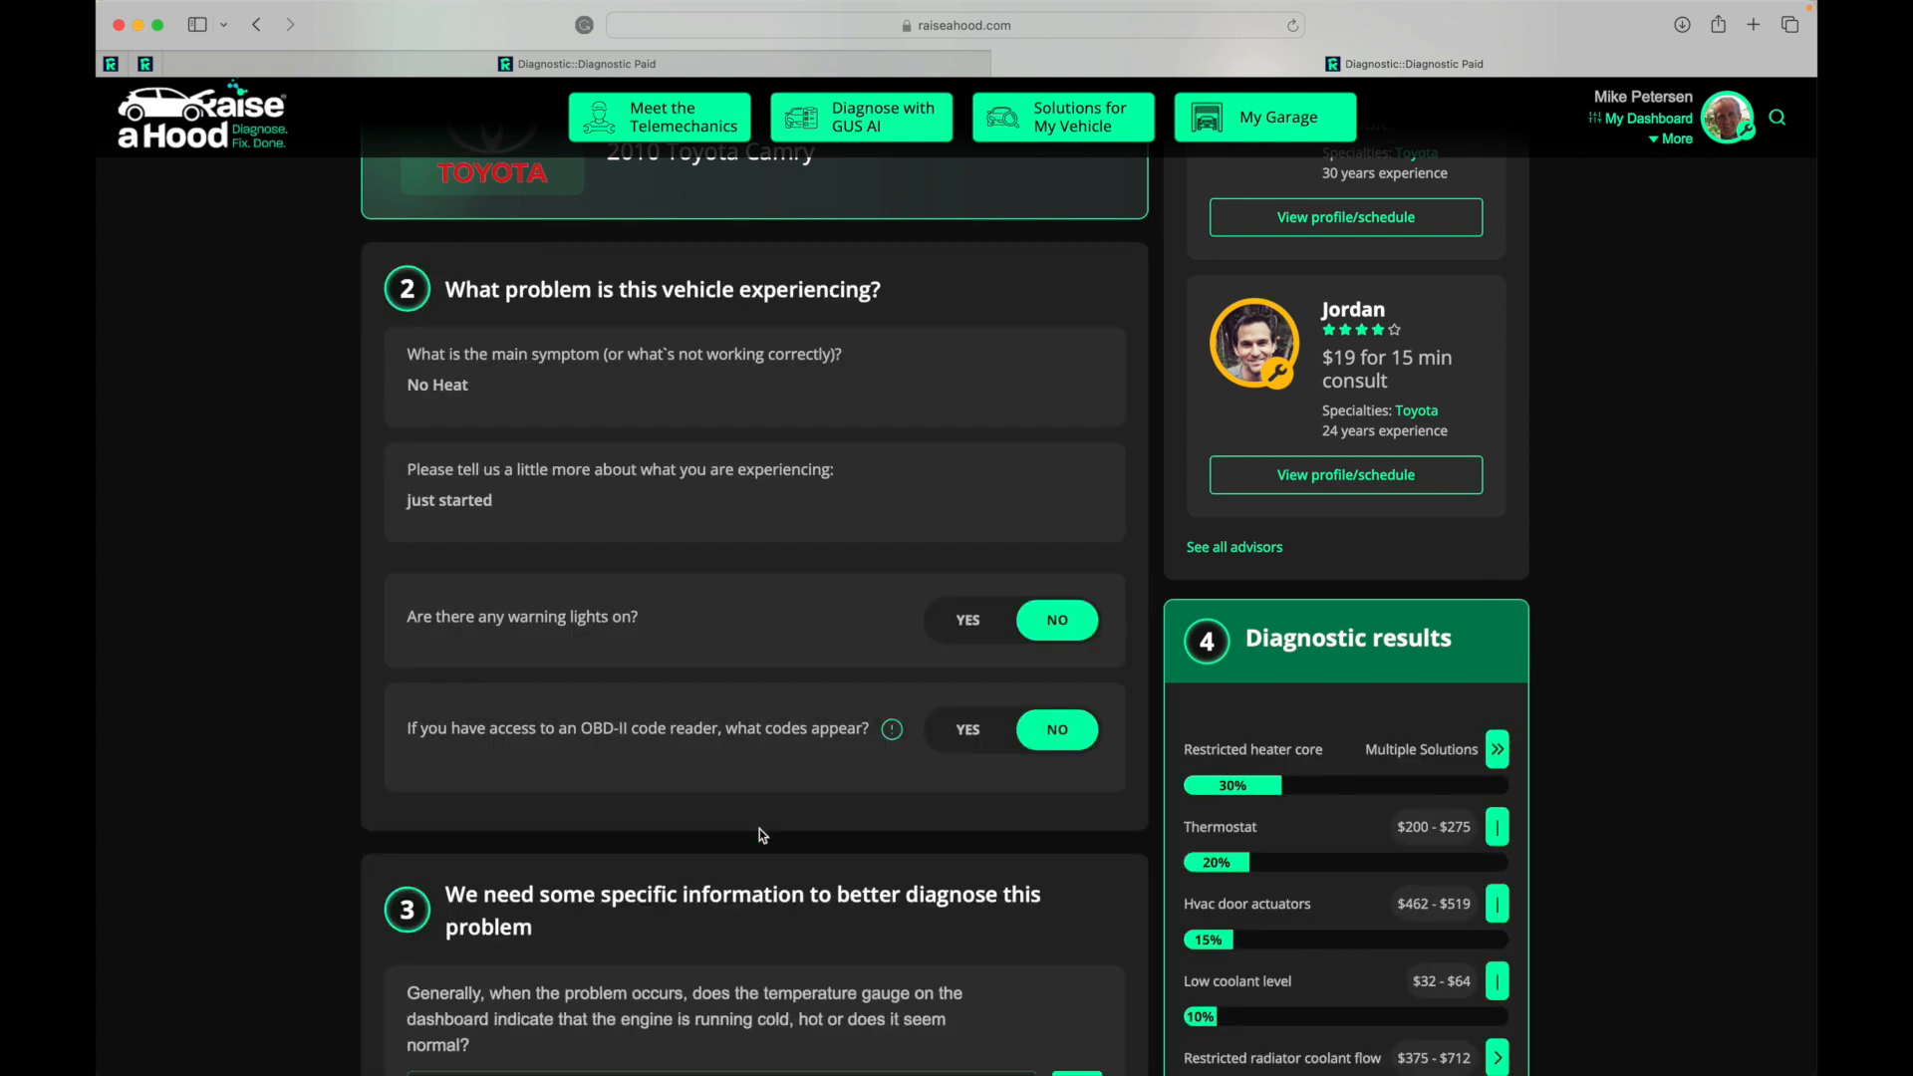
scroll(down, 3)
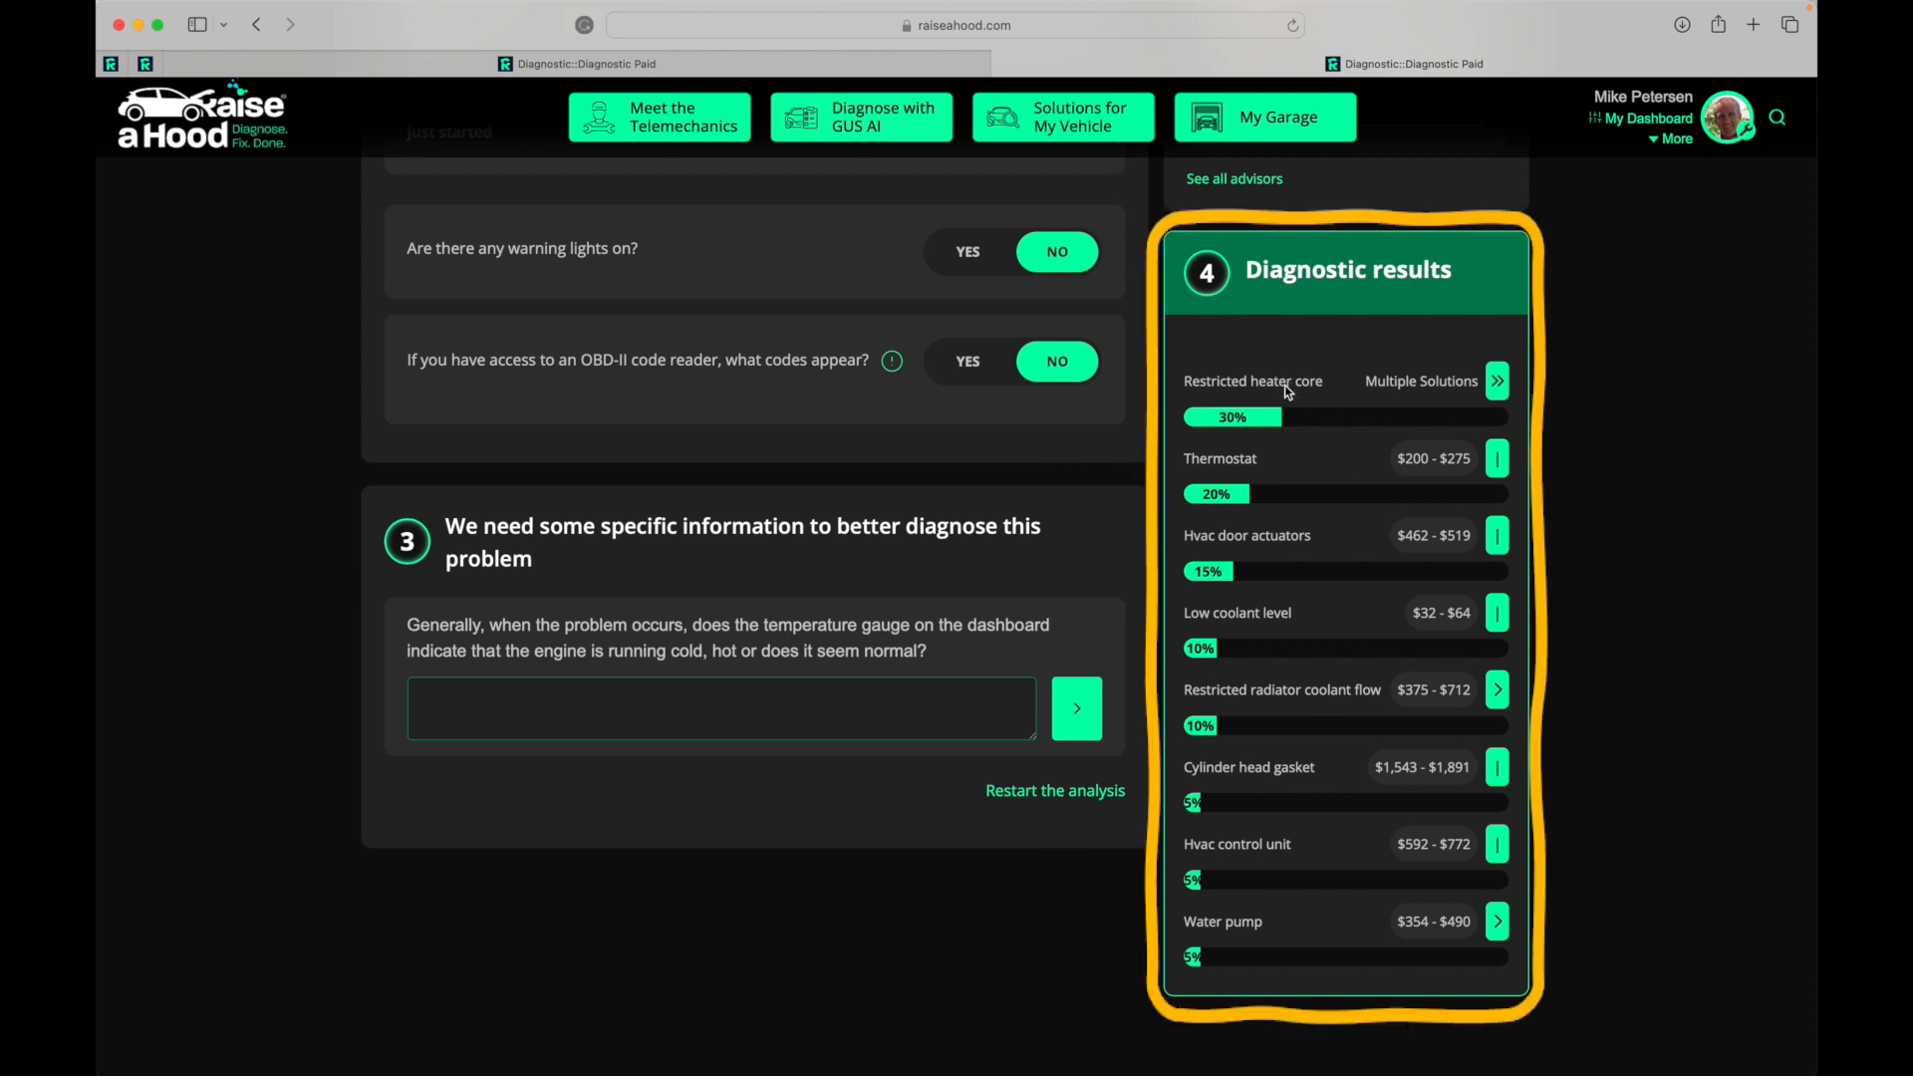
mouse_move(1277, 390)
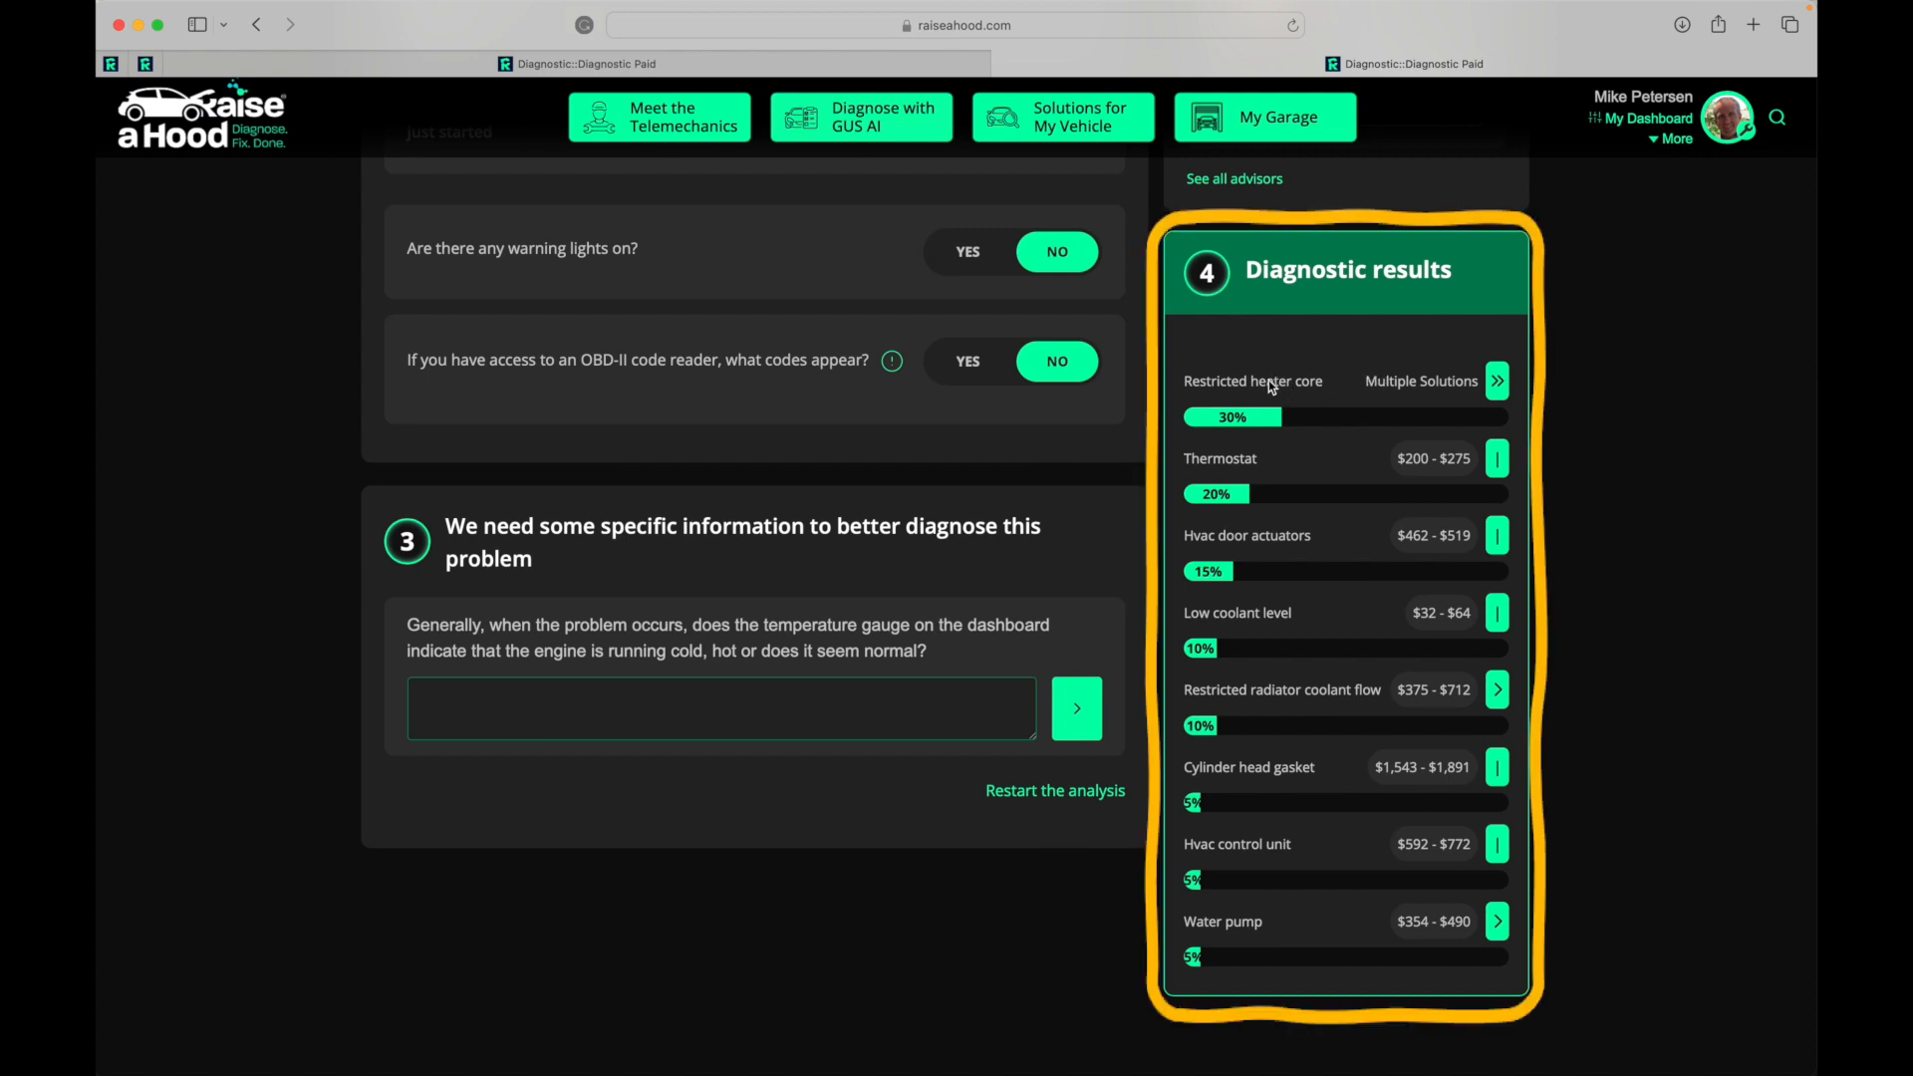
mouse_move(1232, 485)
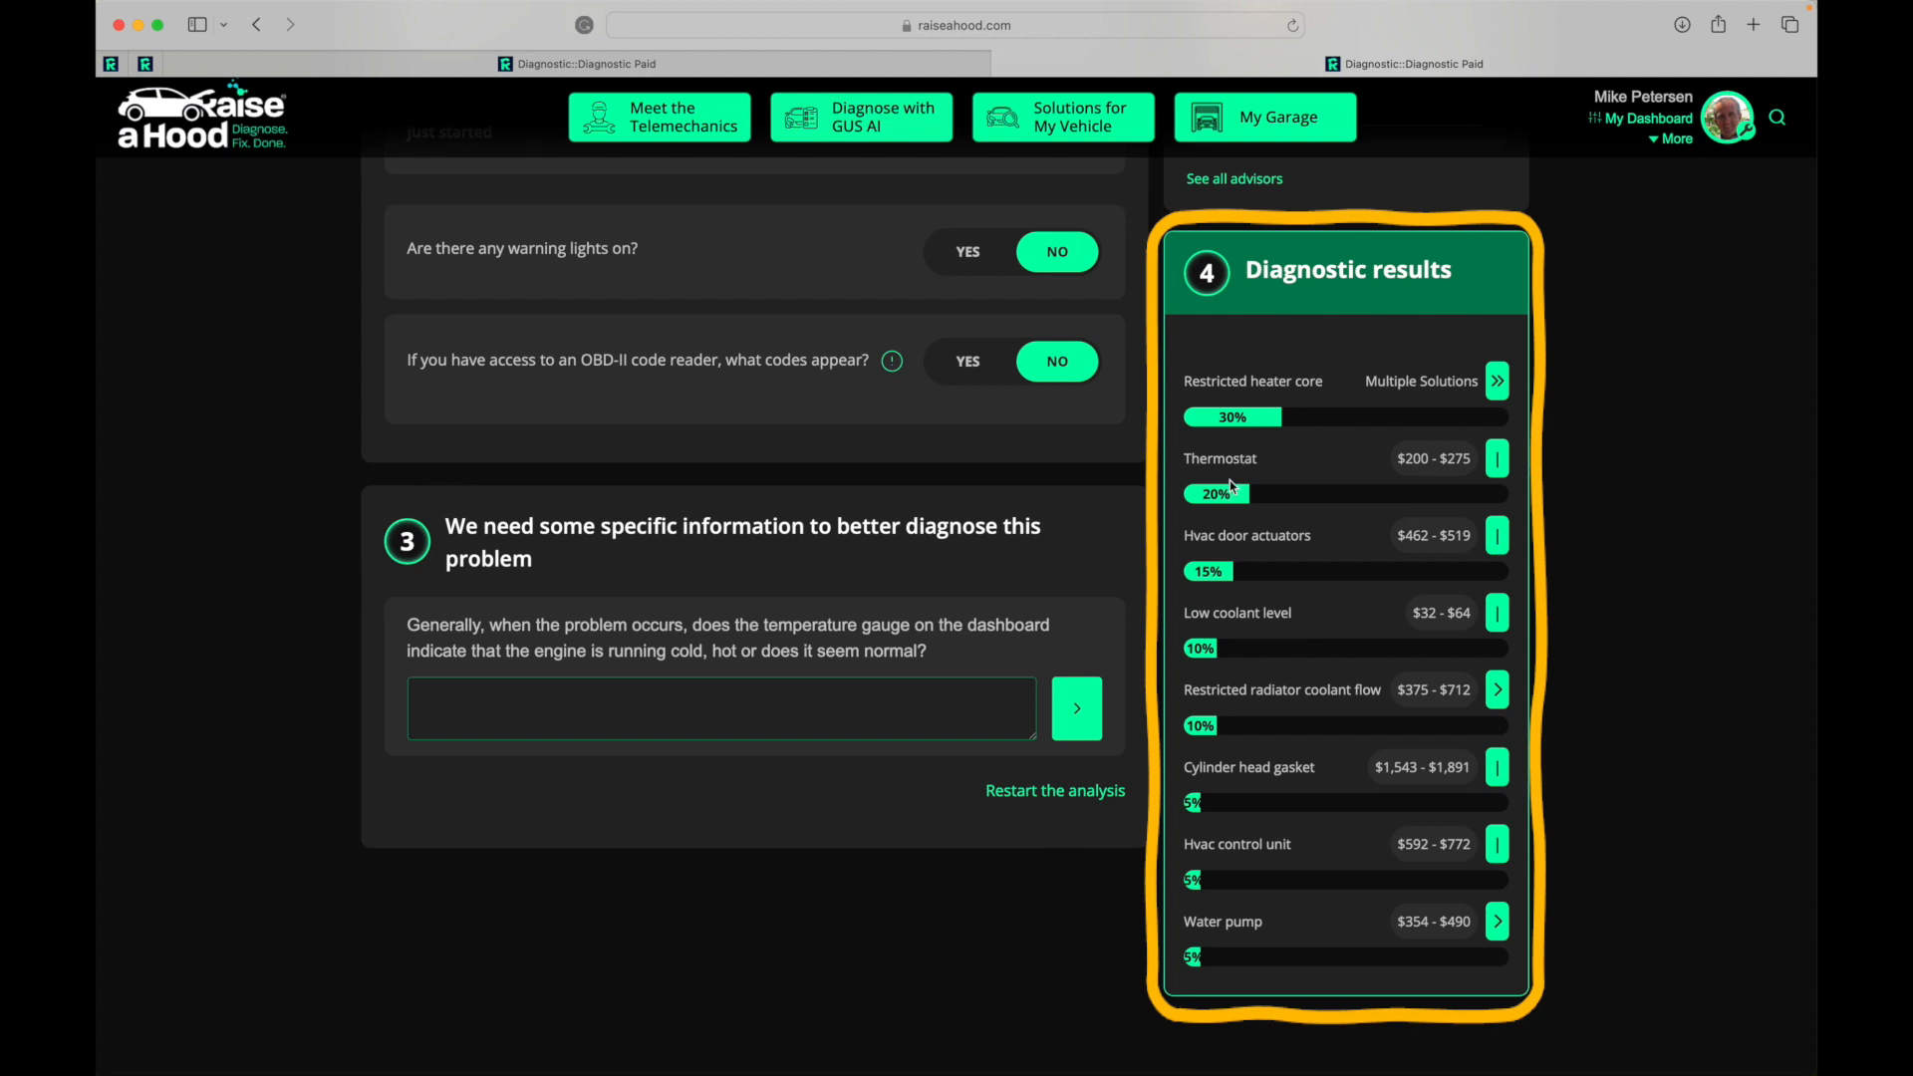
mouse_move(1276, 527)
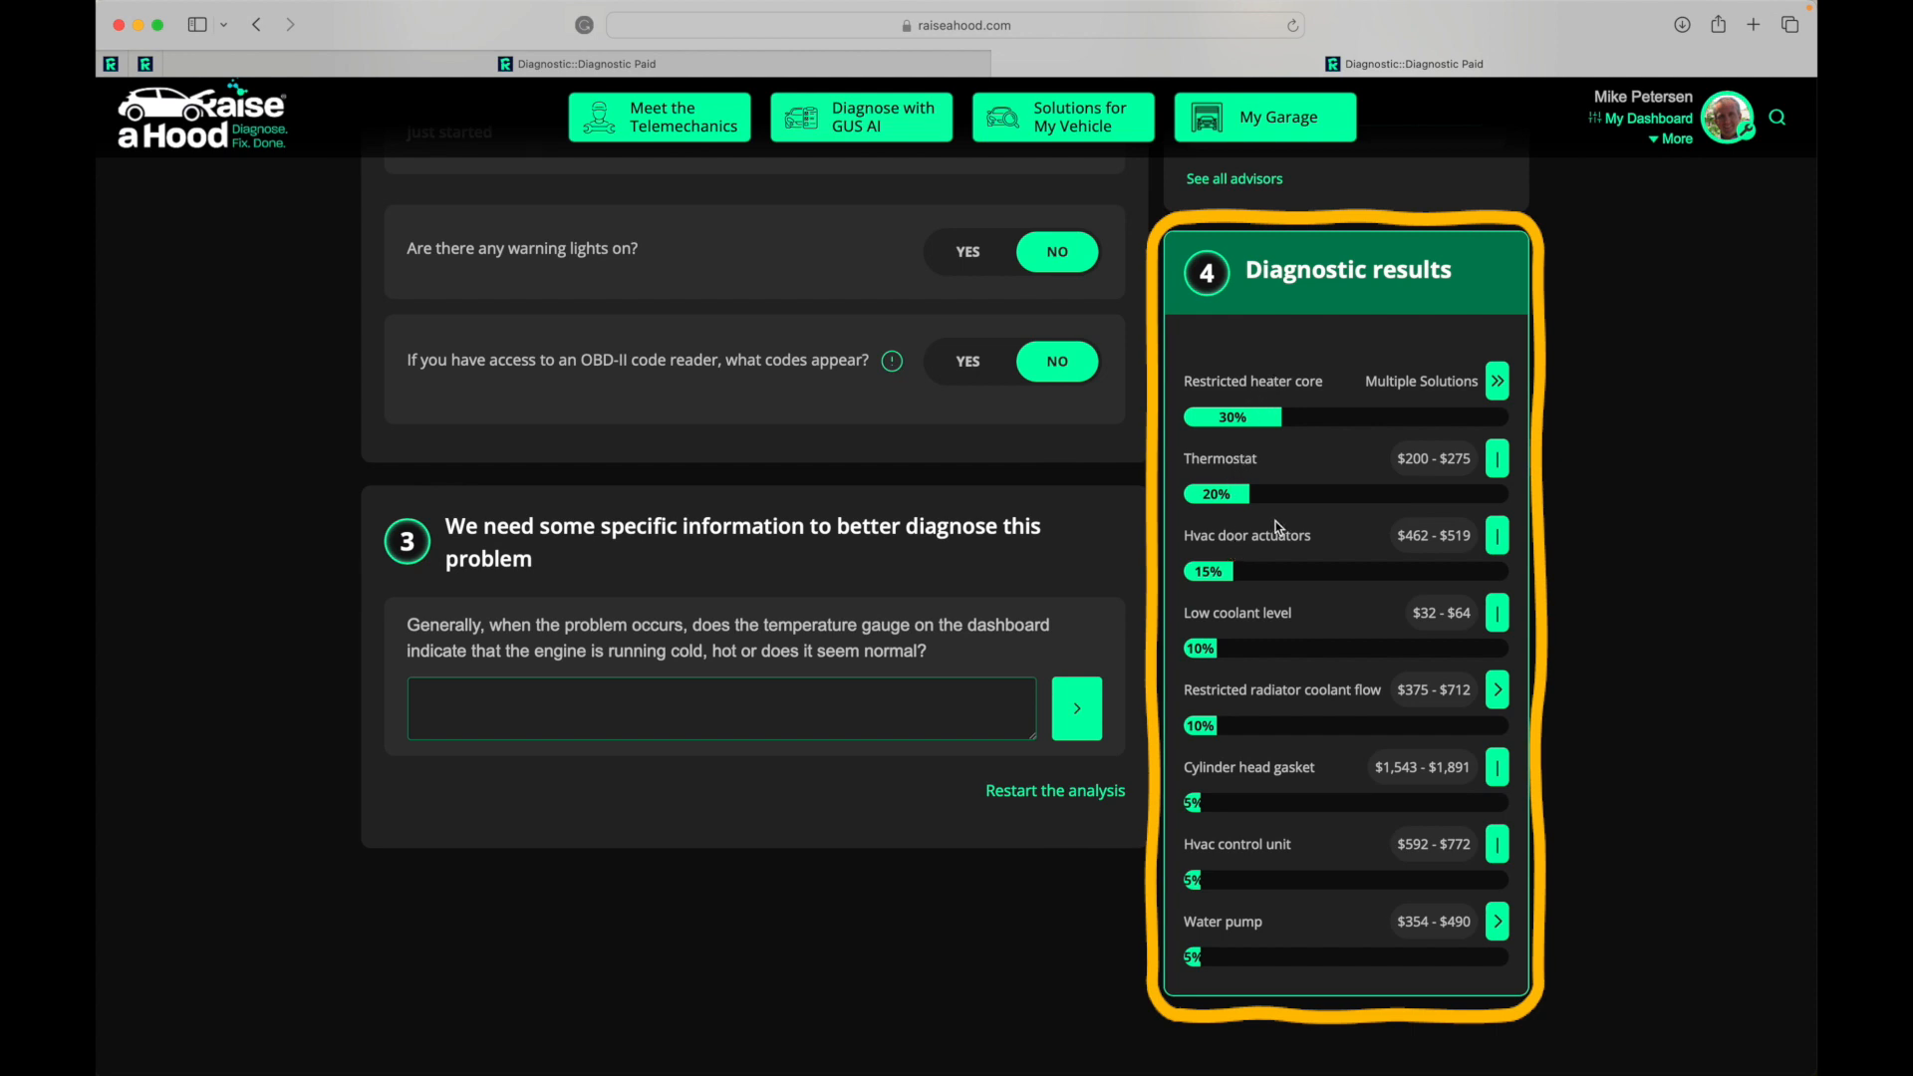
mouse_move(1427, 765)
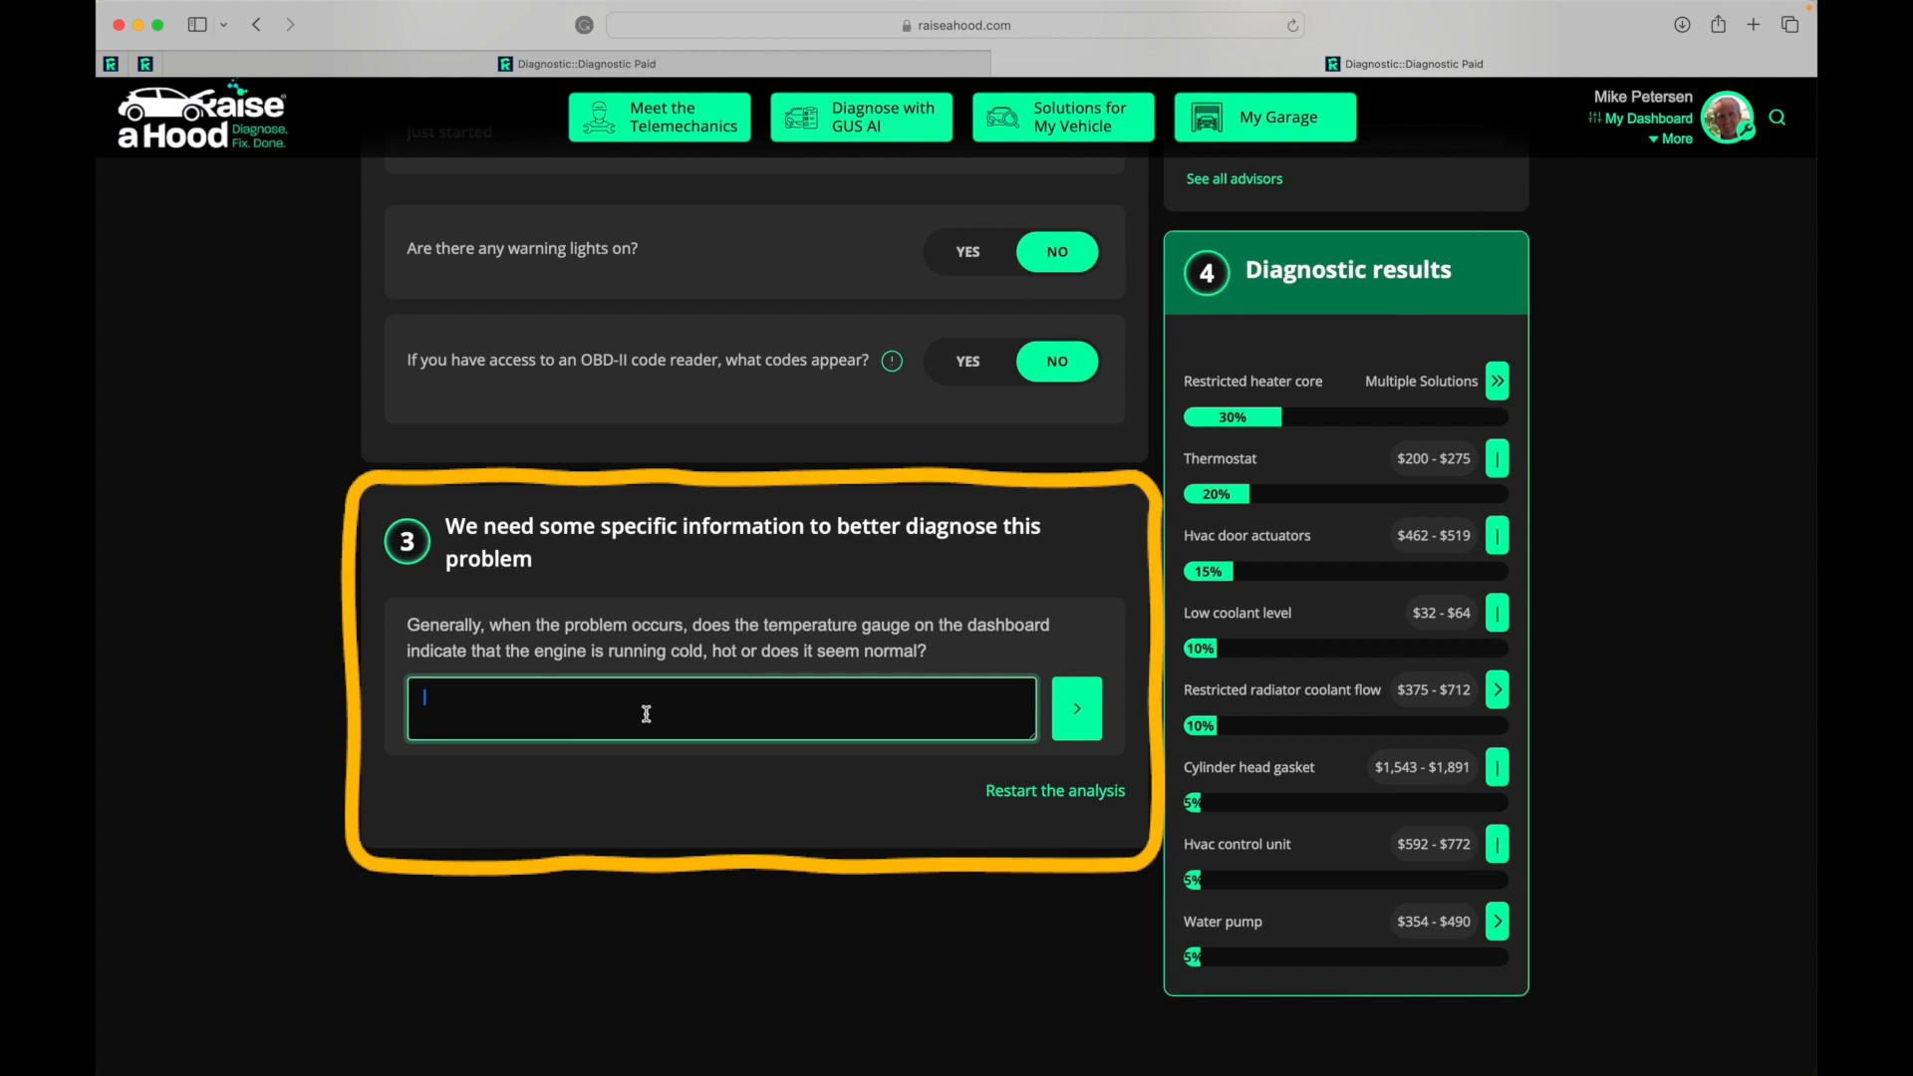
- Answer 'normal' to the temperature gauge question to refine the diagnostic results
text(normal)
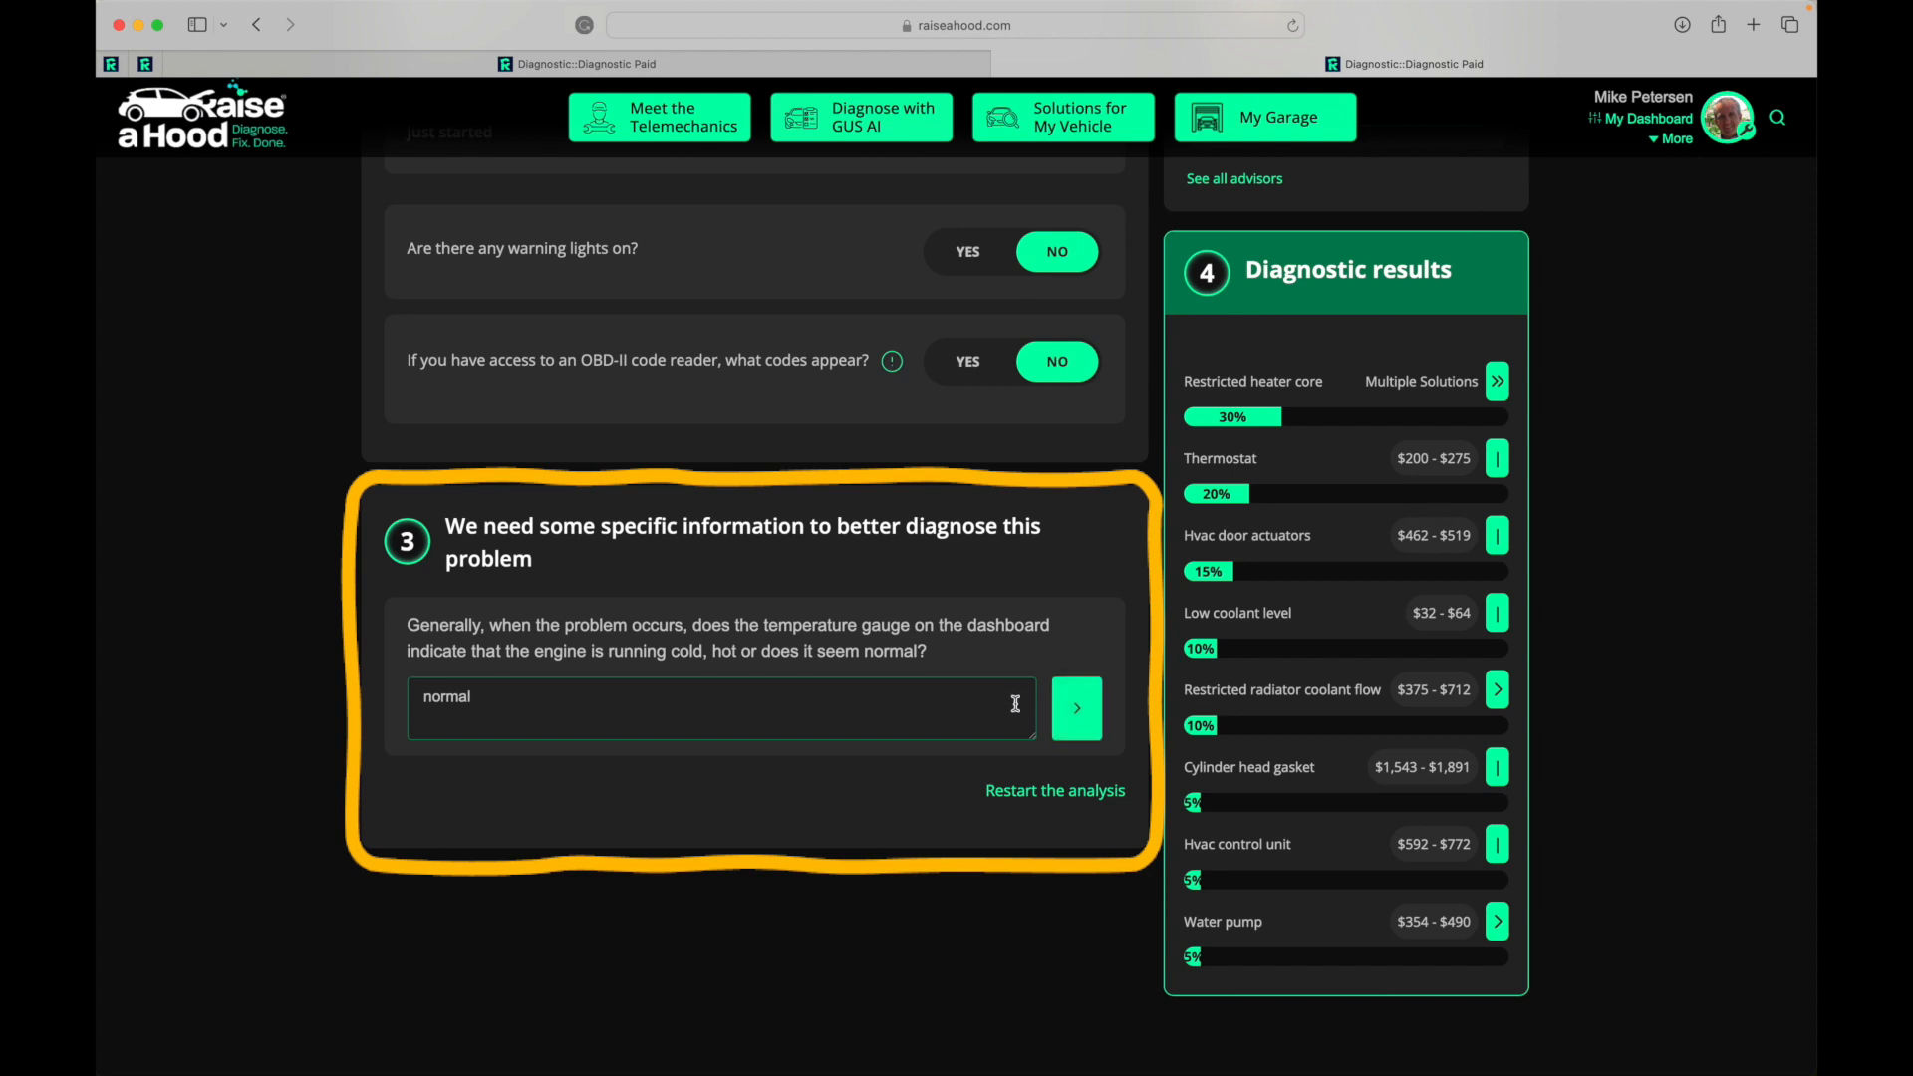
click(1075, 708)
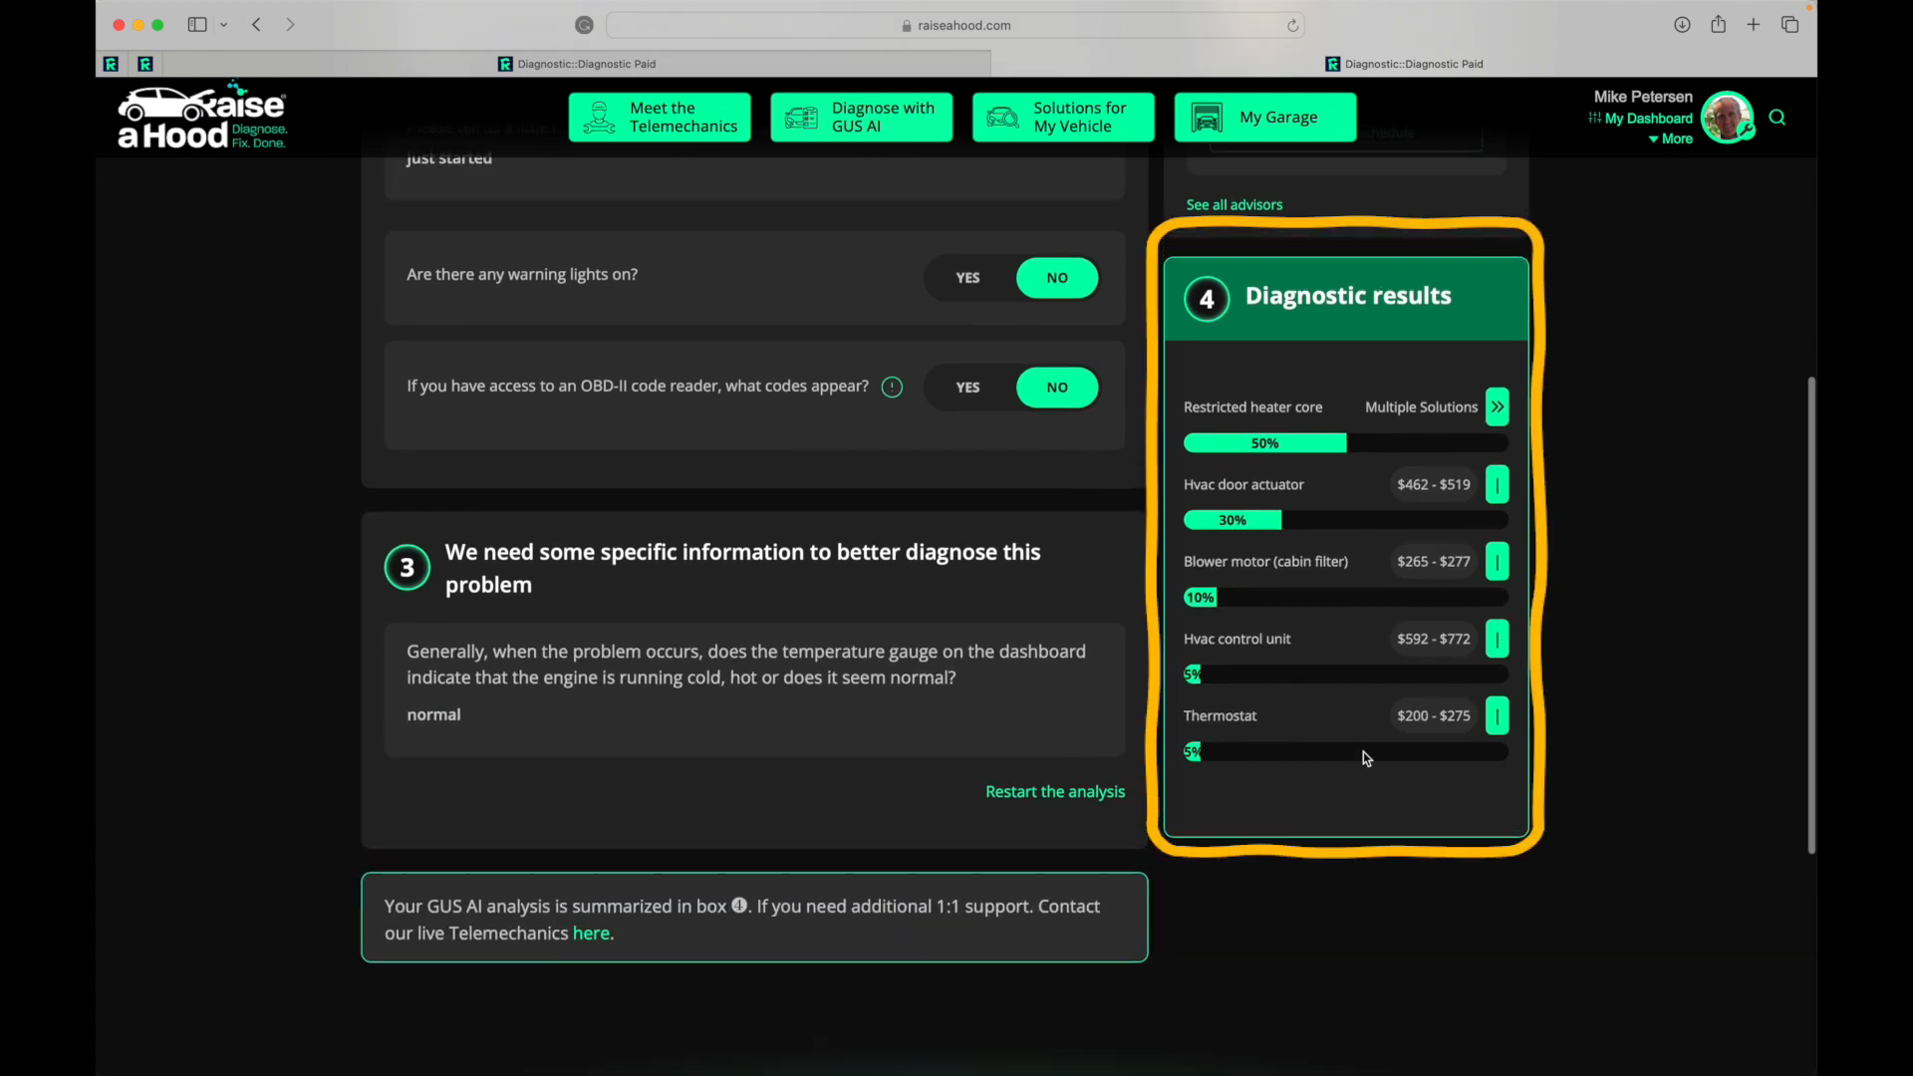
mouse_move(1196, 436)
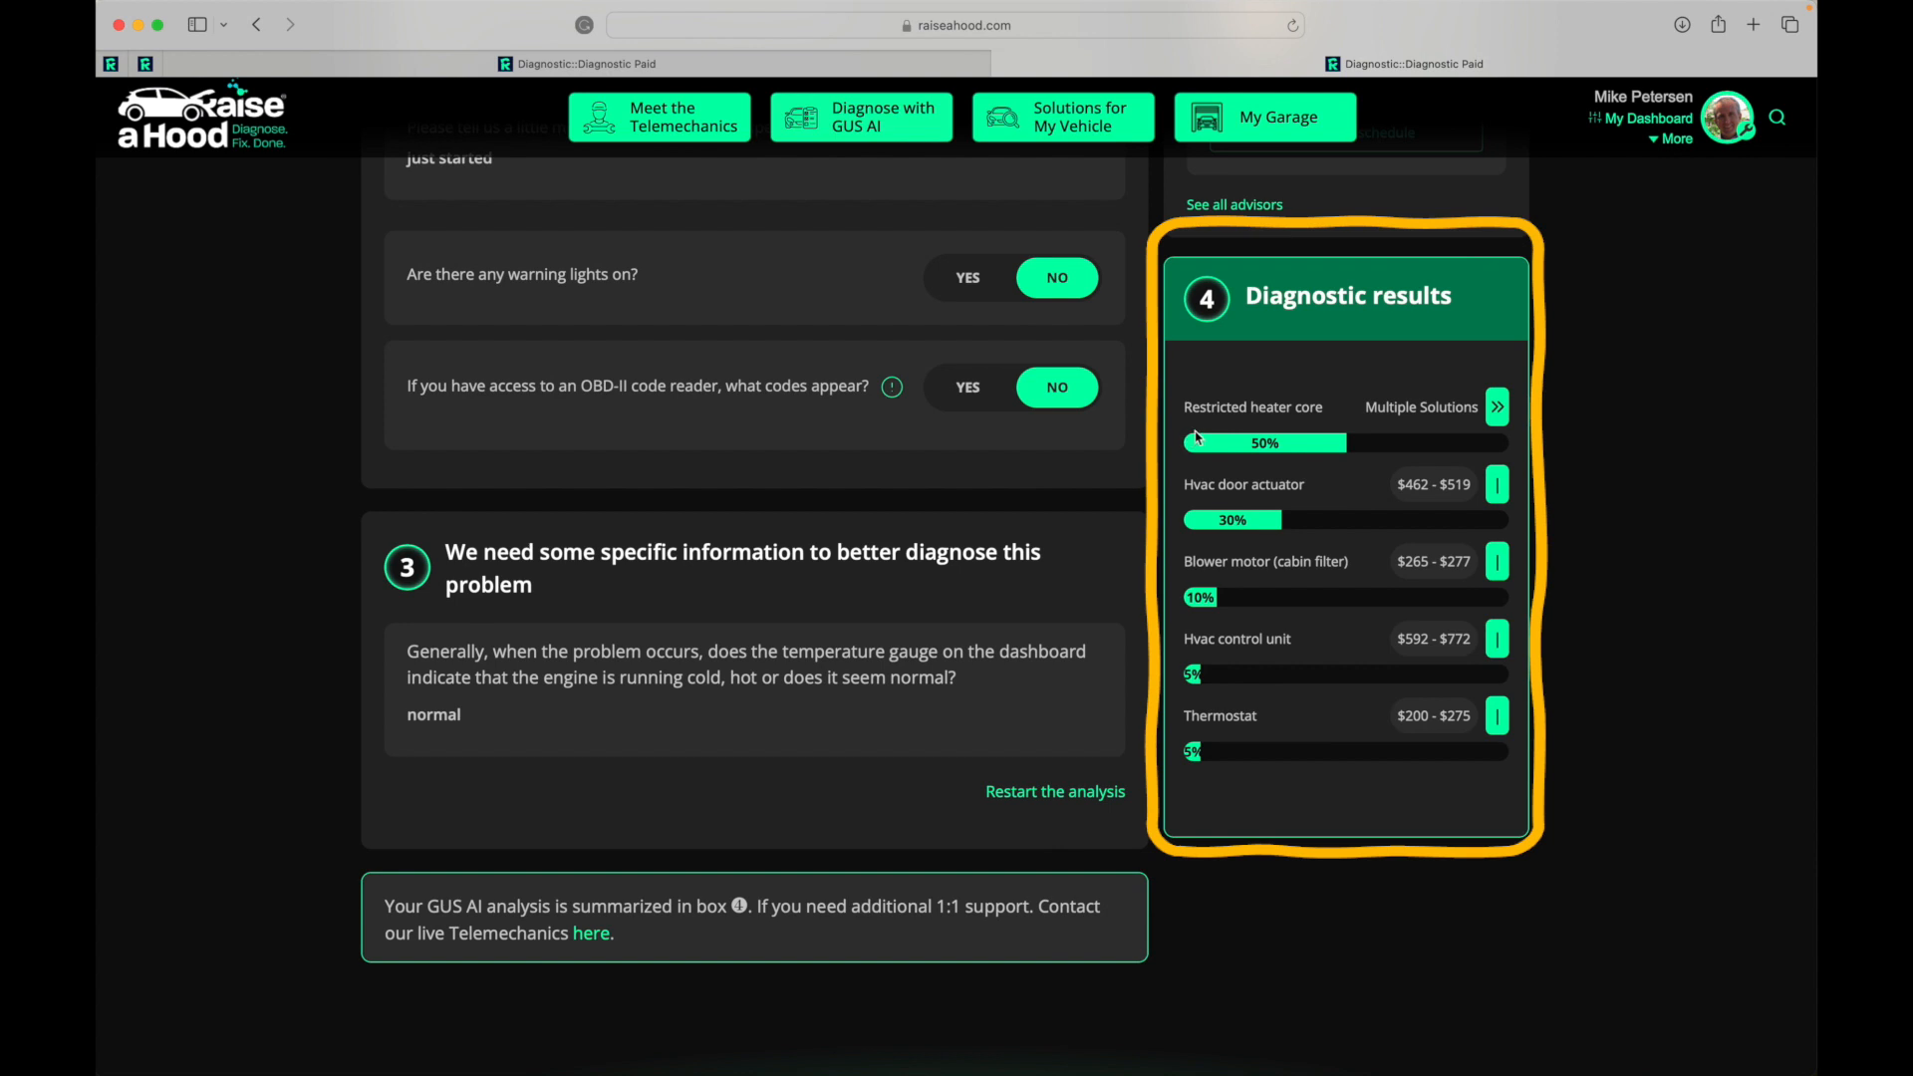
mouse_move(1293, 417)
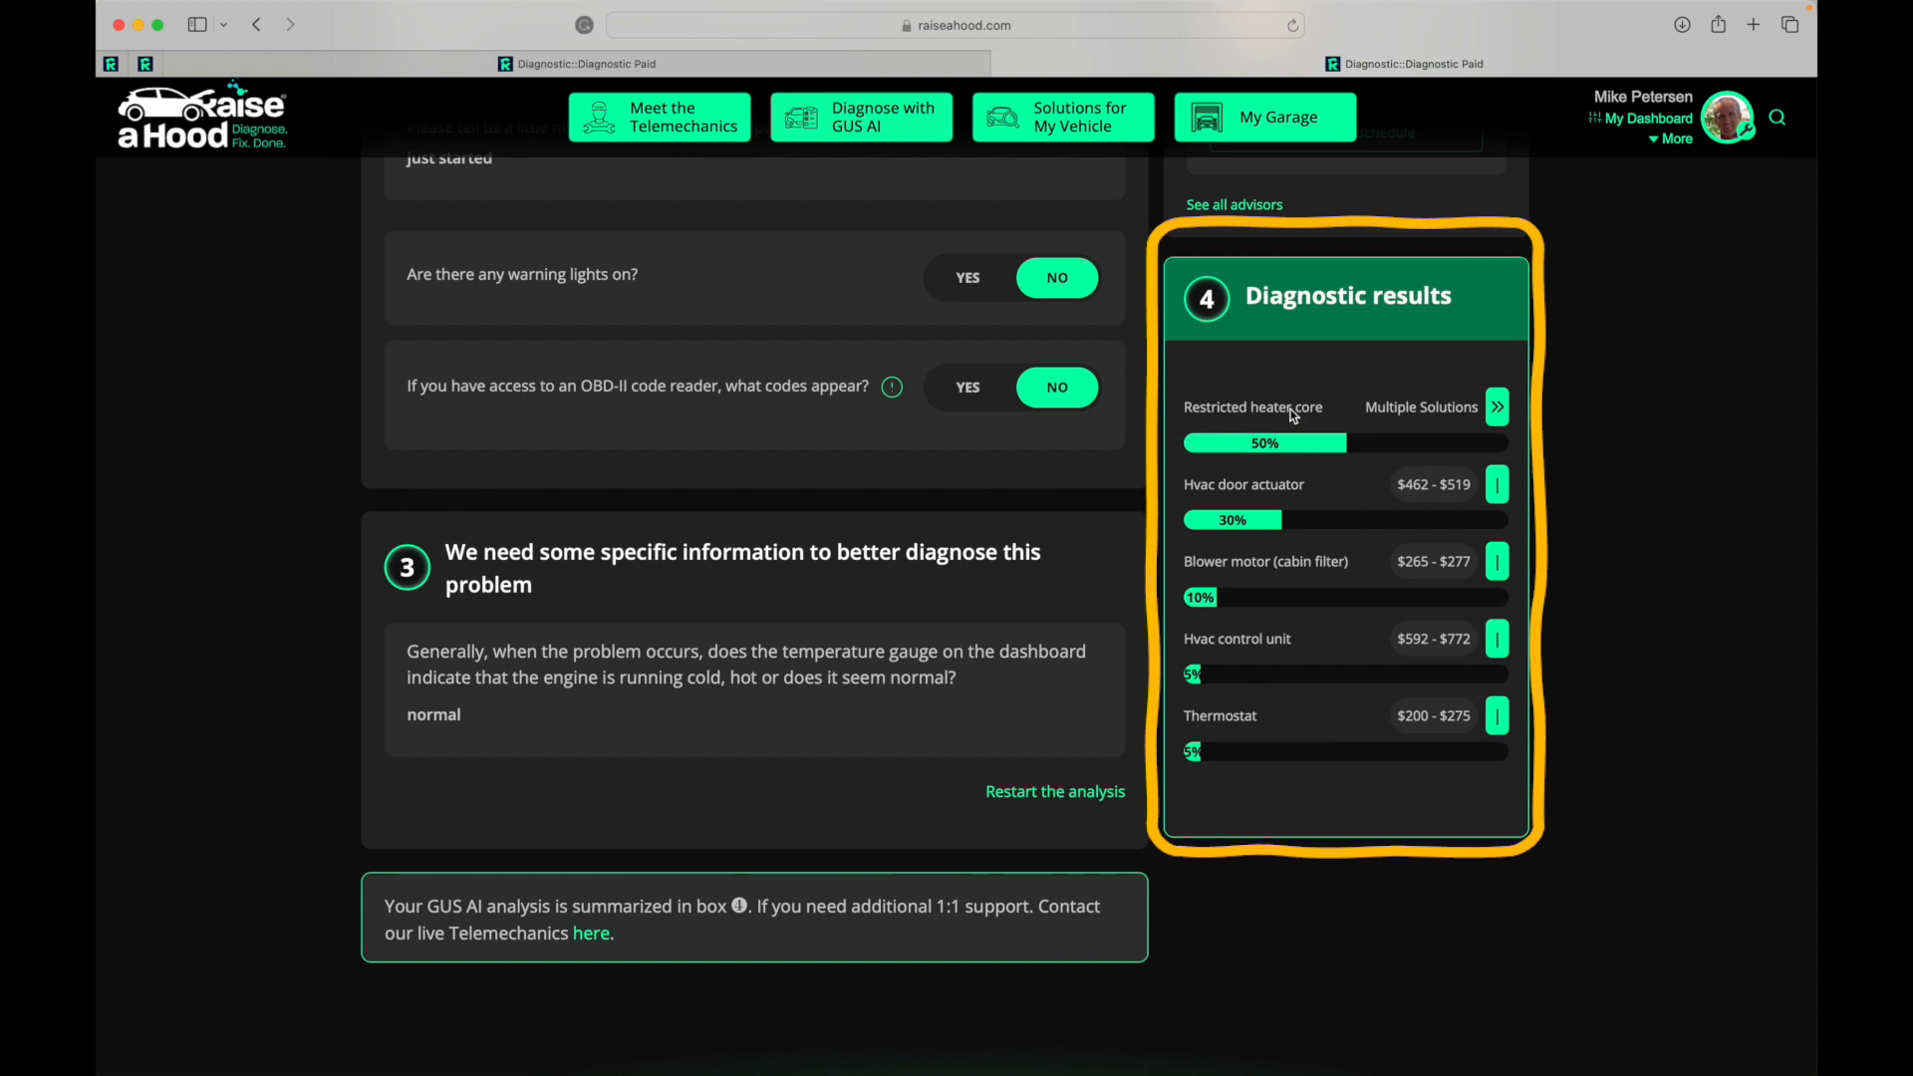
- Open the Multiple Solutions popup for Restricted heater core
click(1496, 406)
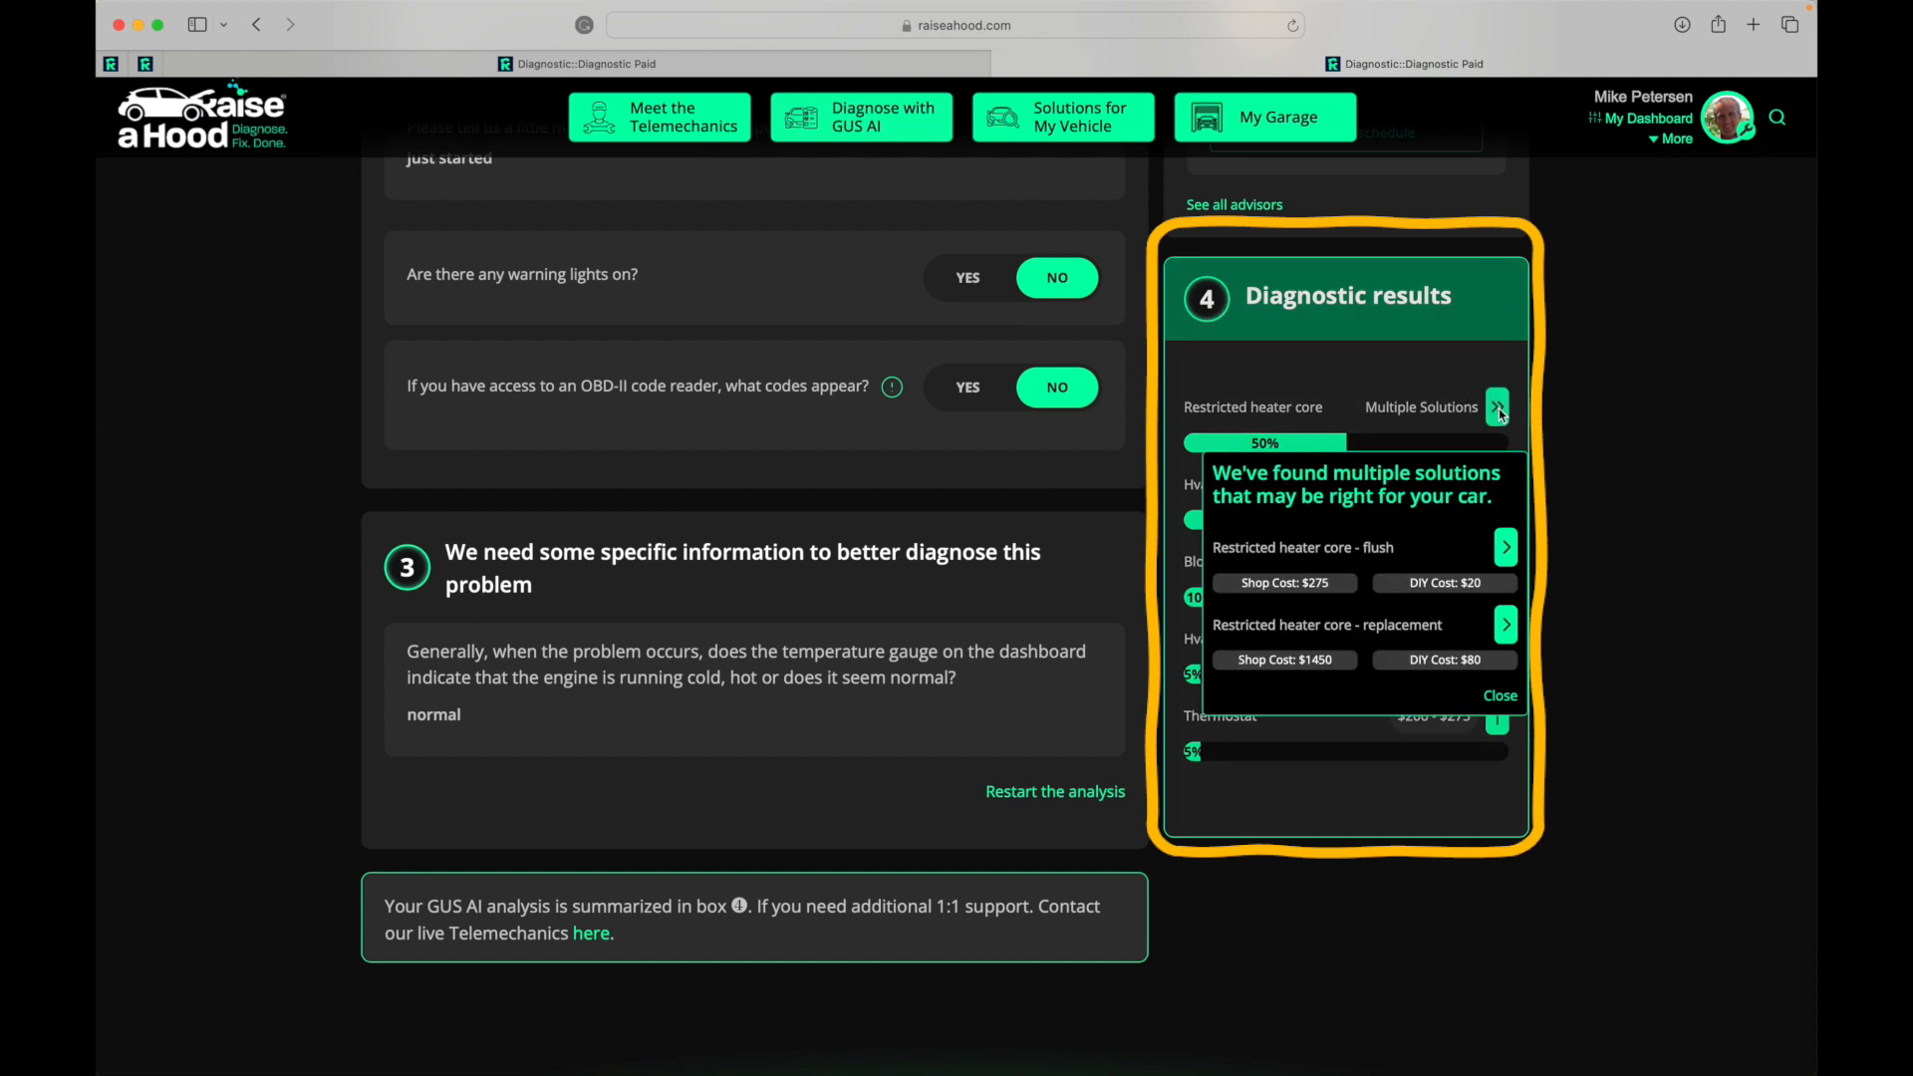
mouse_move(1390, 646)
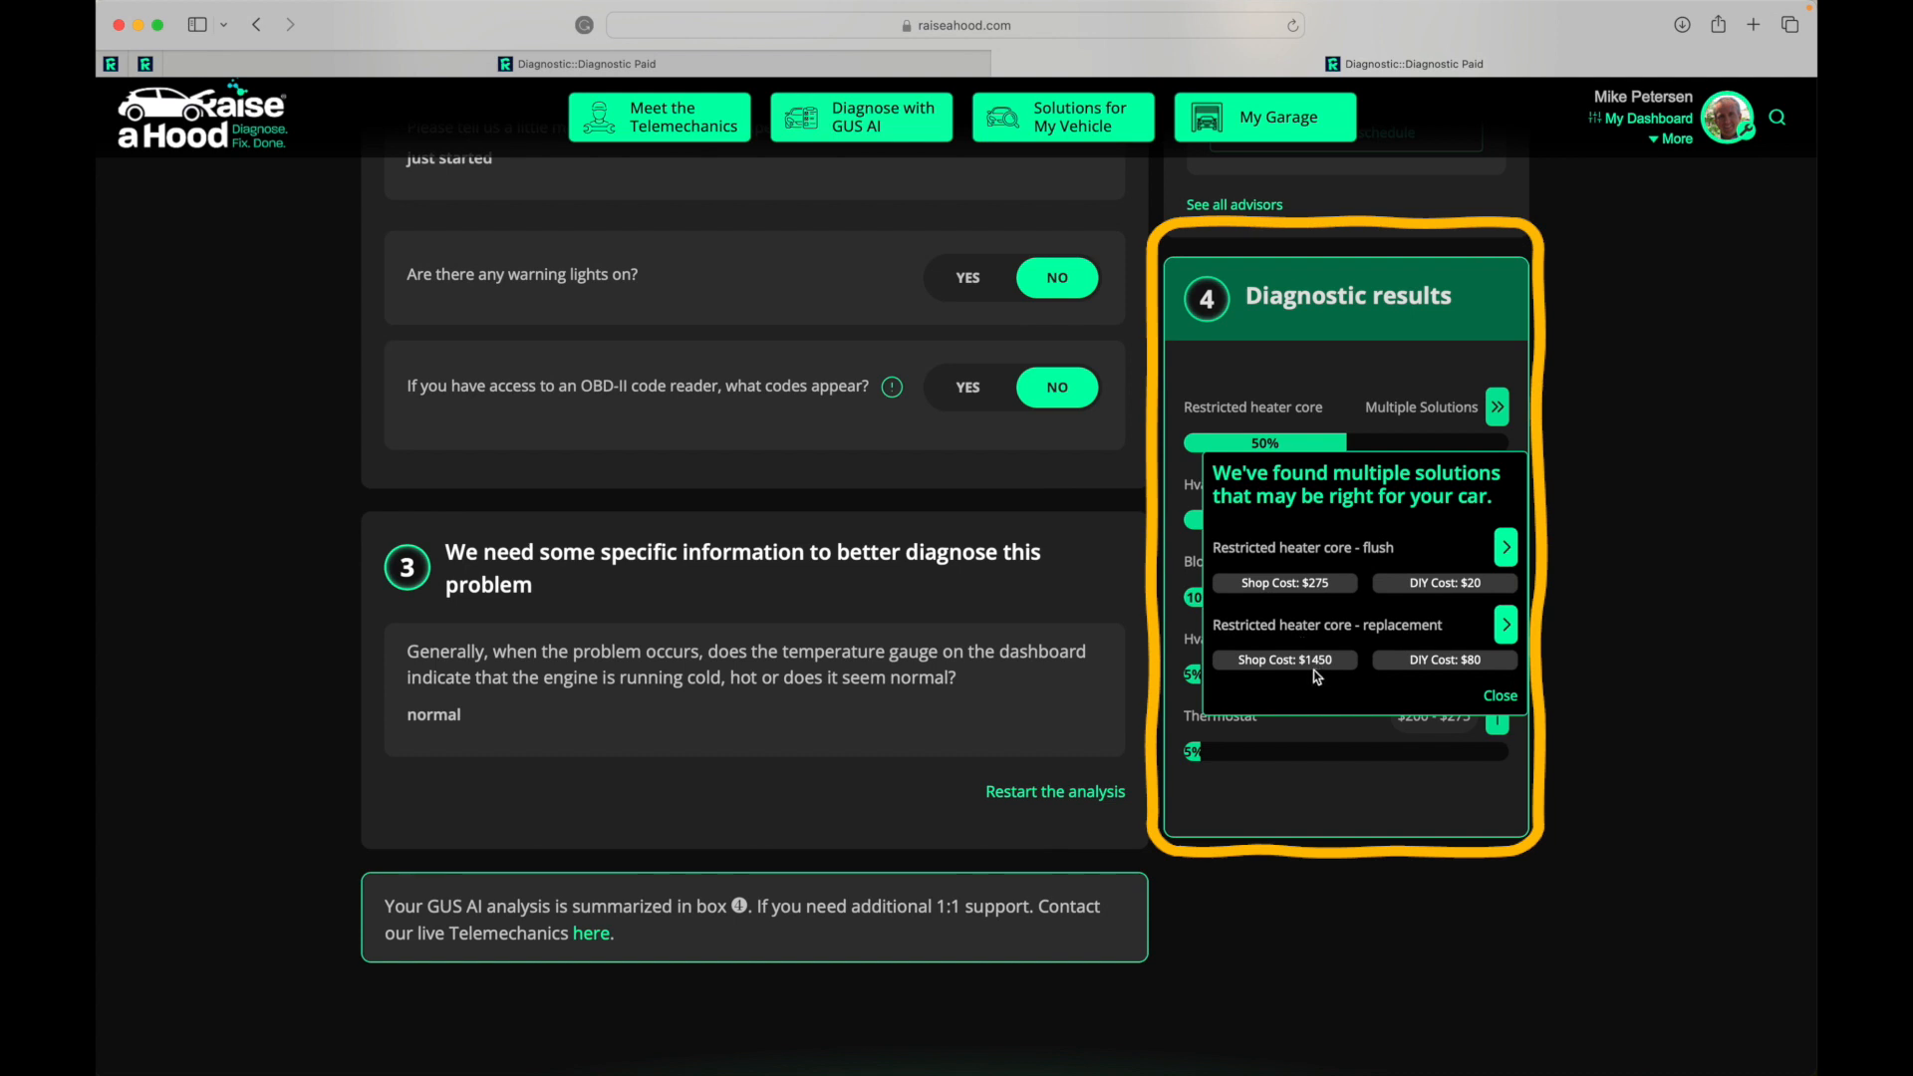
mouse_move(1385, 561)
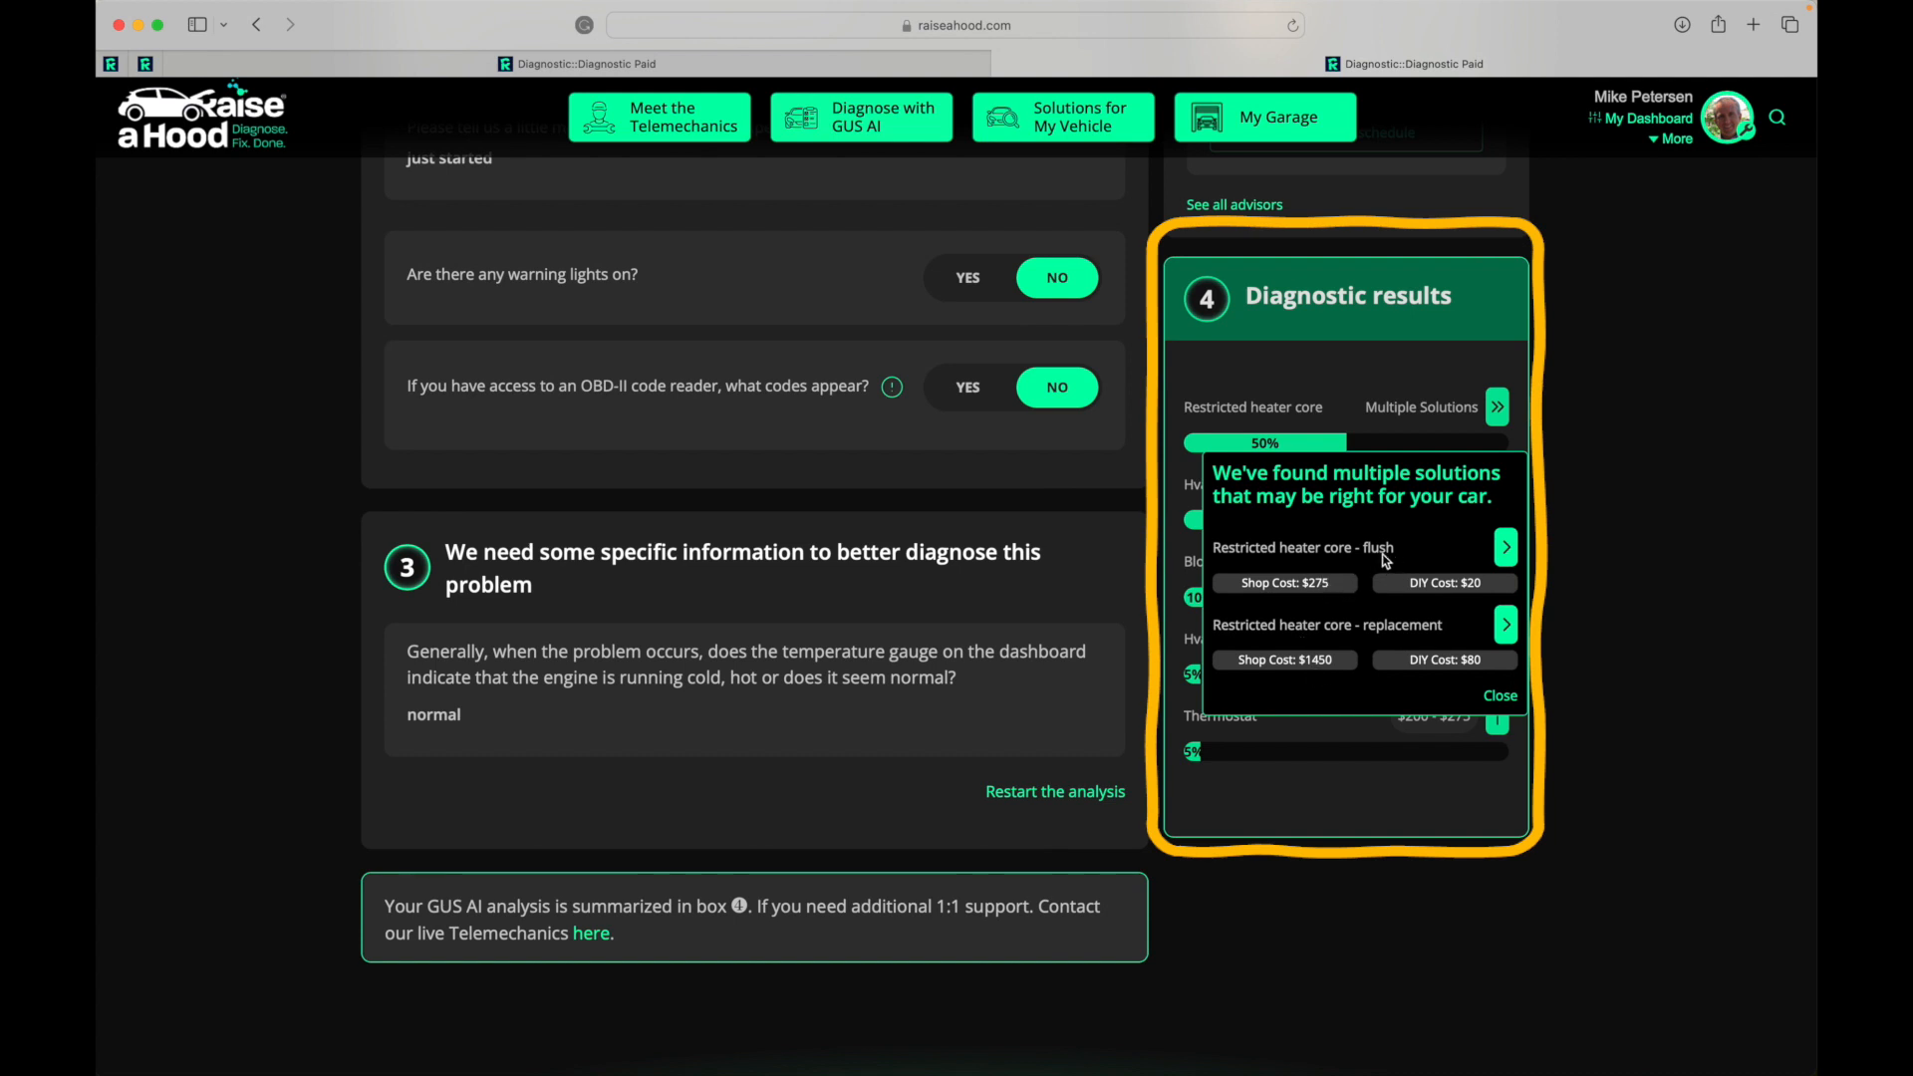
mouse_move(1411, 589)
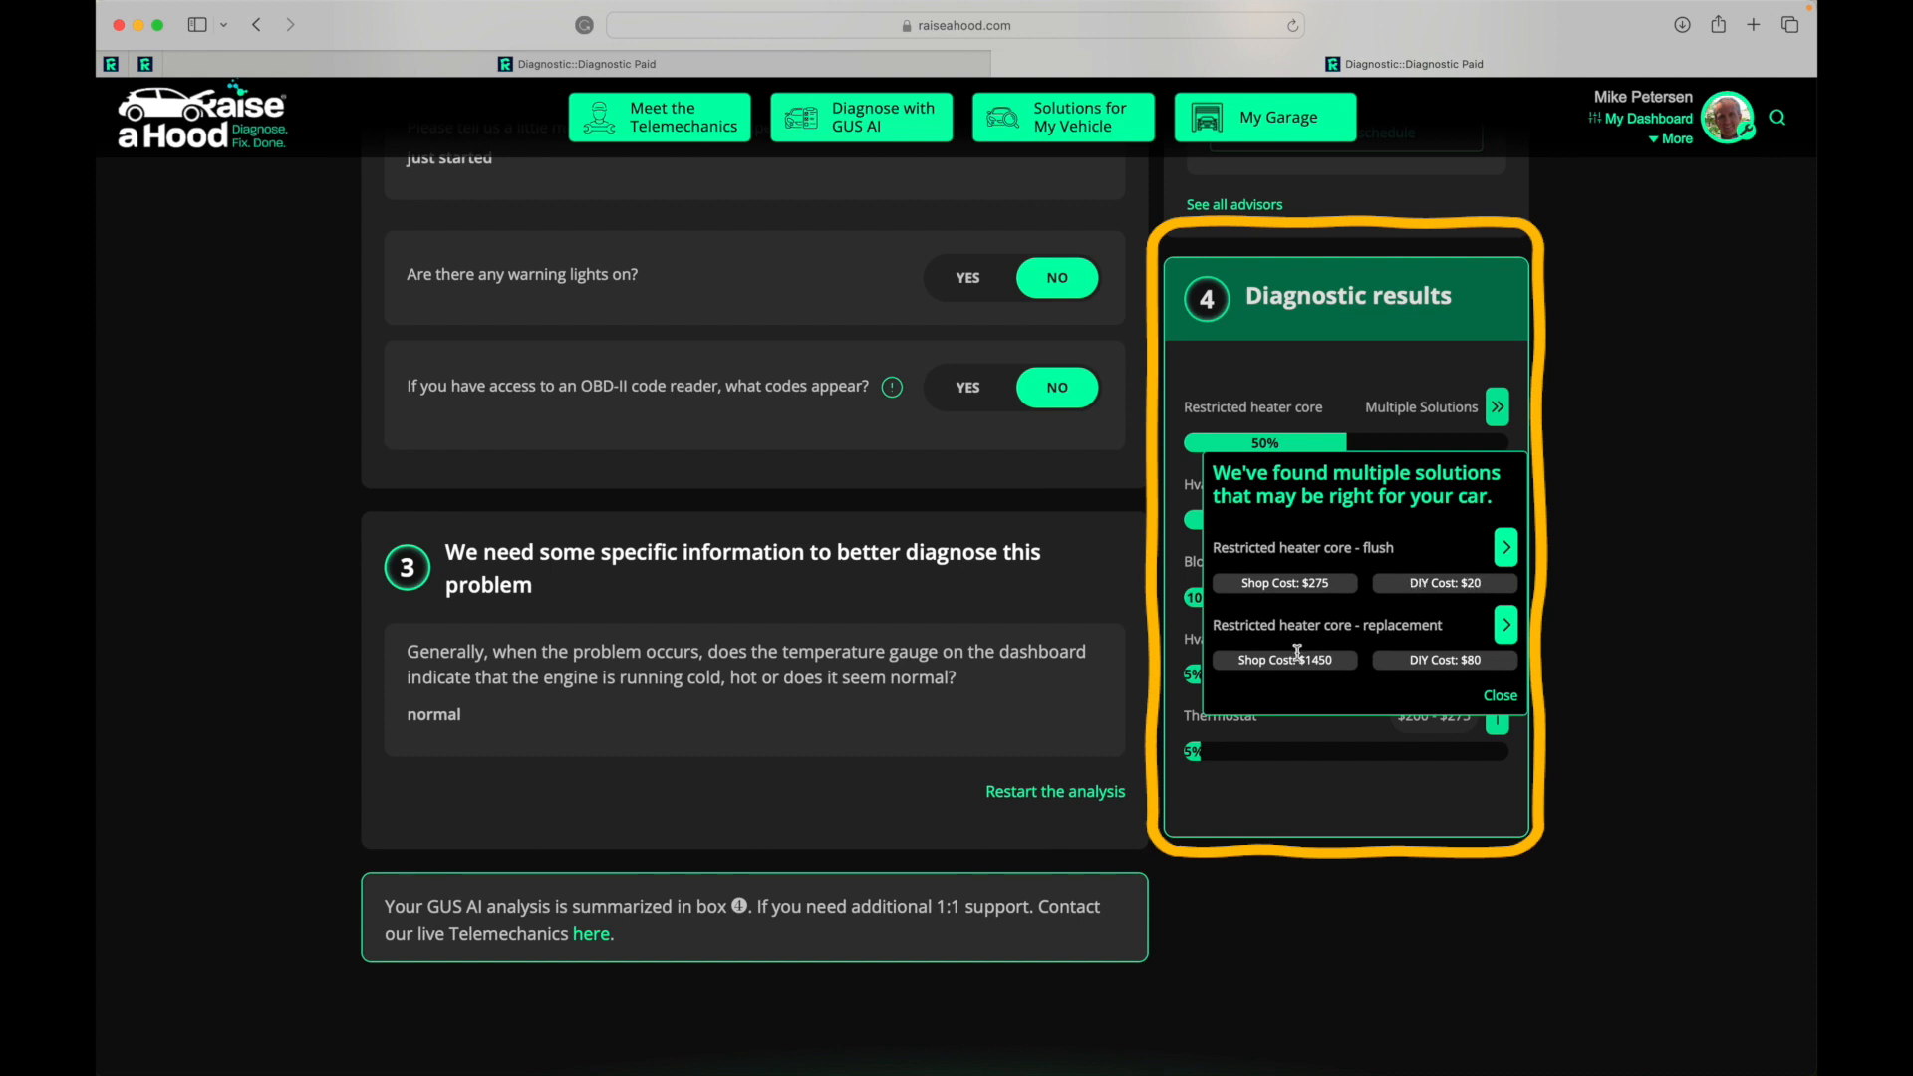
- Open 'Restricted heater core - flush' and check its strand-risk, $275 shop and $20 DIY ratings
click(1753, 24)
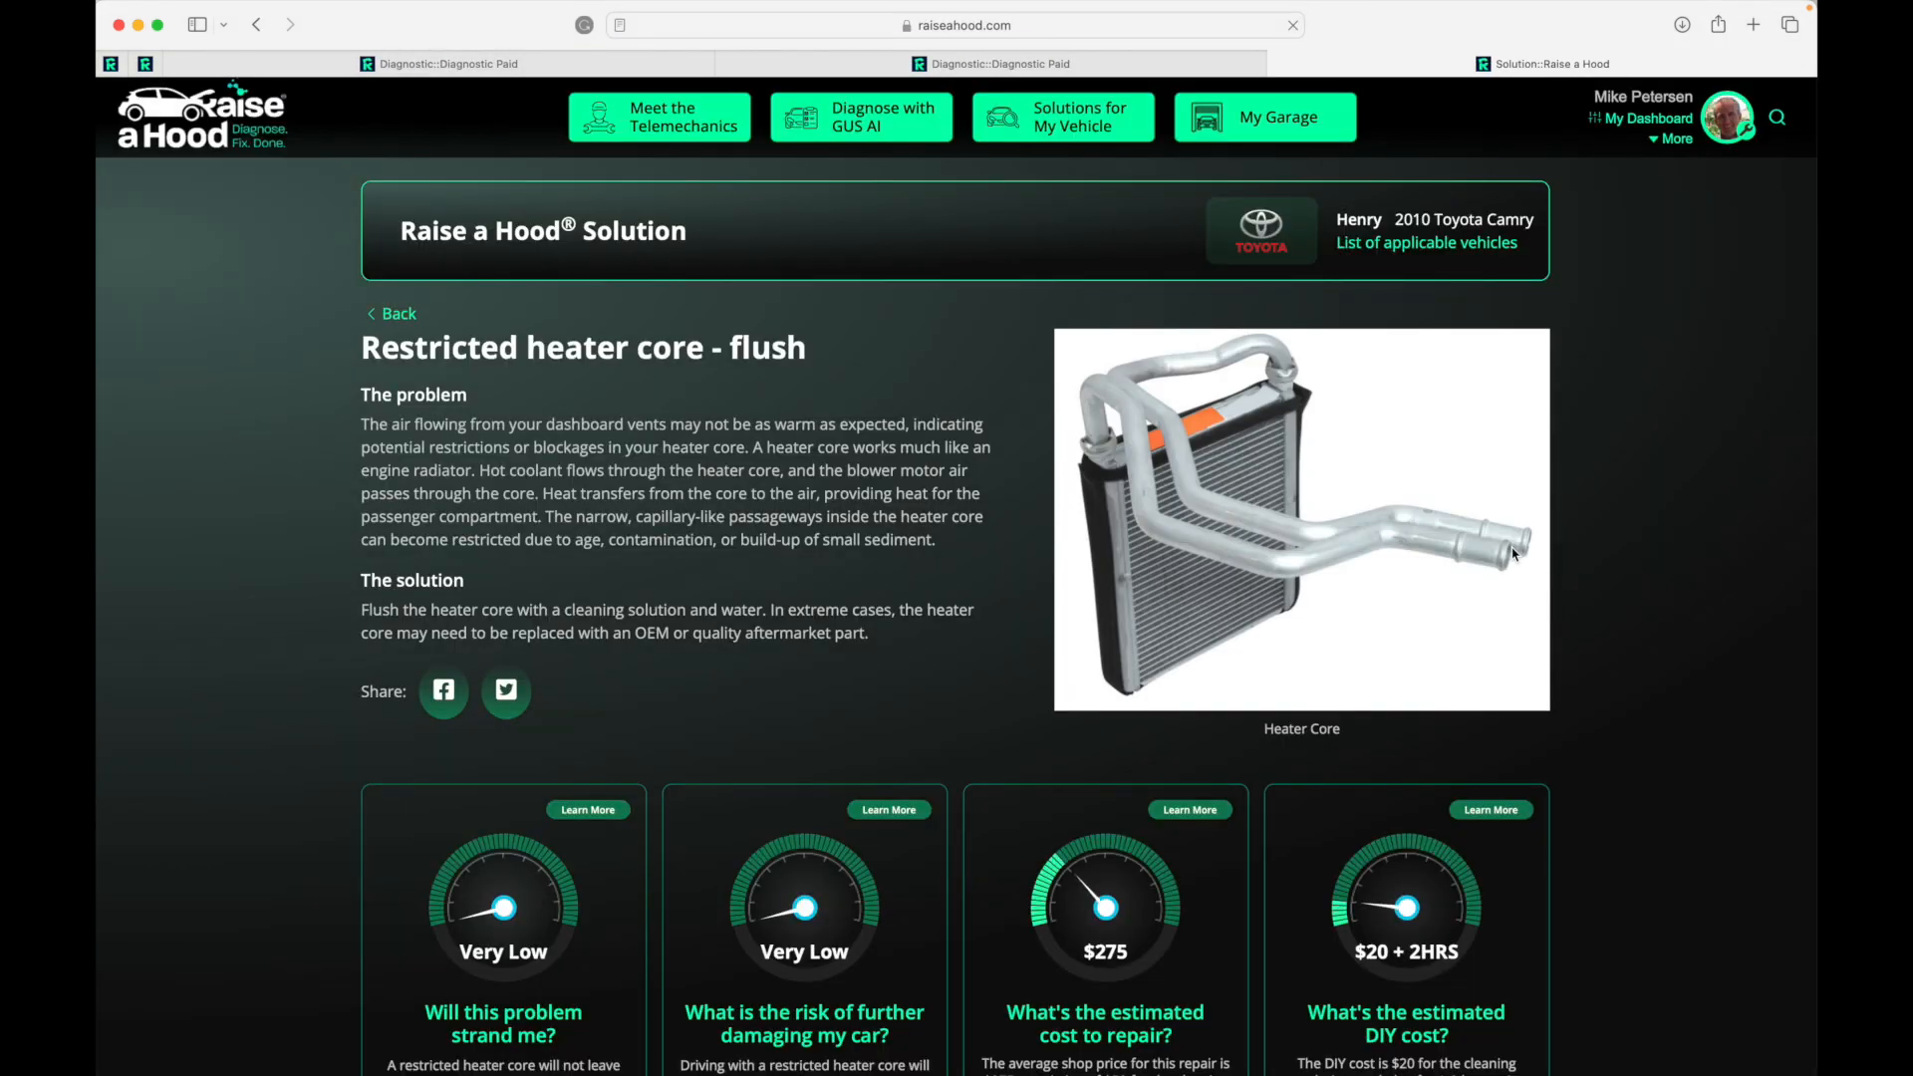
mouse_move(1073, 544)
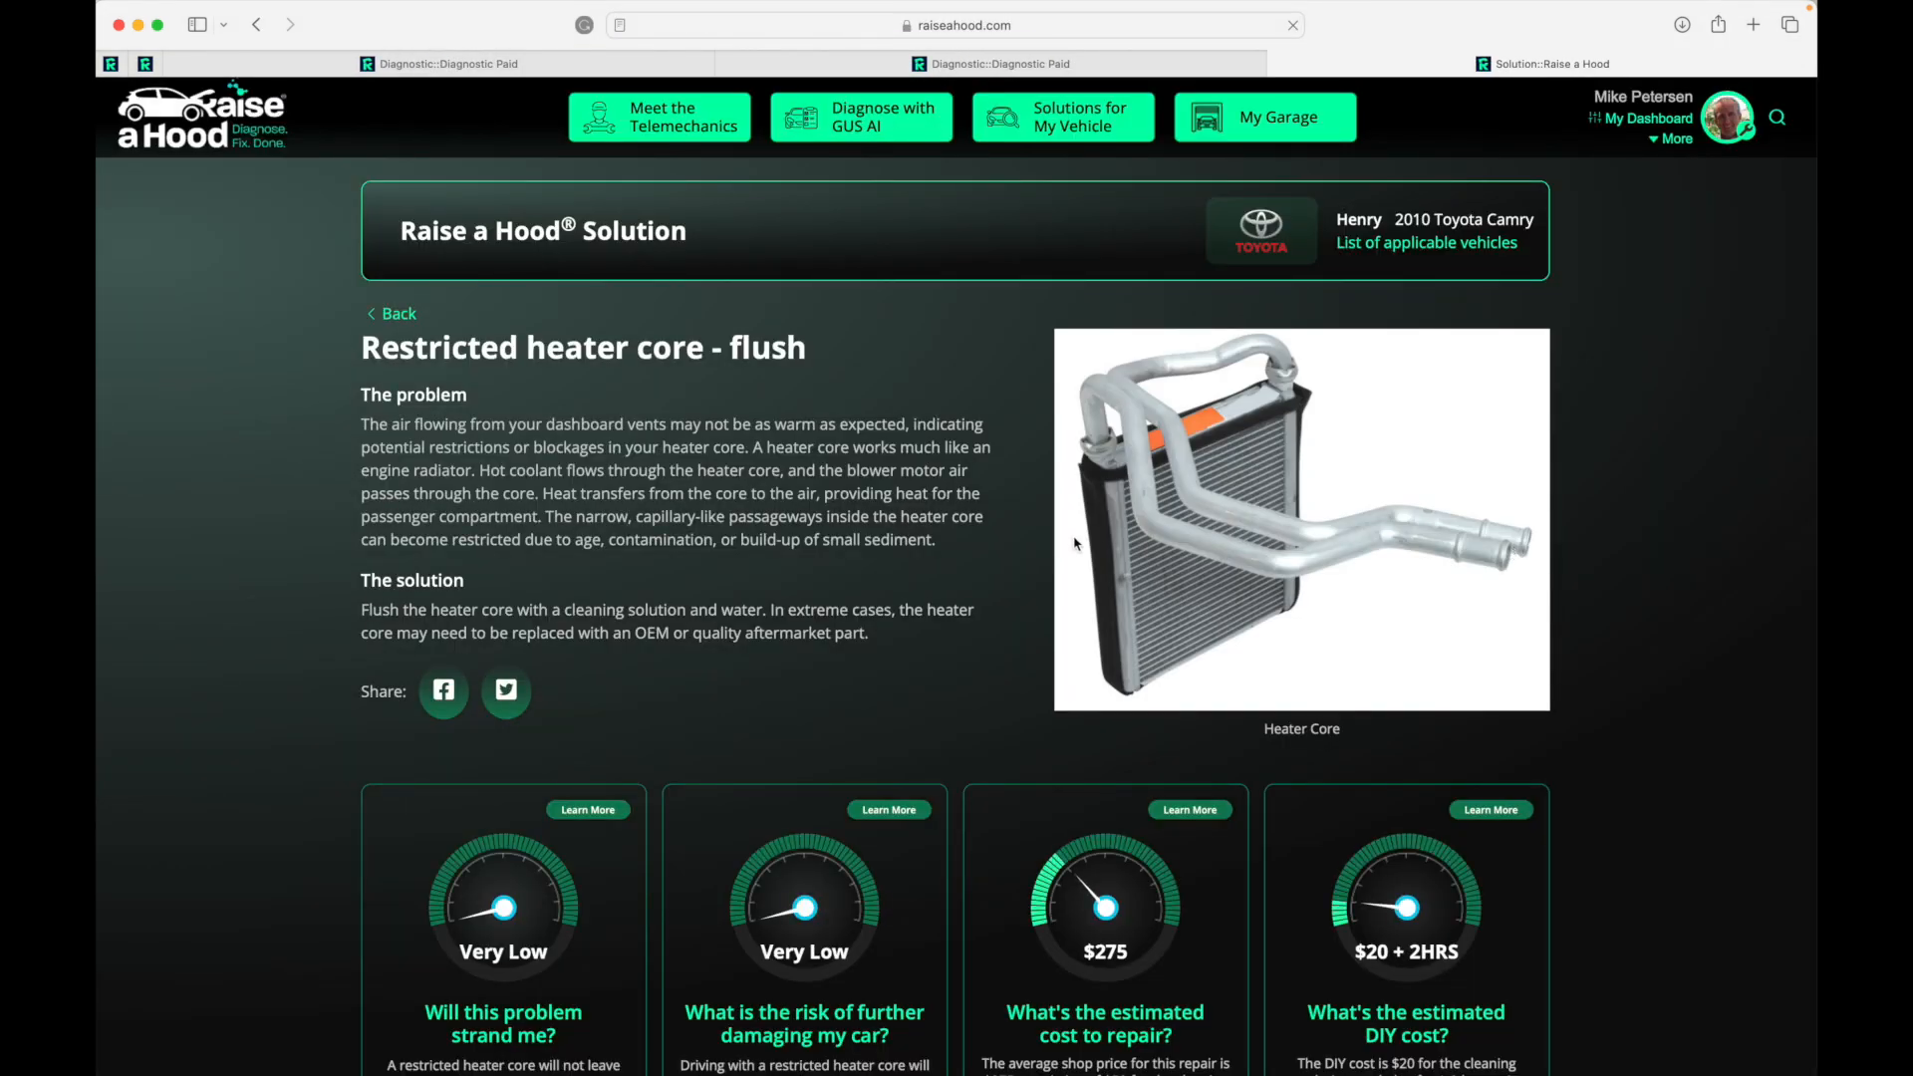
scroll(down, 3)
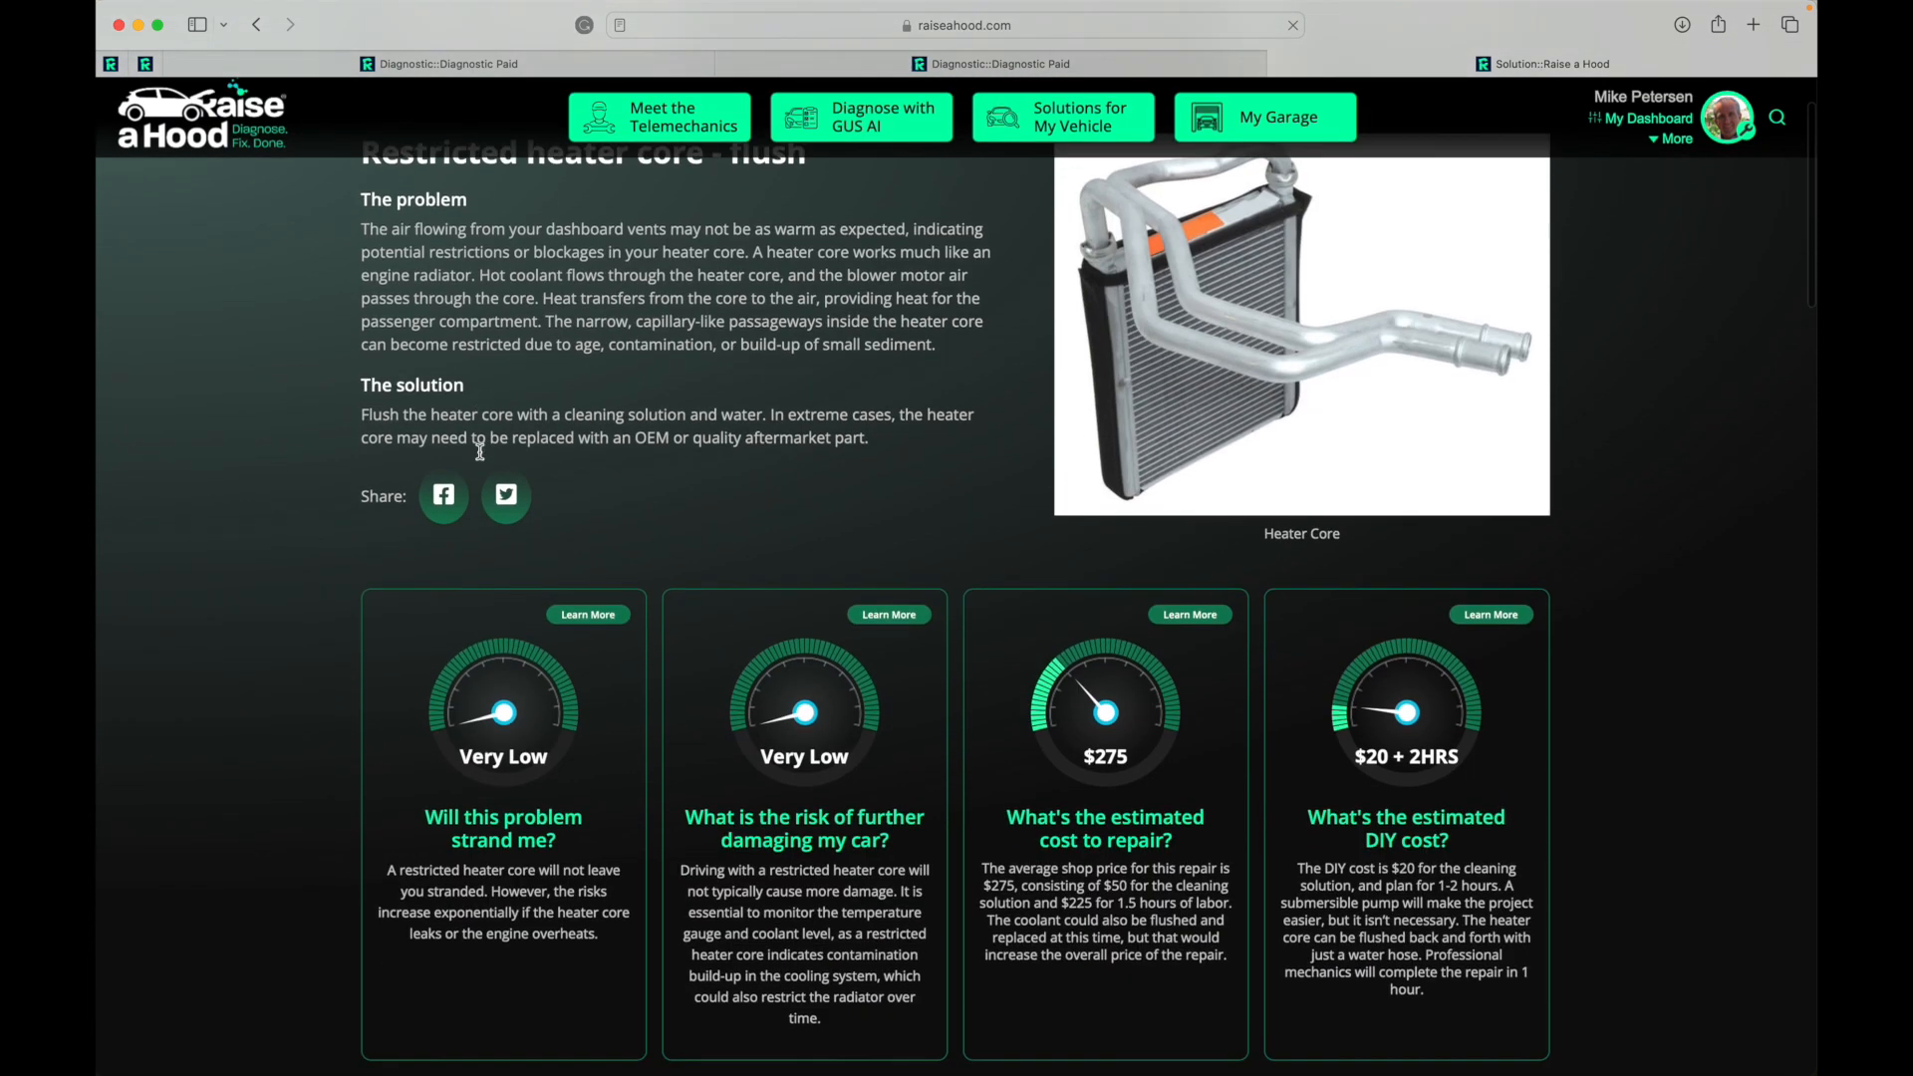
scroll(down, 3)
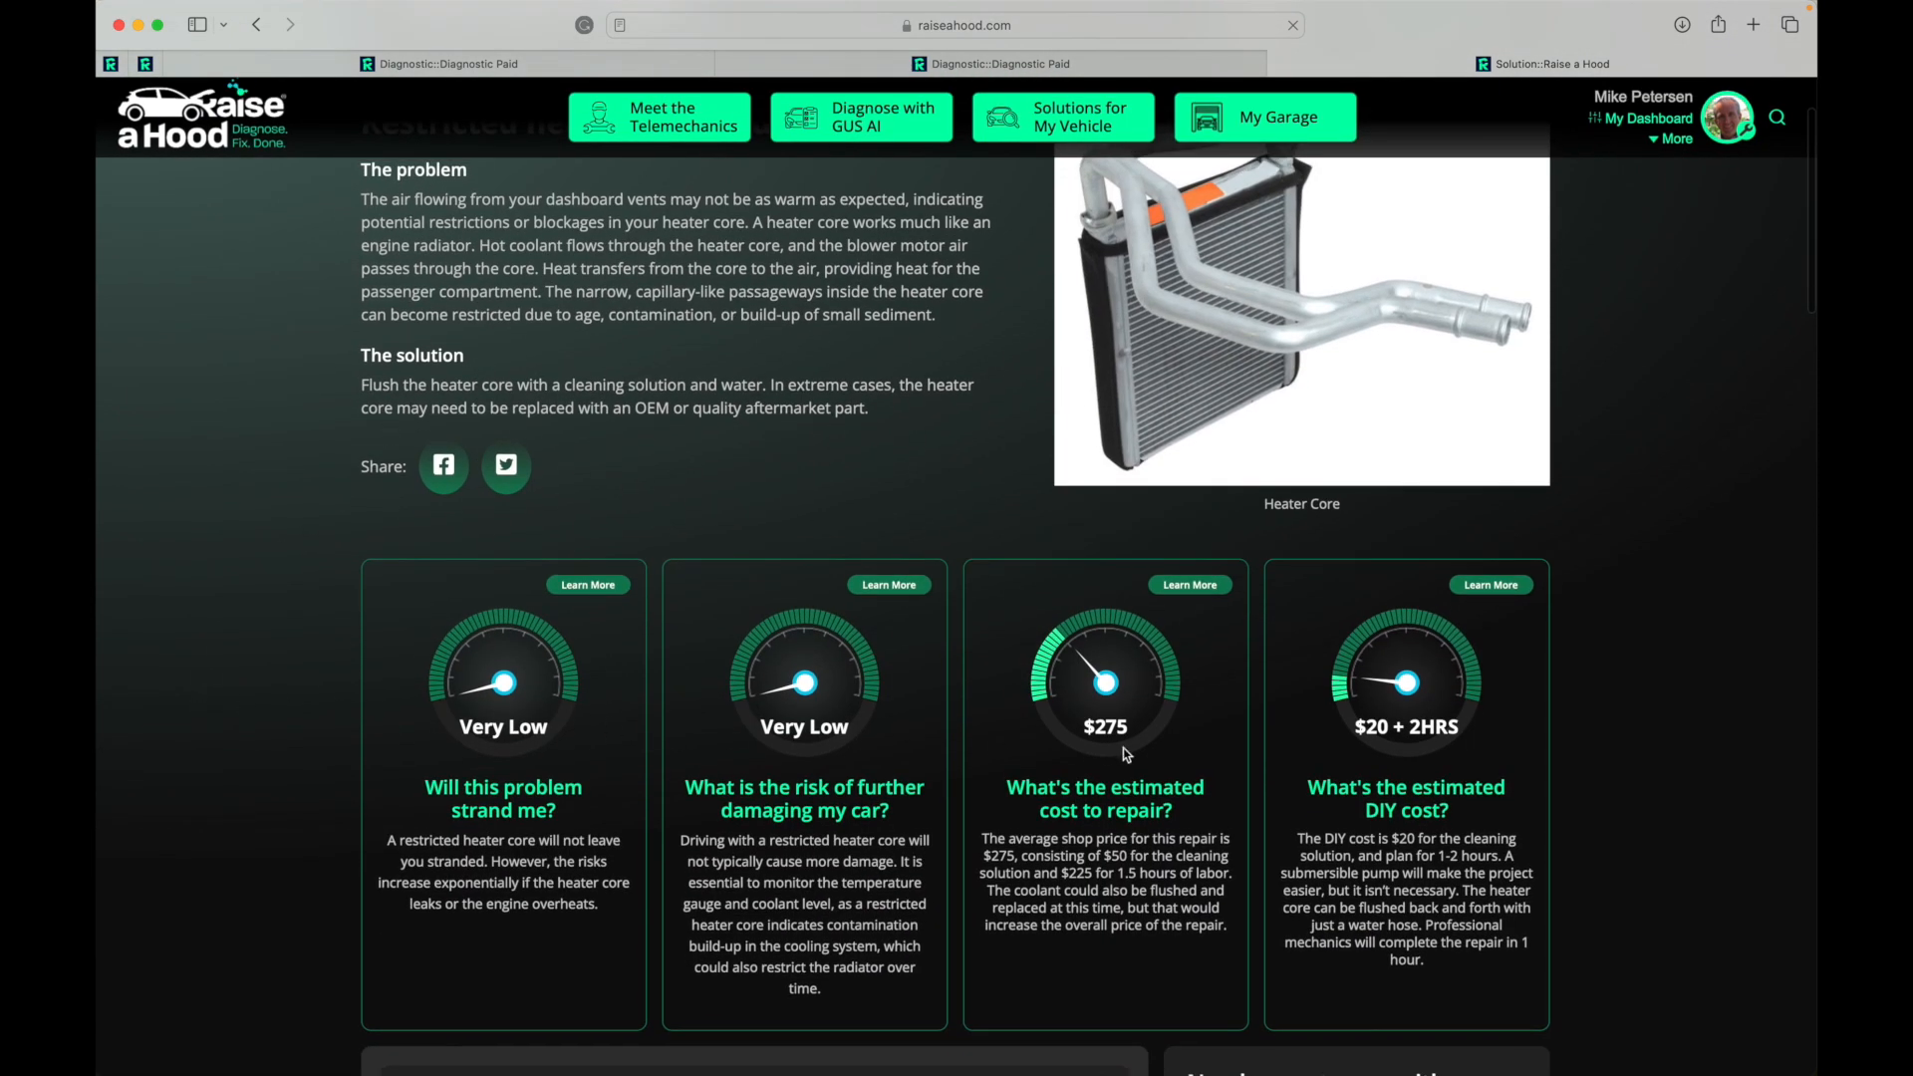
click(1289, 24)
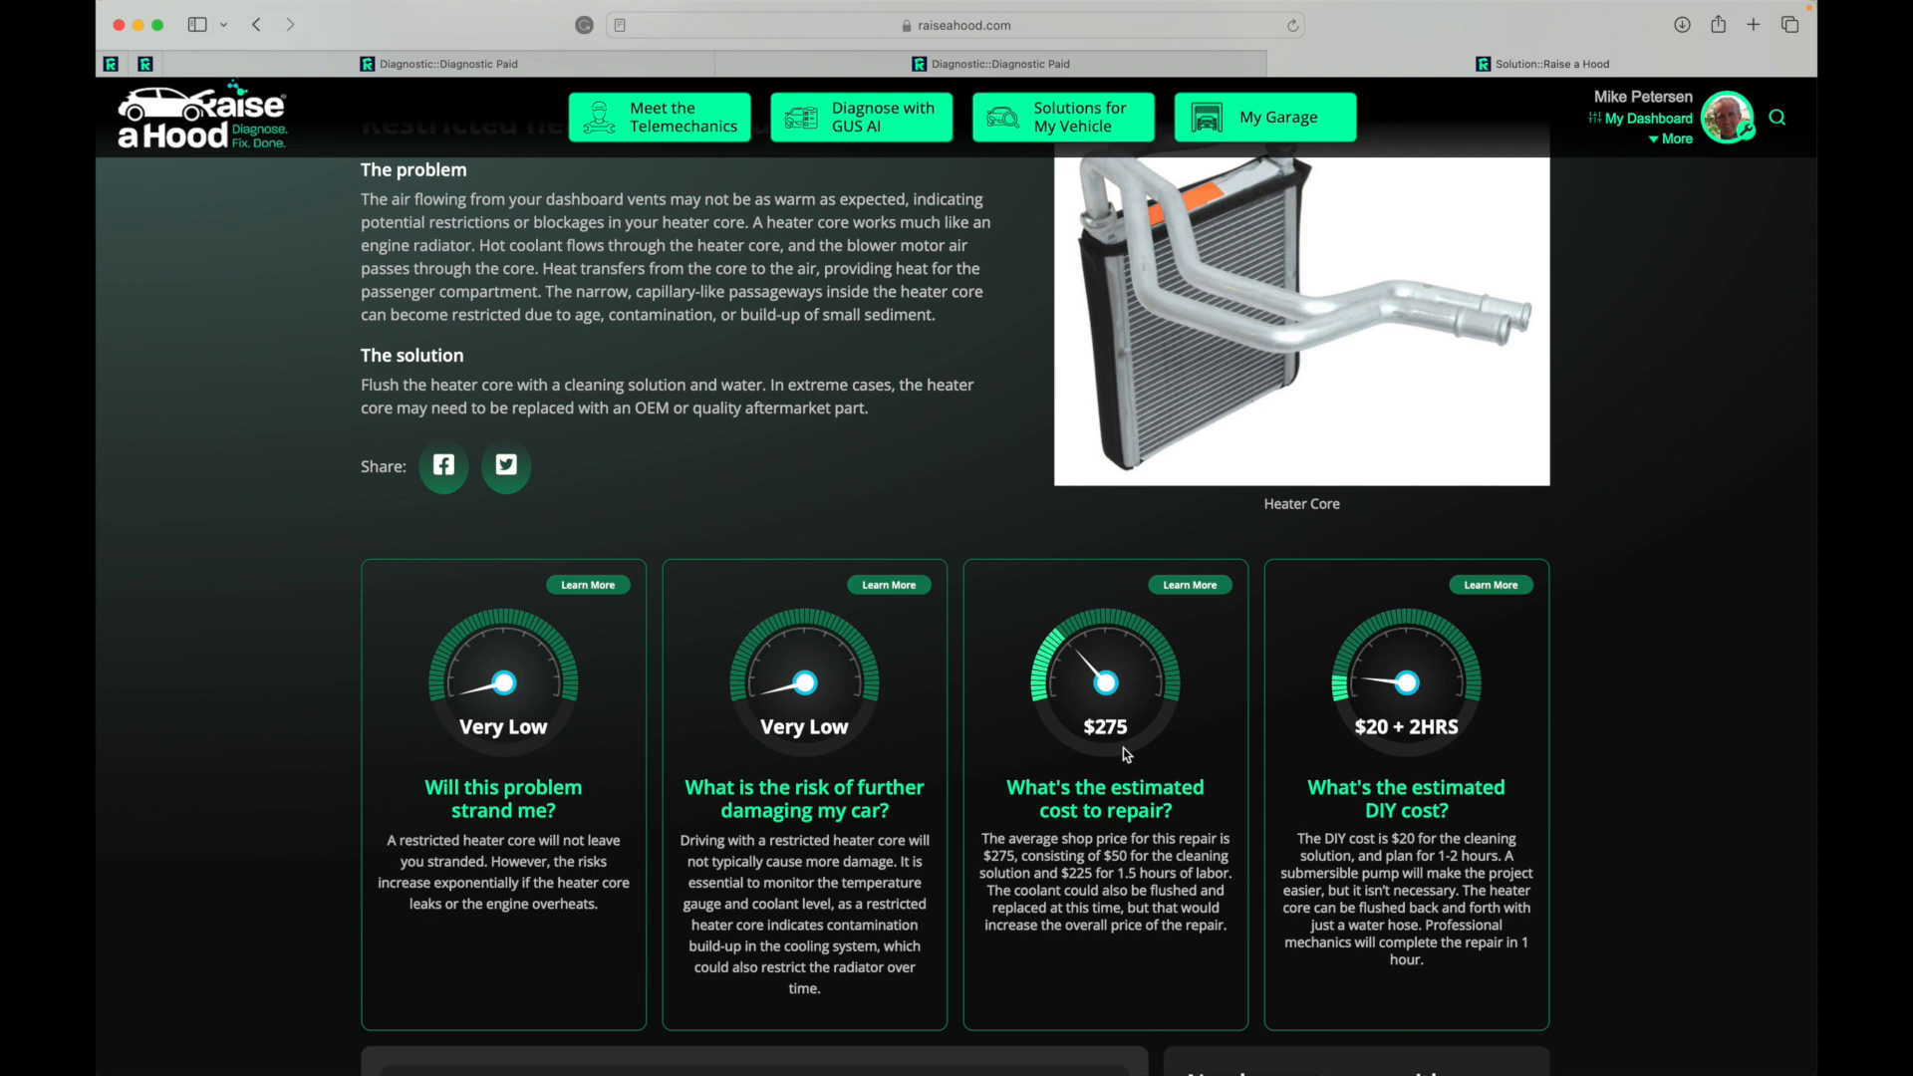
mouse_move(506, 780)
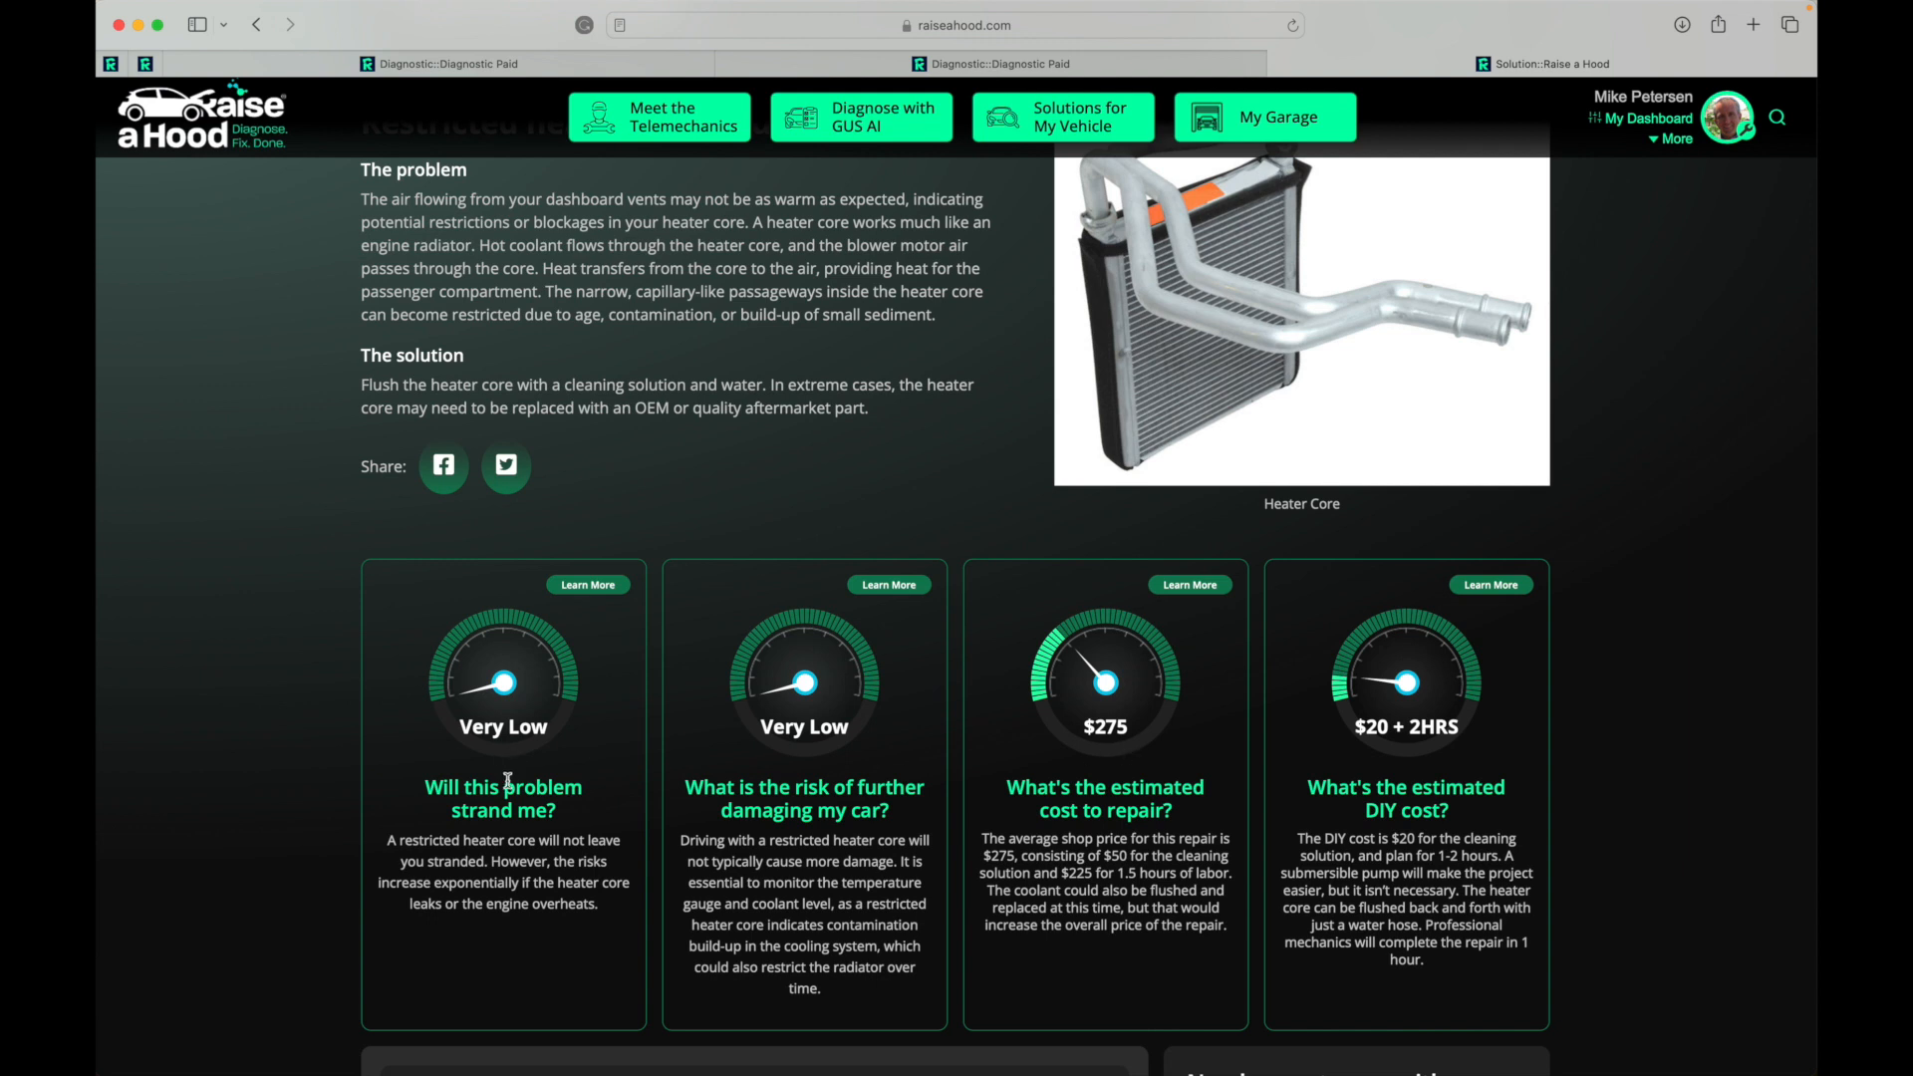
mouse_move(645, 809)
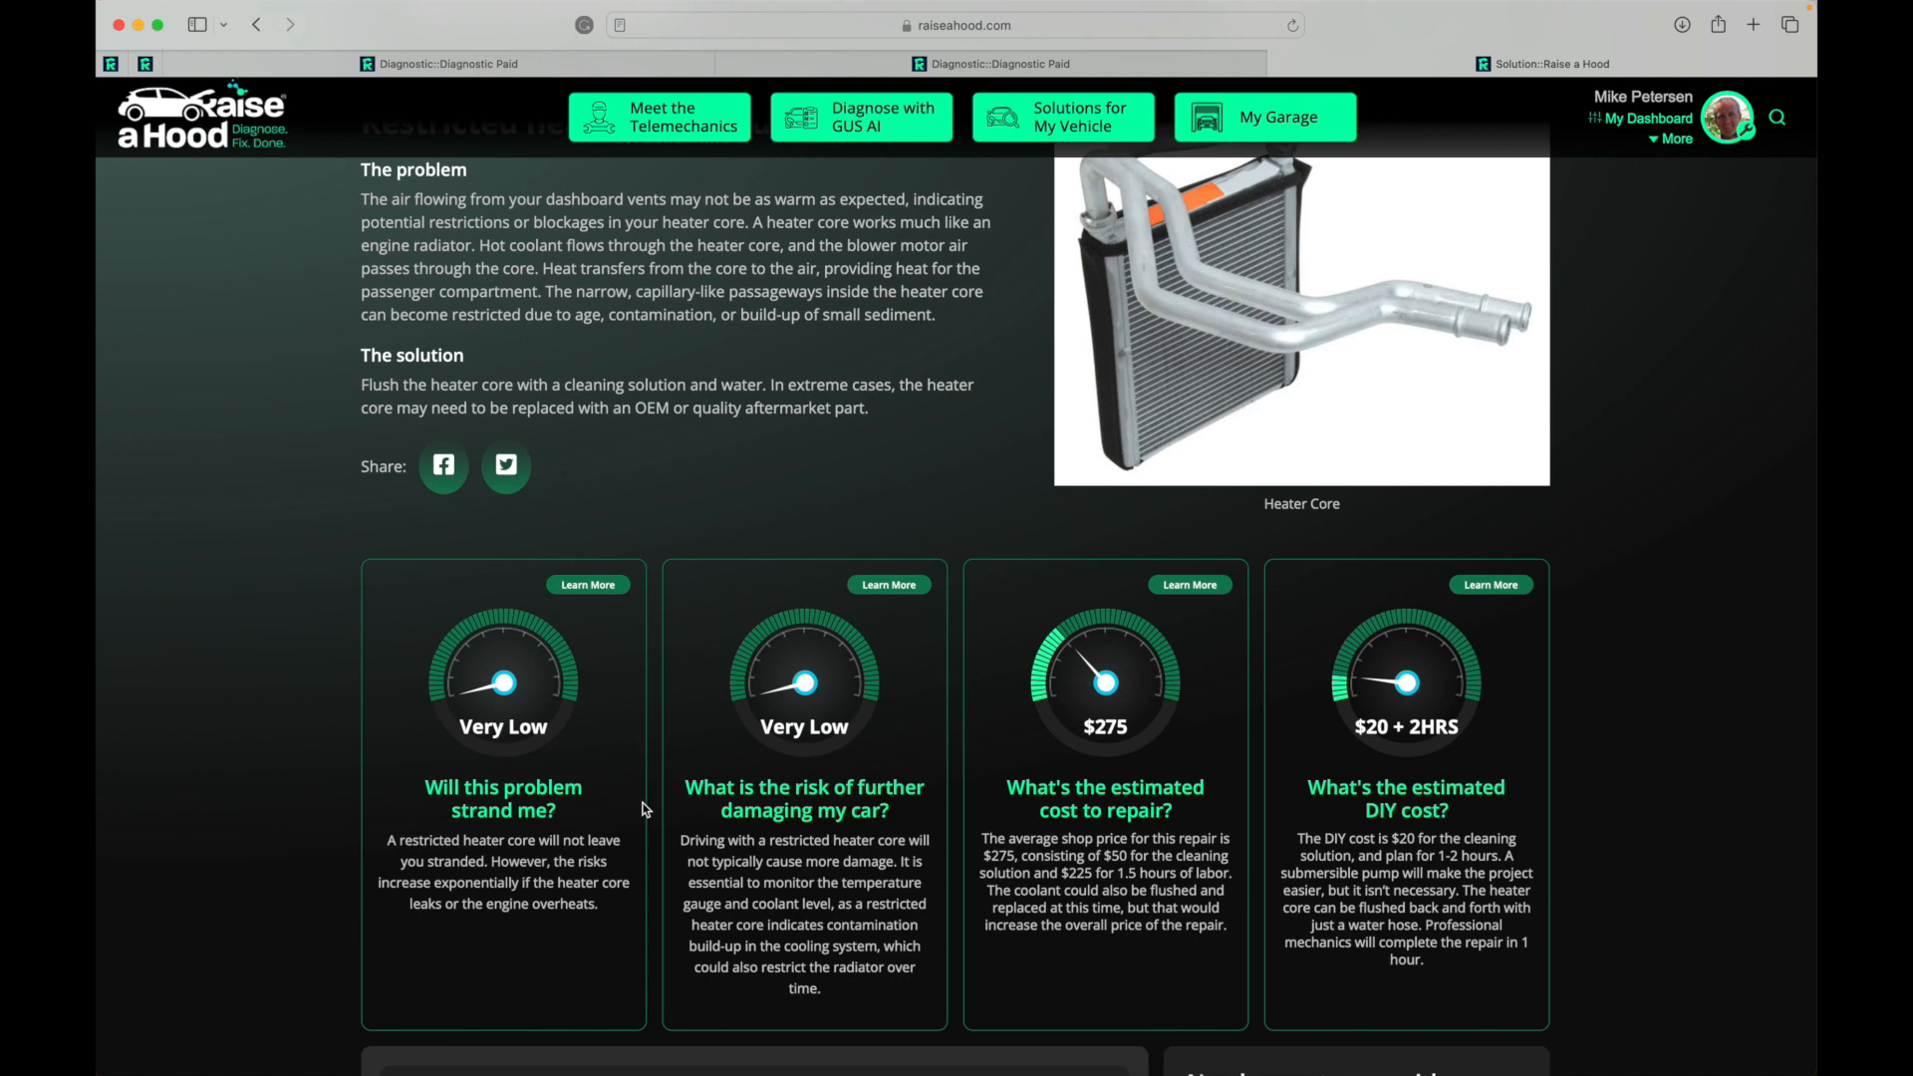
mouse_move(696, 570)
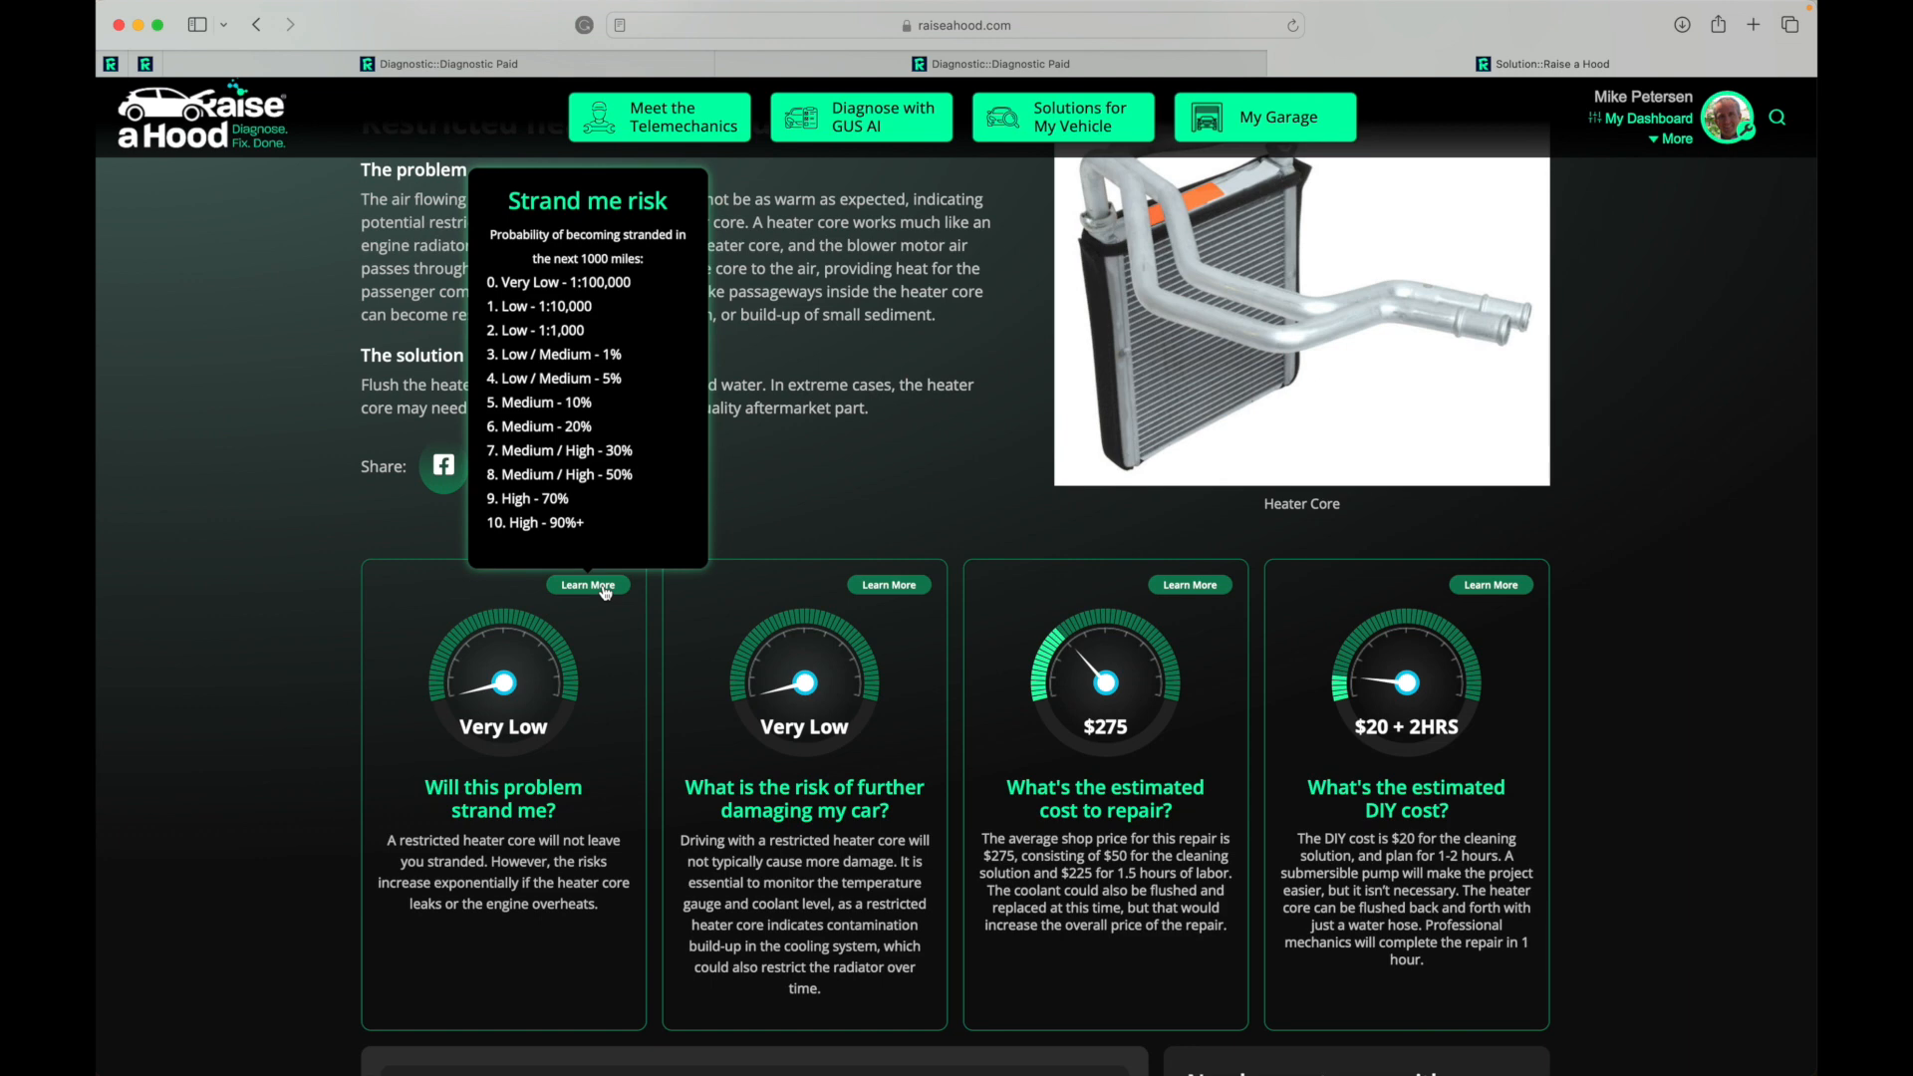
click(888, 585)
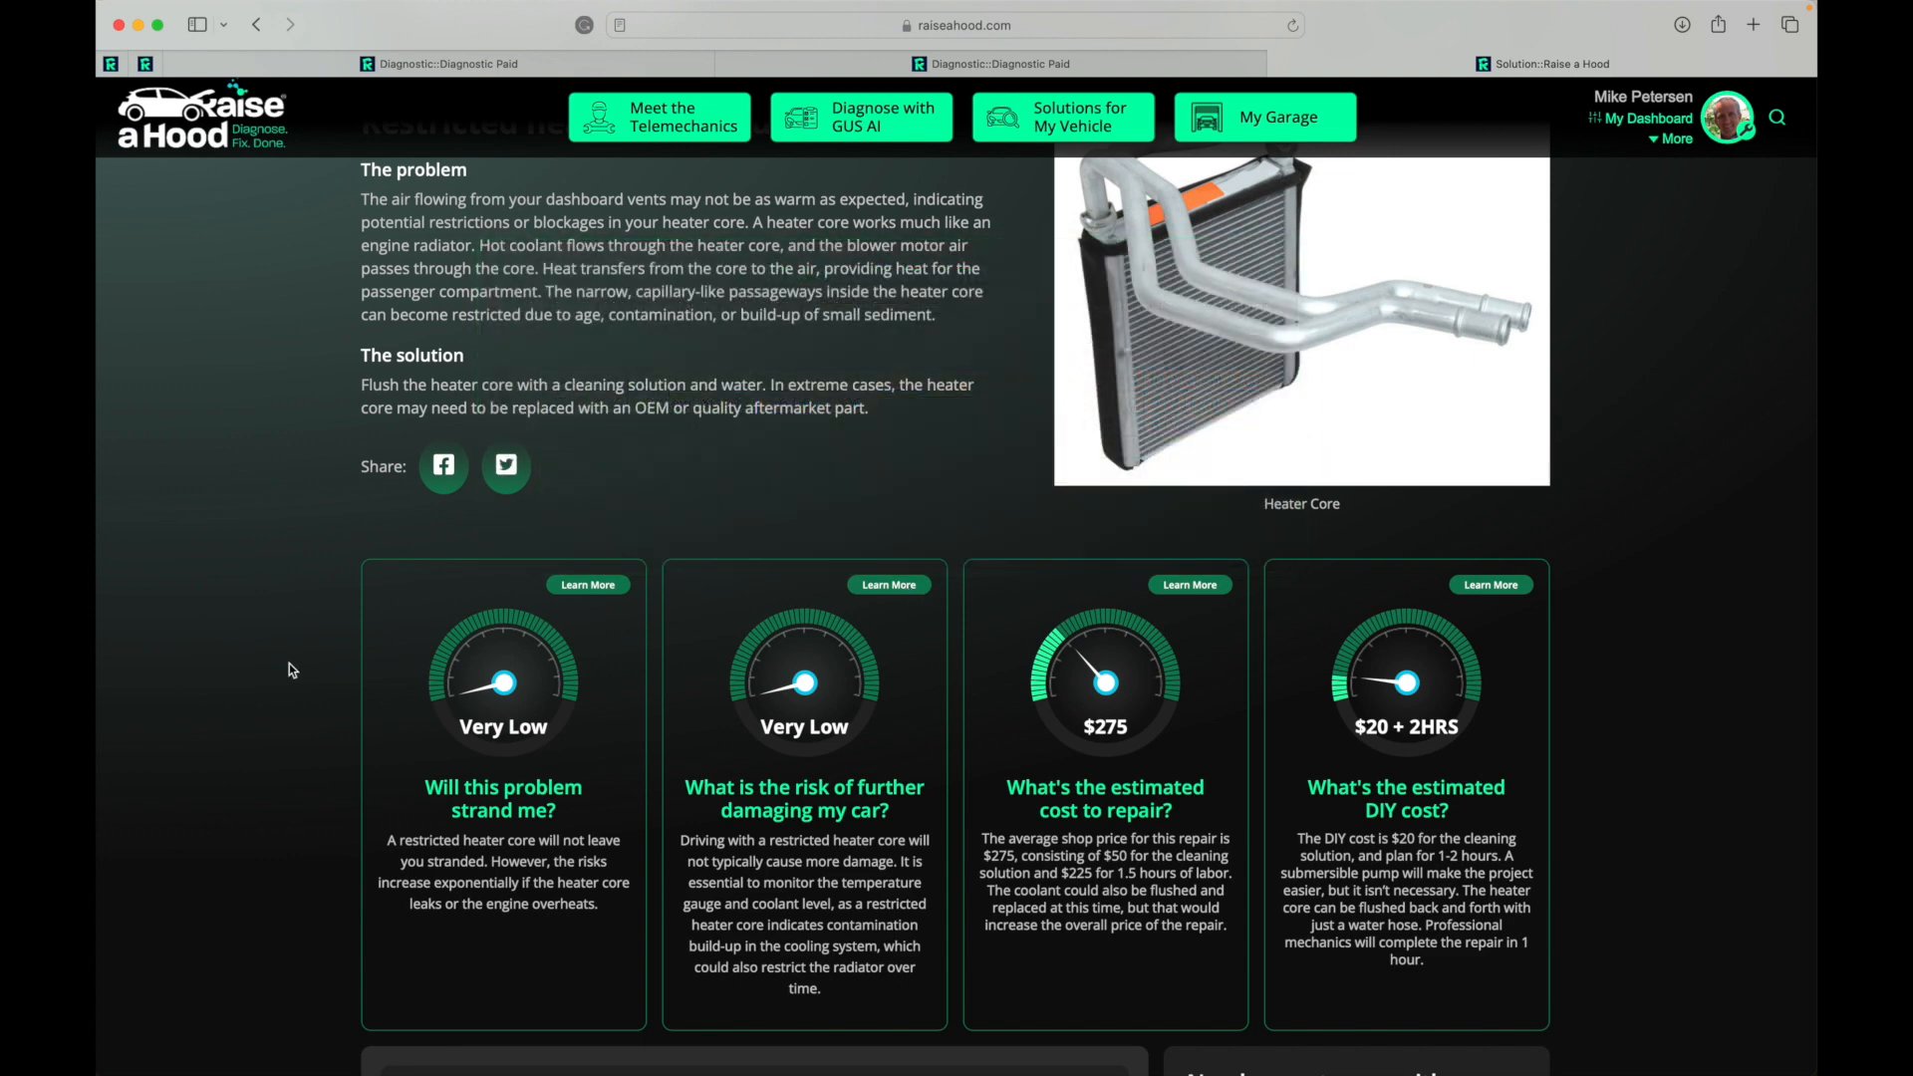
- Scroll down to the FAQ cards and the telemechanics Lori and Jordan
scroll(down, 3)
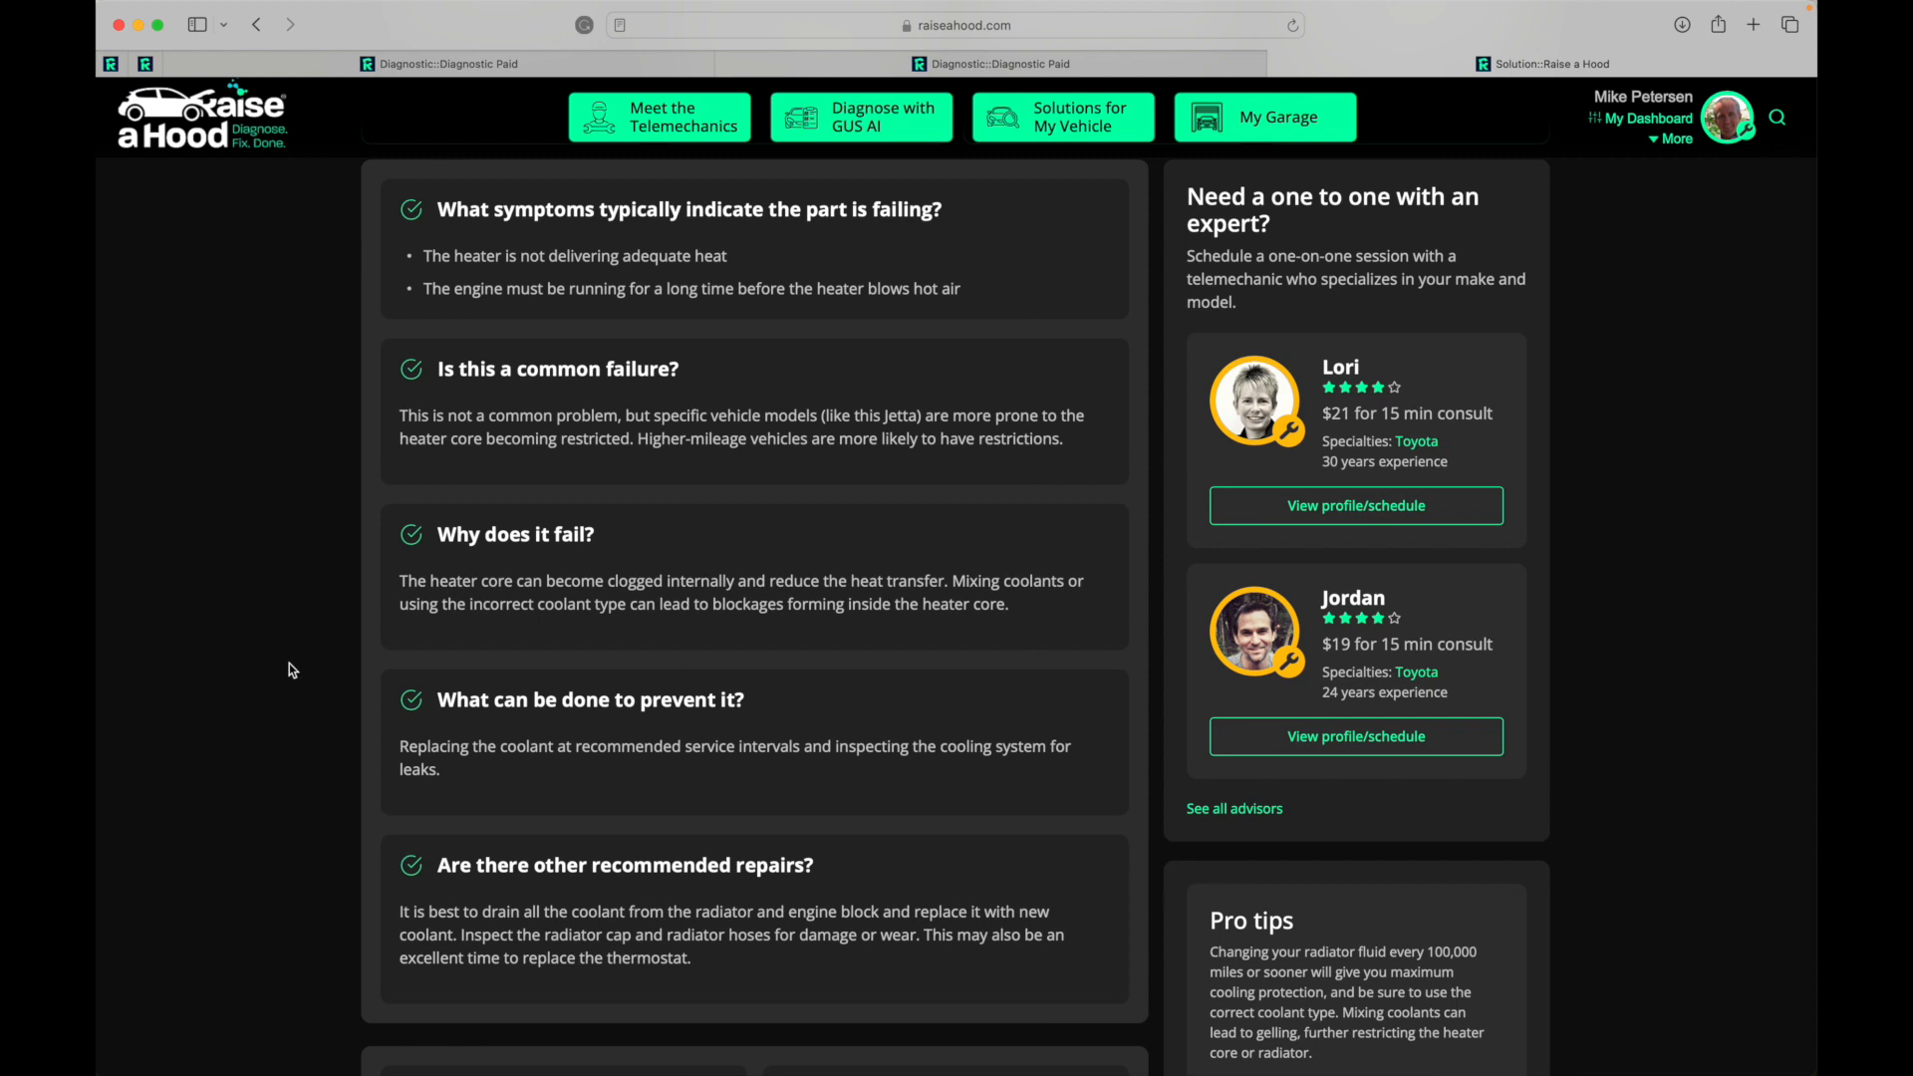
mouse_move(1020, 637)
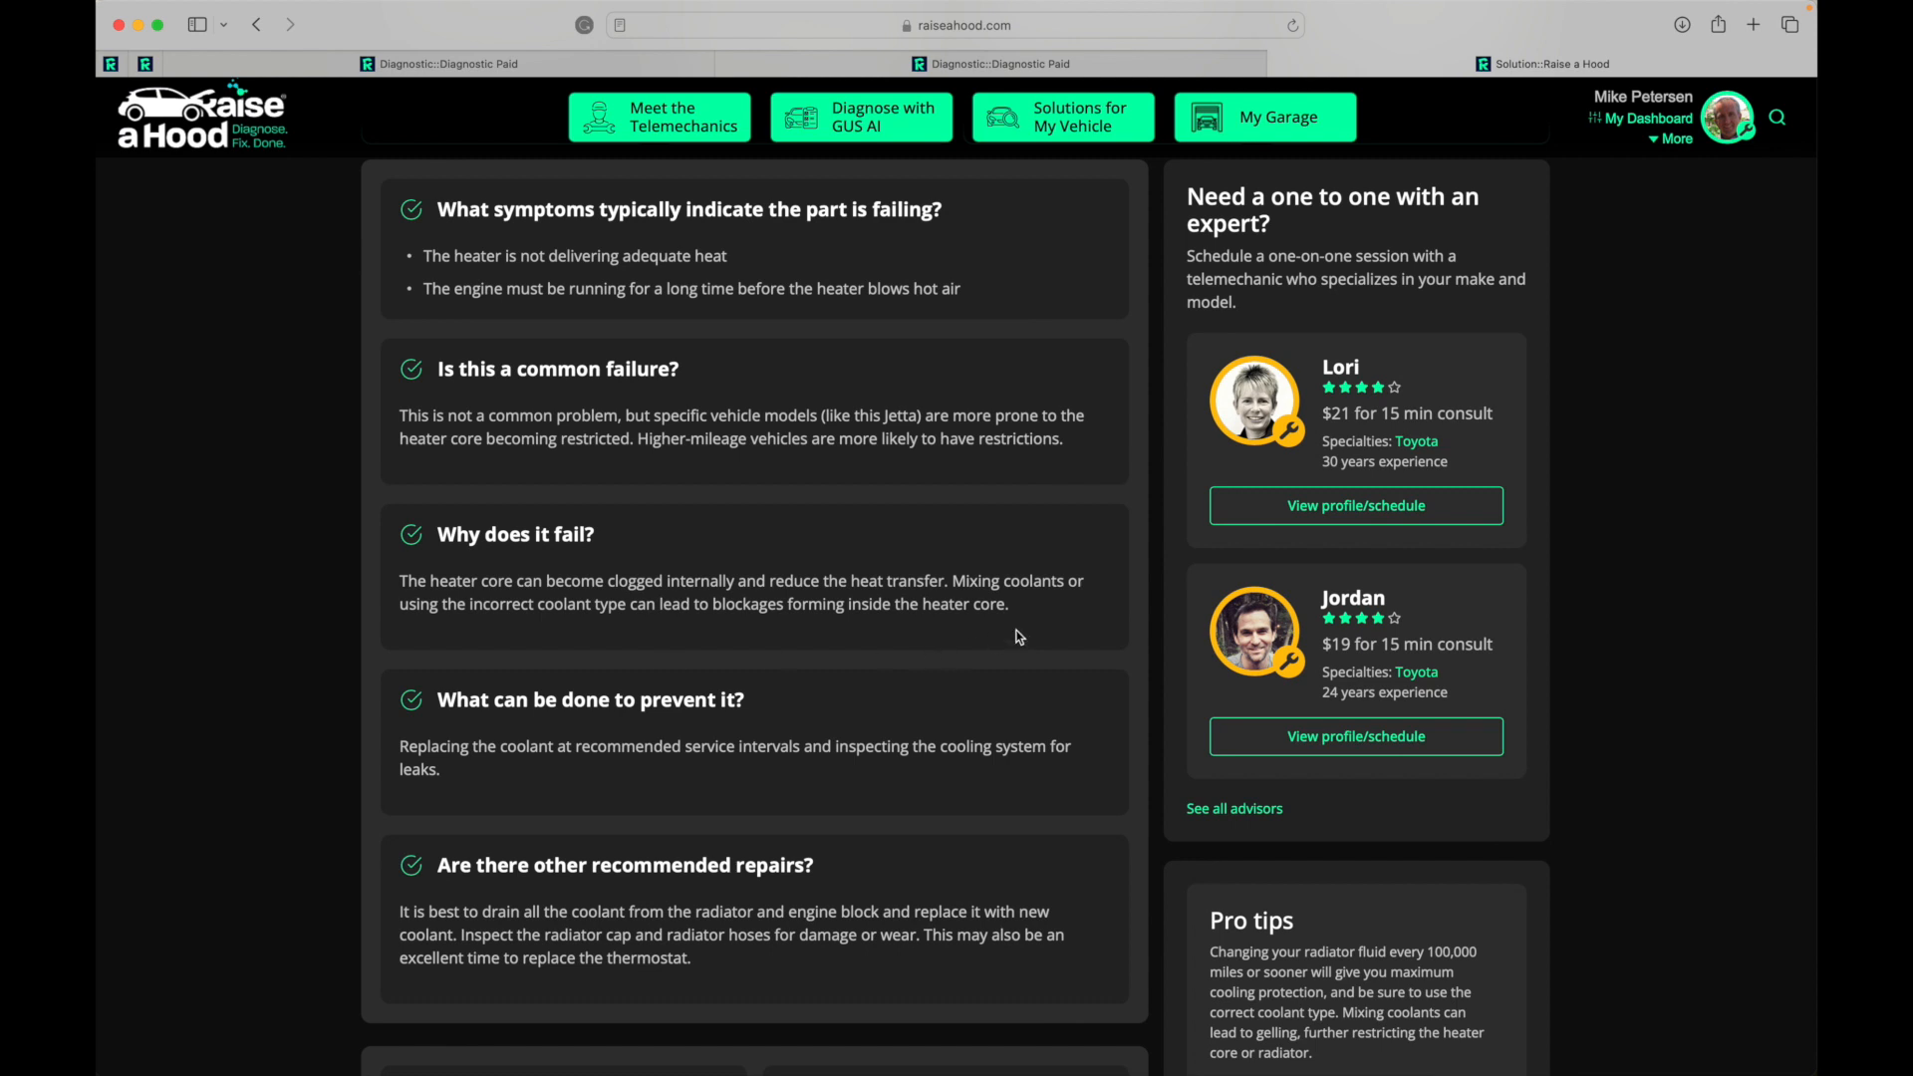
mouse_move(1310, 536)
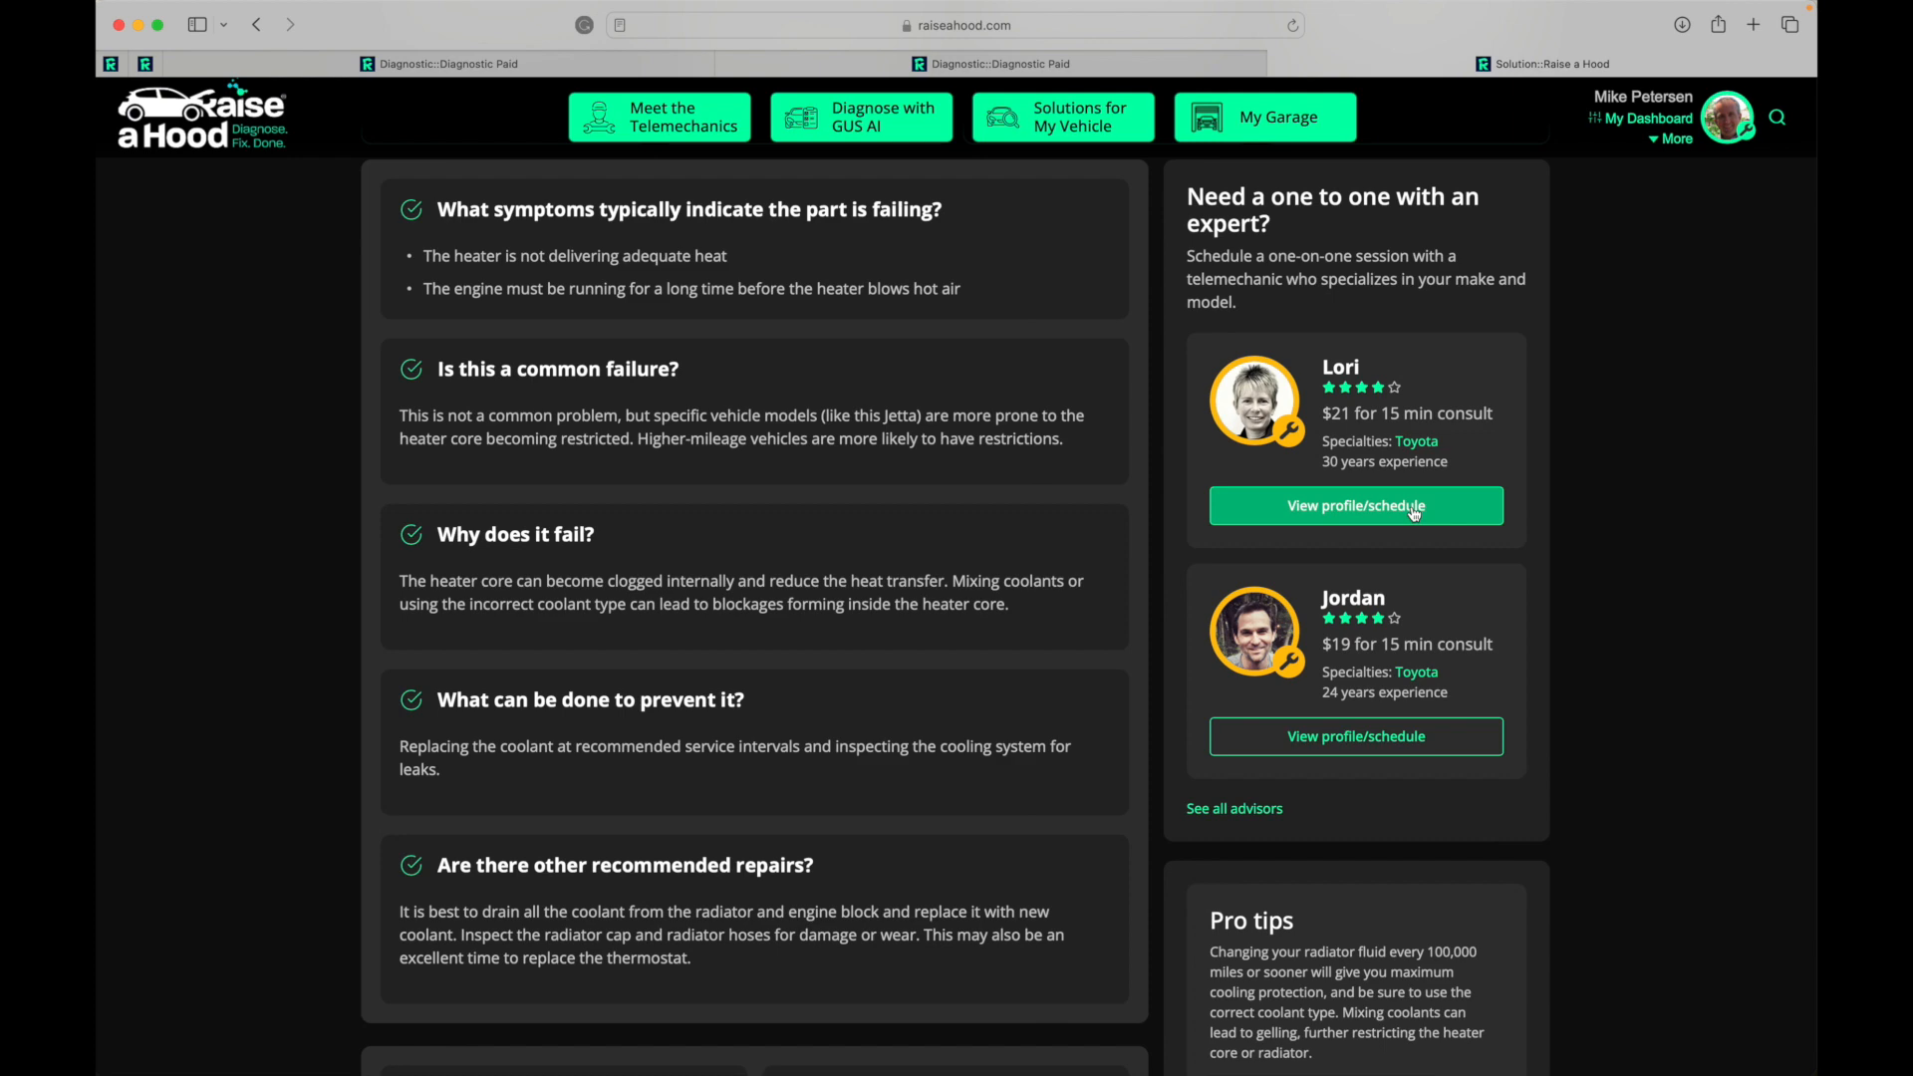
- Open the CLR Calcium, Lime & Rust Remover Amazon page from the parts list, then return to the solution tab
scroll(down, 3)
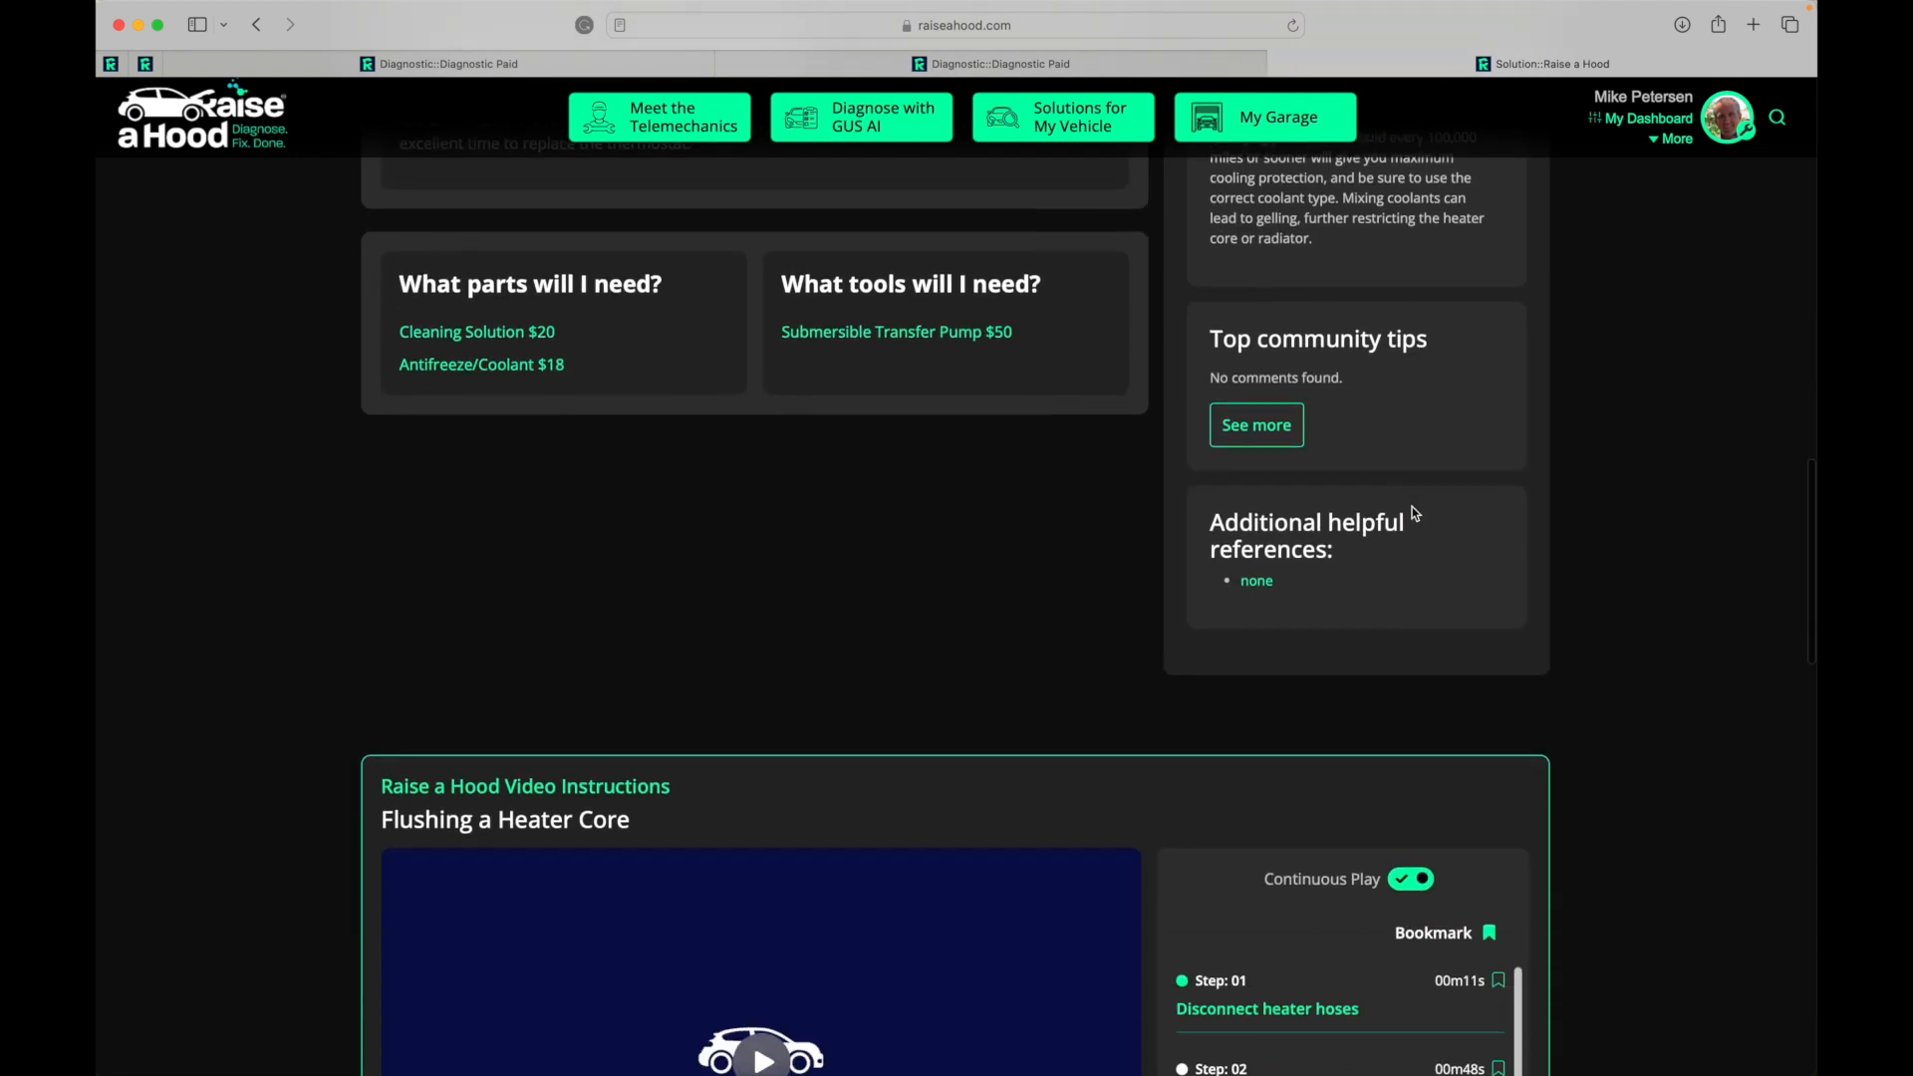
scroll(down, 3)
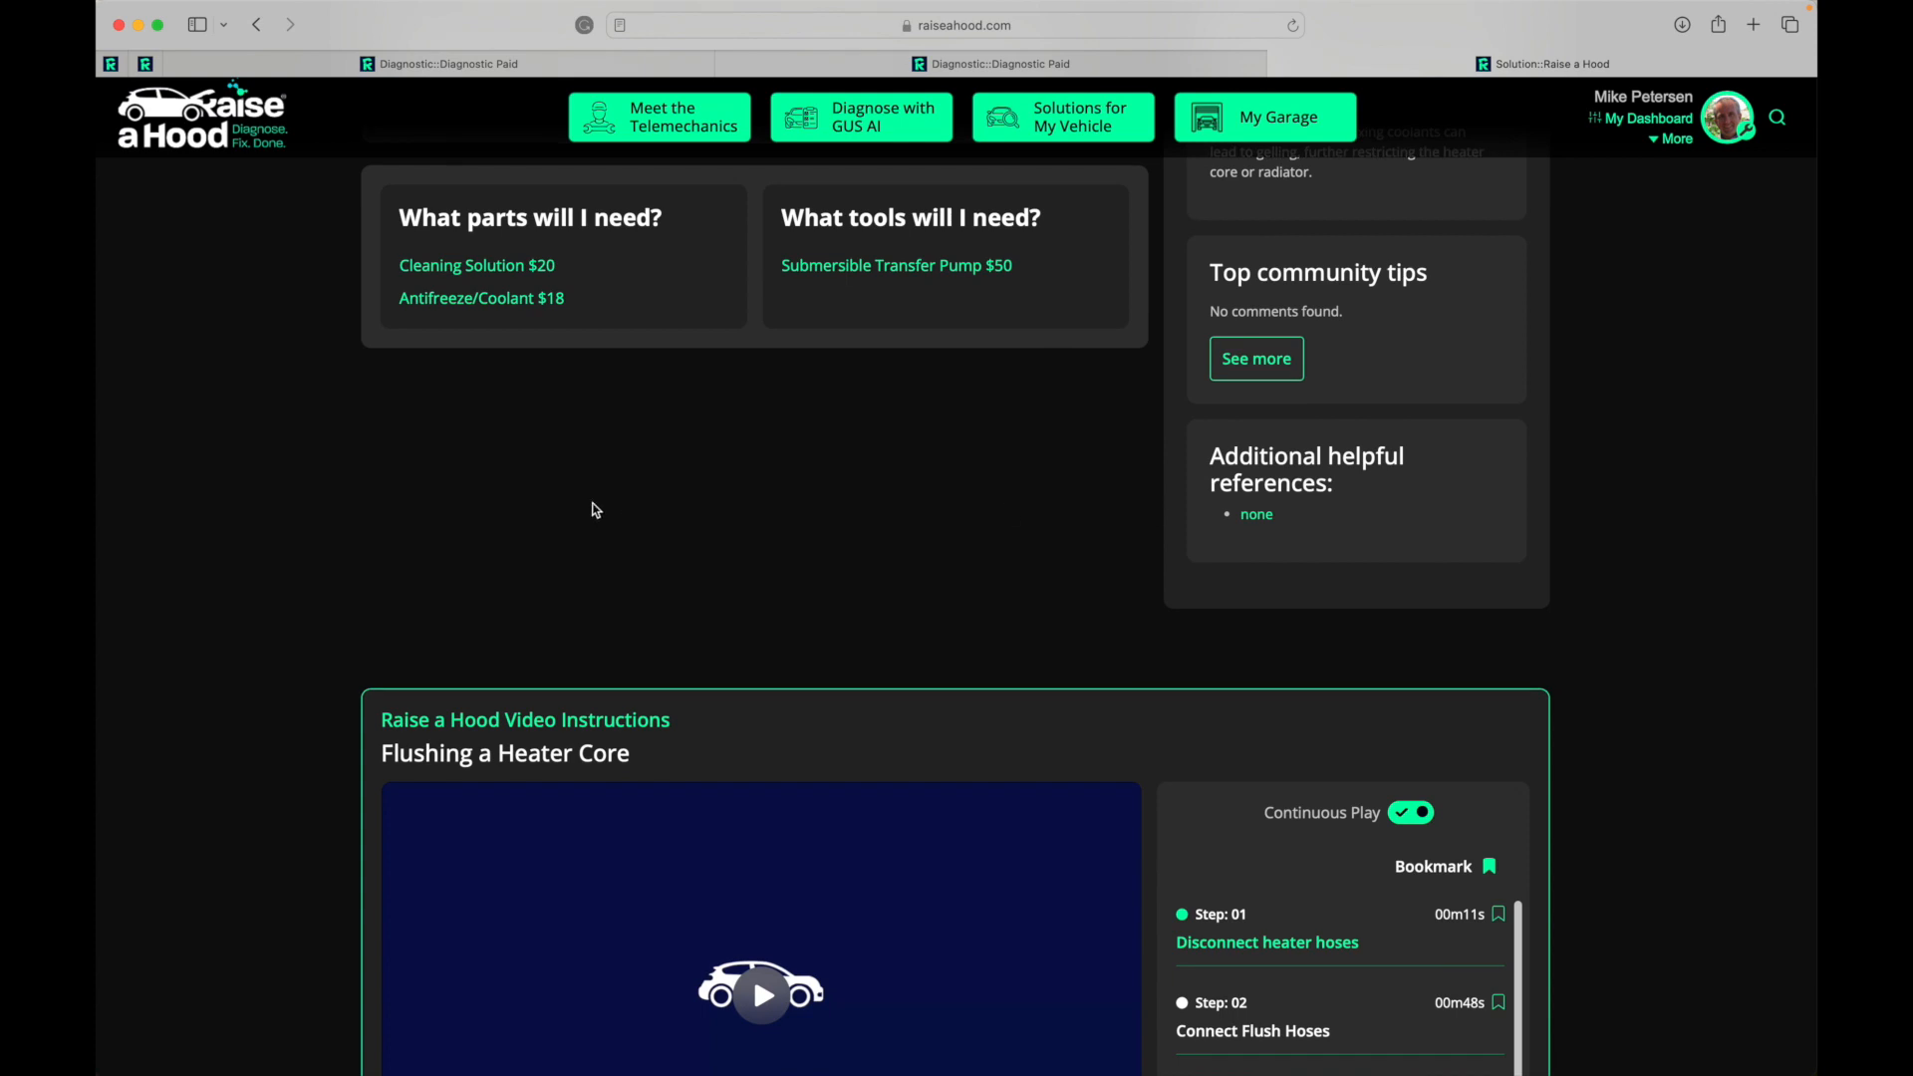
mouse_move(952, 272)
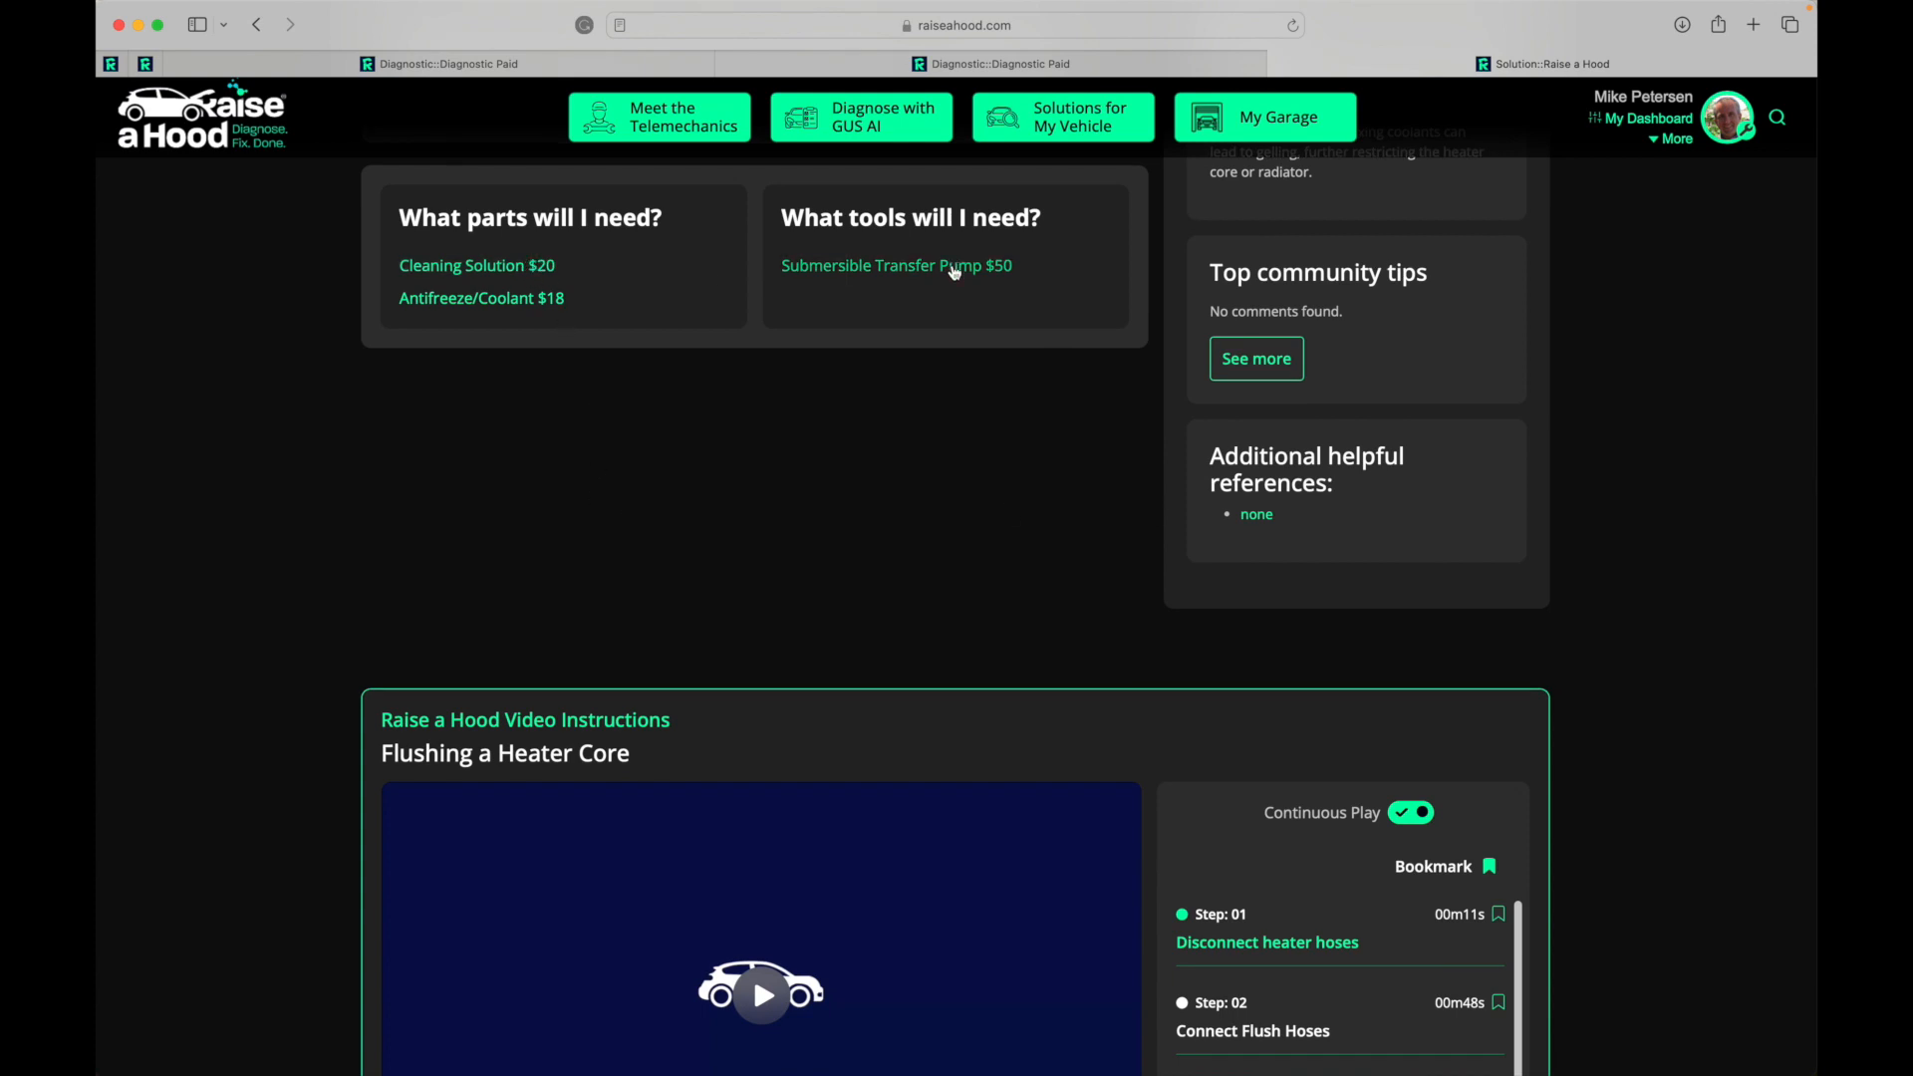
click(477, 265)
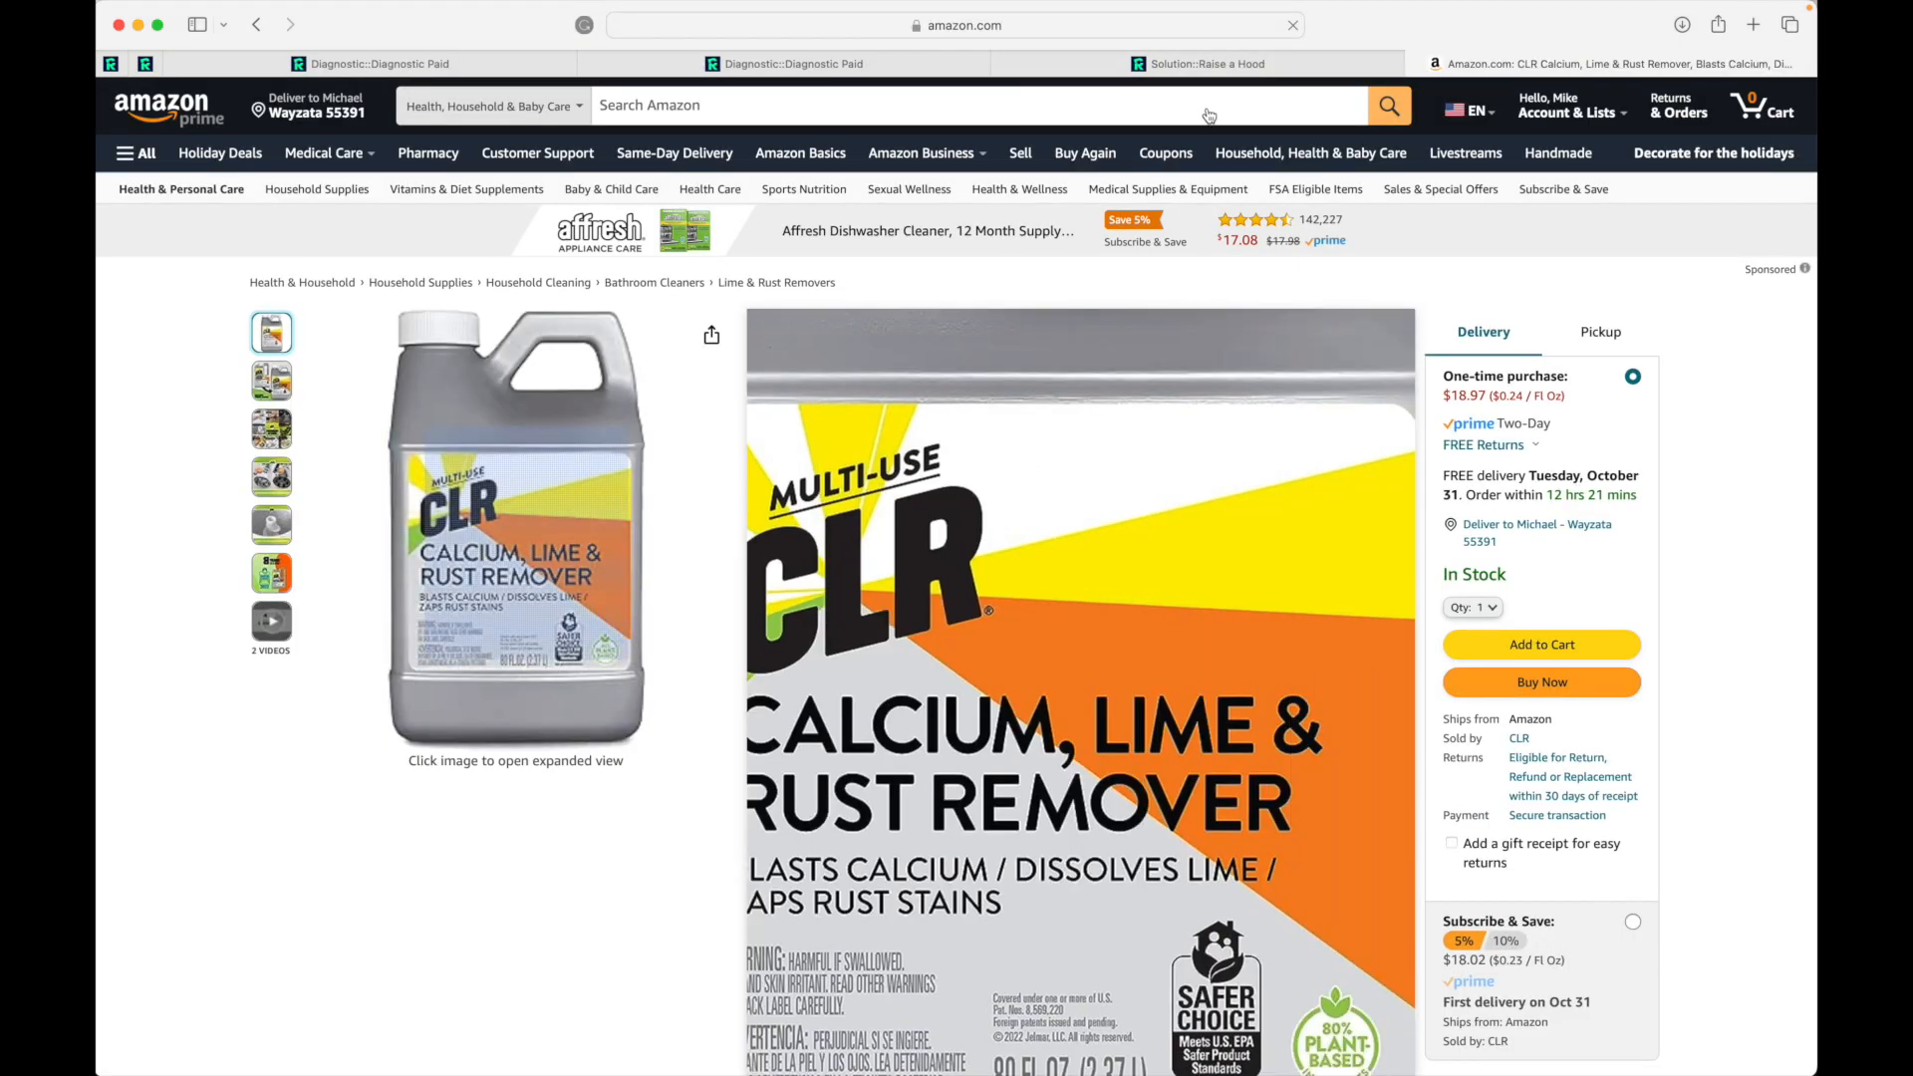
click(1207, 64)
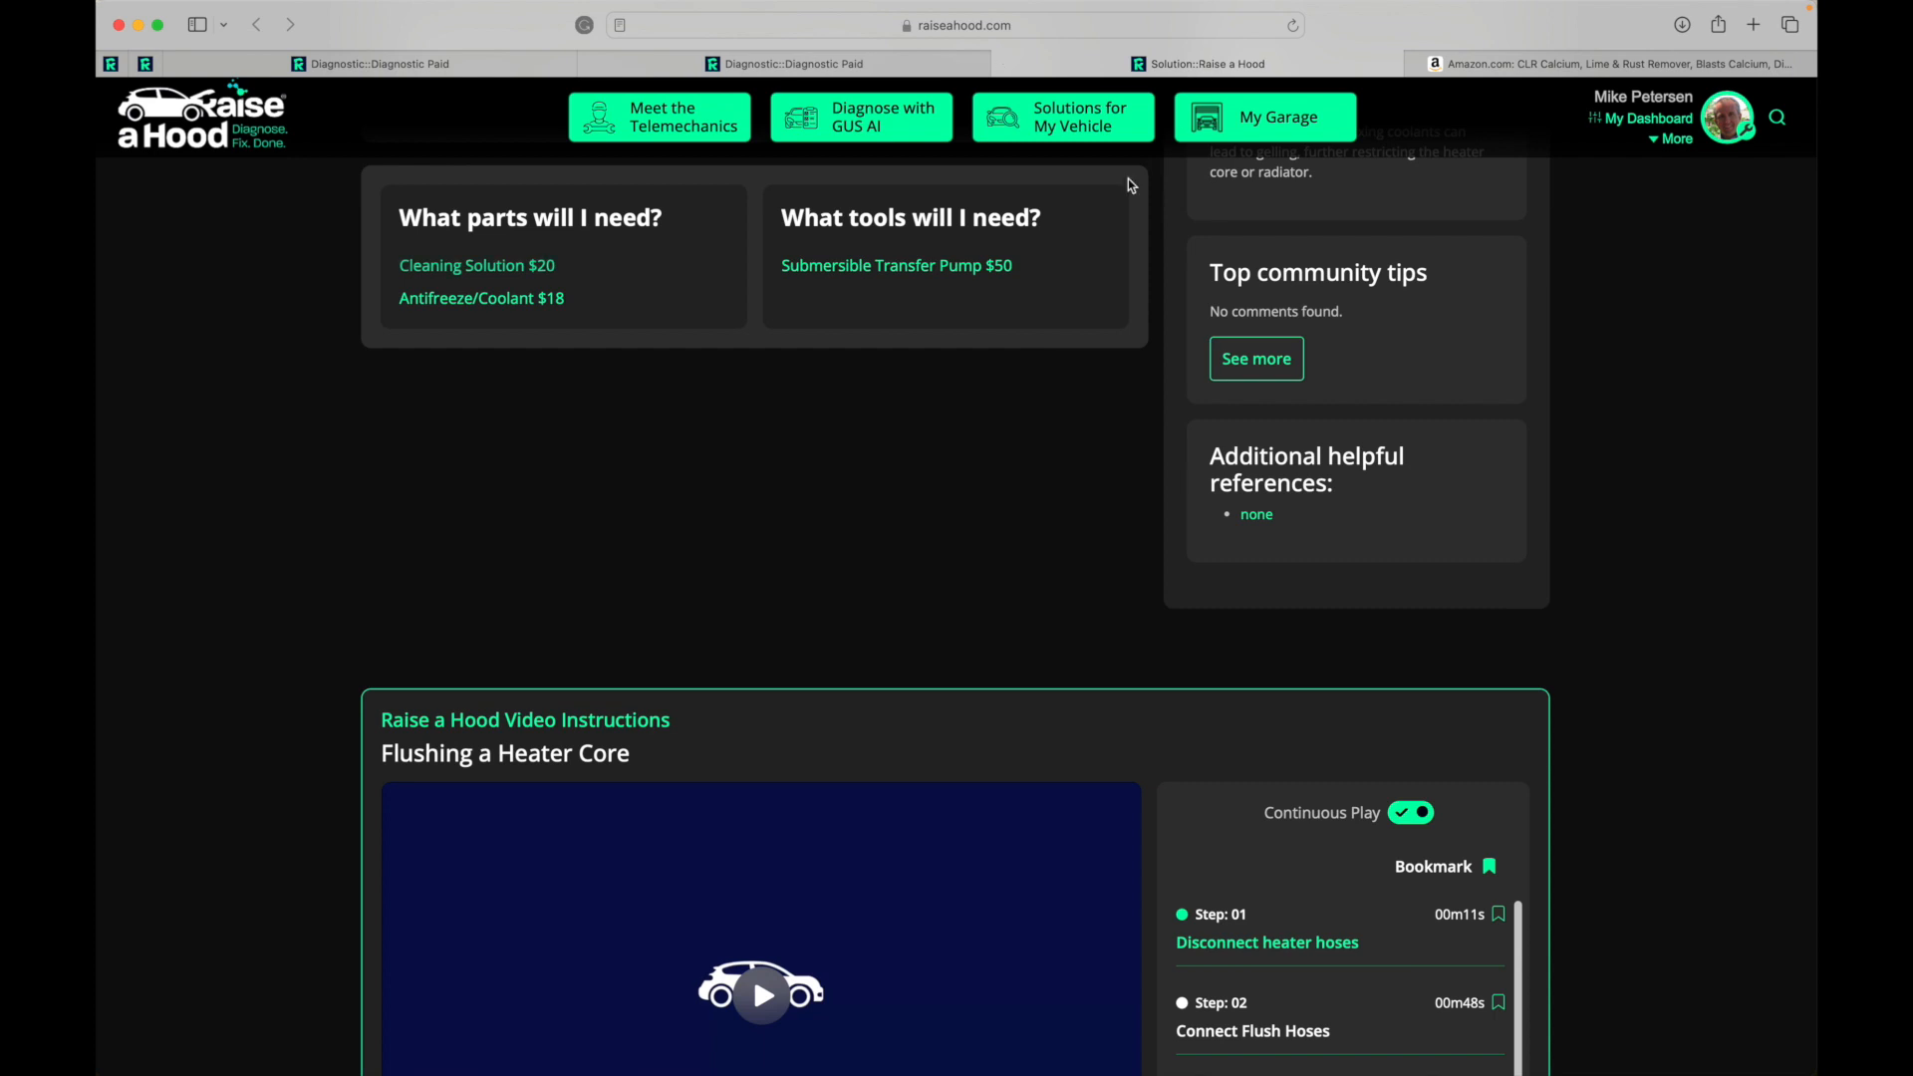
- Play Jordan Hill's Flushing a Heater Core video with the sound muted
scroll(down, 3)
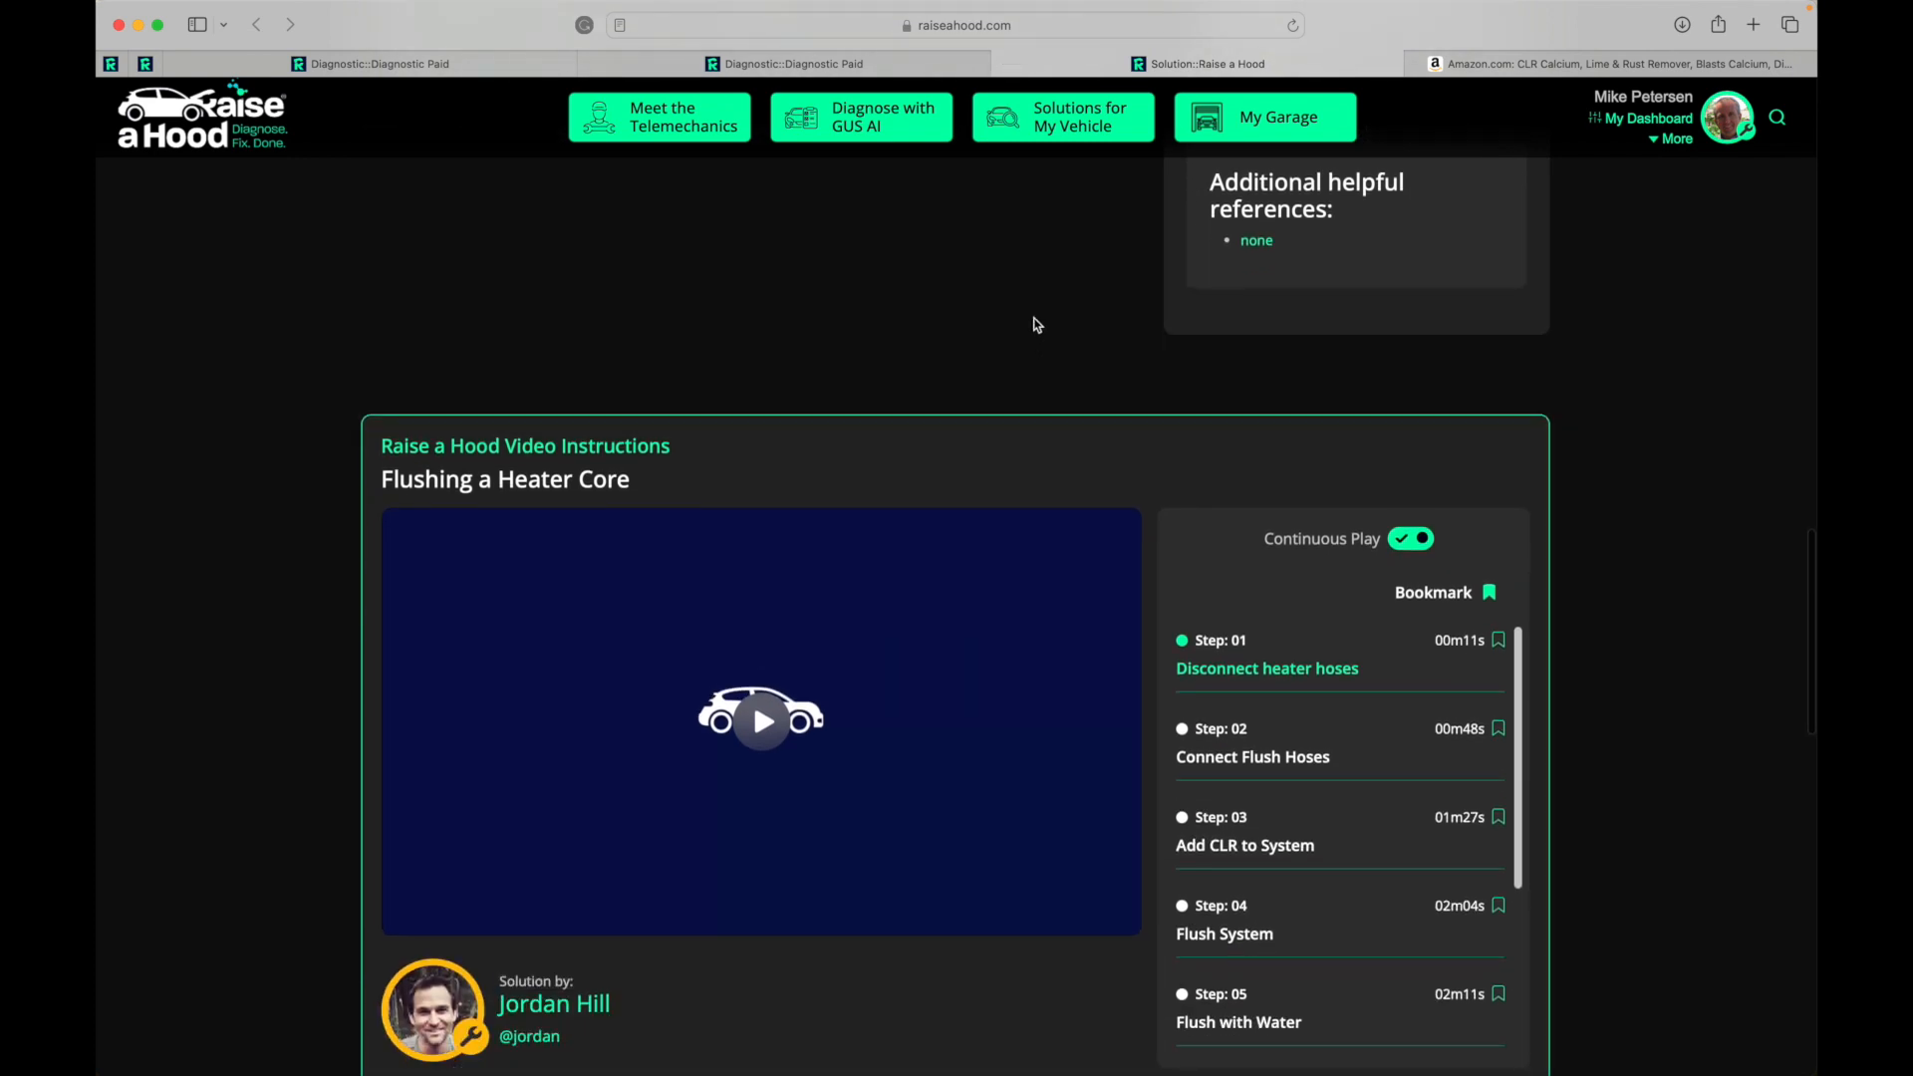
scroll(down, 3)
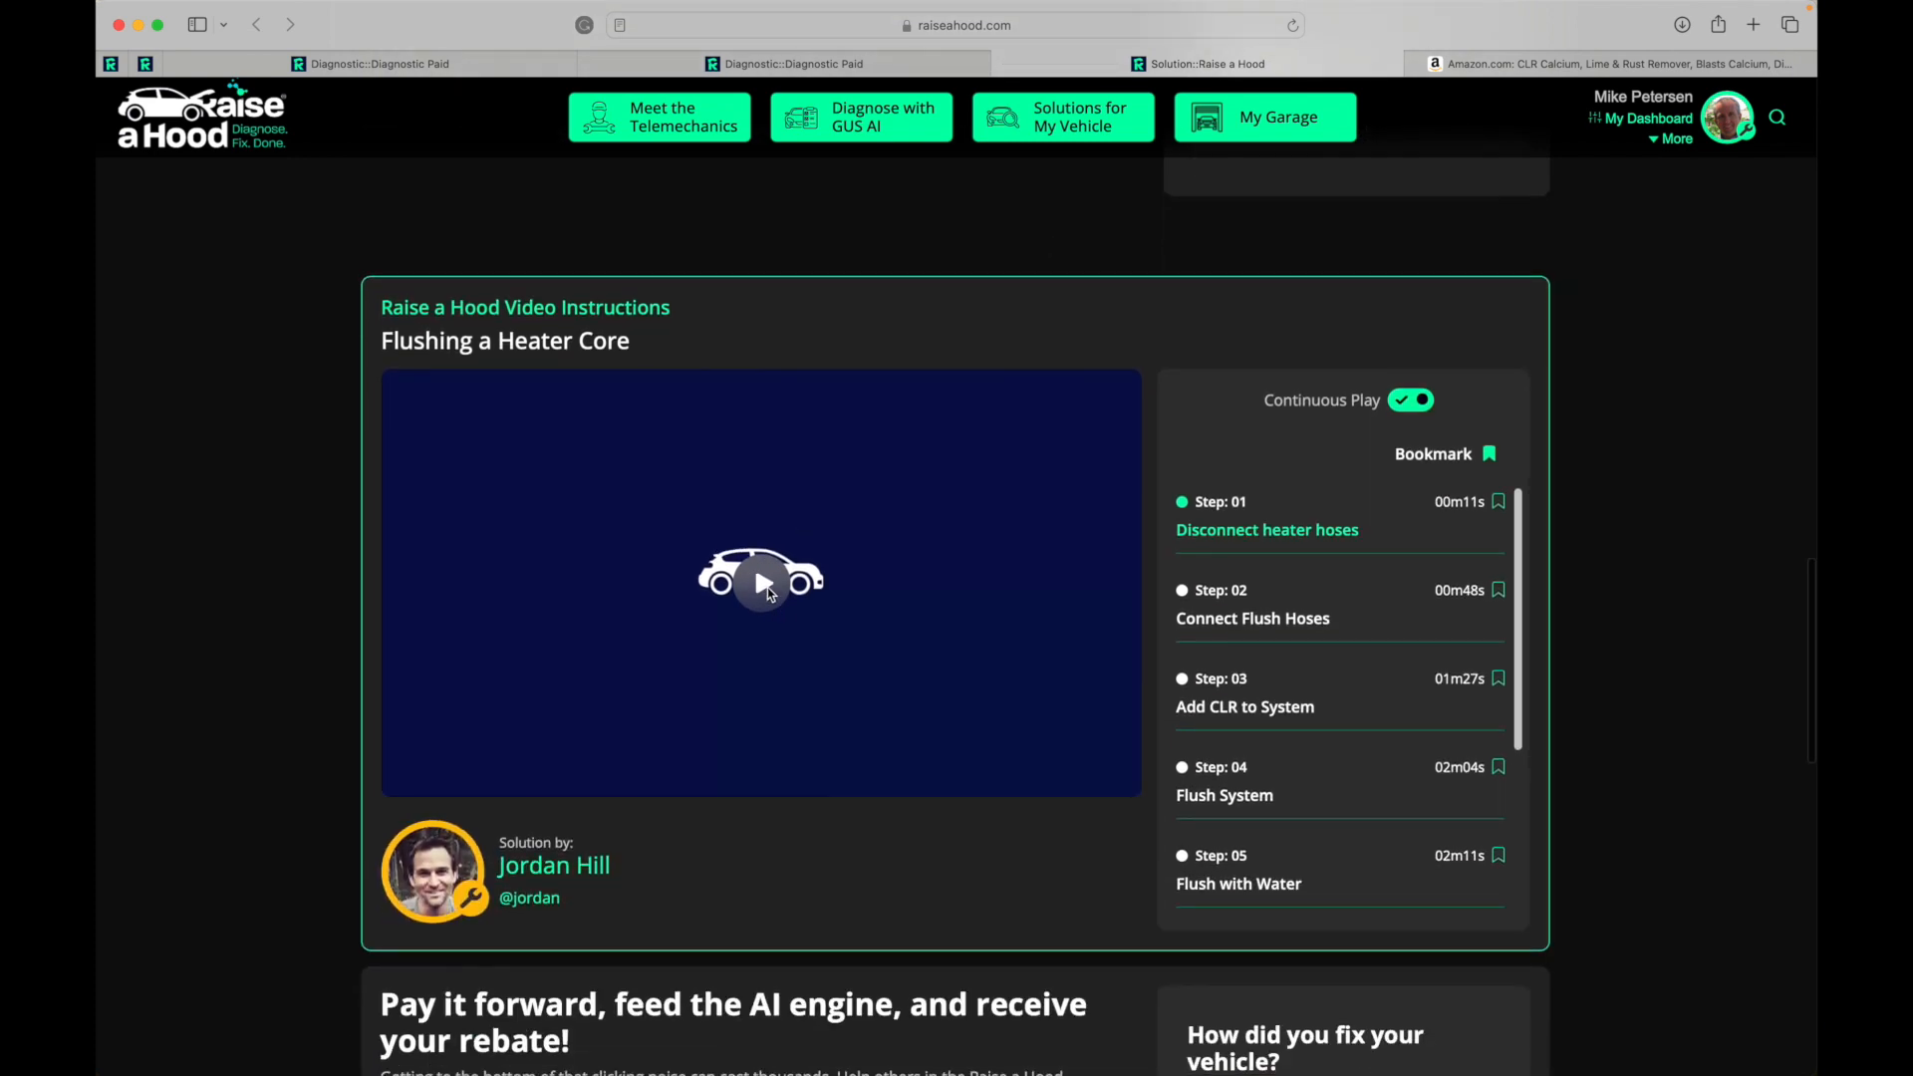
click(761, 582)
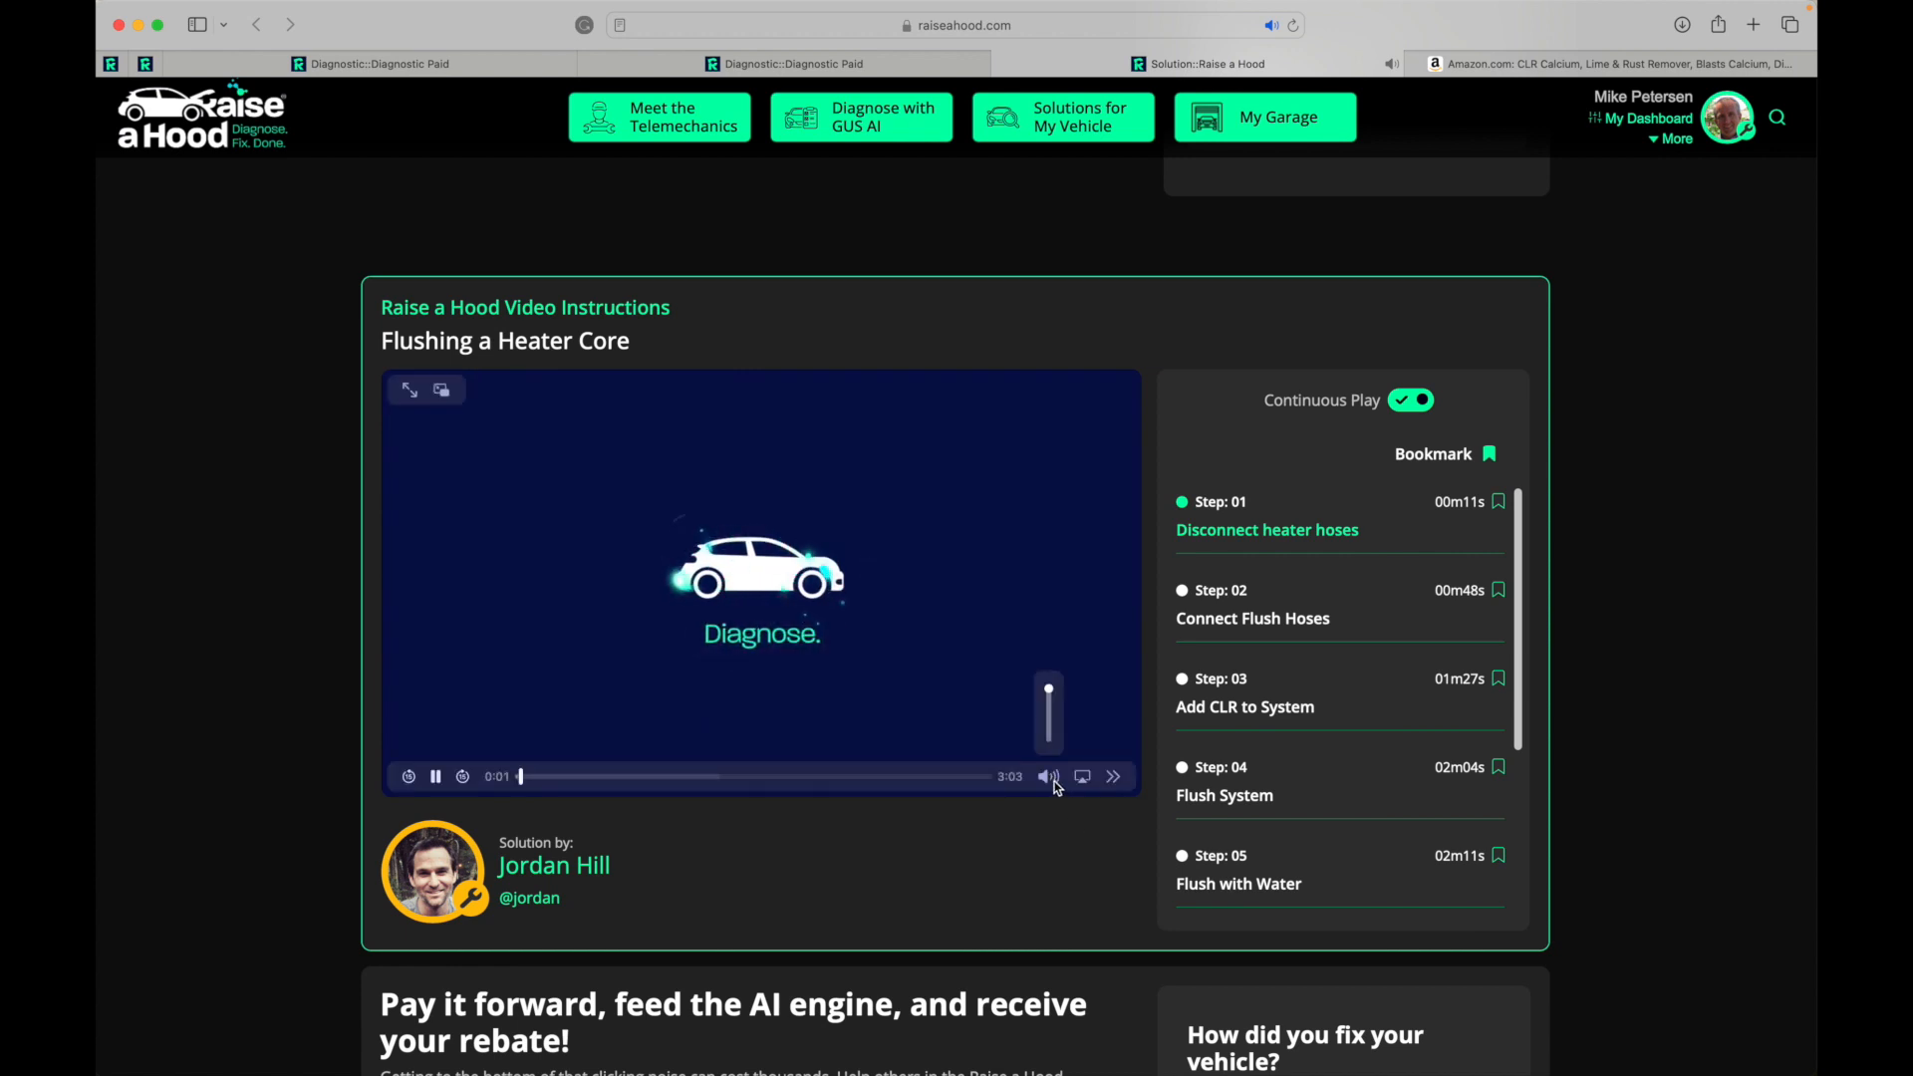
click(1047, 776)
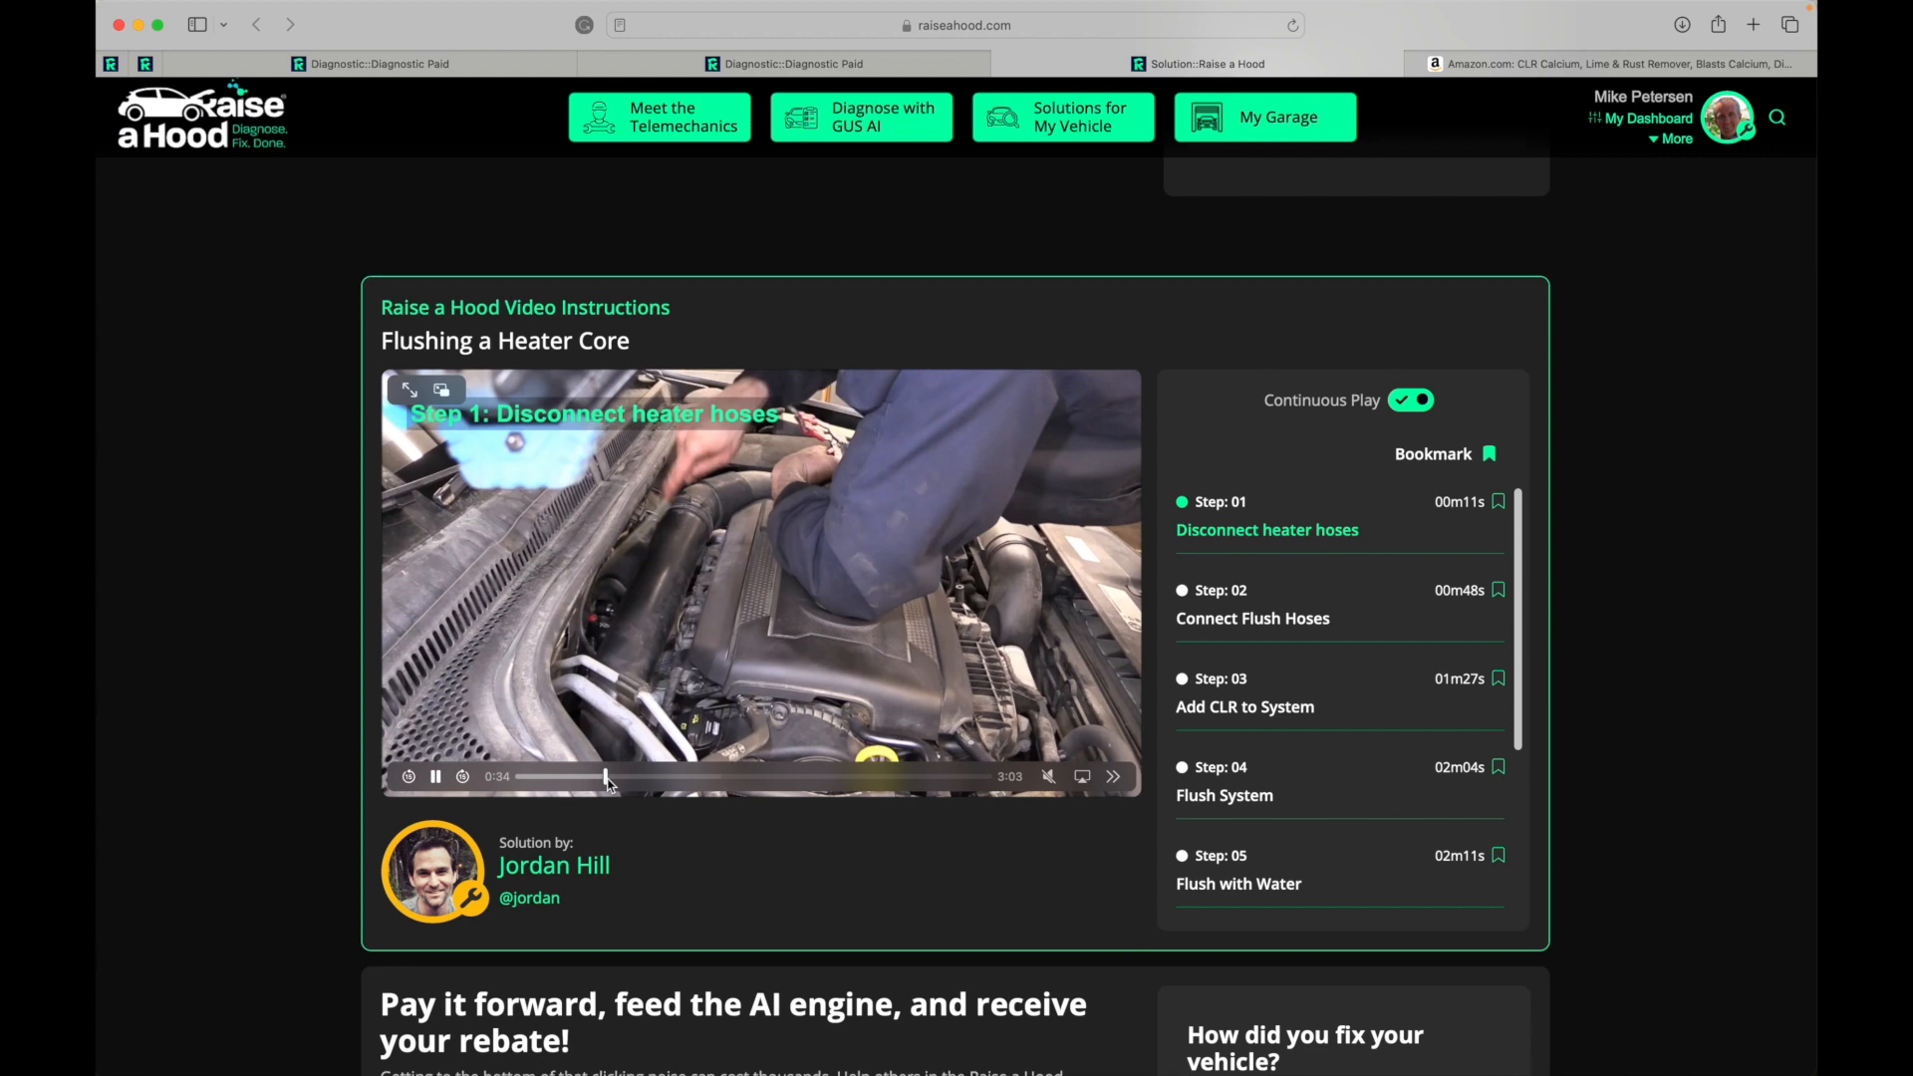
mouse_move(768, 806)
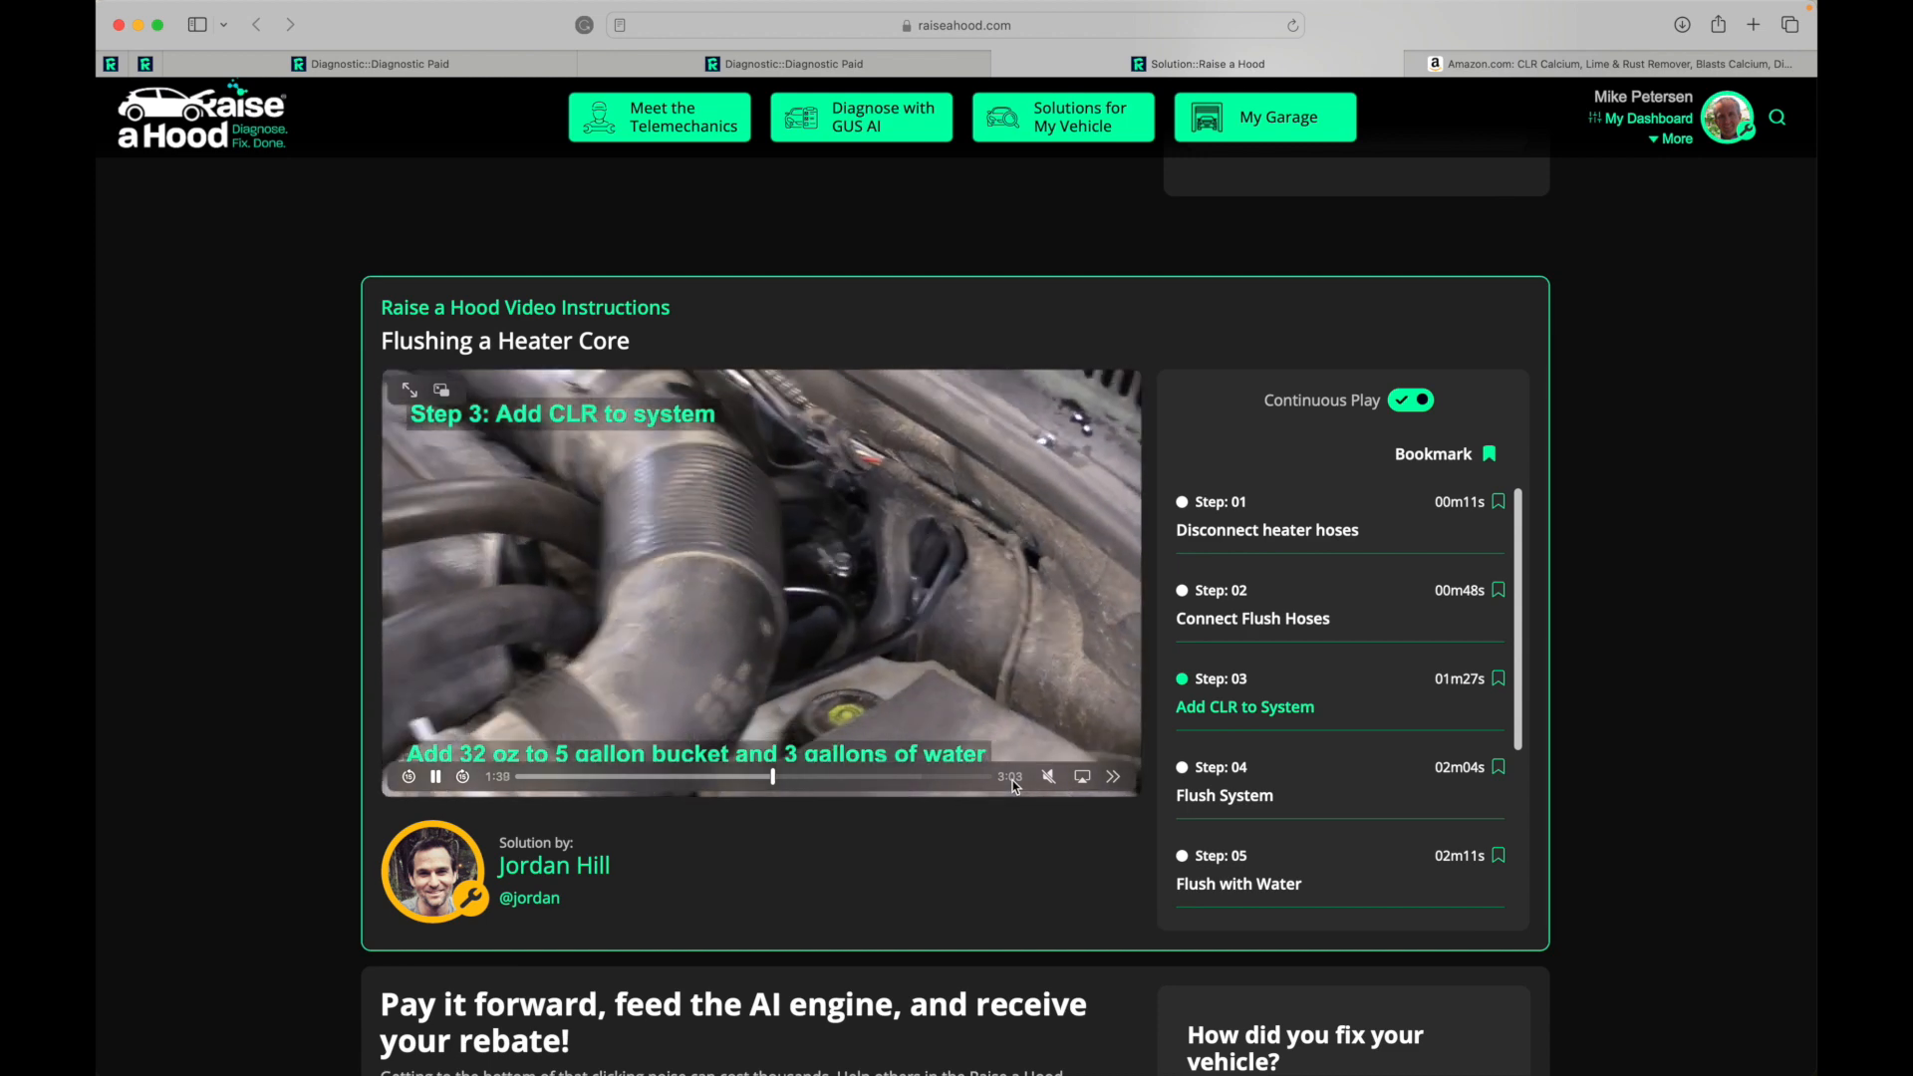
- Scroll below the video to the 'Pay it forward' feedback form and 'Join the conversation' comments
scroll(down, 3)
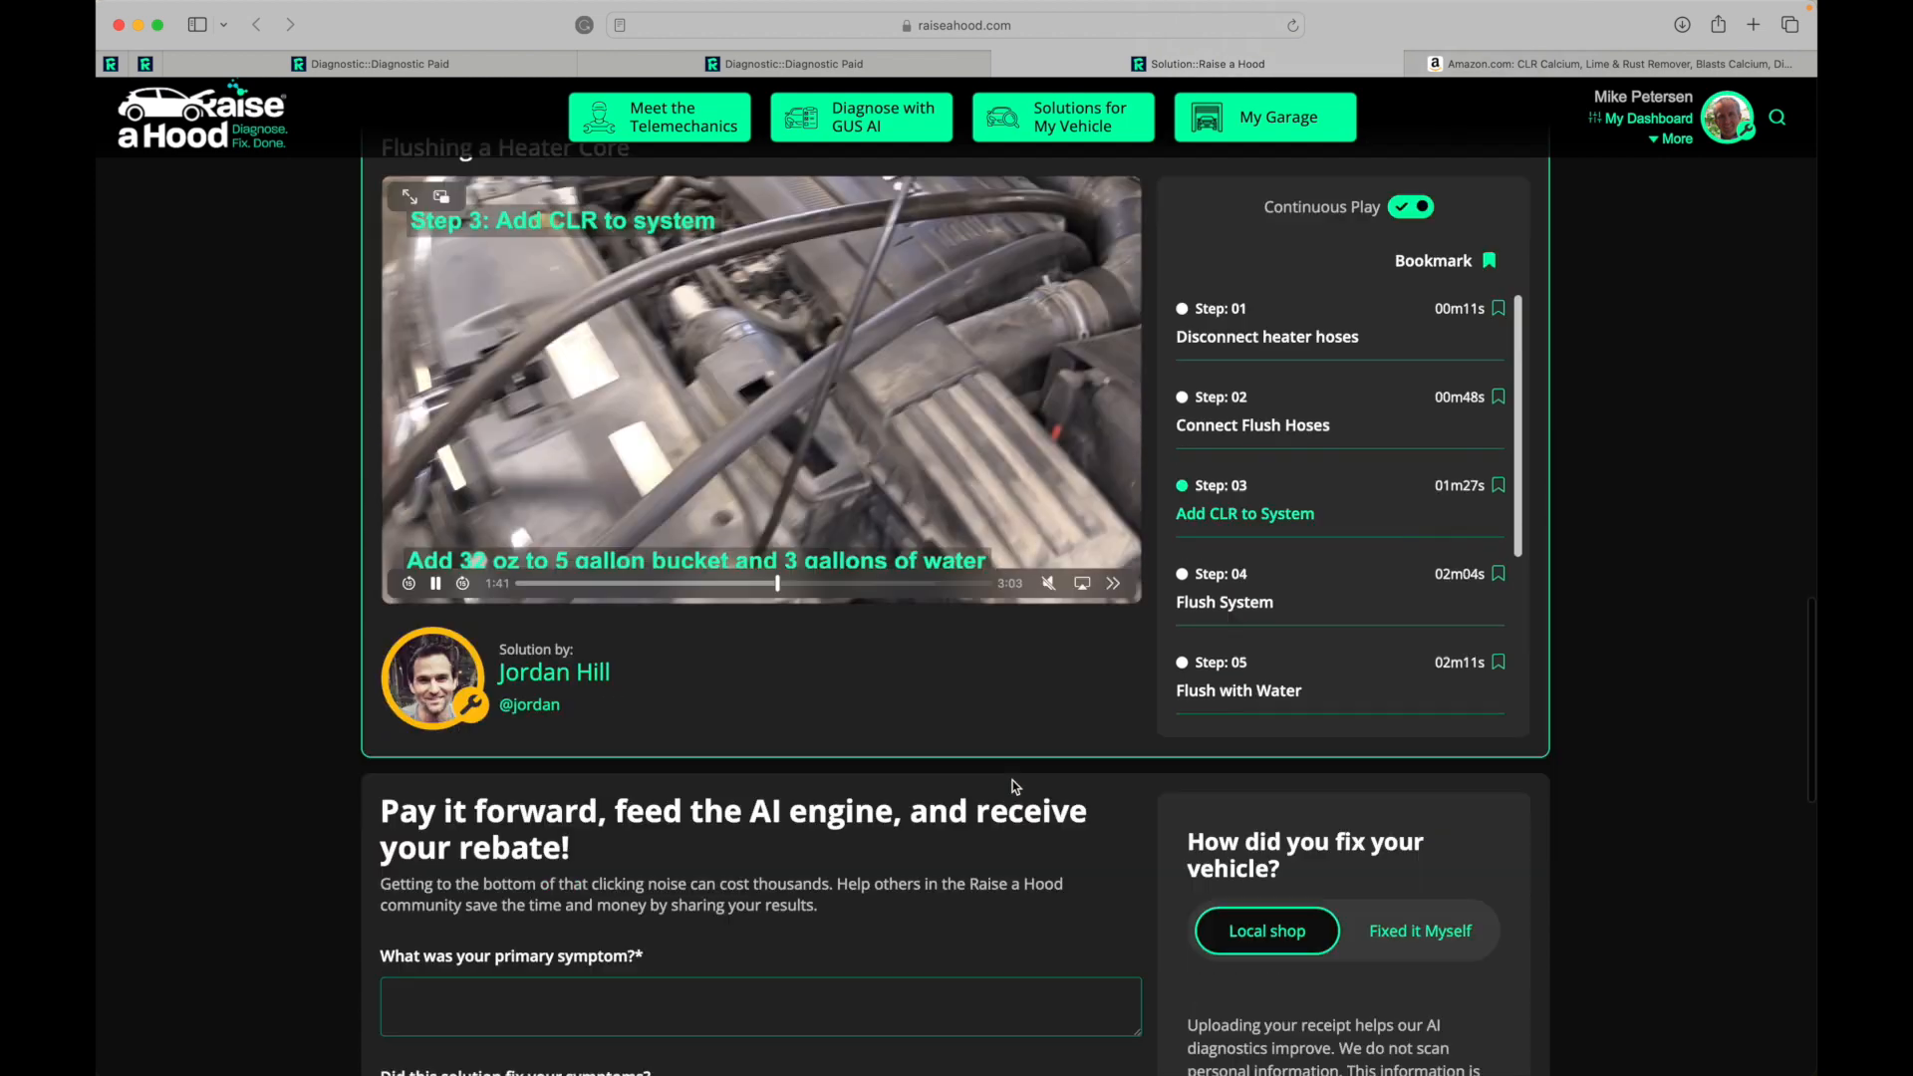
scroll(down, 3)
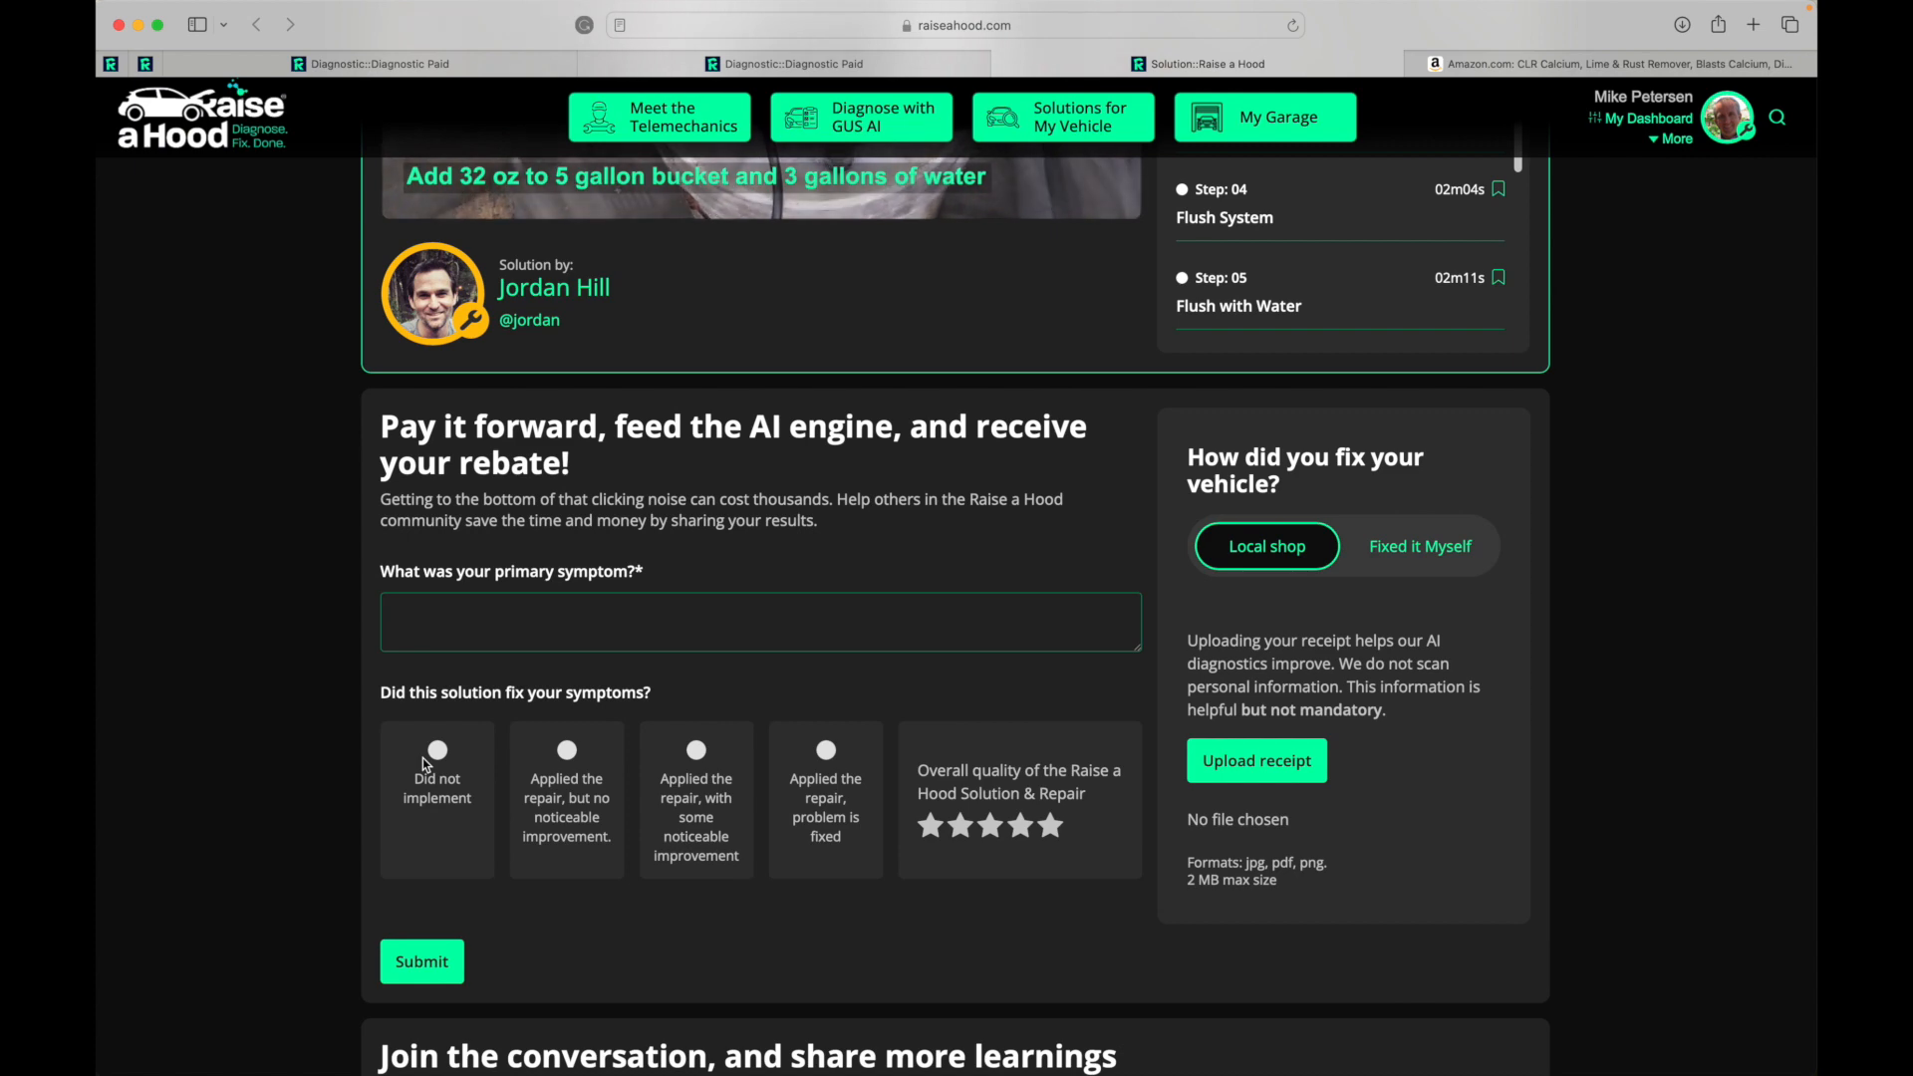
scroll(down, 3)
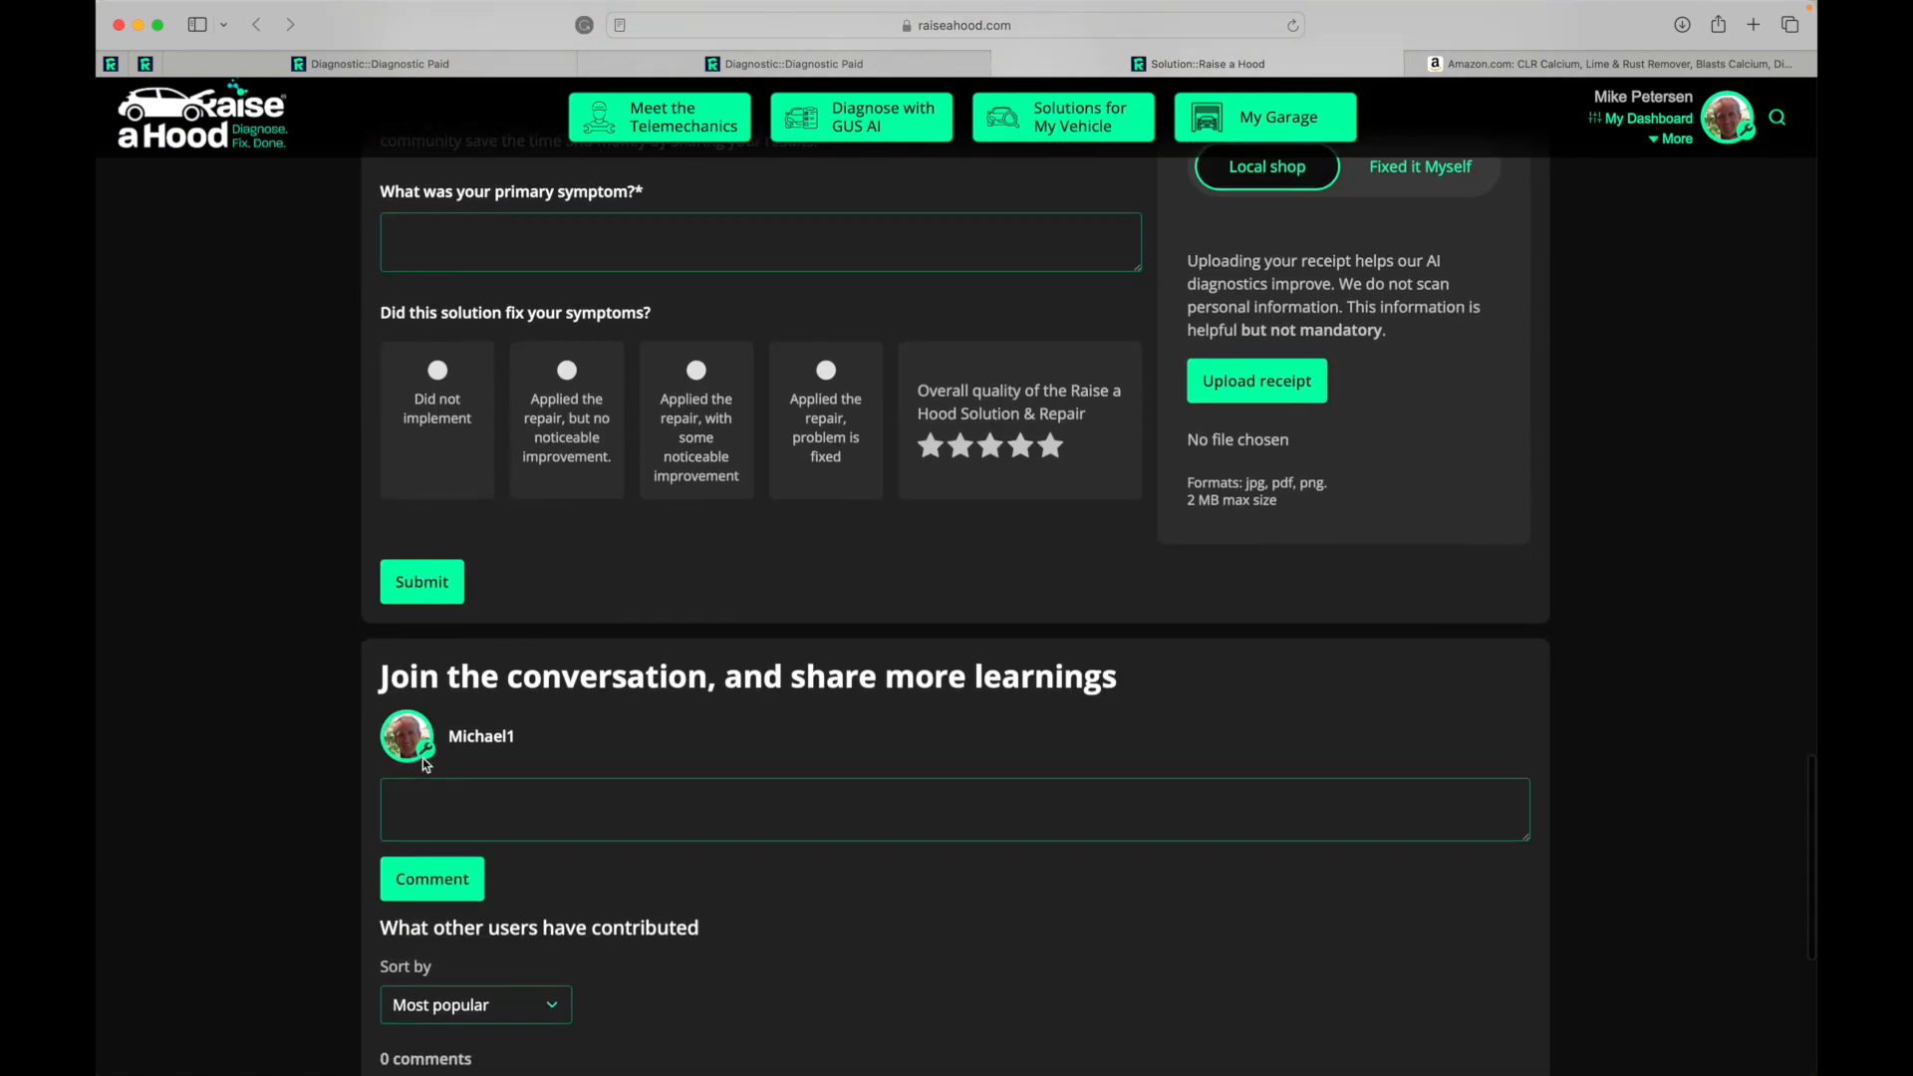